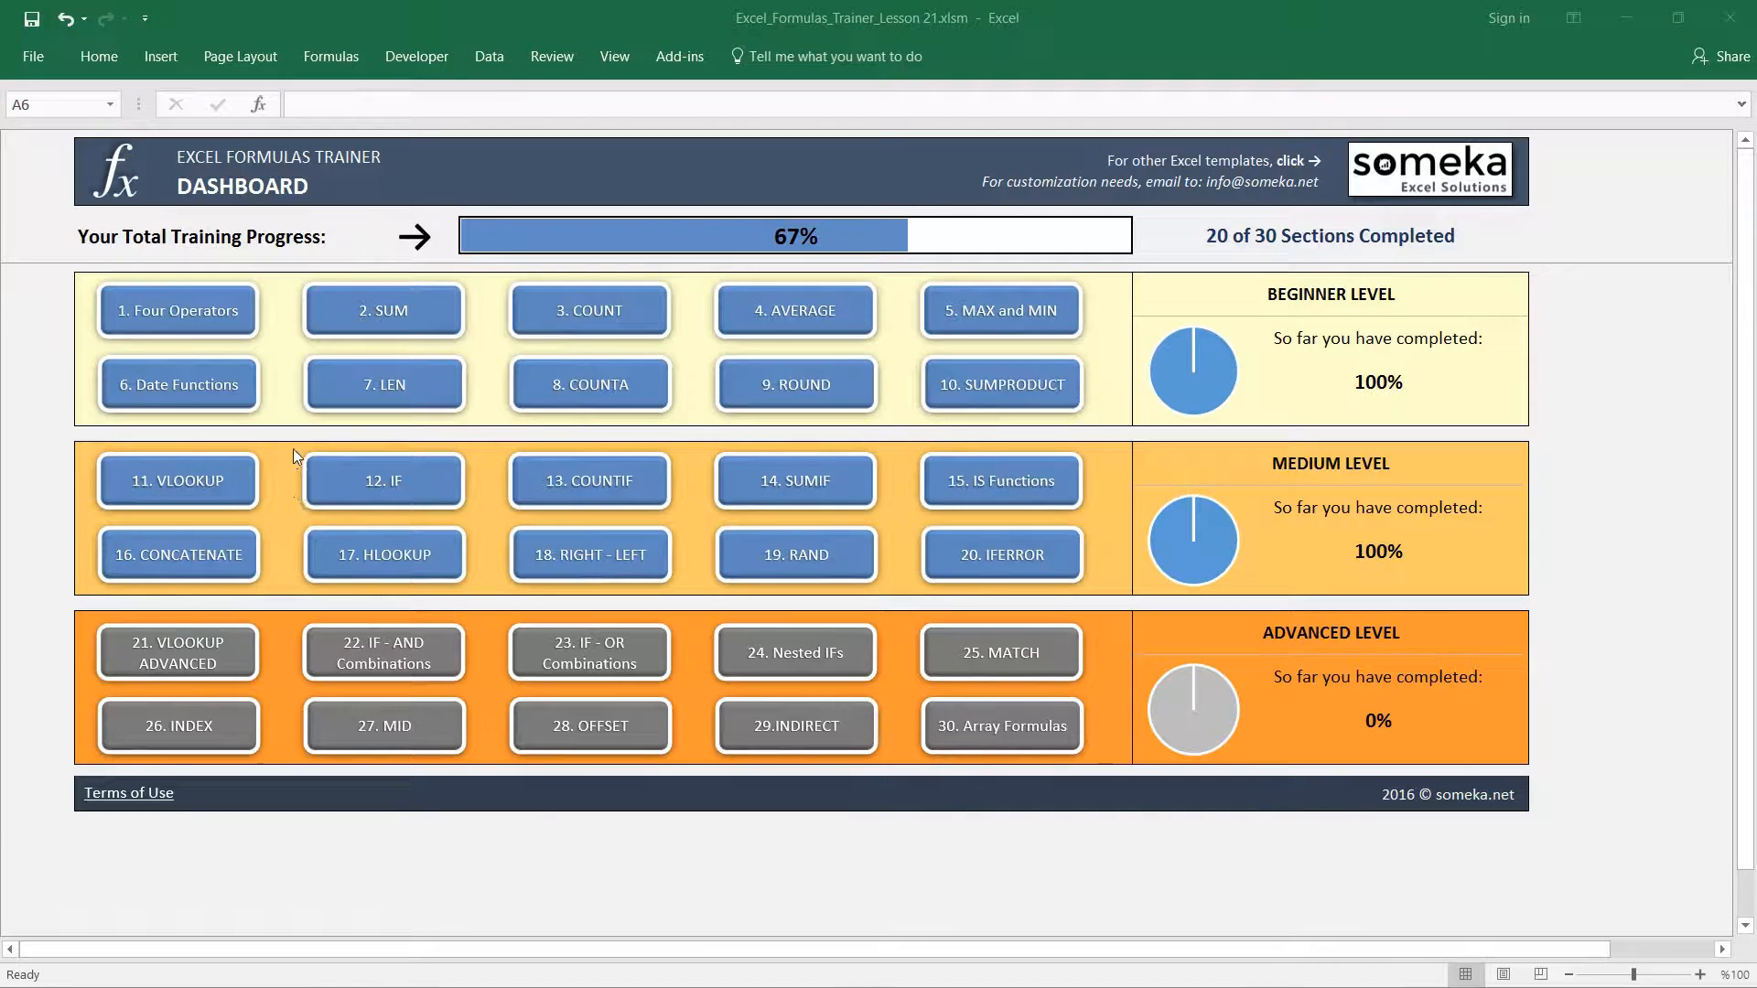
mouse_move(1367, 643)
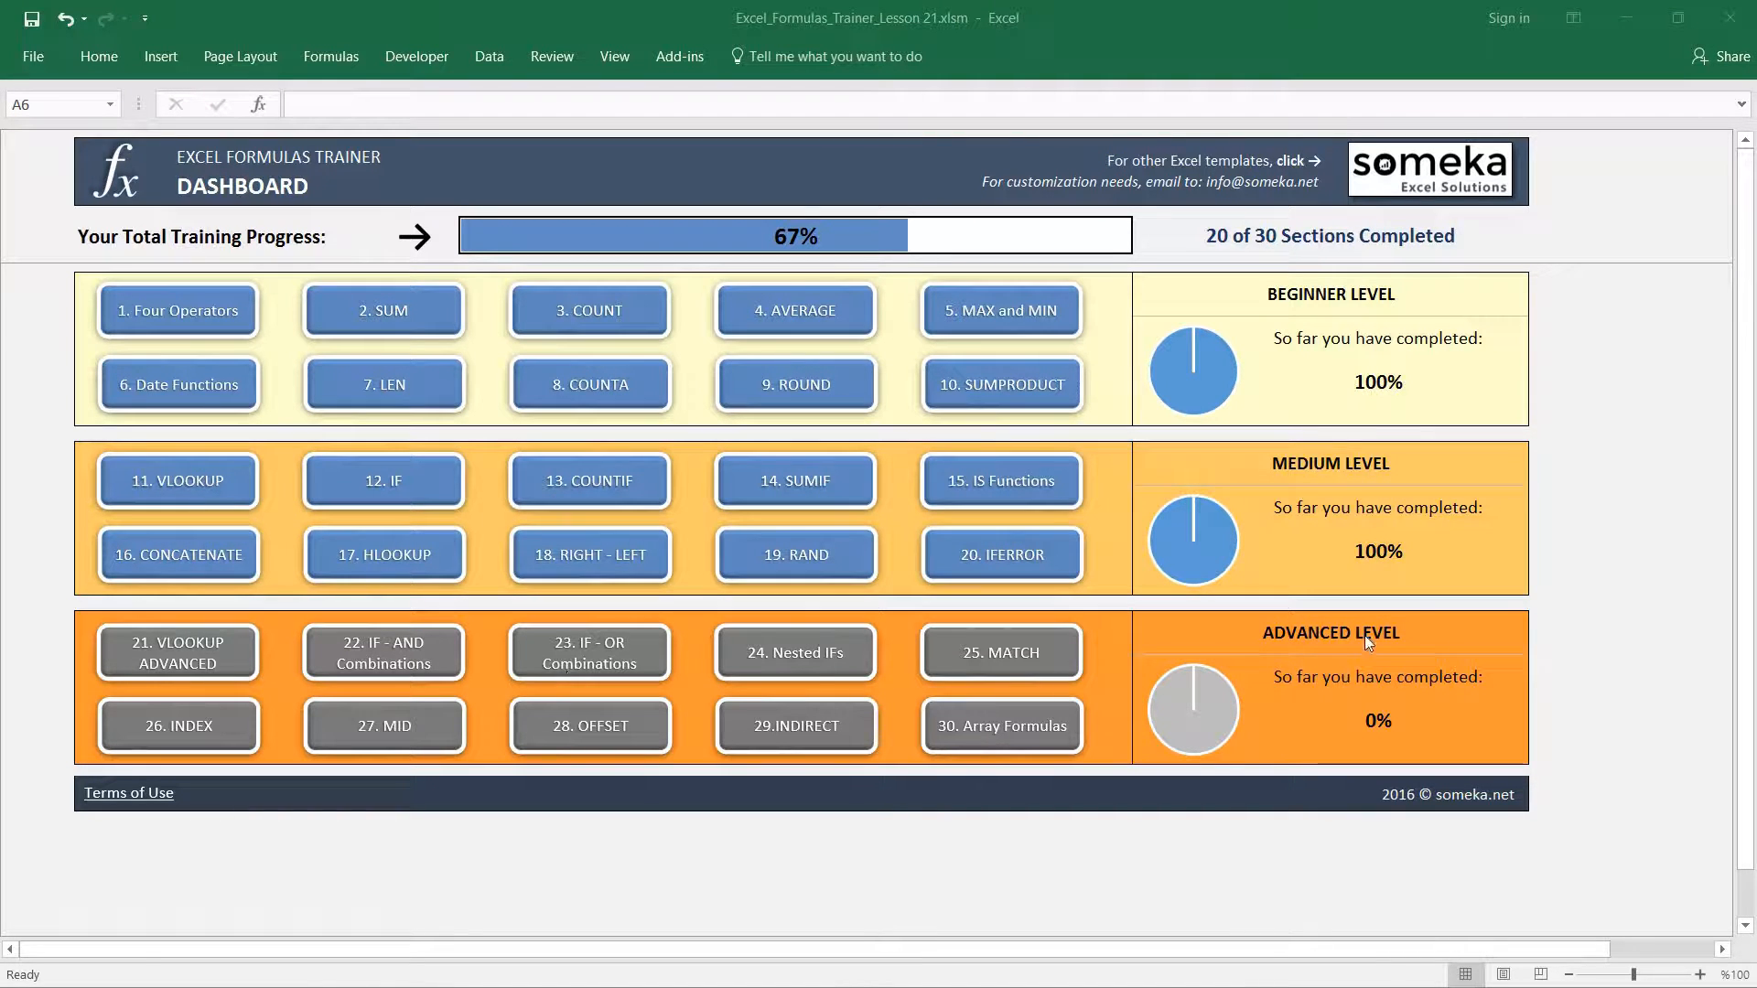
mouse_move(169, 690)
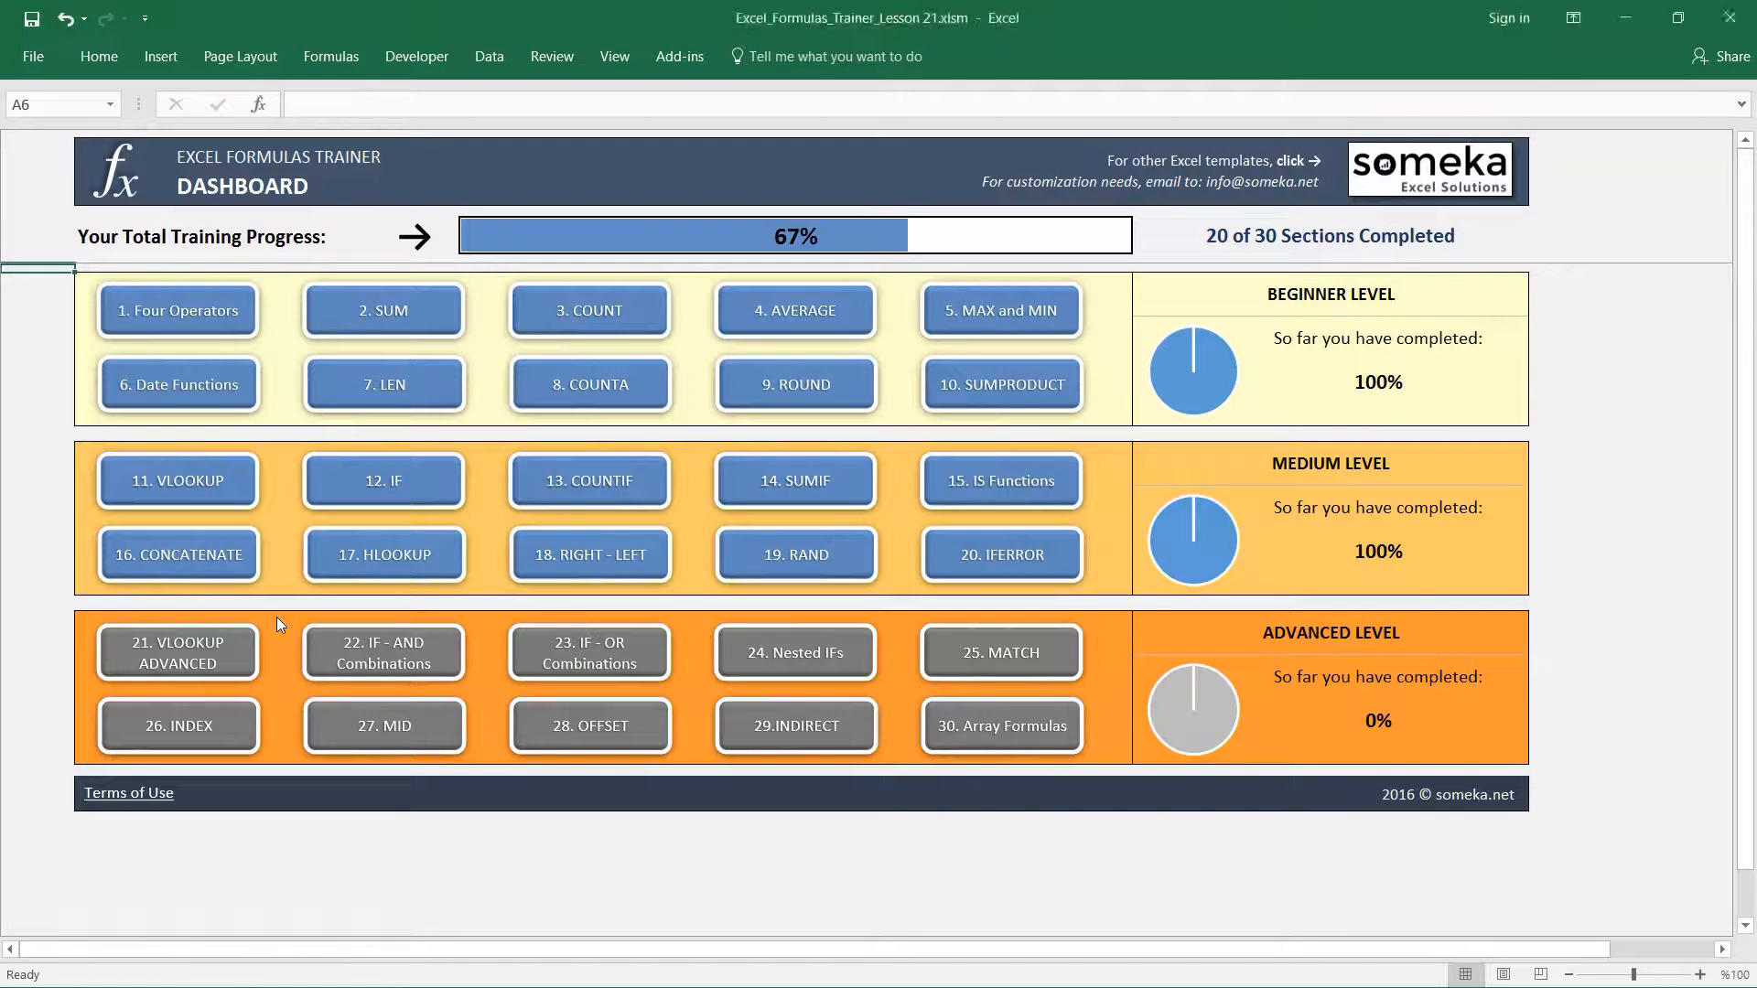
mouse_move(200, 661)
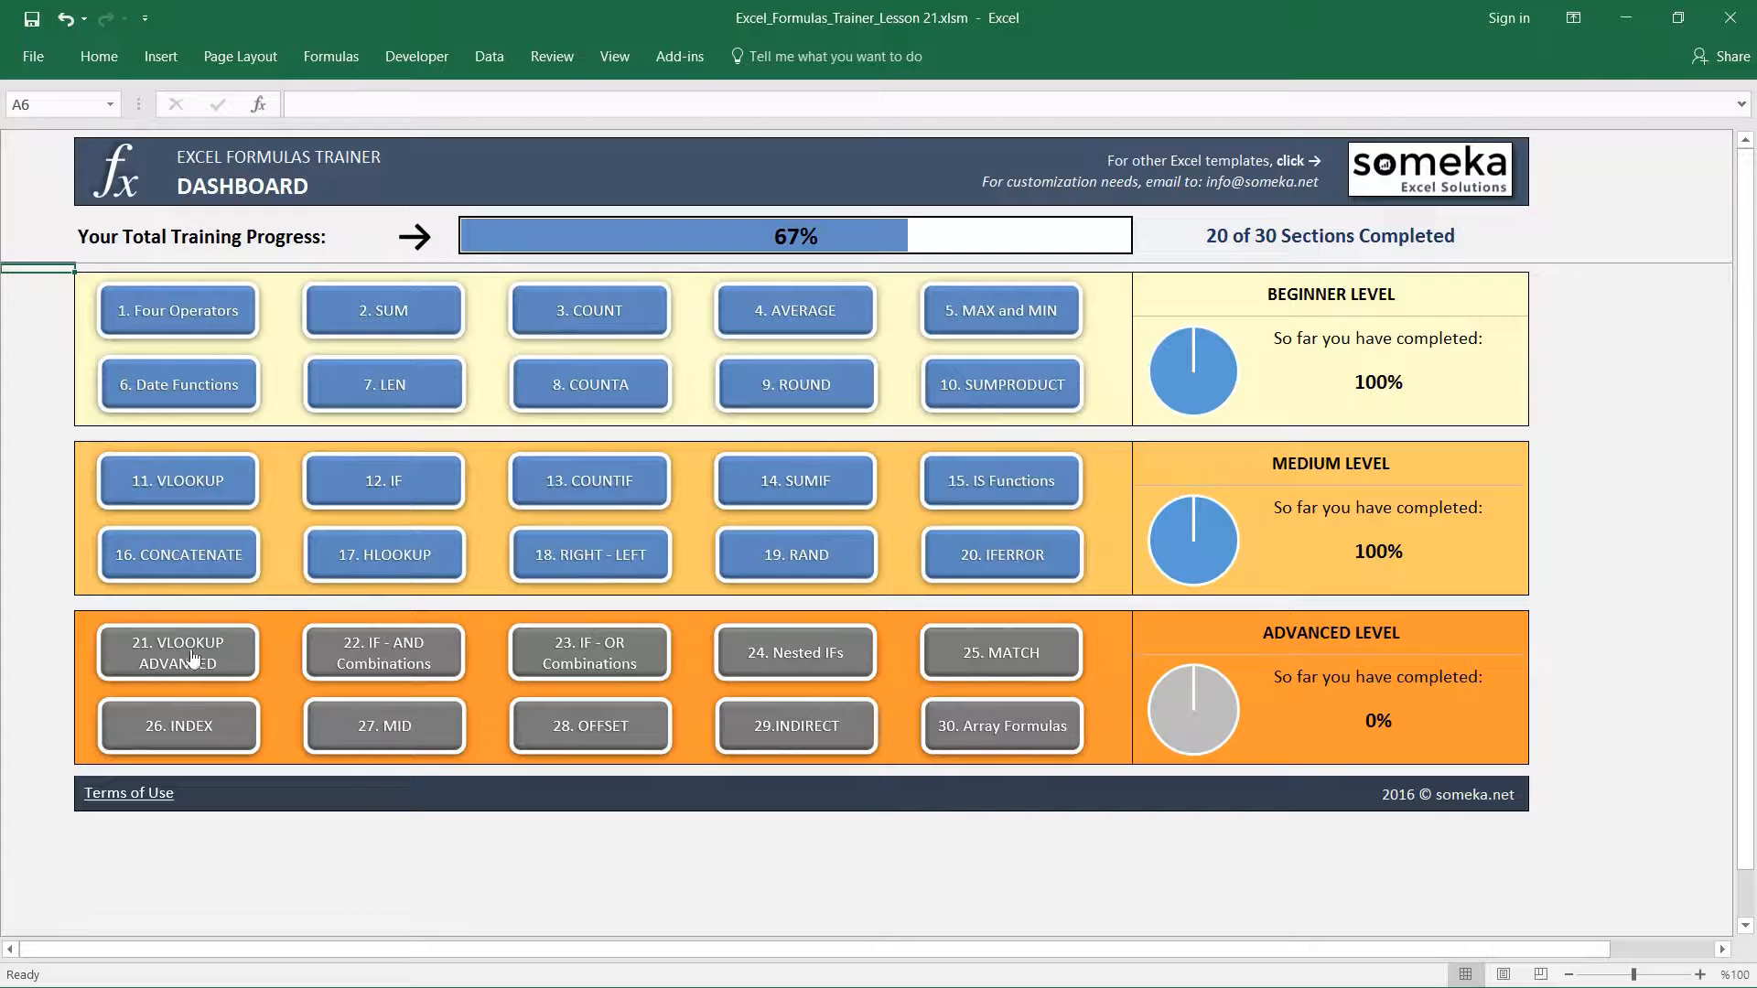
mouse_move(213, 644)
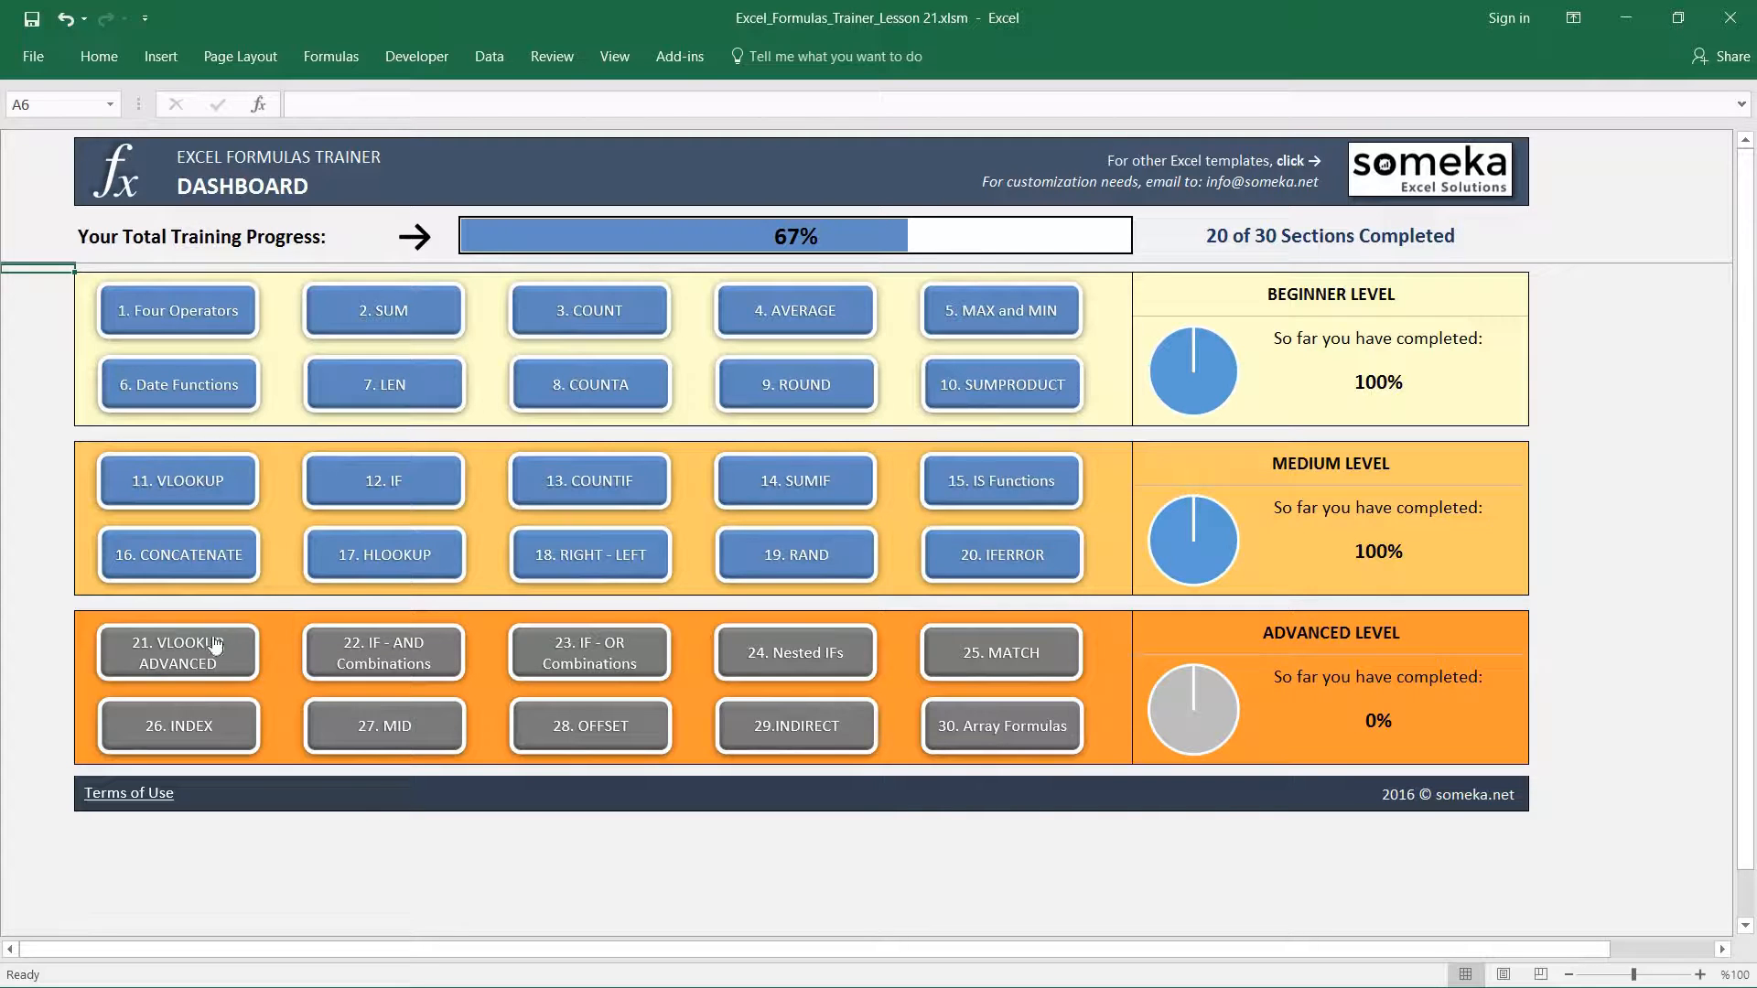
mouse_move(414, 589)
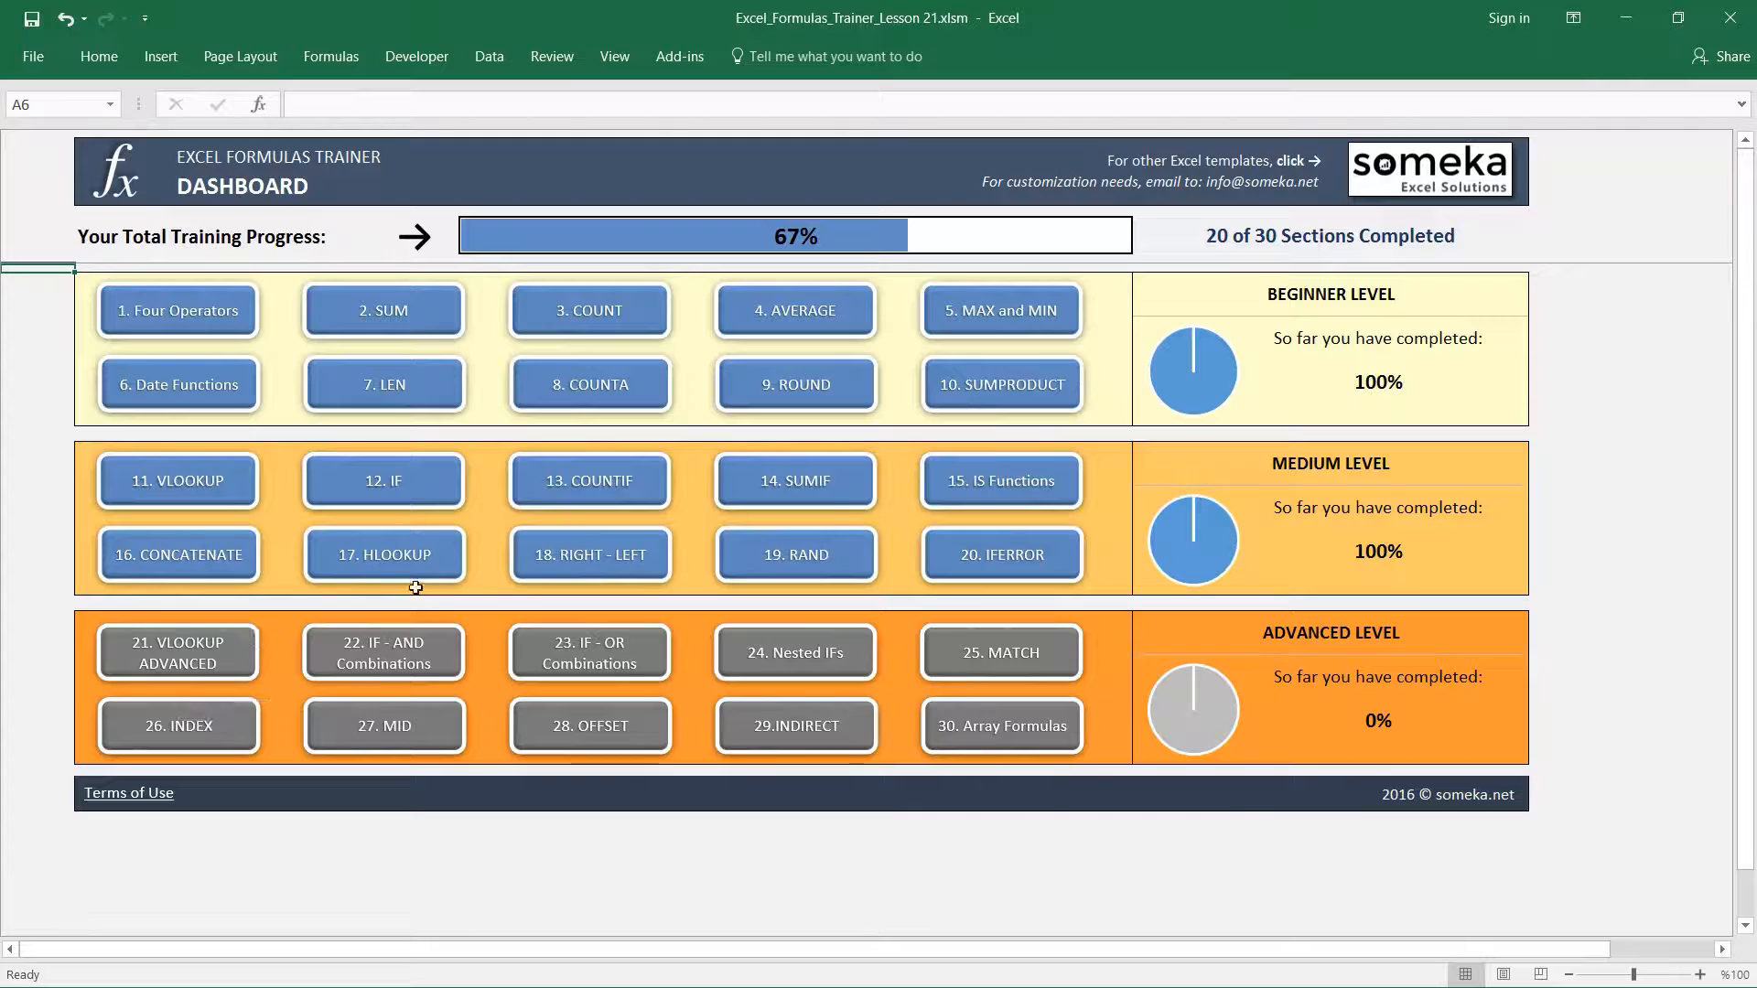
mouse_move(788, 516)
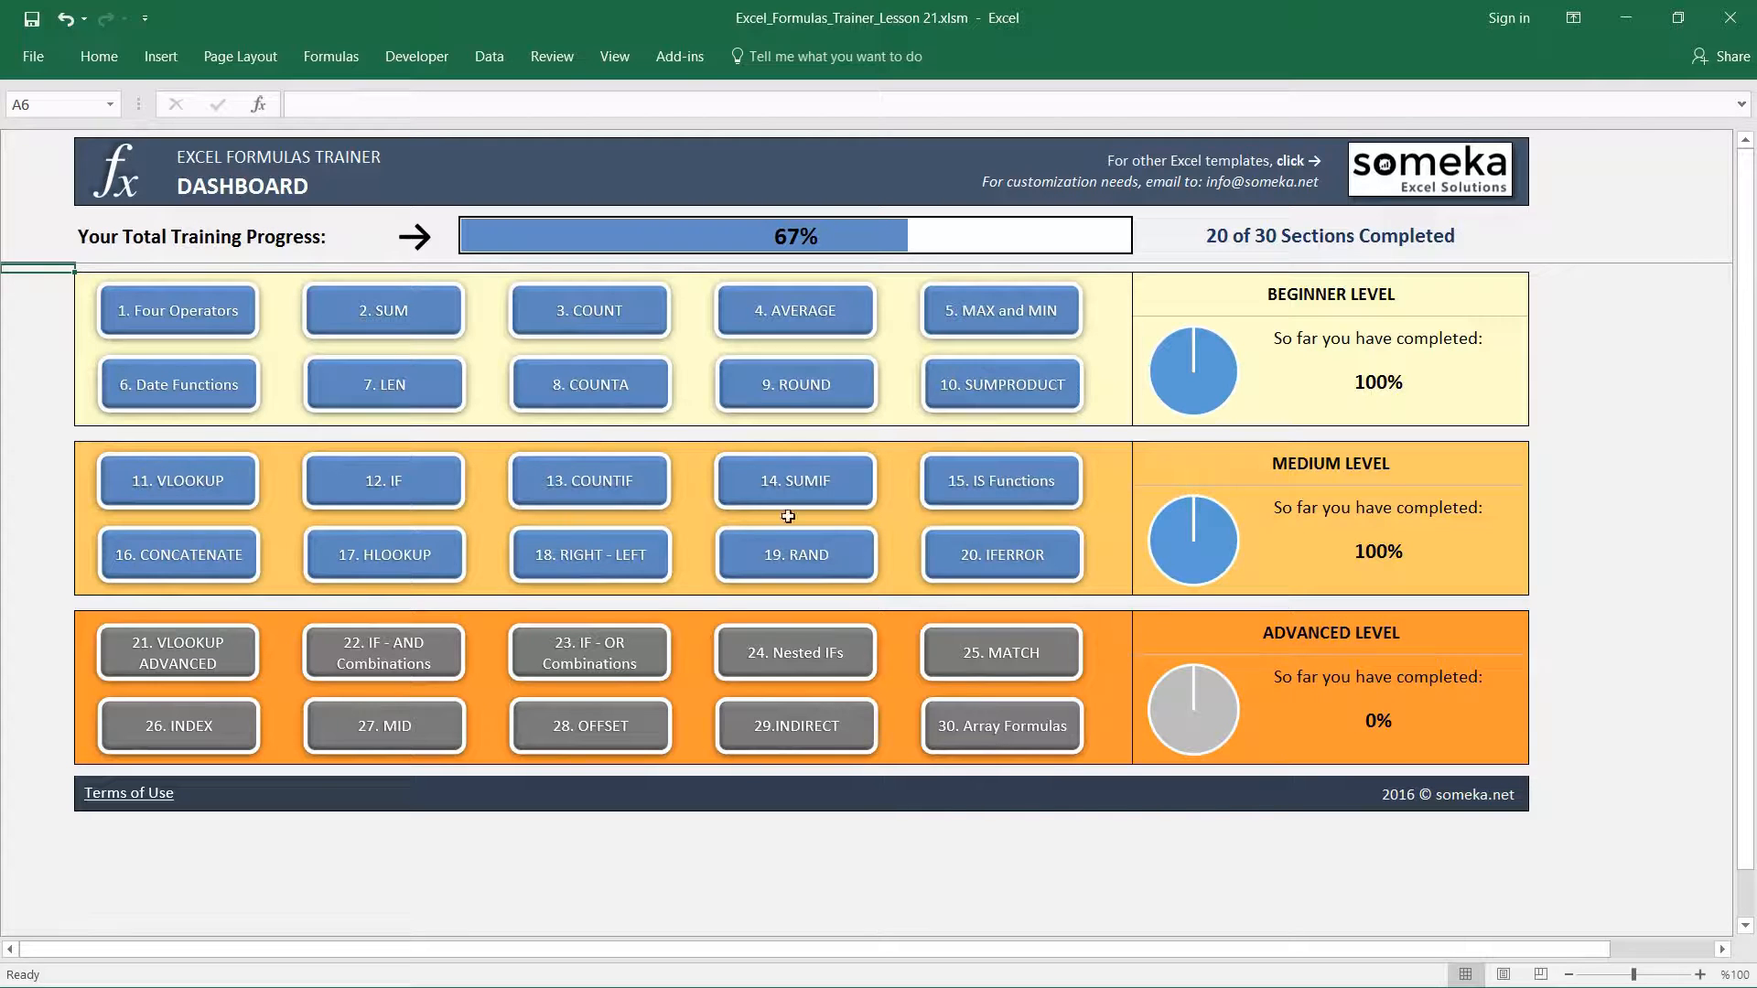
mouse_move(793, 409)
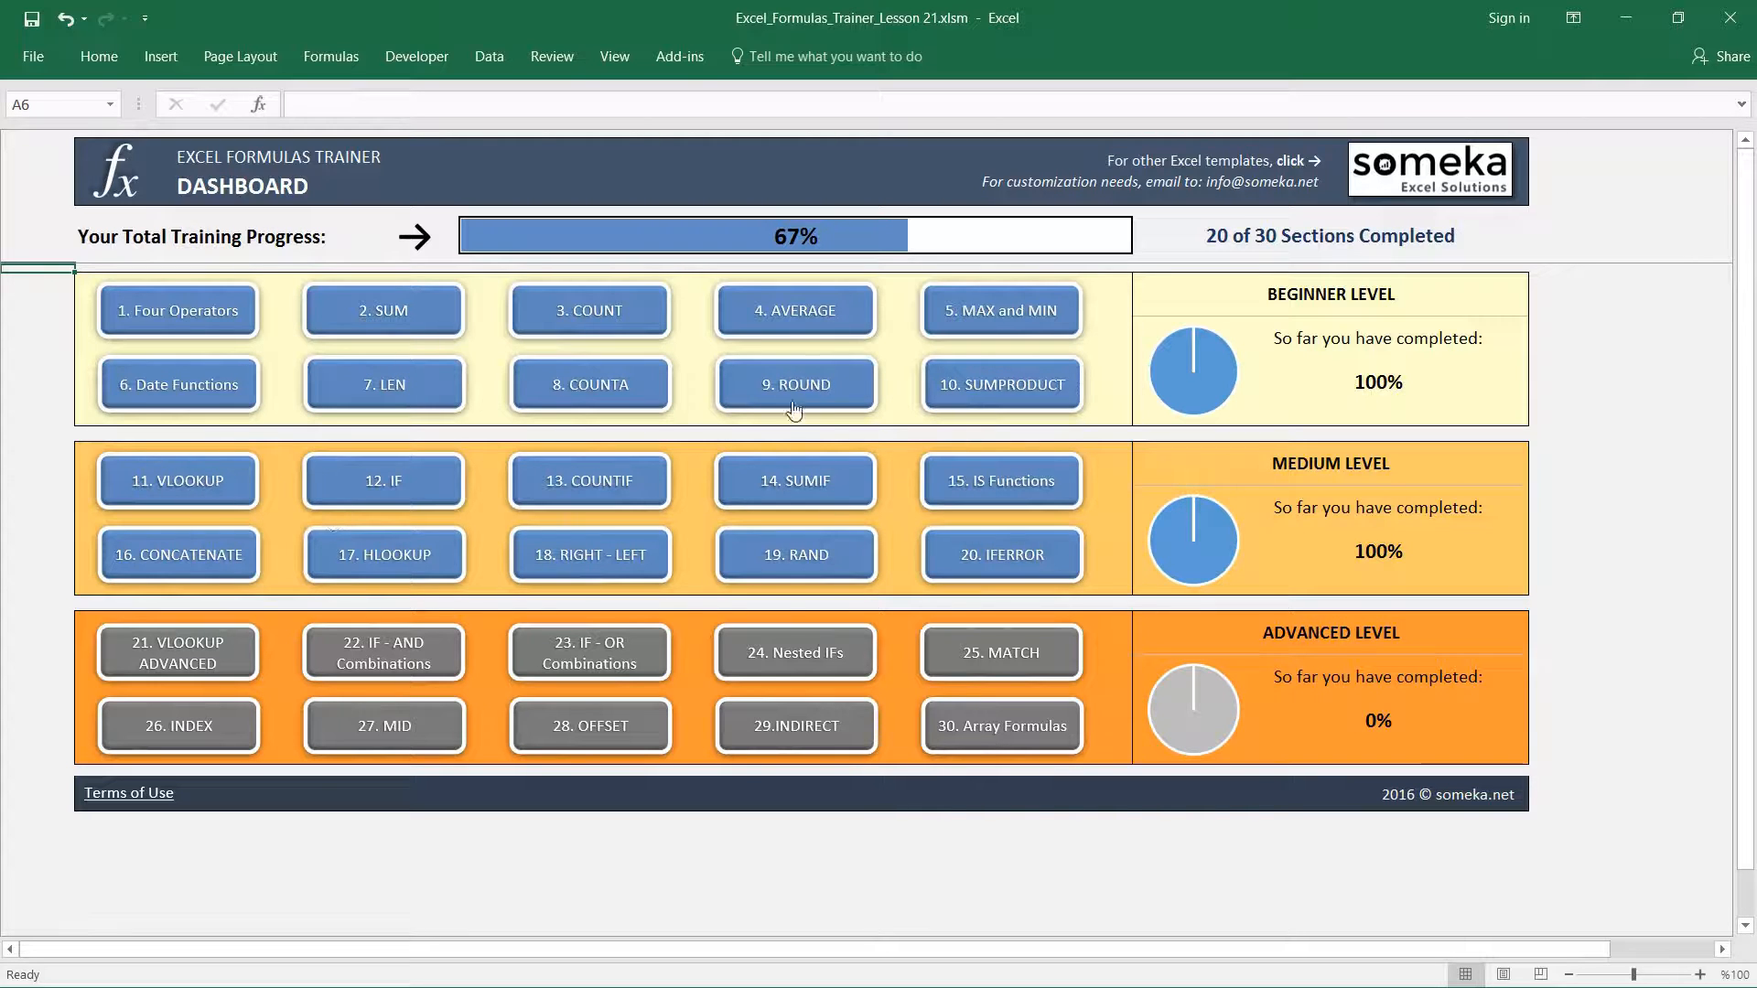
mouse_move(319, 378)
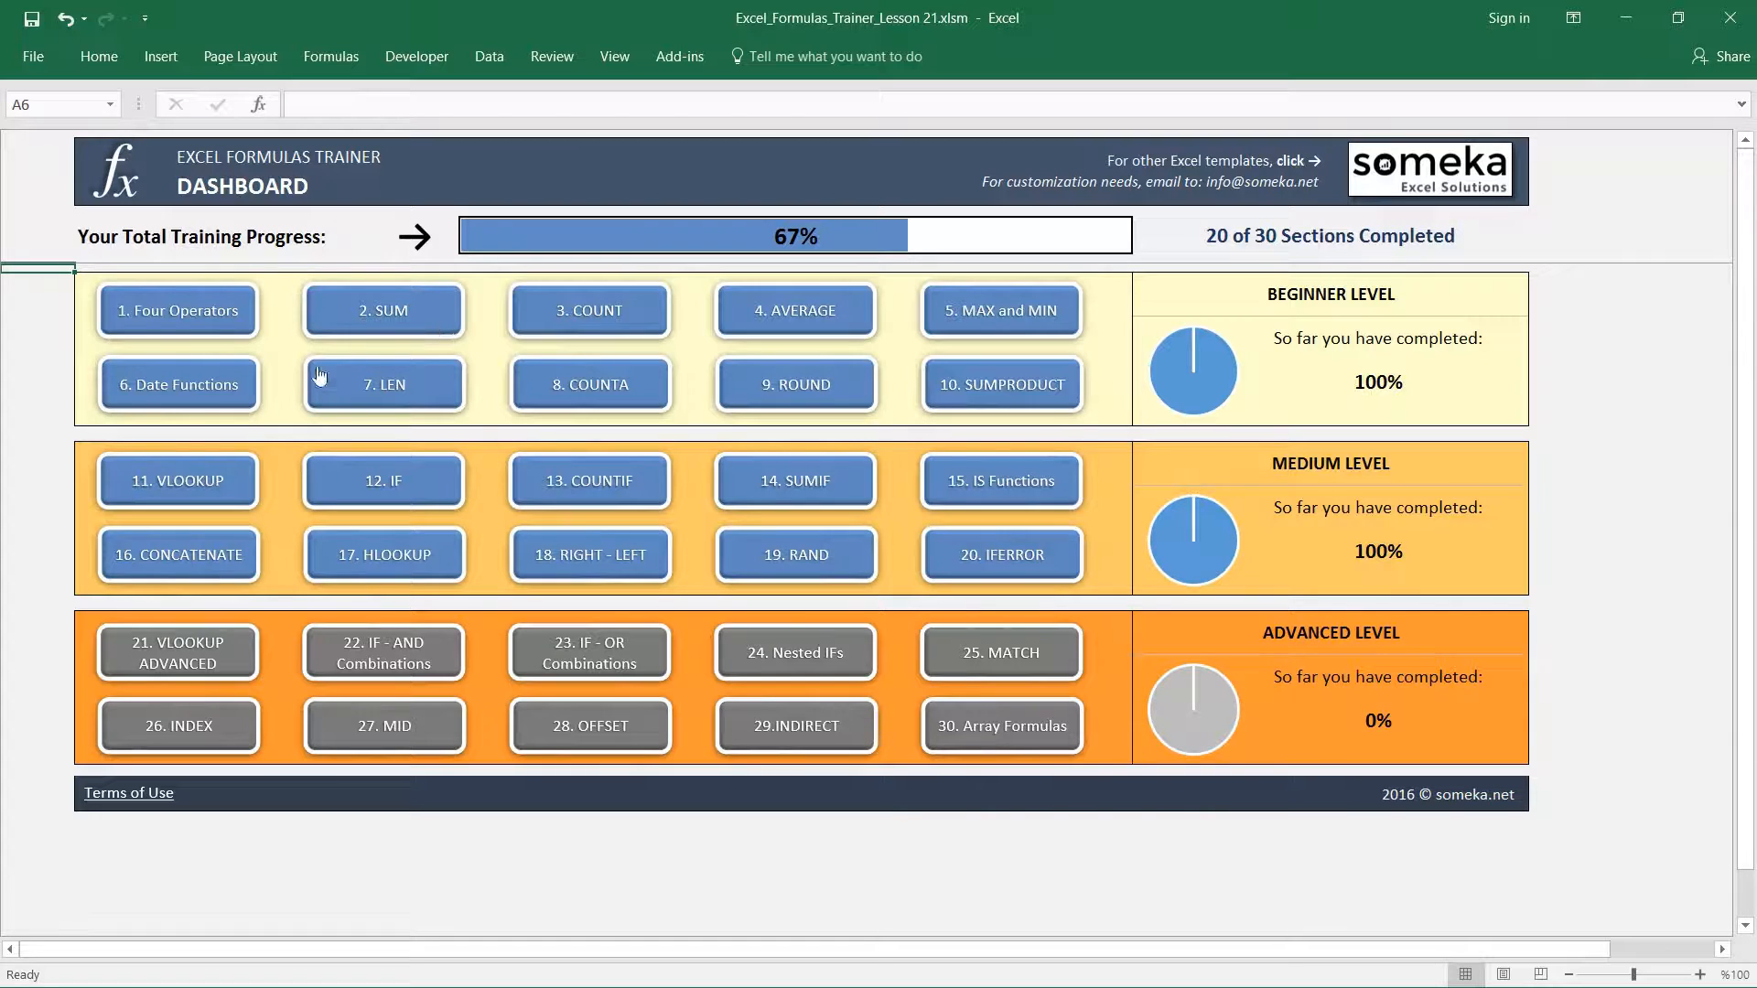
mouse_move(244, 605)
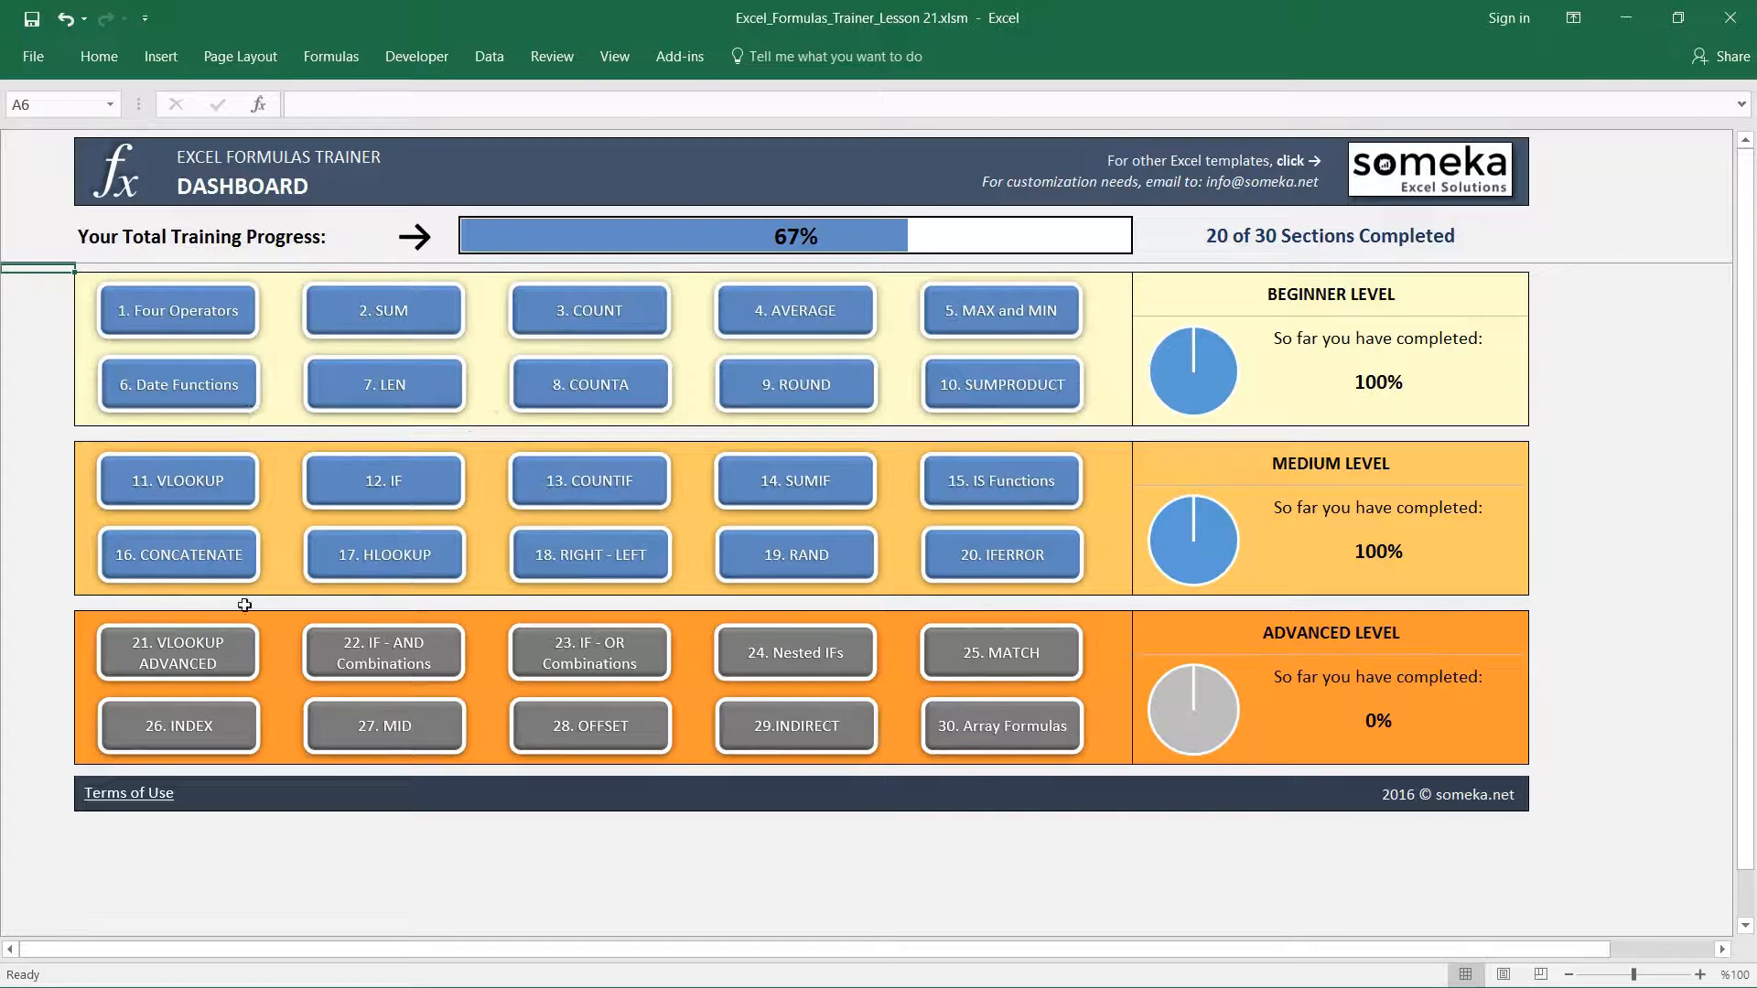
mouse_move(213, 661)
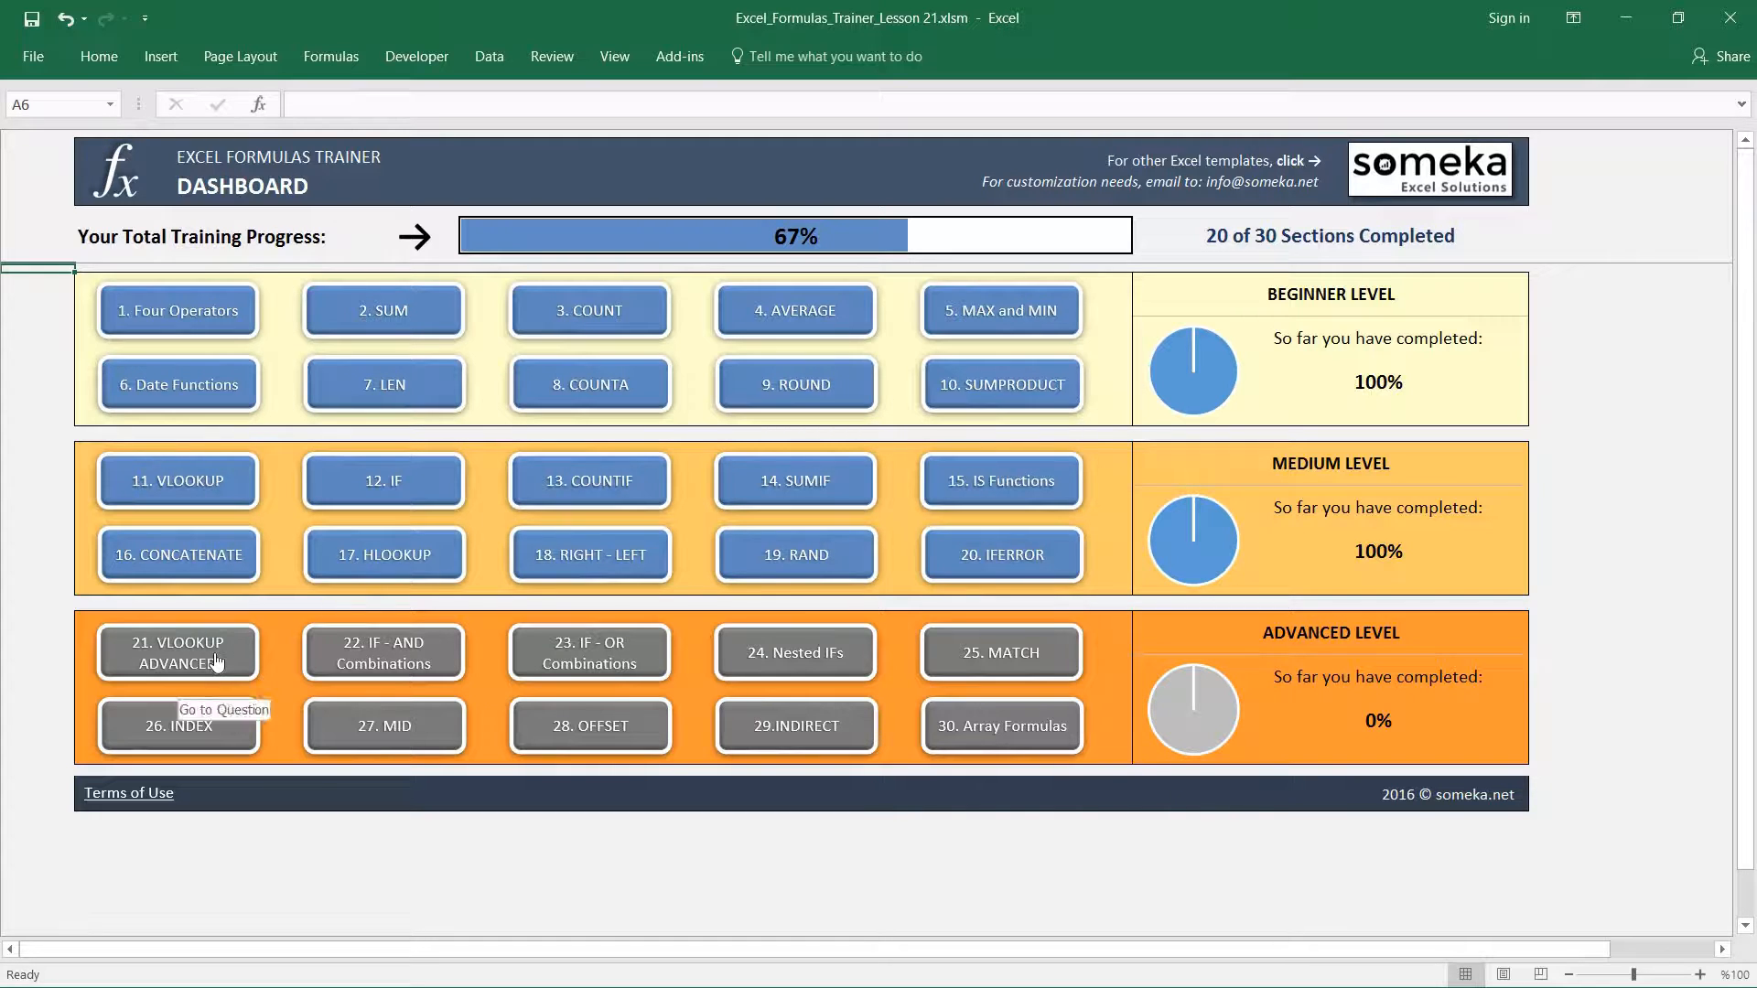
- Open the 21. VLOOKUP Advanced exercise and review the Score-Grade table, e.g. score 0 gives D
click(179, 653)
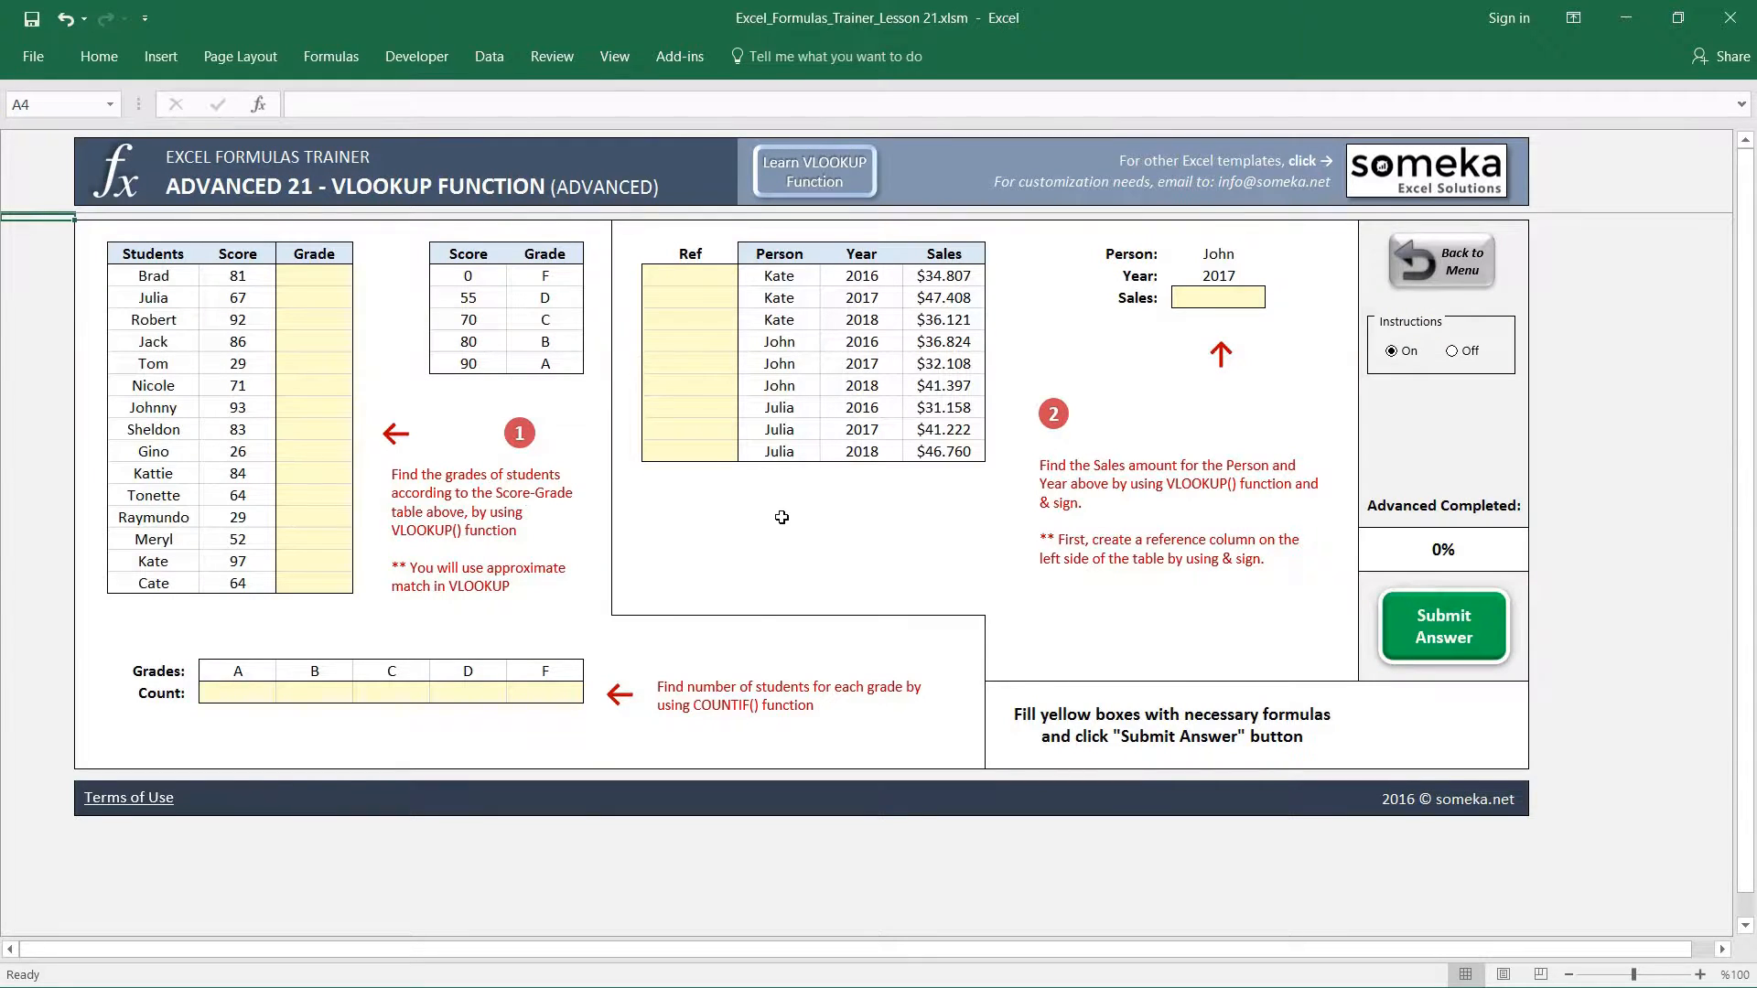
mouse_move(1163, 449)
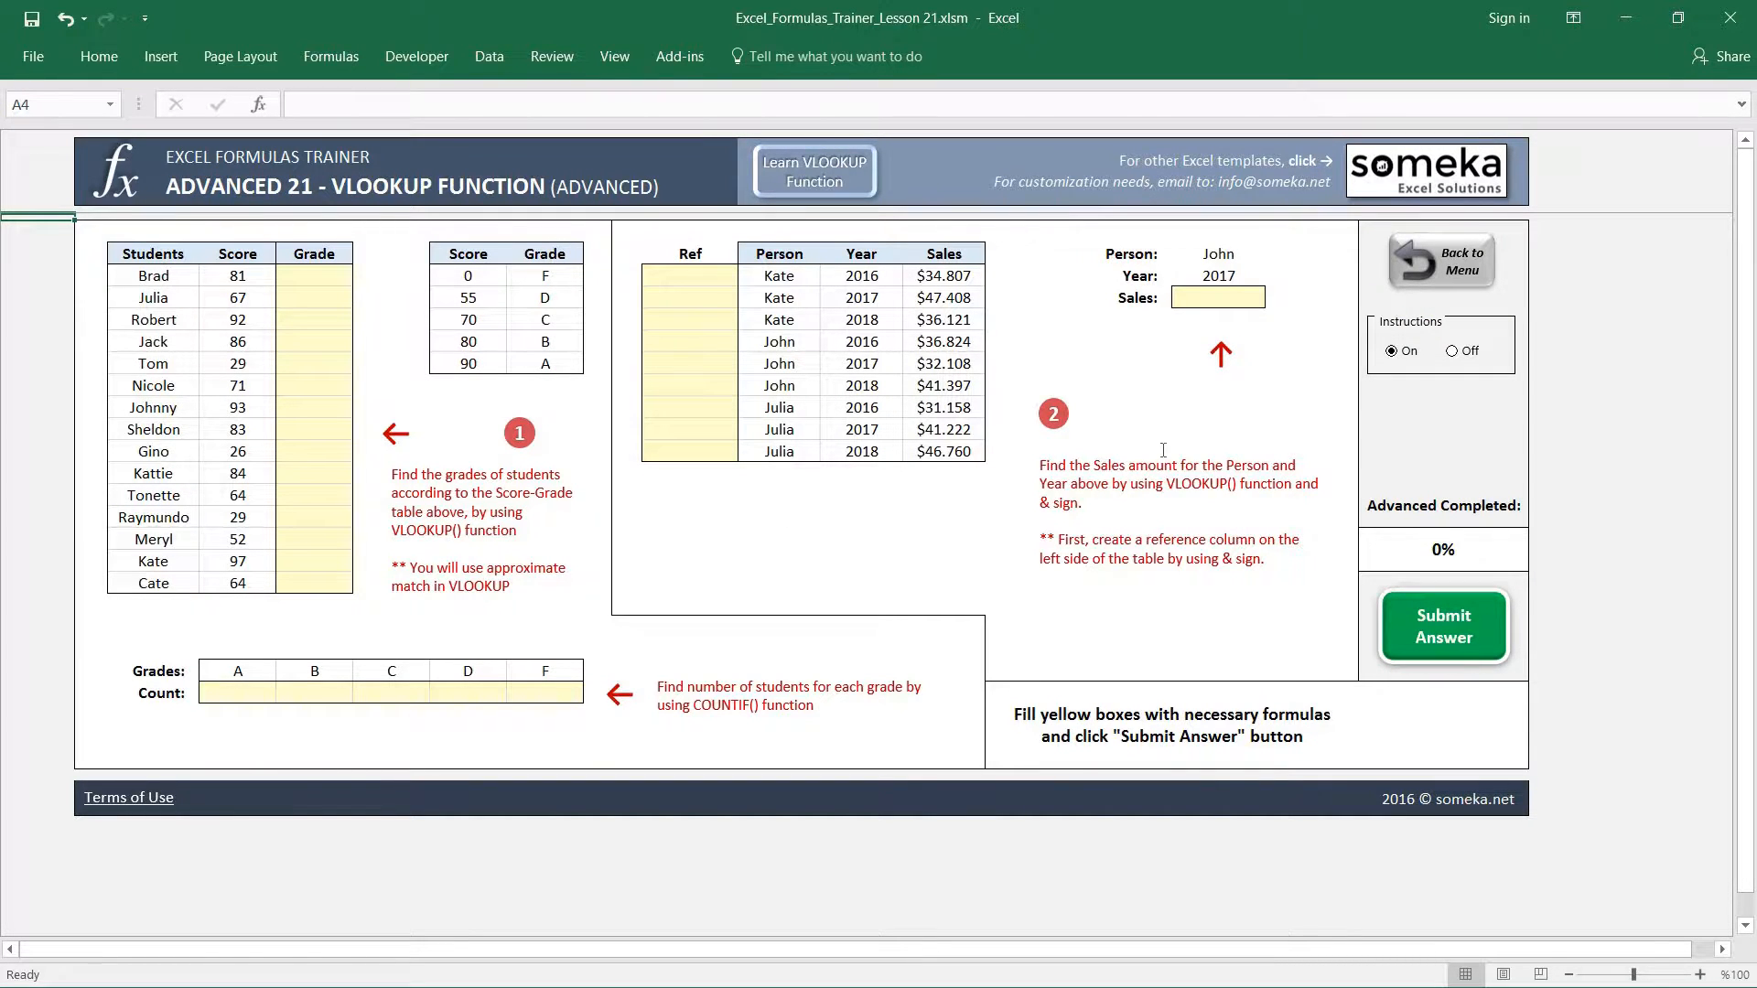
mouse_move(444, 407)
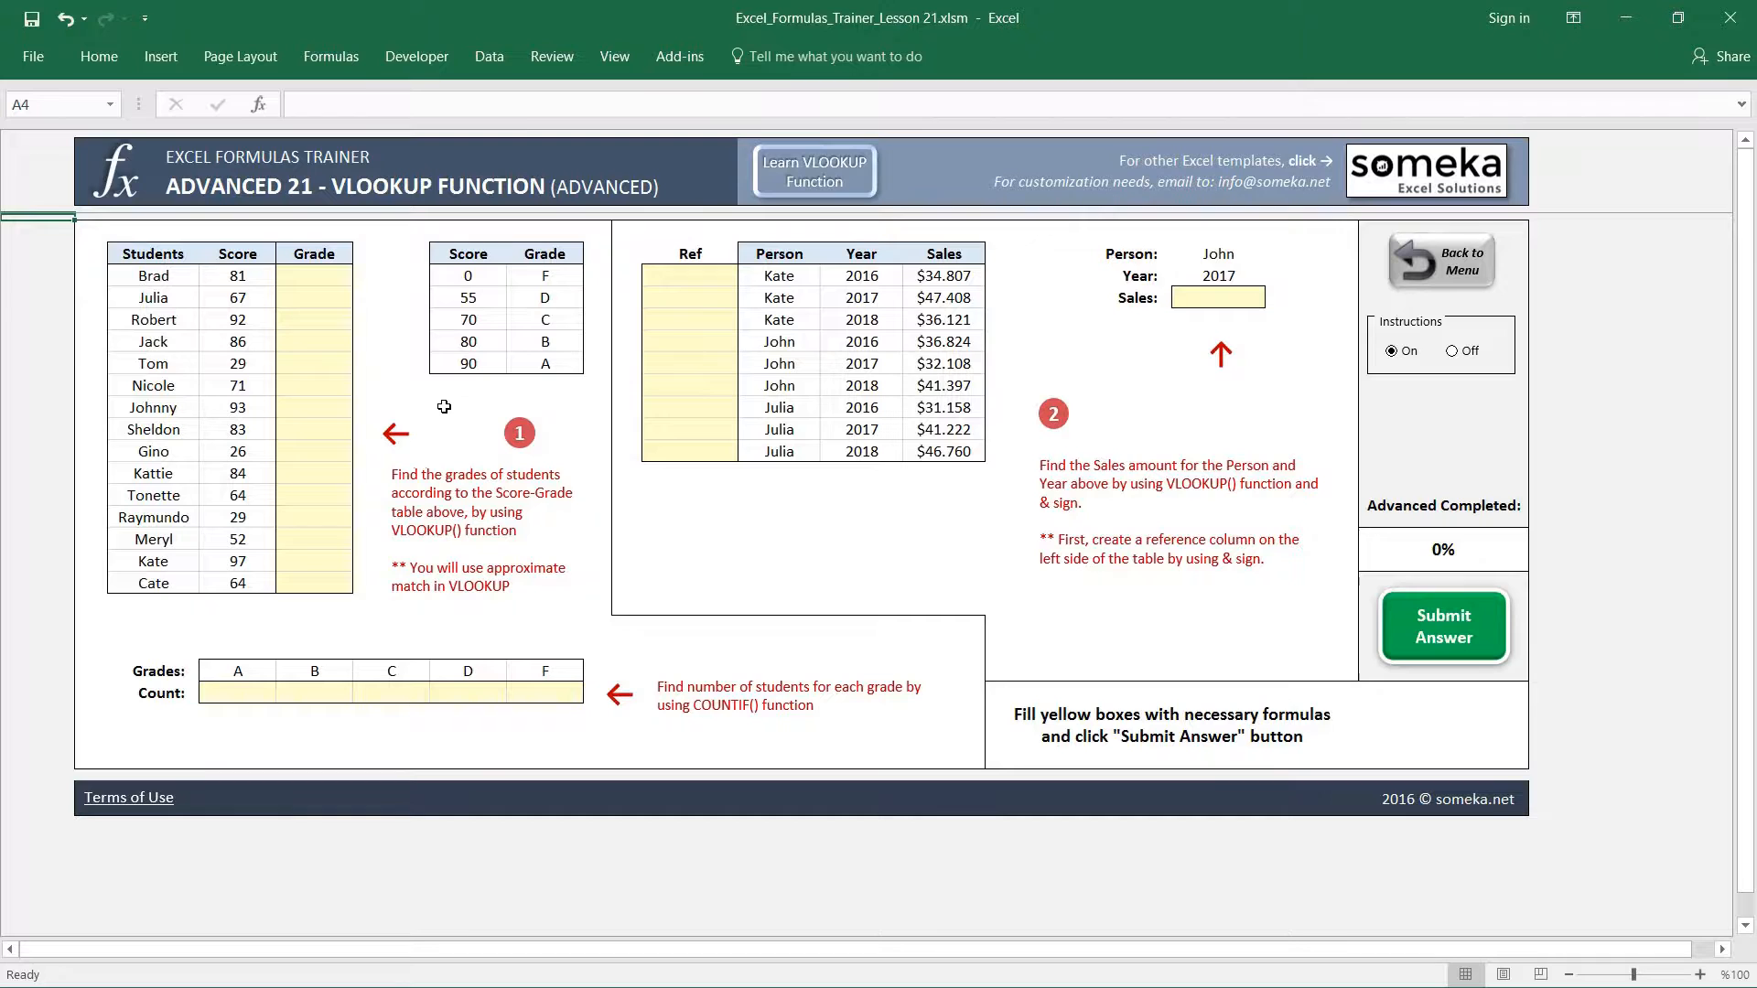
mouse_move(154, 255)
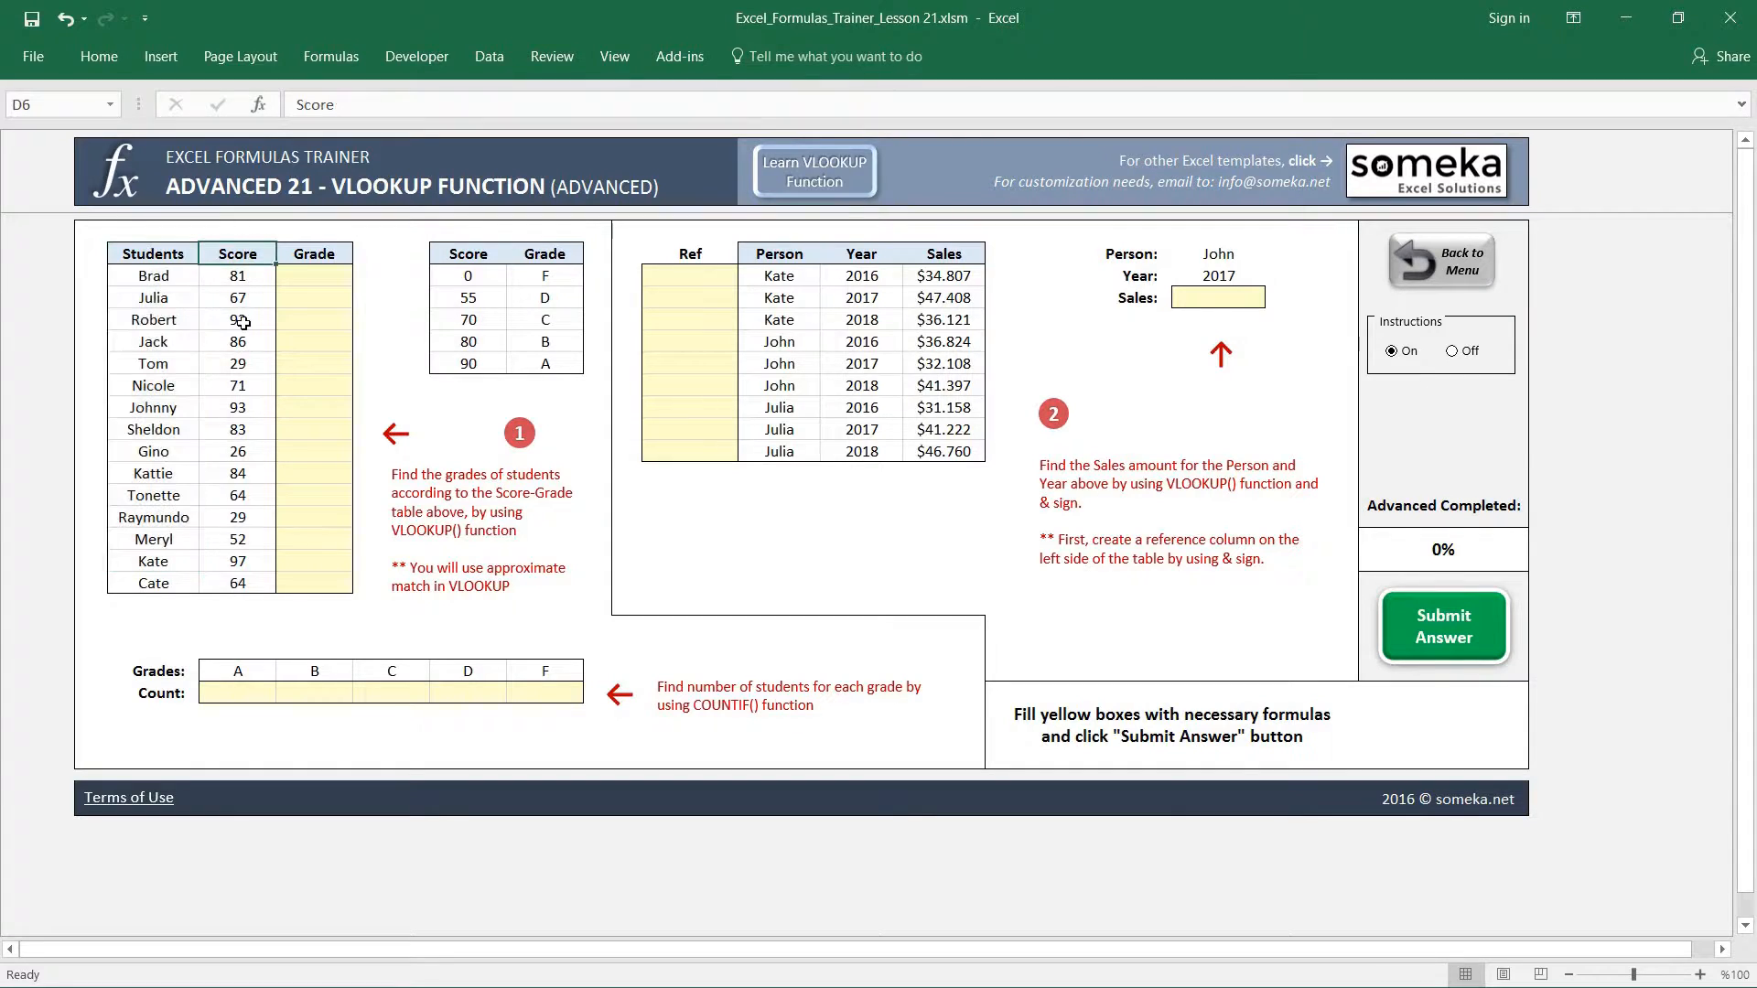
click(314, 296)
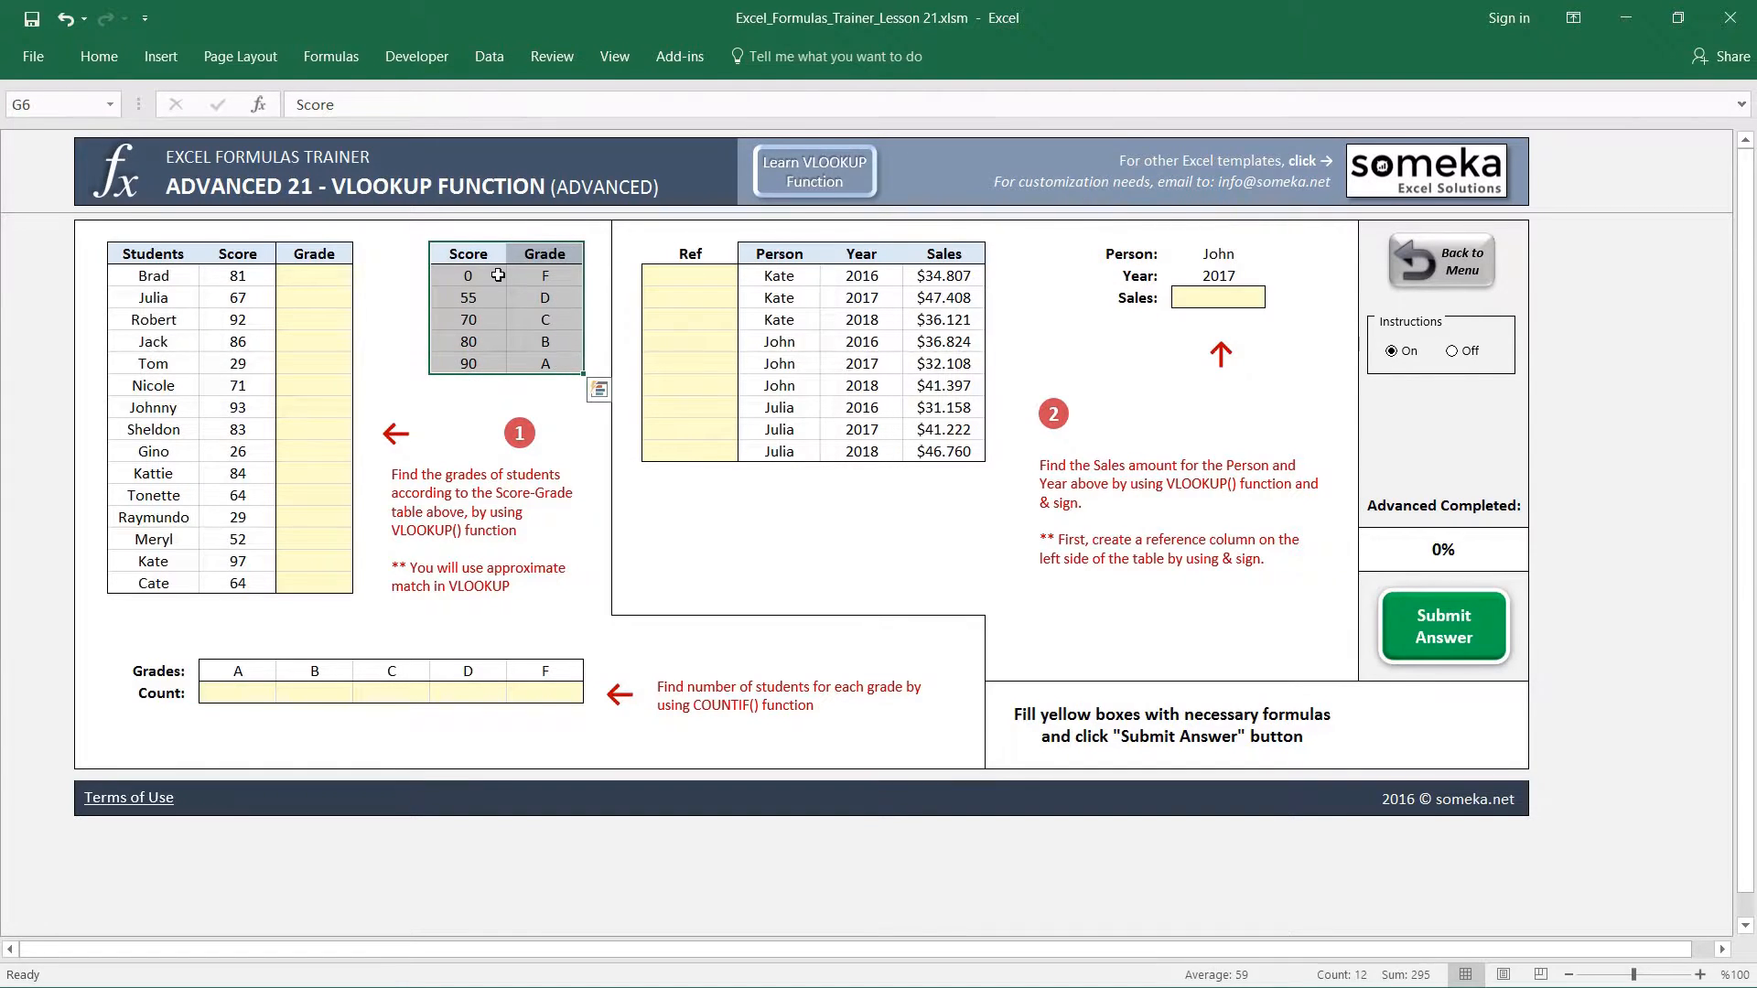
click(467, 274)
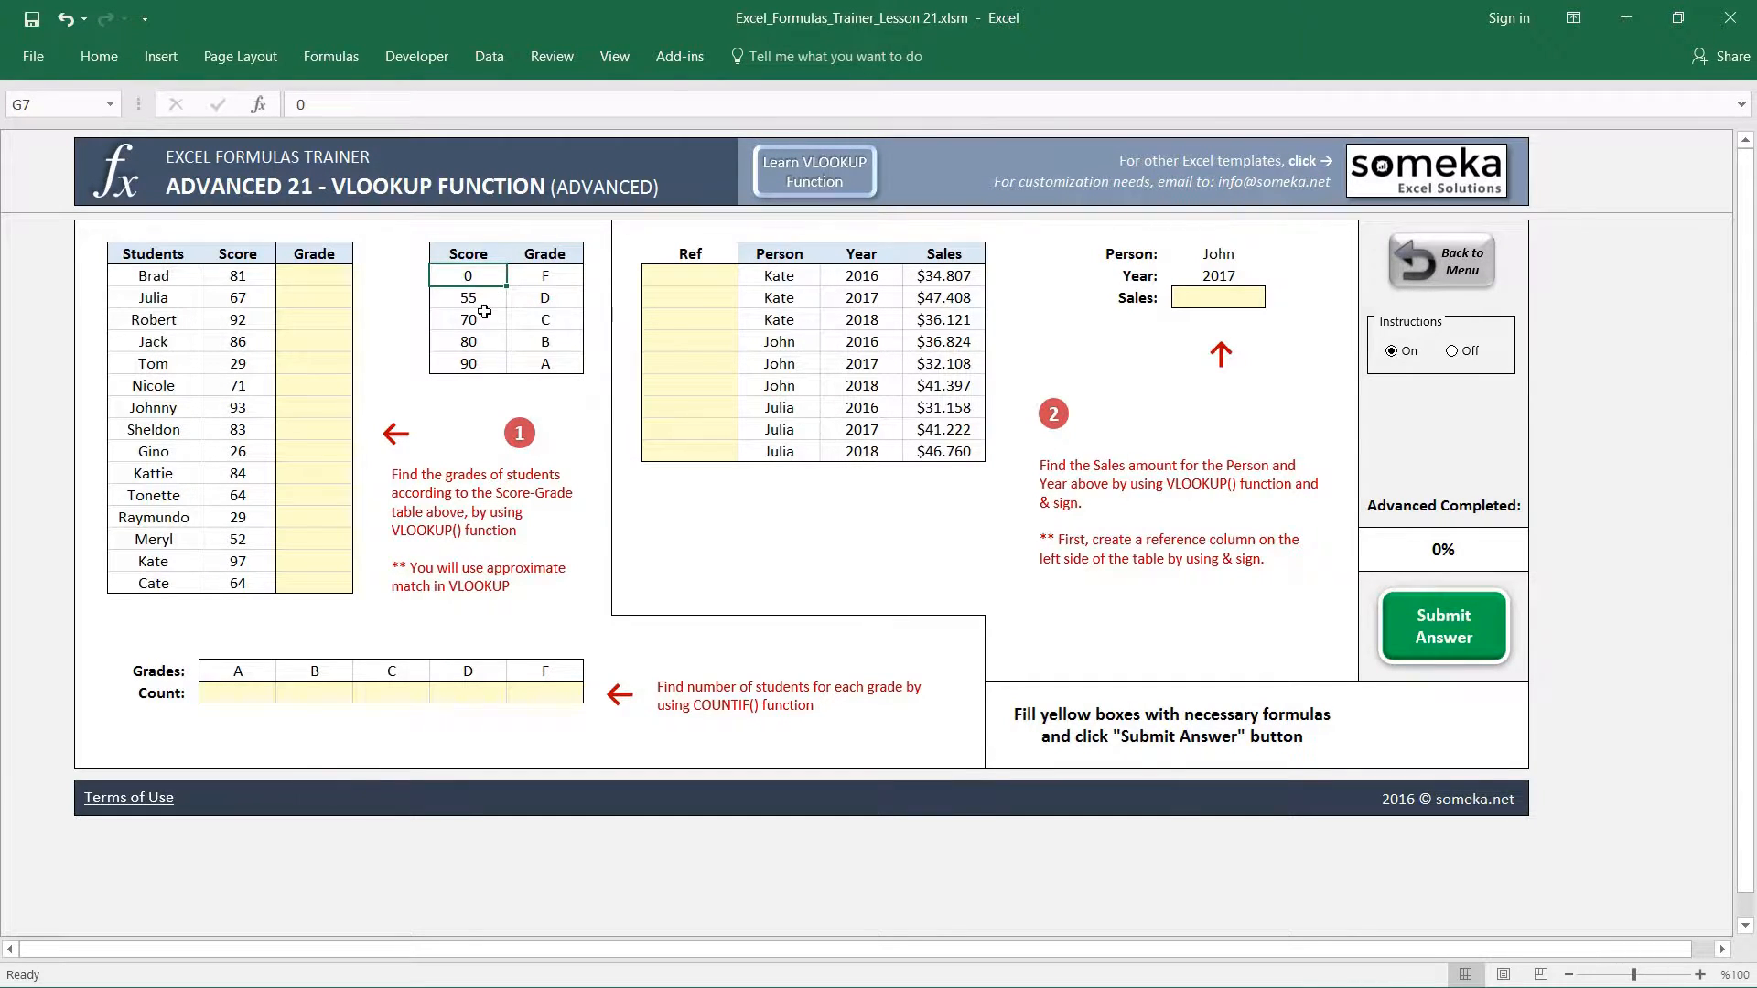
click(544, 297)
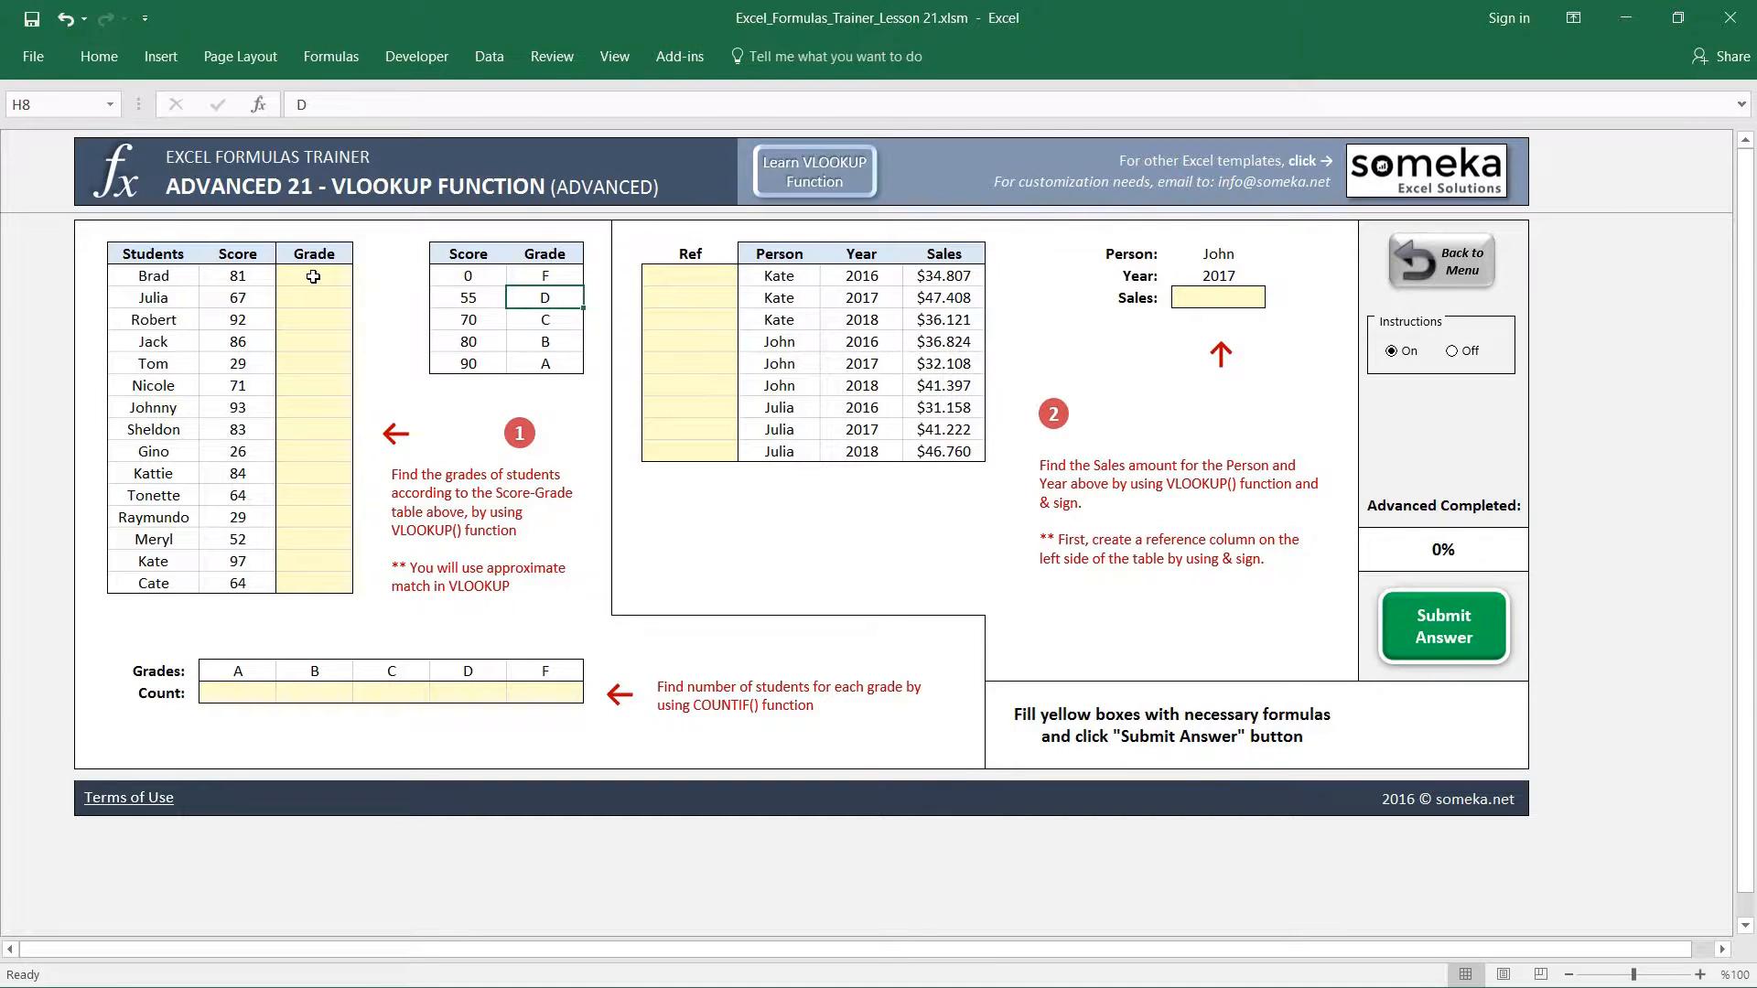
- Enter =VLOOKUP(D7;$G$6:$H$11;2;0) as Brad's grade in E7
text(=v)
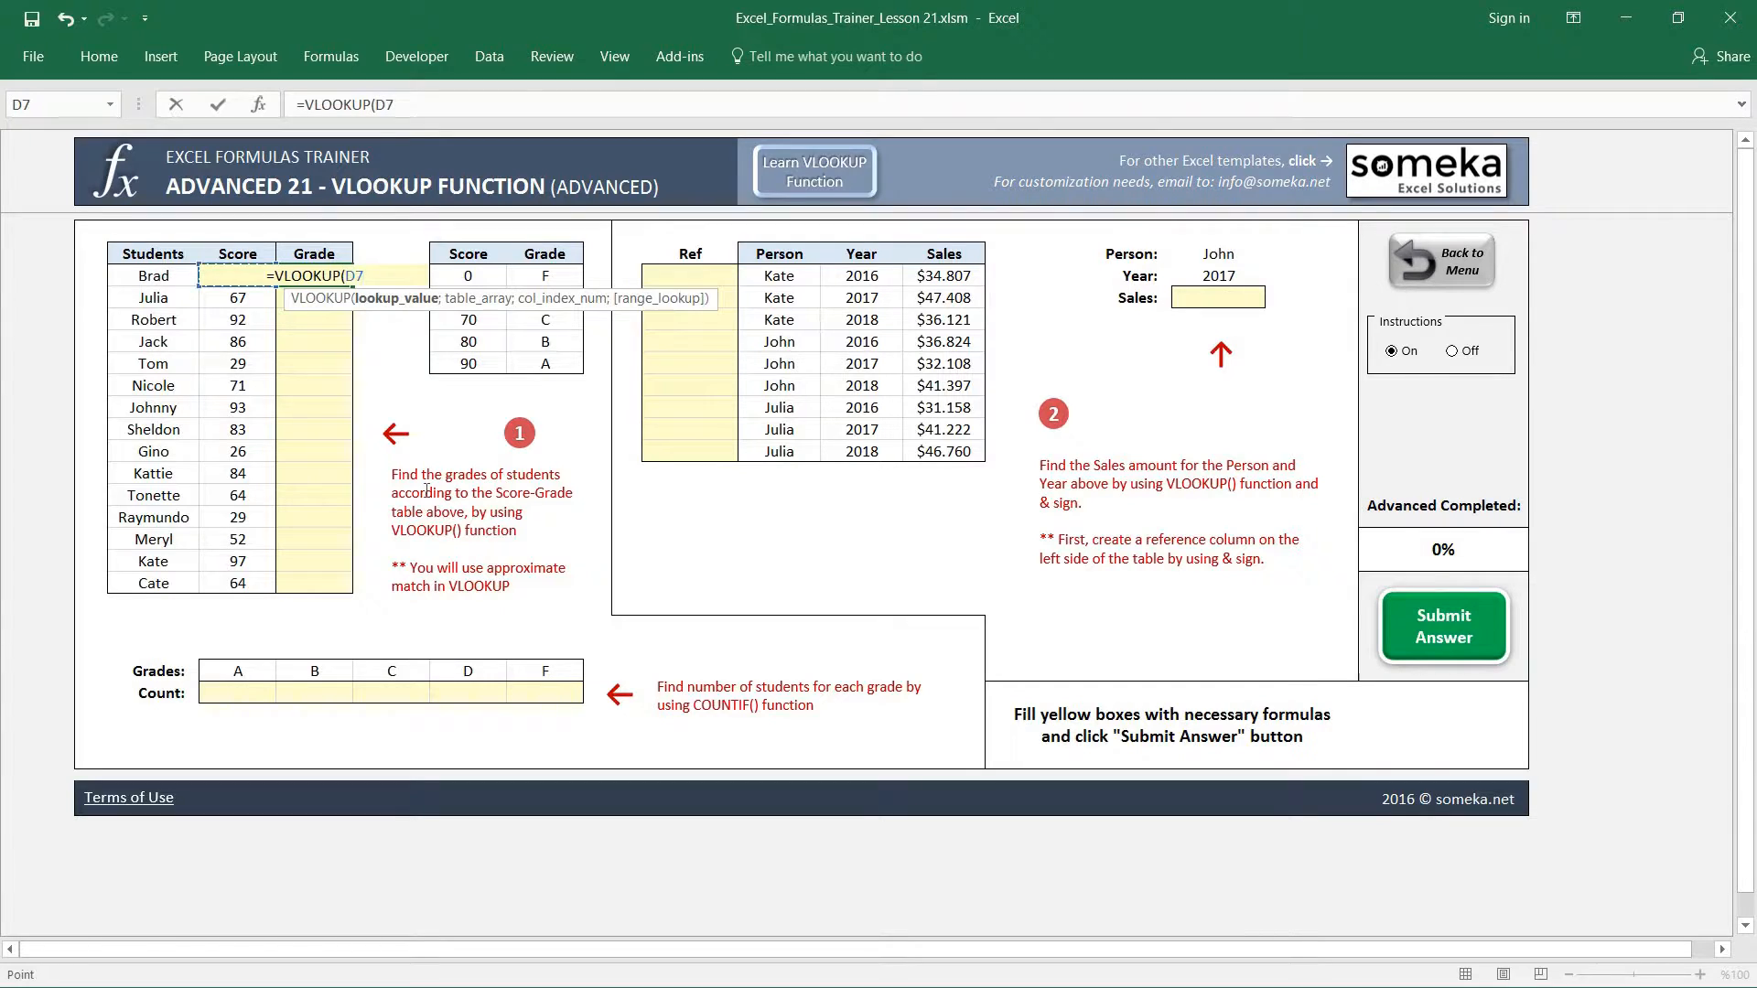
text(;G6:H11)
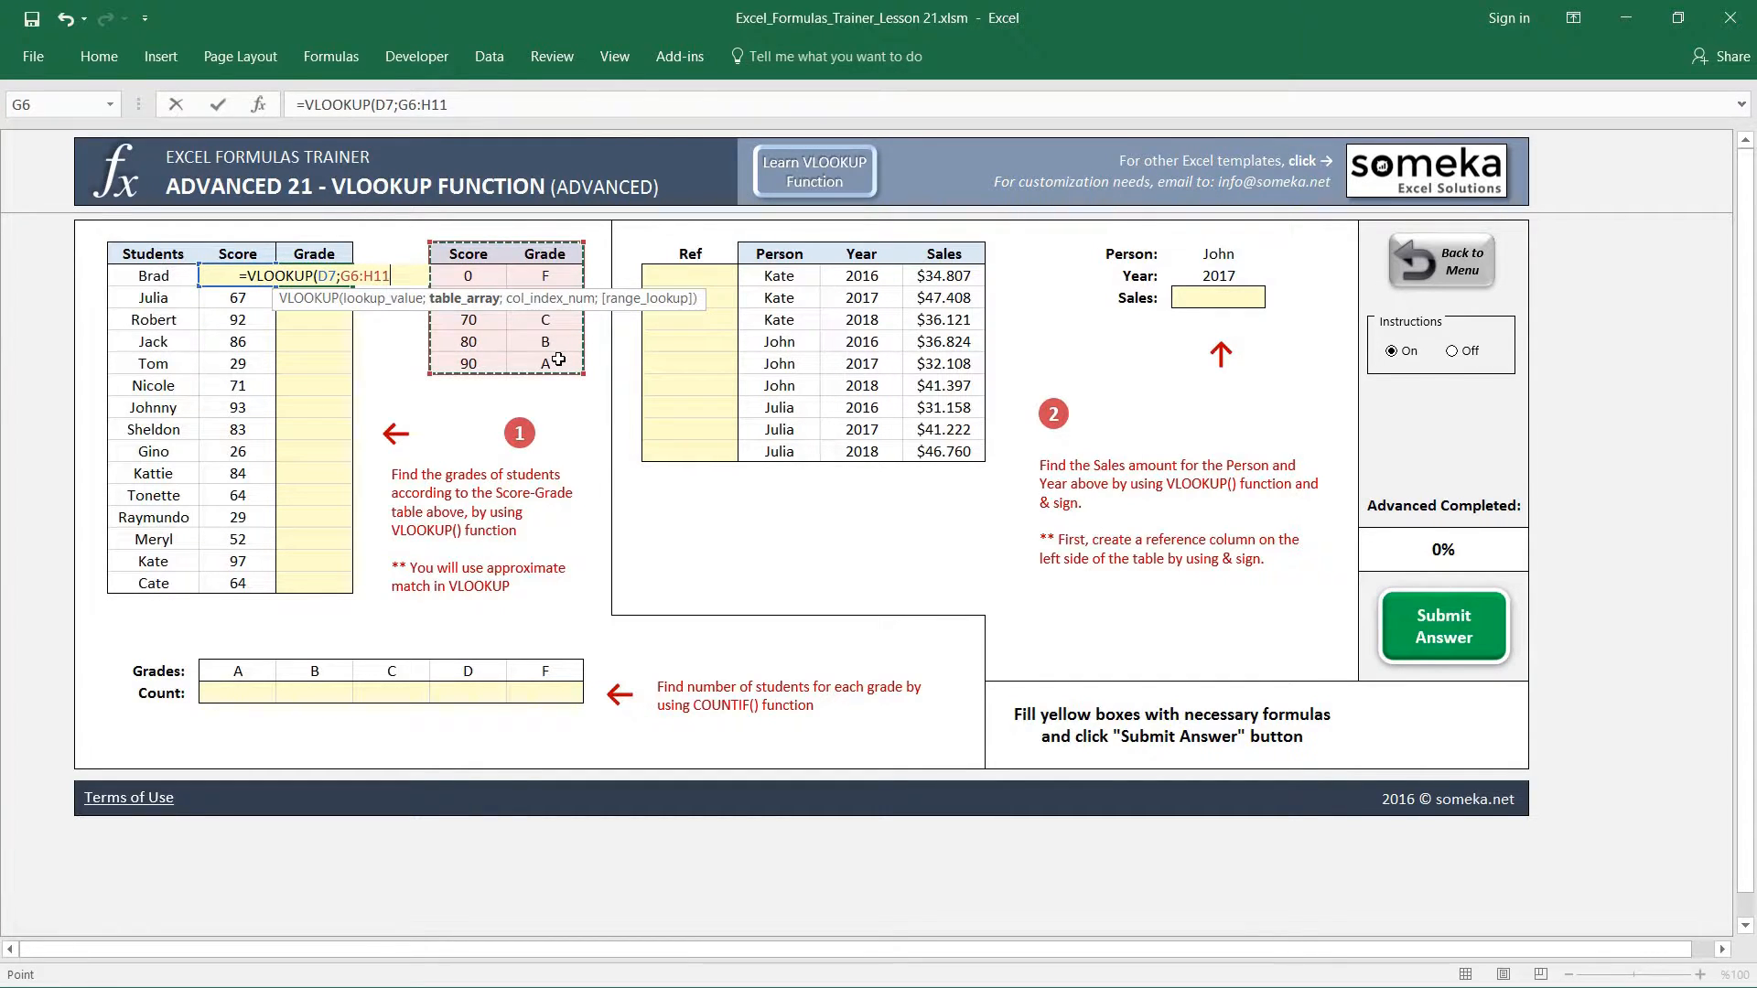
text($G$6:$H$11;2;0)
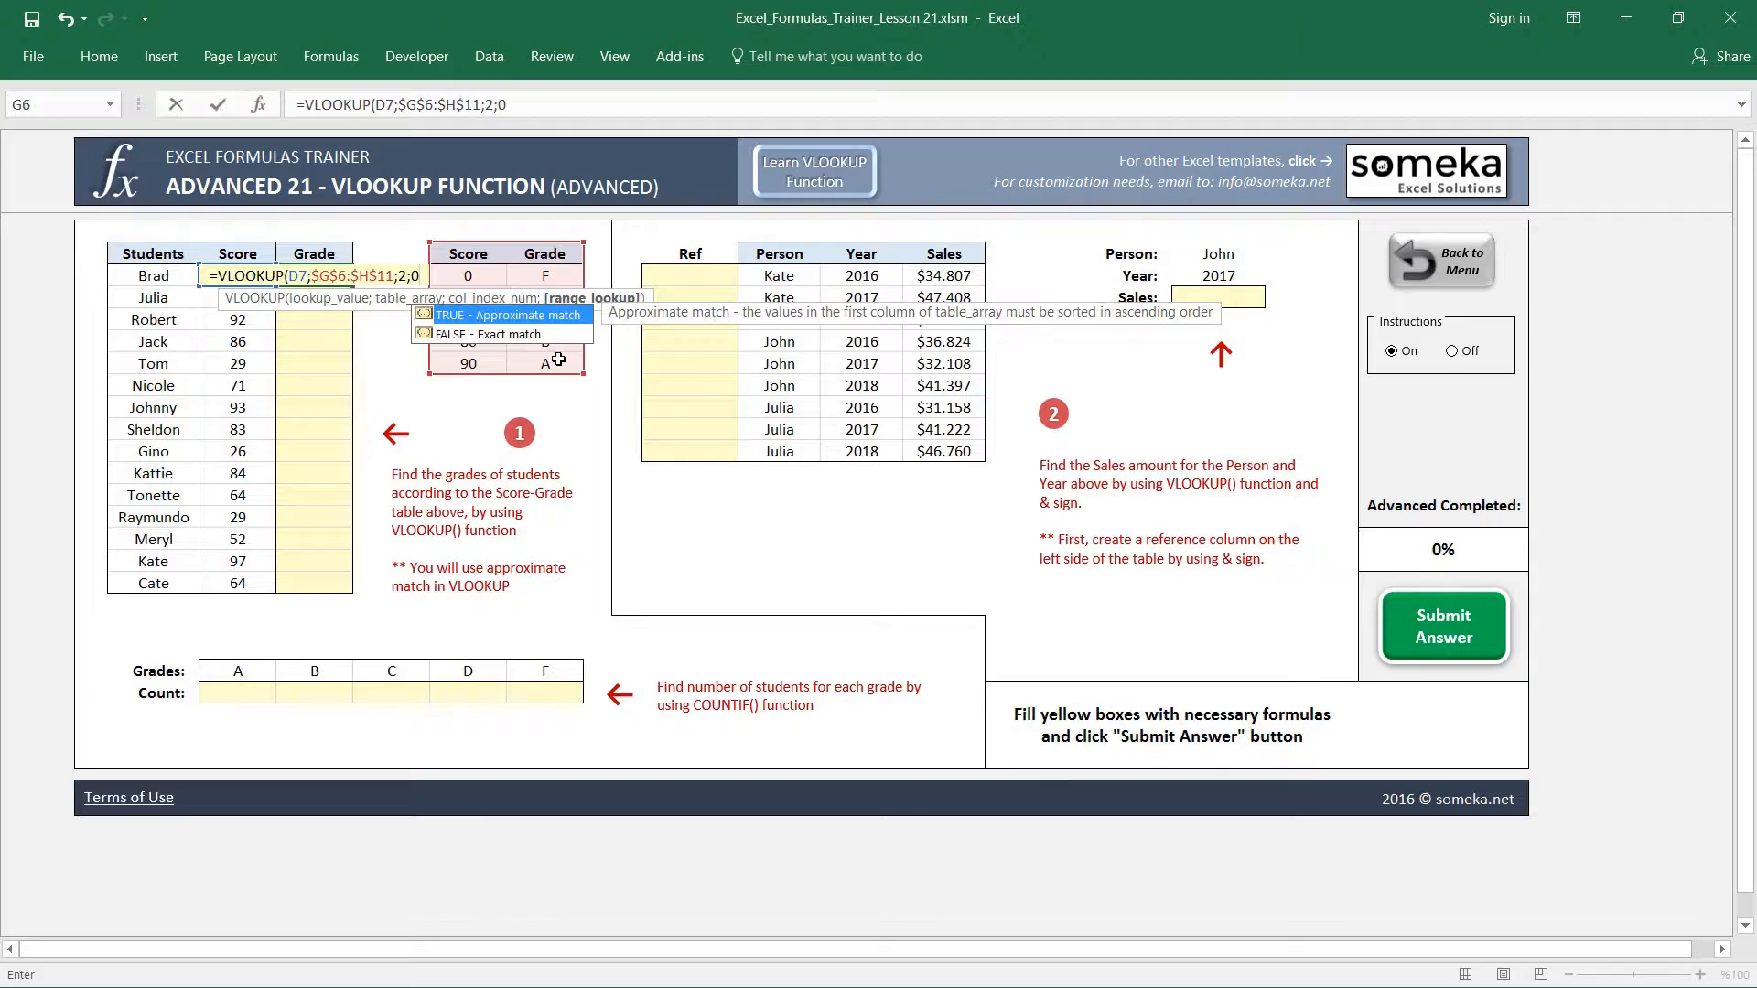
key(Return)
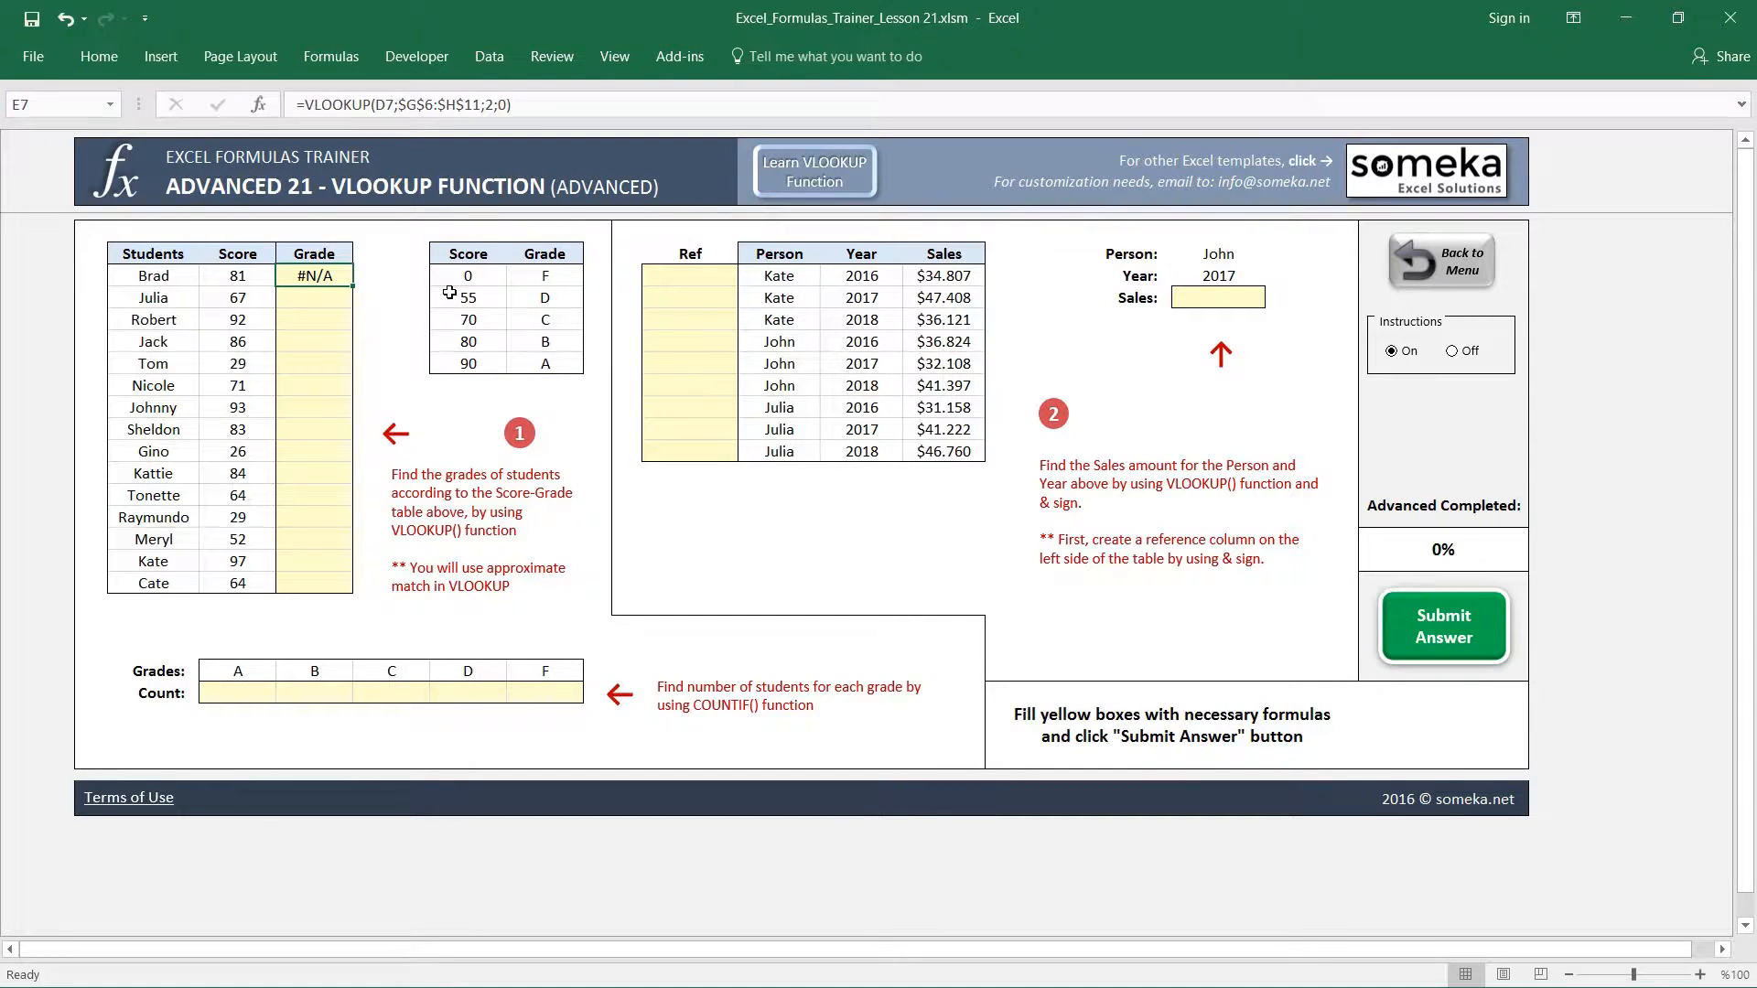
mouse_move(550, 332)
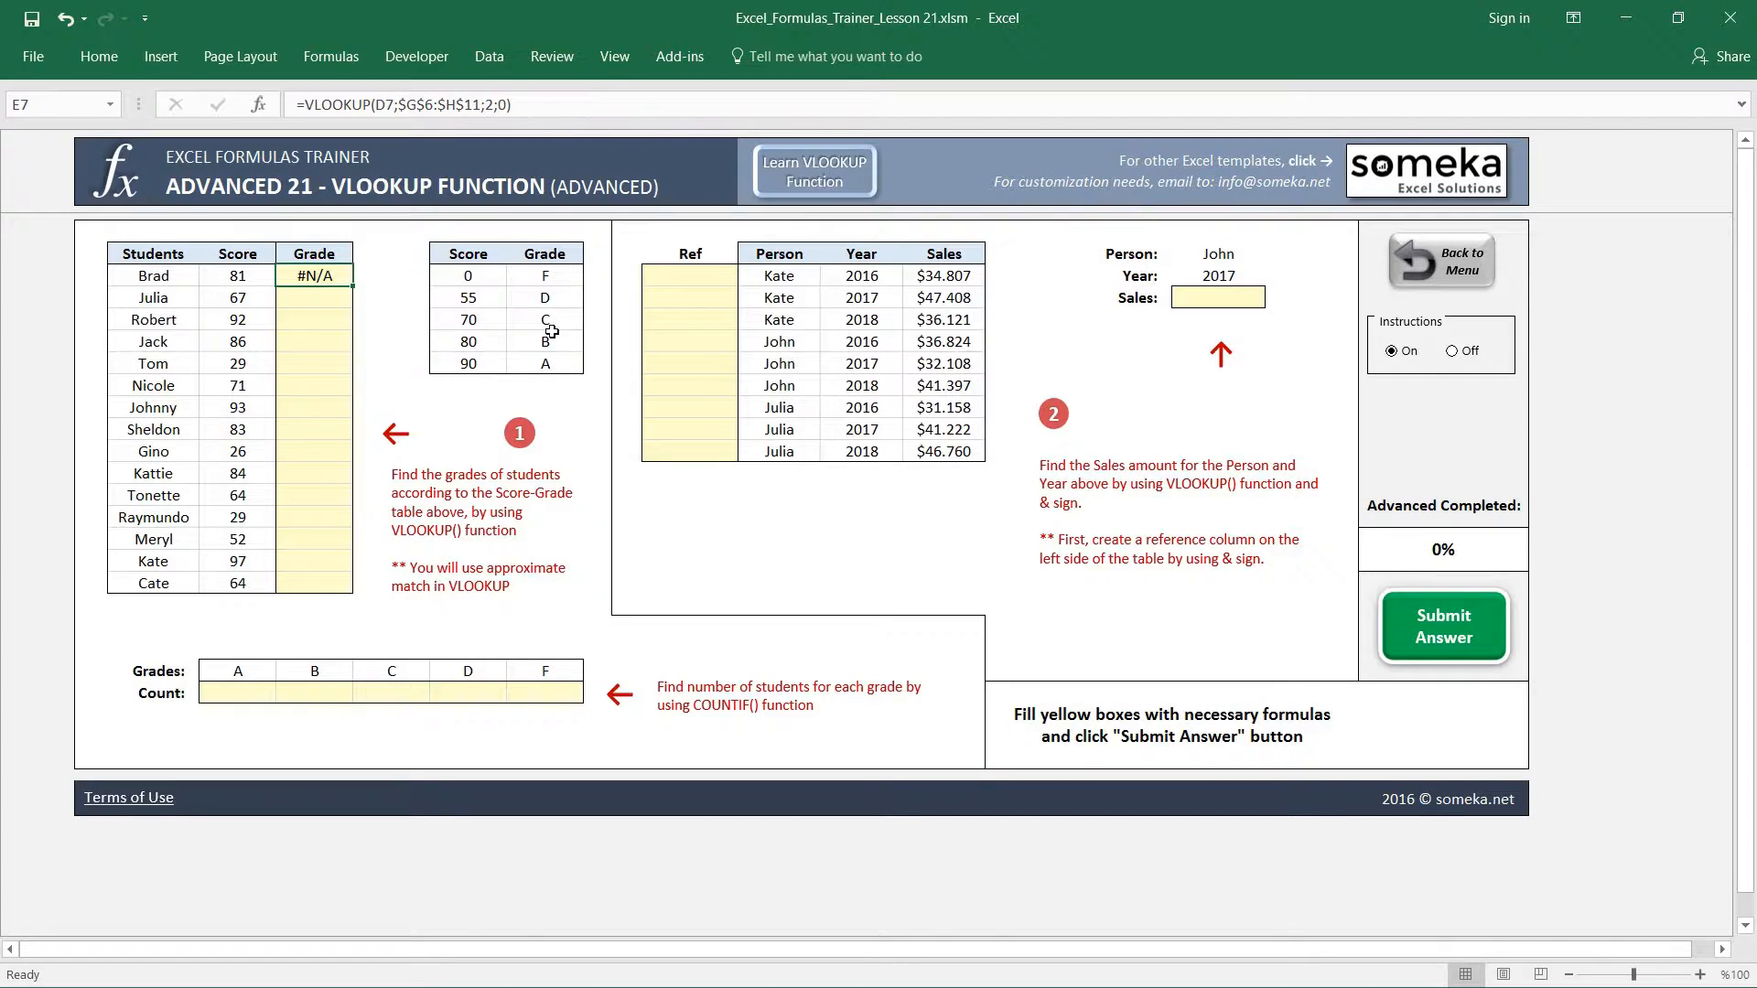
mouse_move(520, 281)
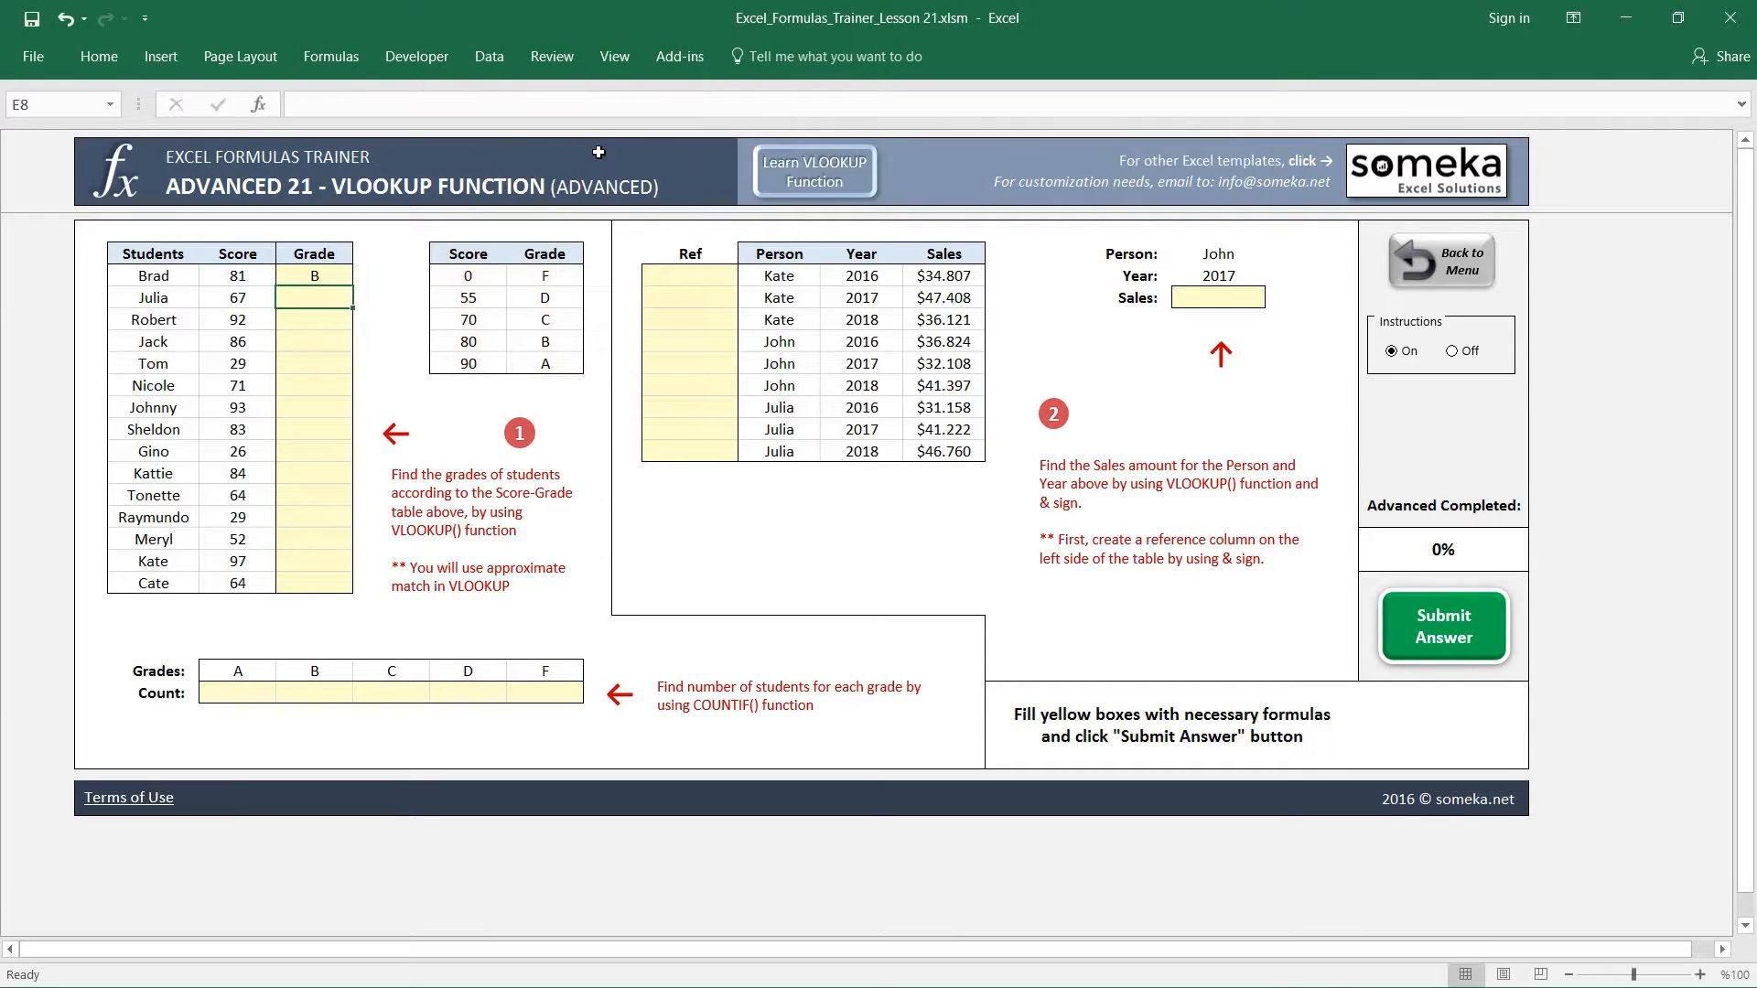
- Check that Brad's grade updates when his score changes to 90, then copy the grade formula
click(315, 275)
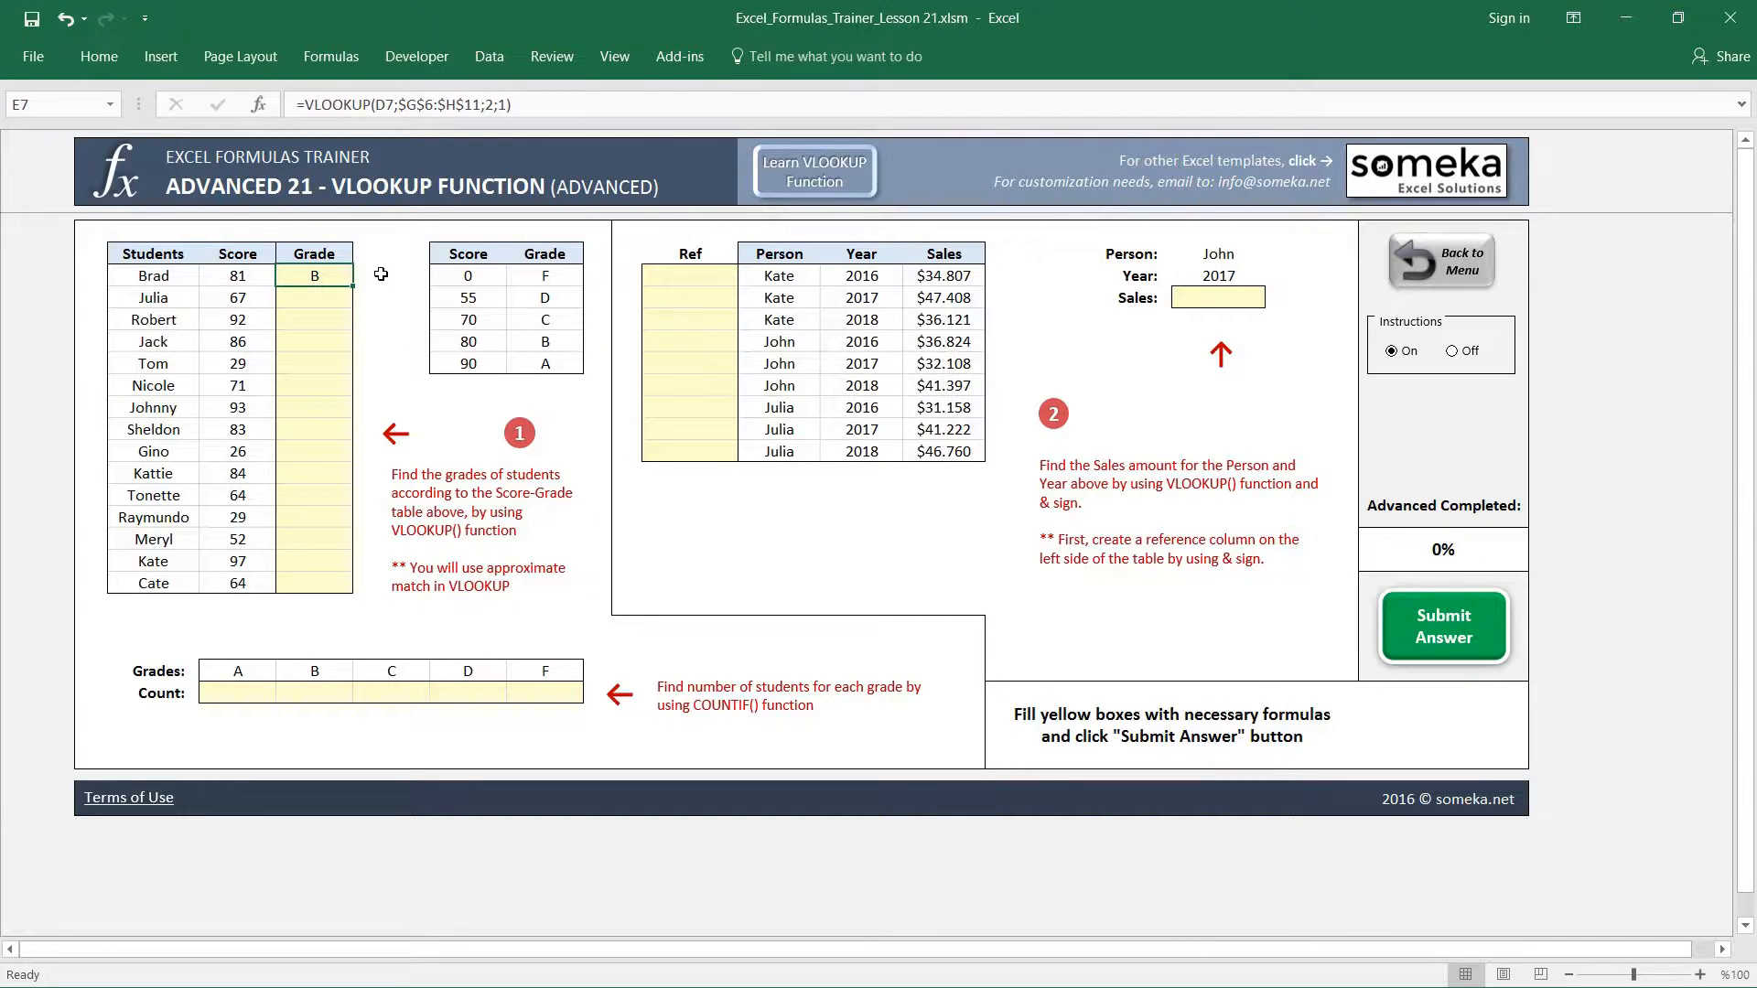
mouse_move(473, 361)
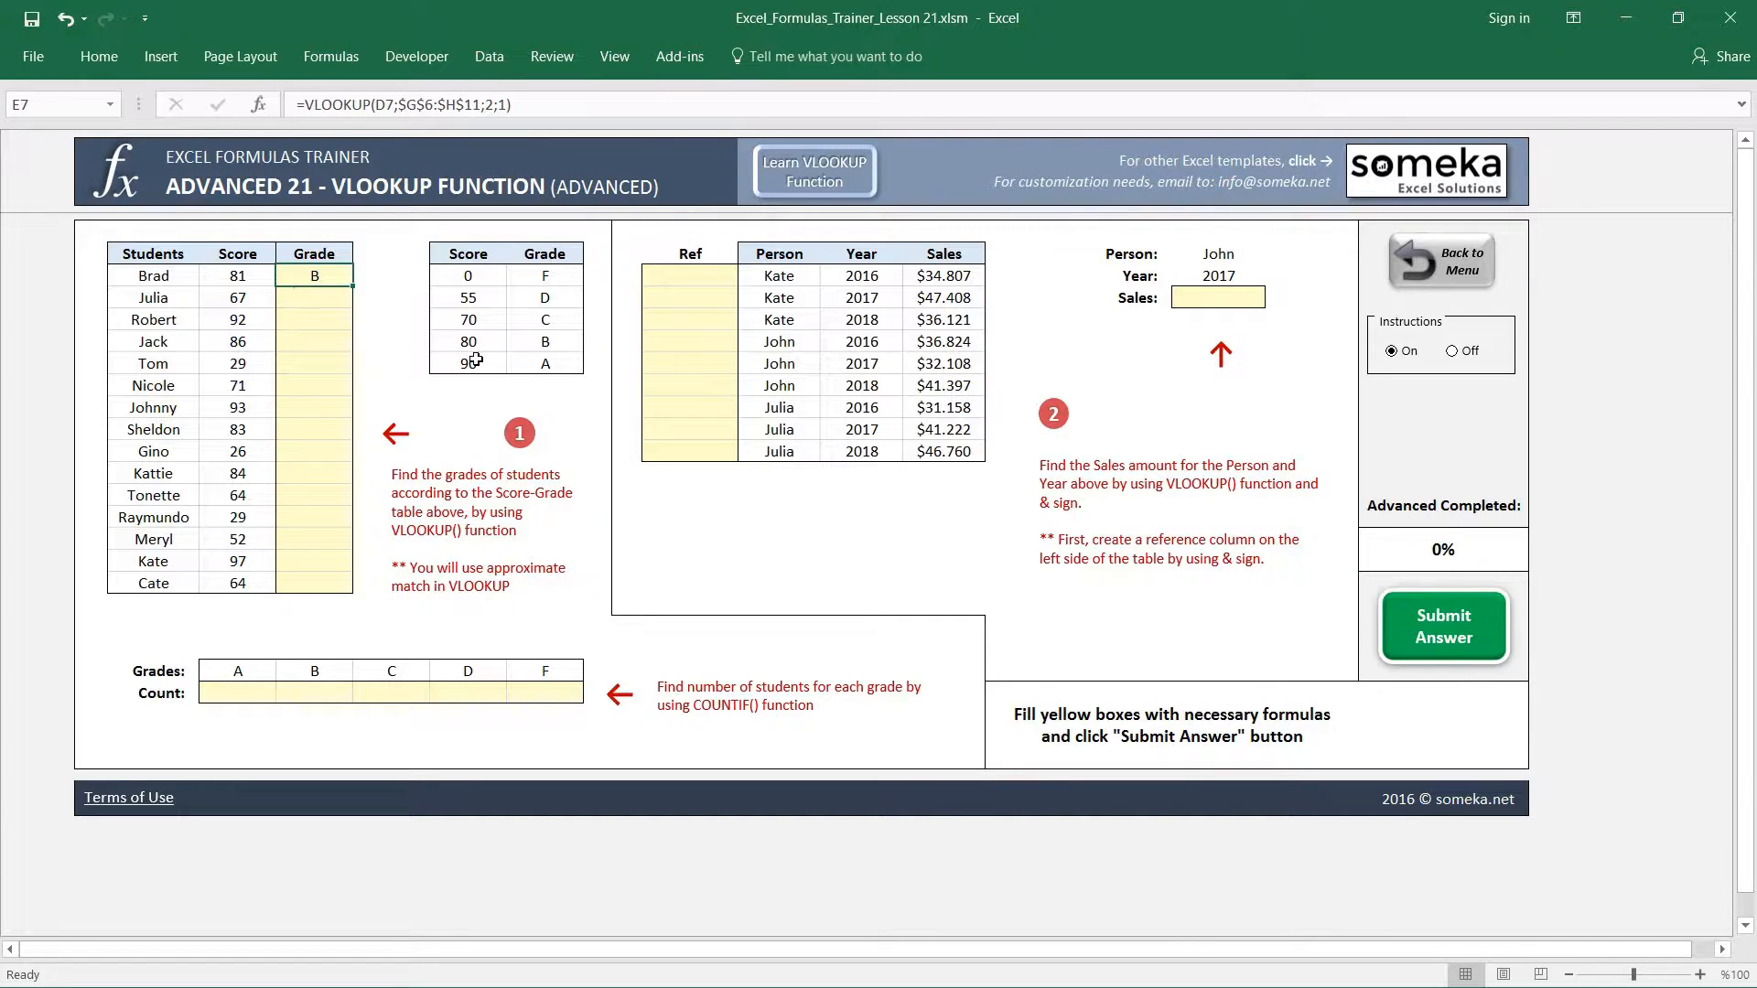
mouse_move(376, 301)
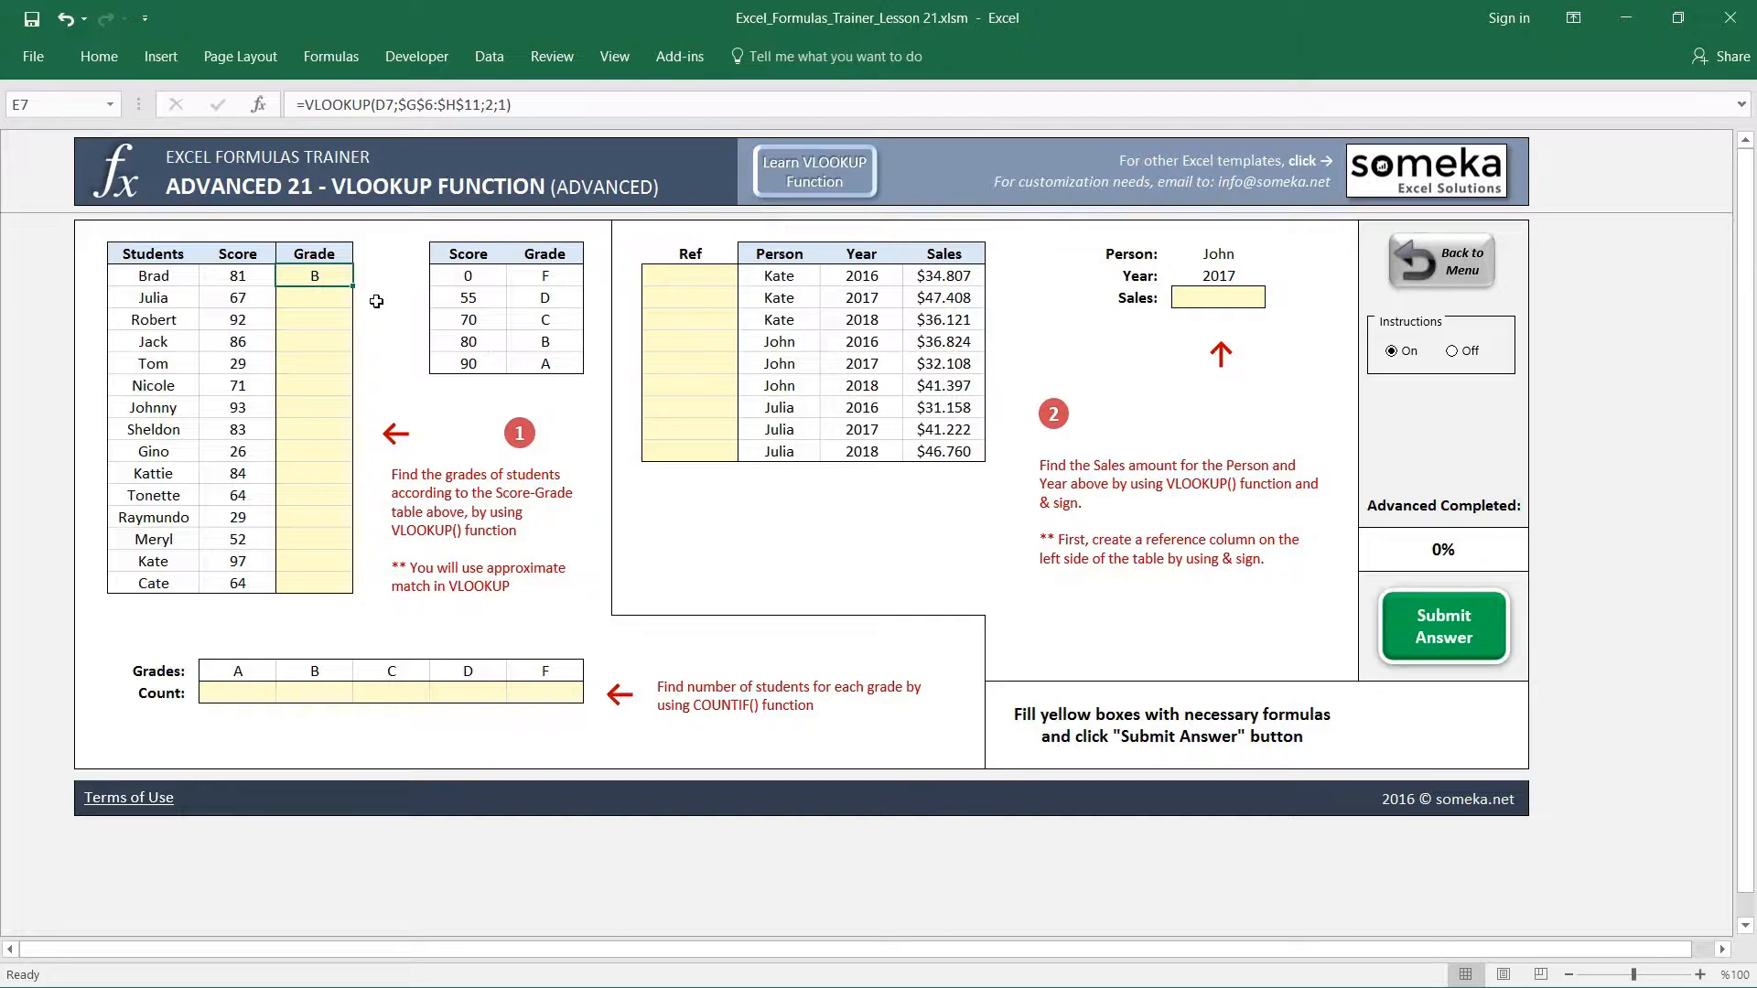
click(238, 275)
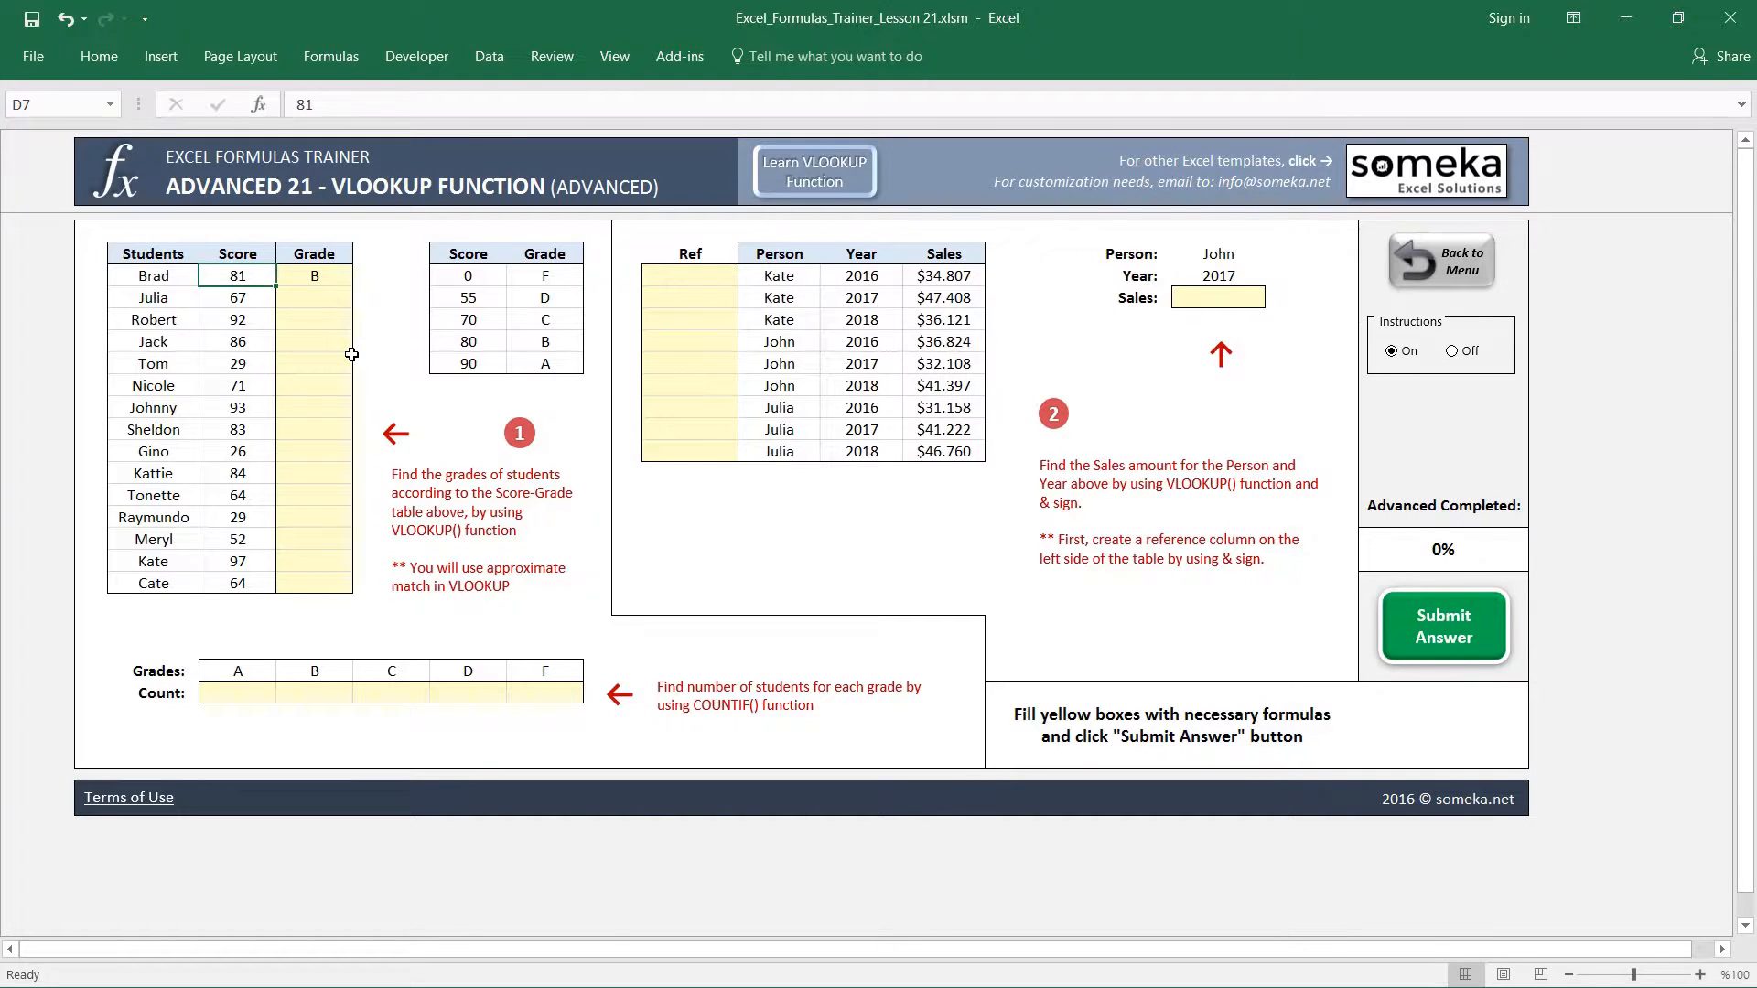
click(314, 275)
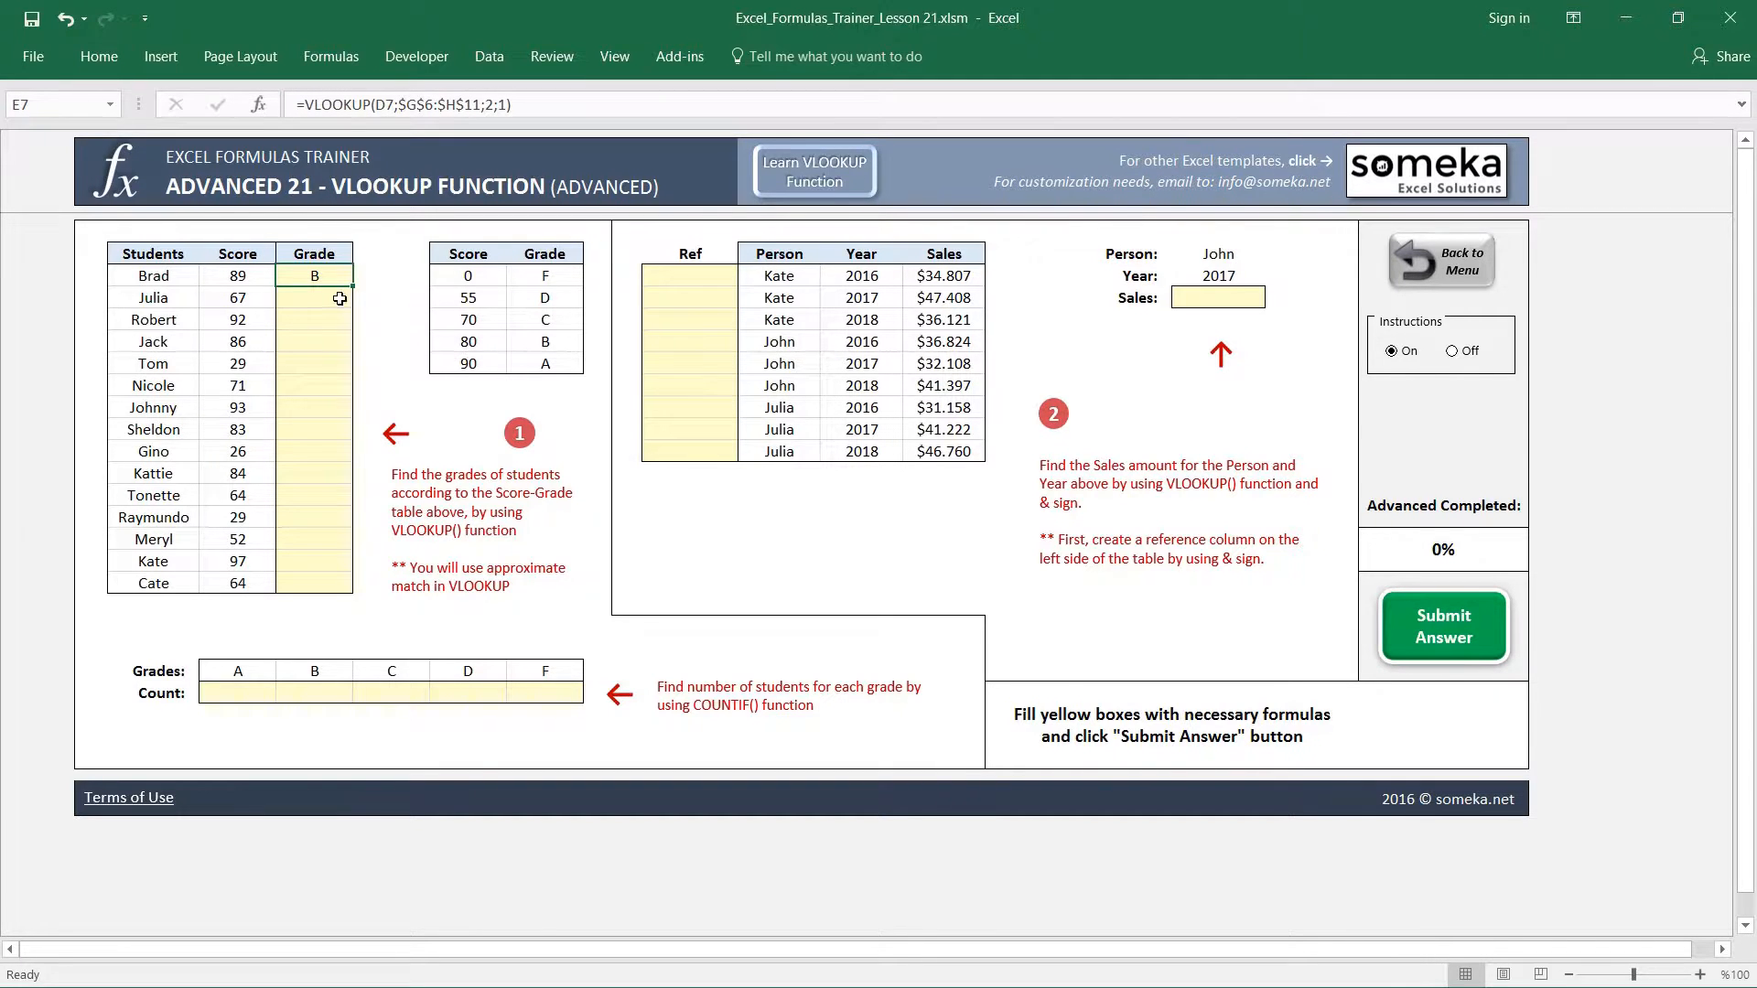
click(236, 275)
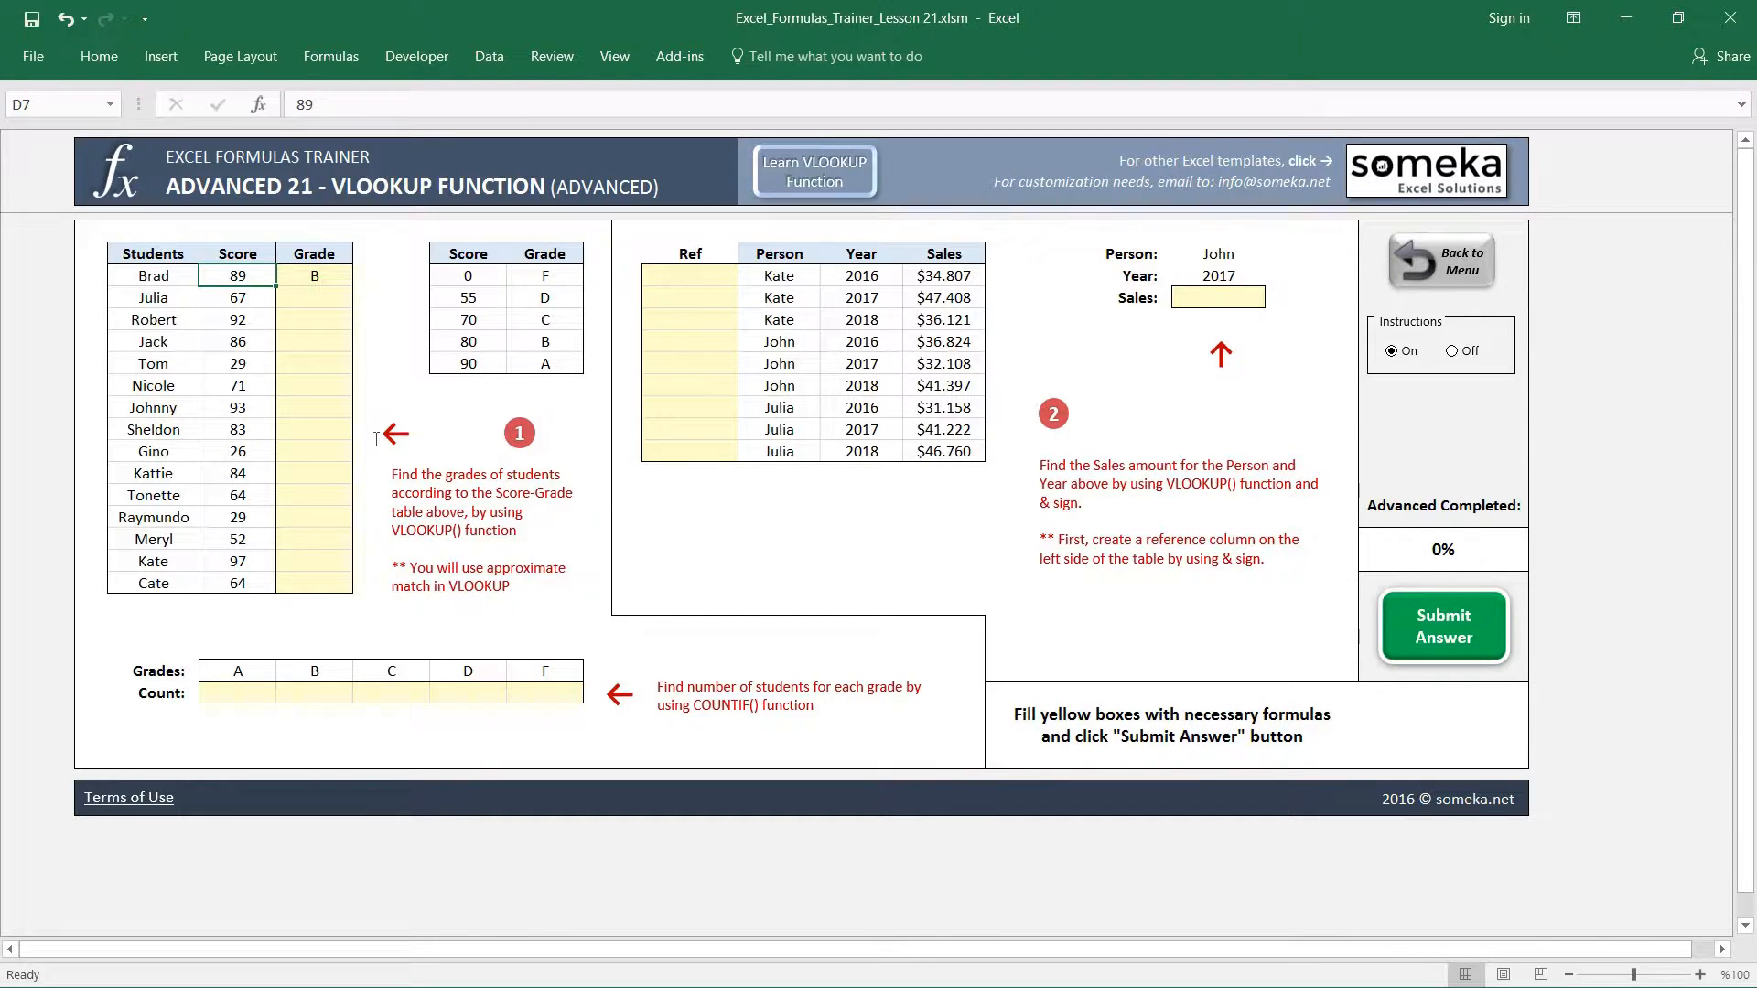
text(90)
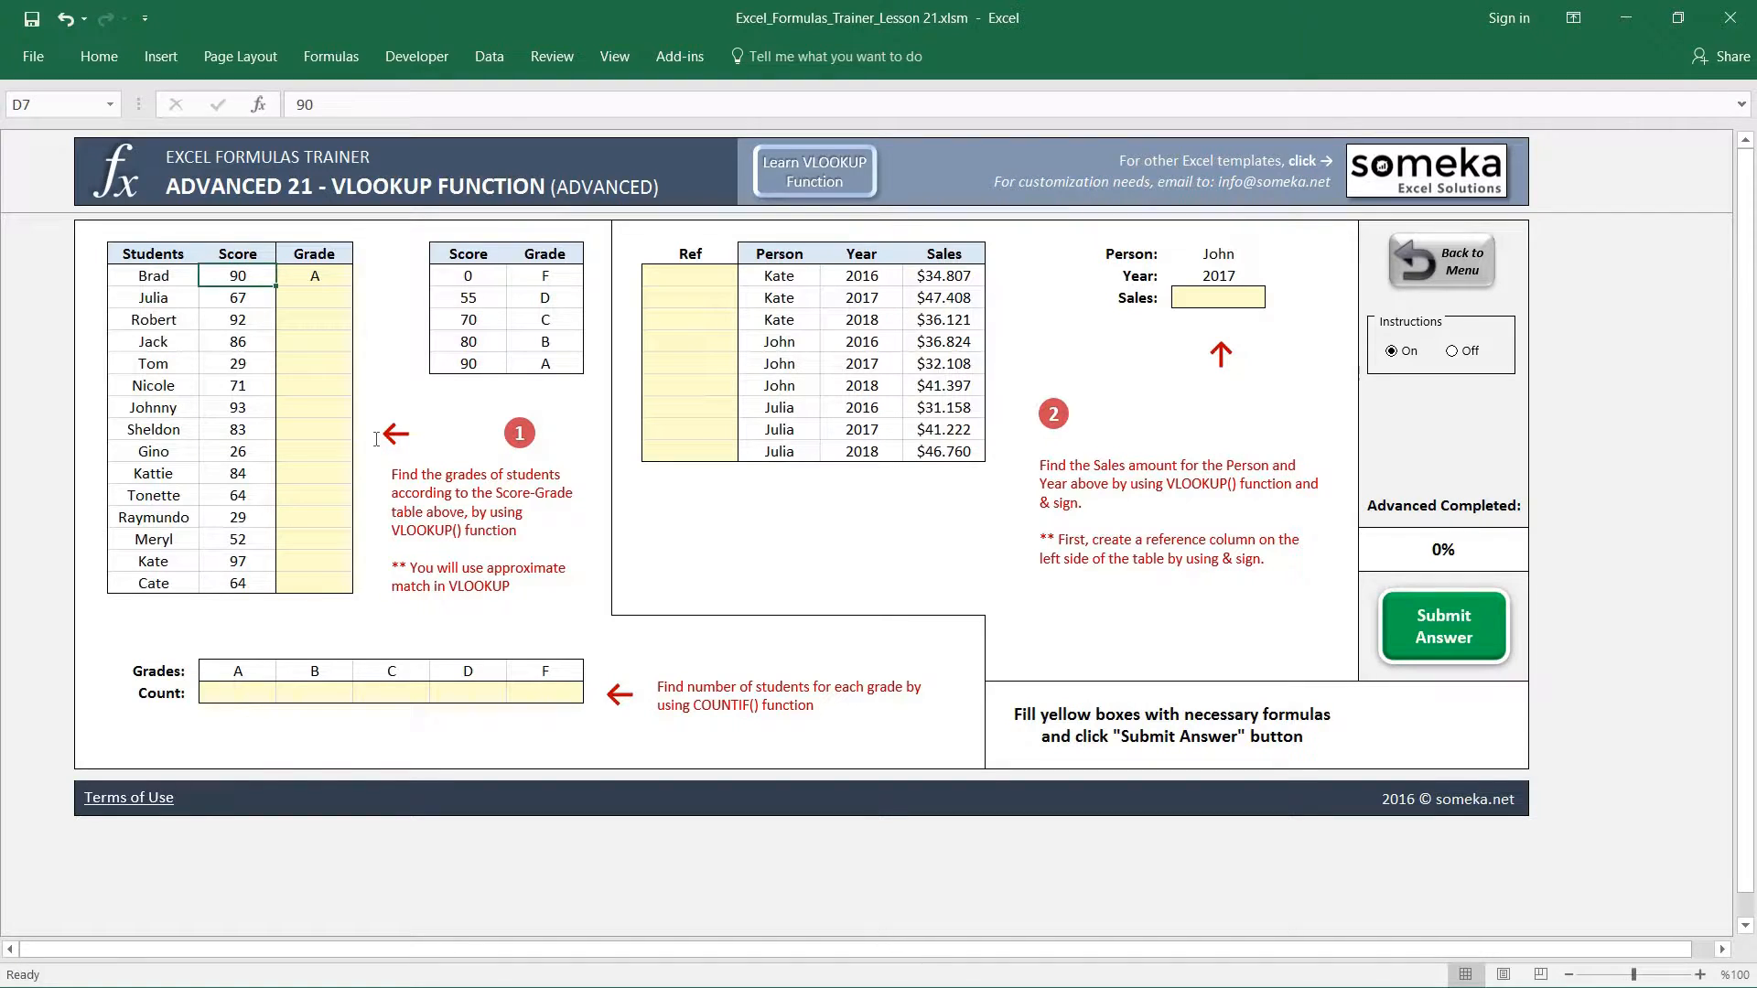
mouse_move(314, 278)
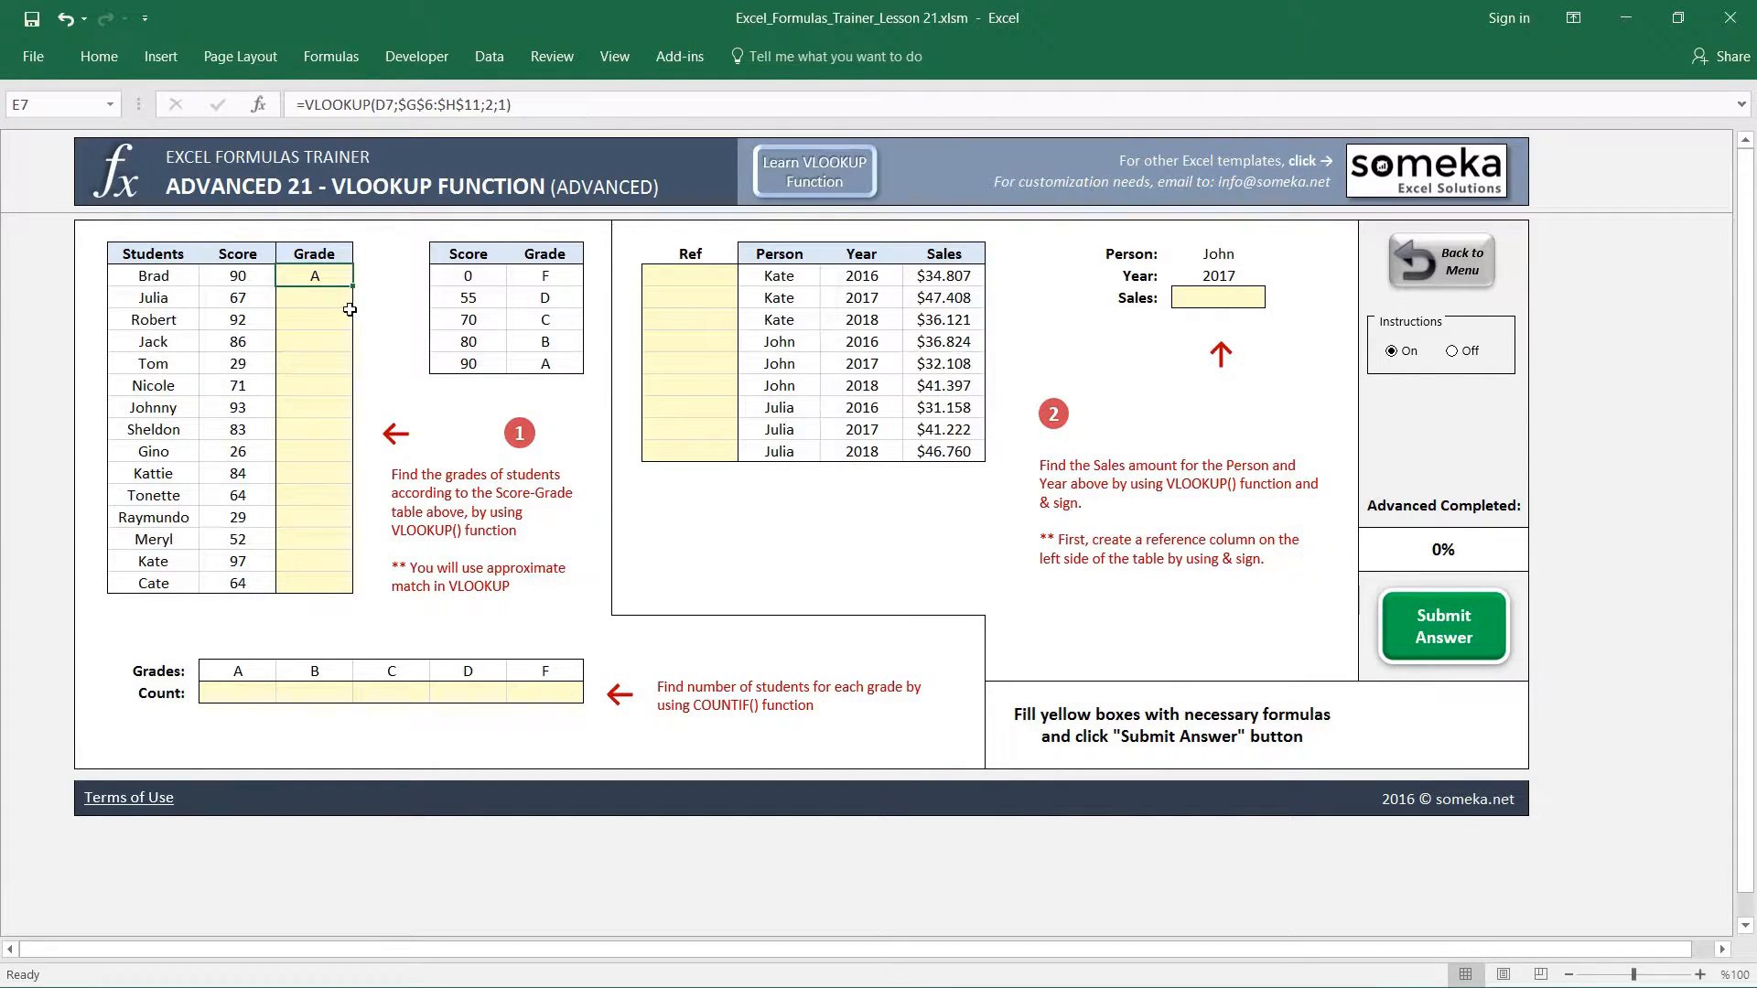
key(ctrl+c)
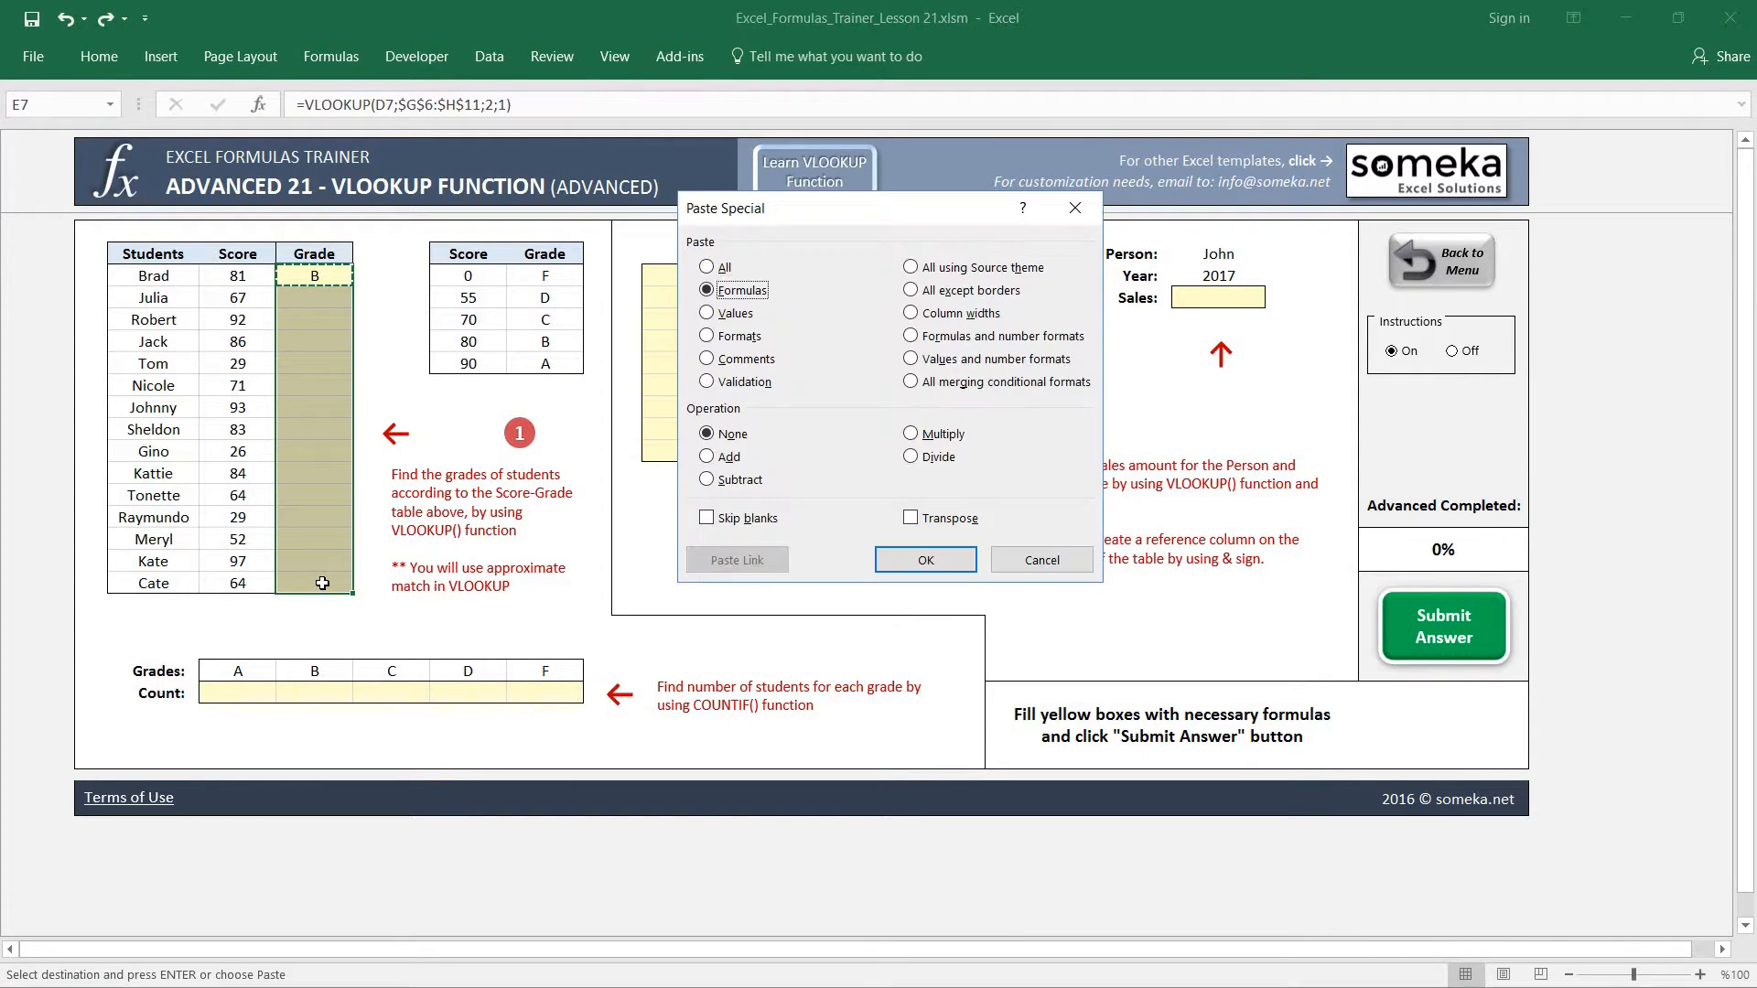
- Paste the VLOOKUP grade formula, formulas only, down the Grade column E7:E21
click(924, 560)
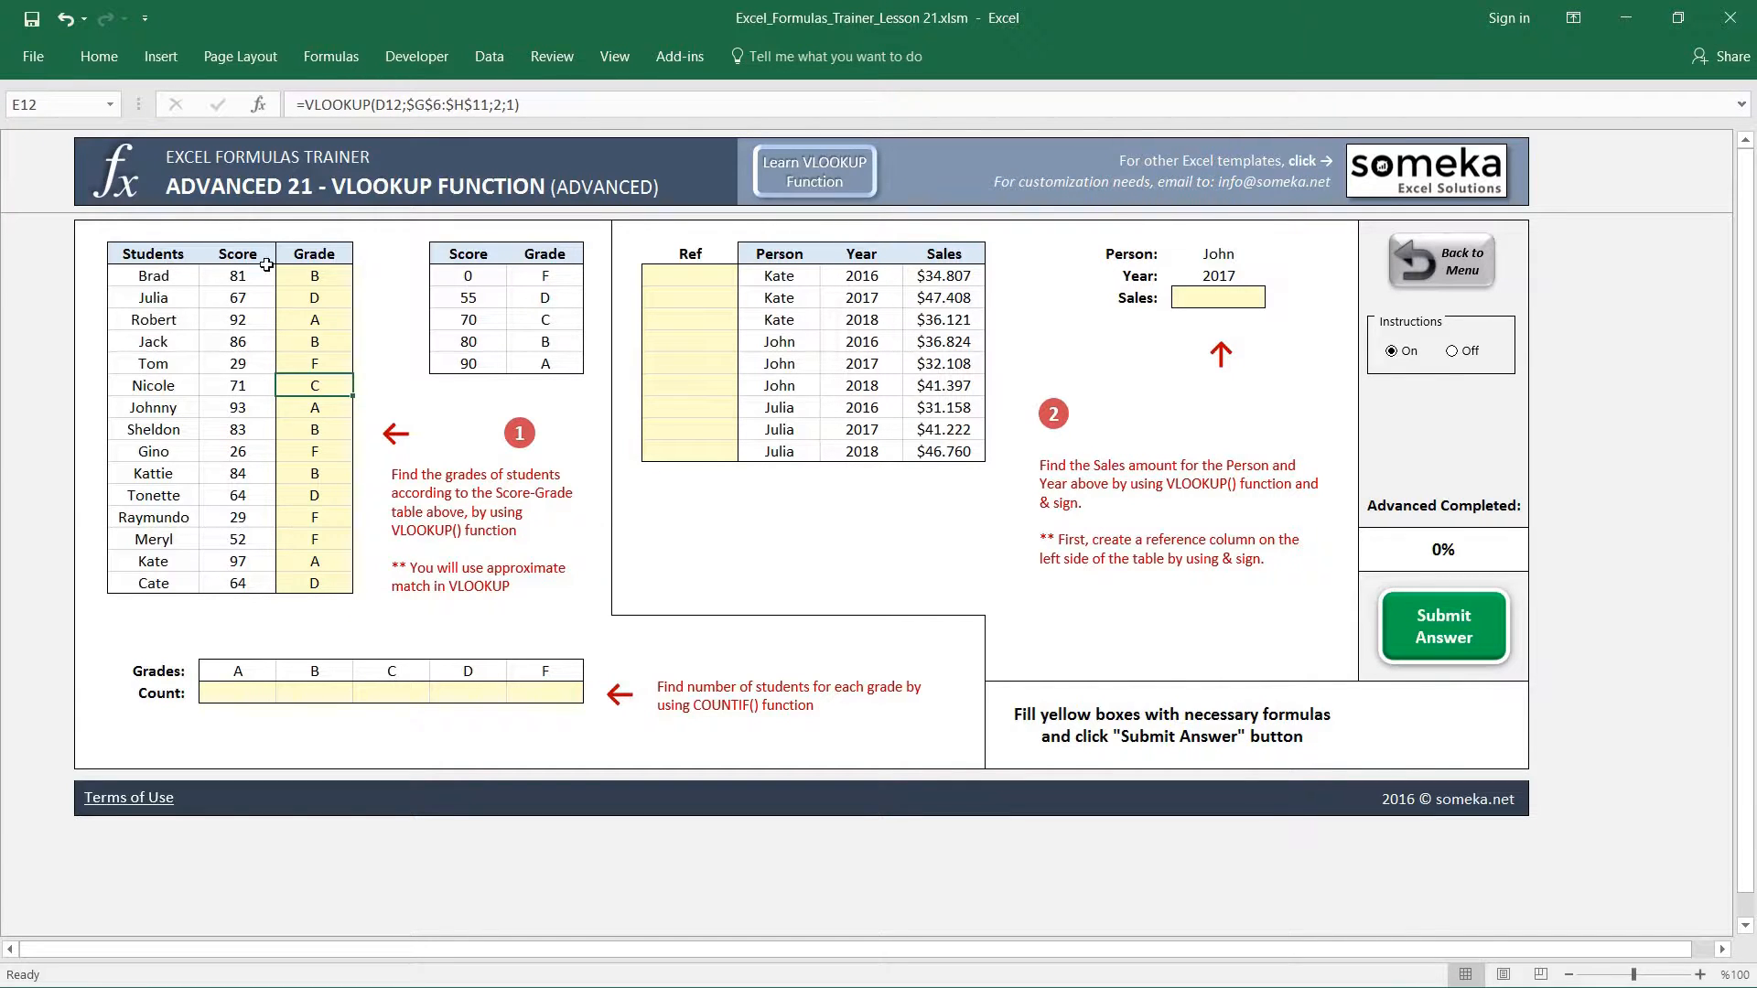
mouse_move(232, 719)
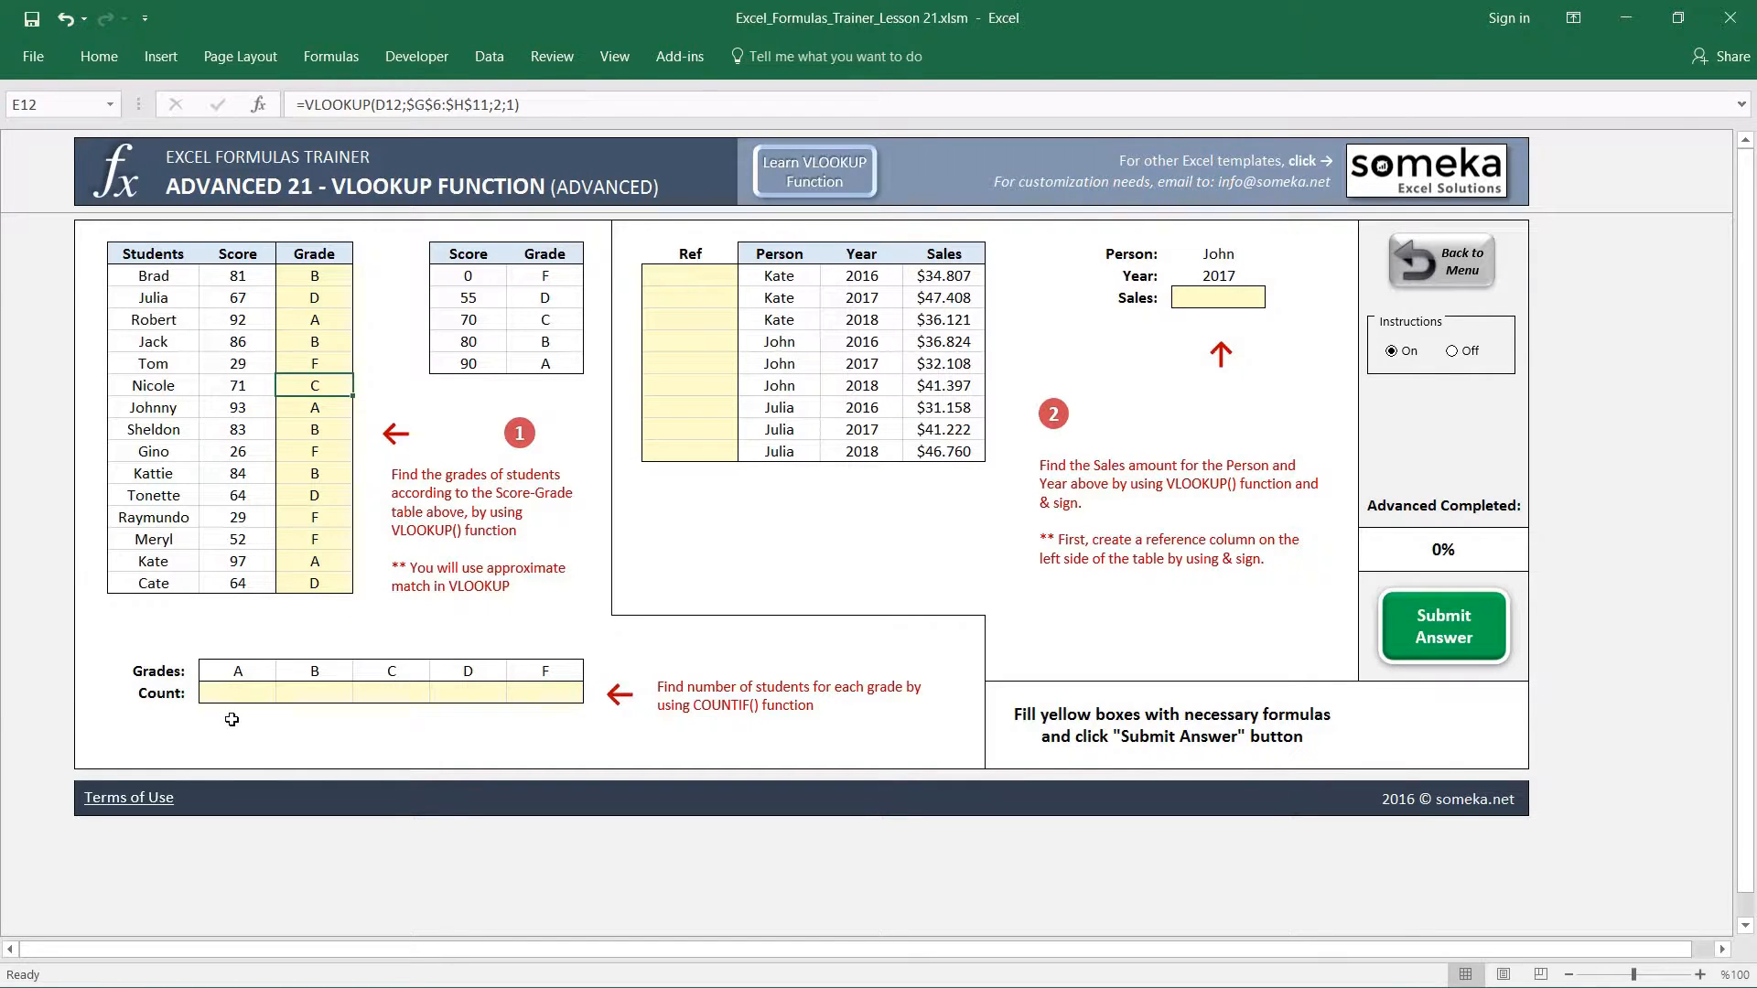
click(236, 708)
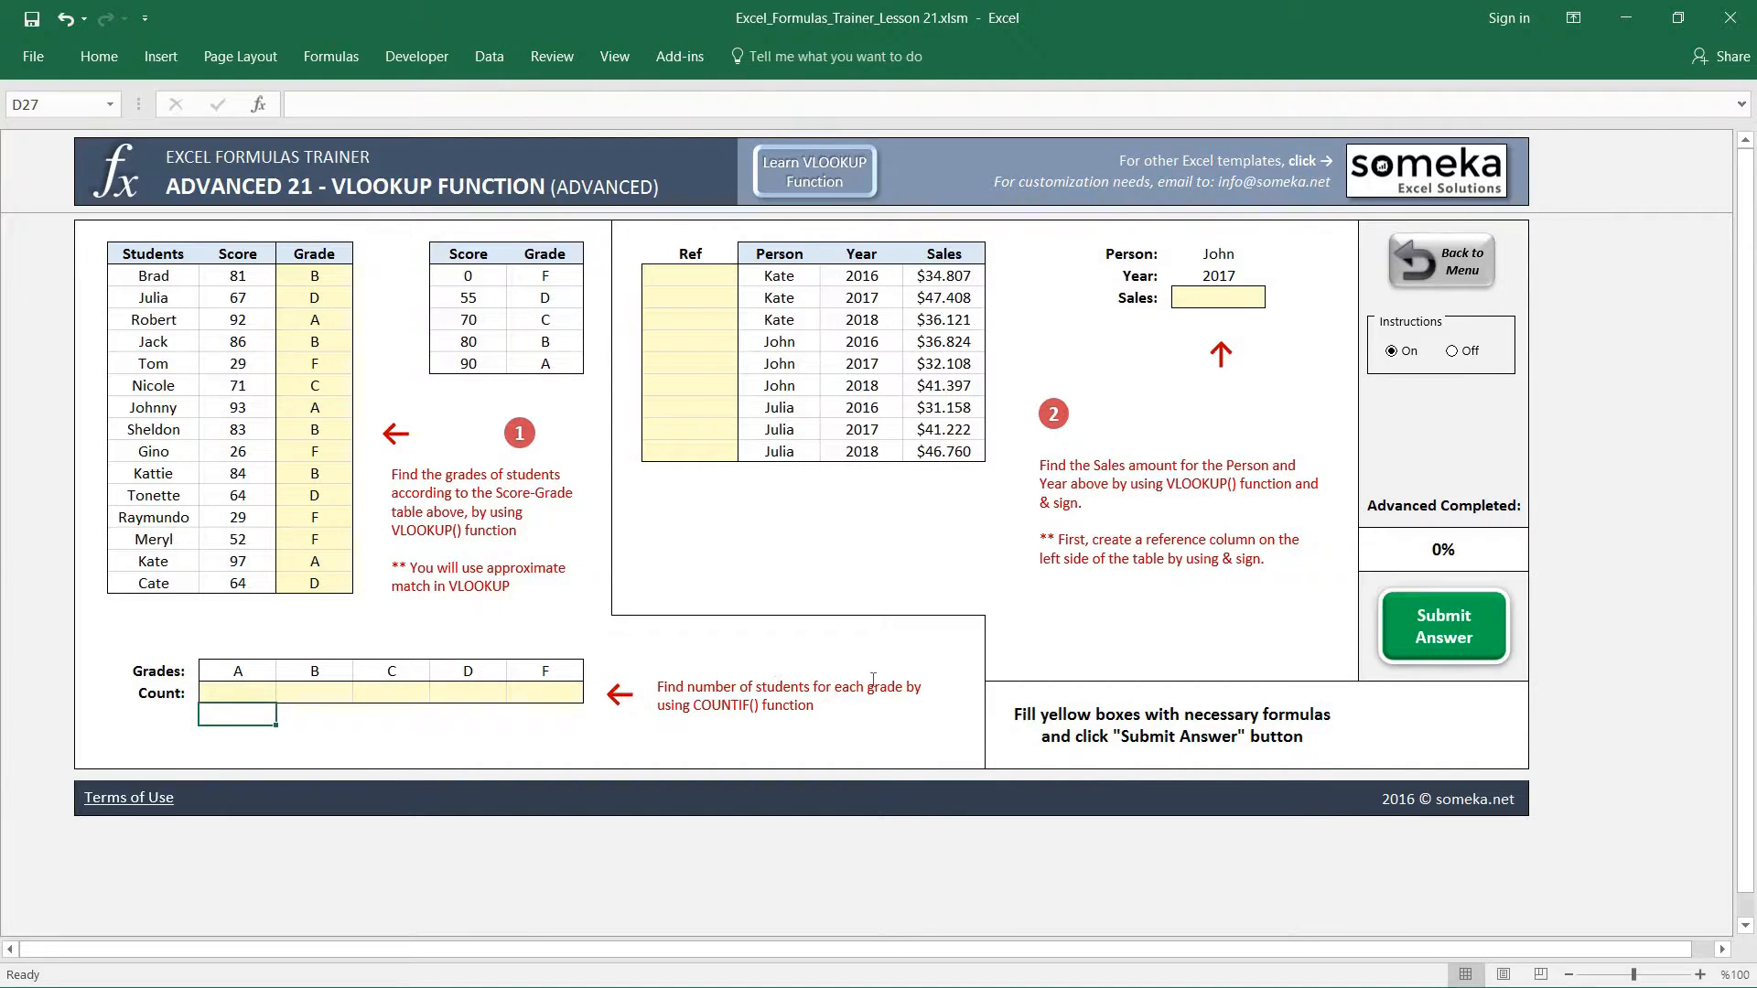
- Build =COUNTIF($E$7:$E$21;D25) in D26 to count grade A students
click(236, 685)
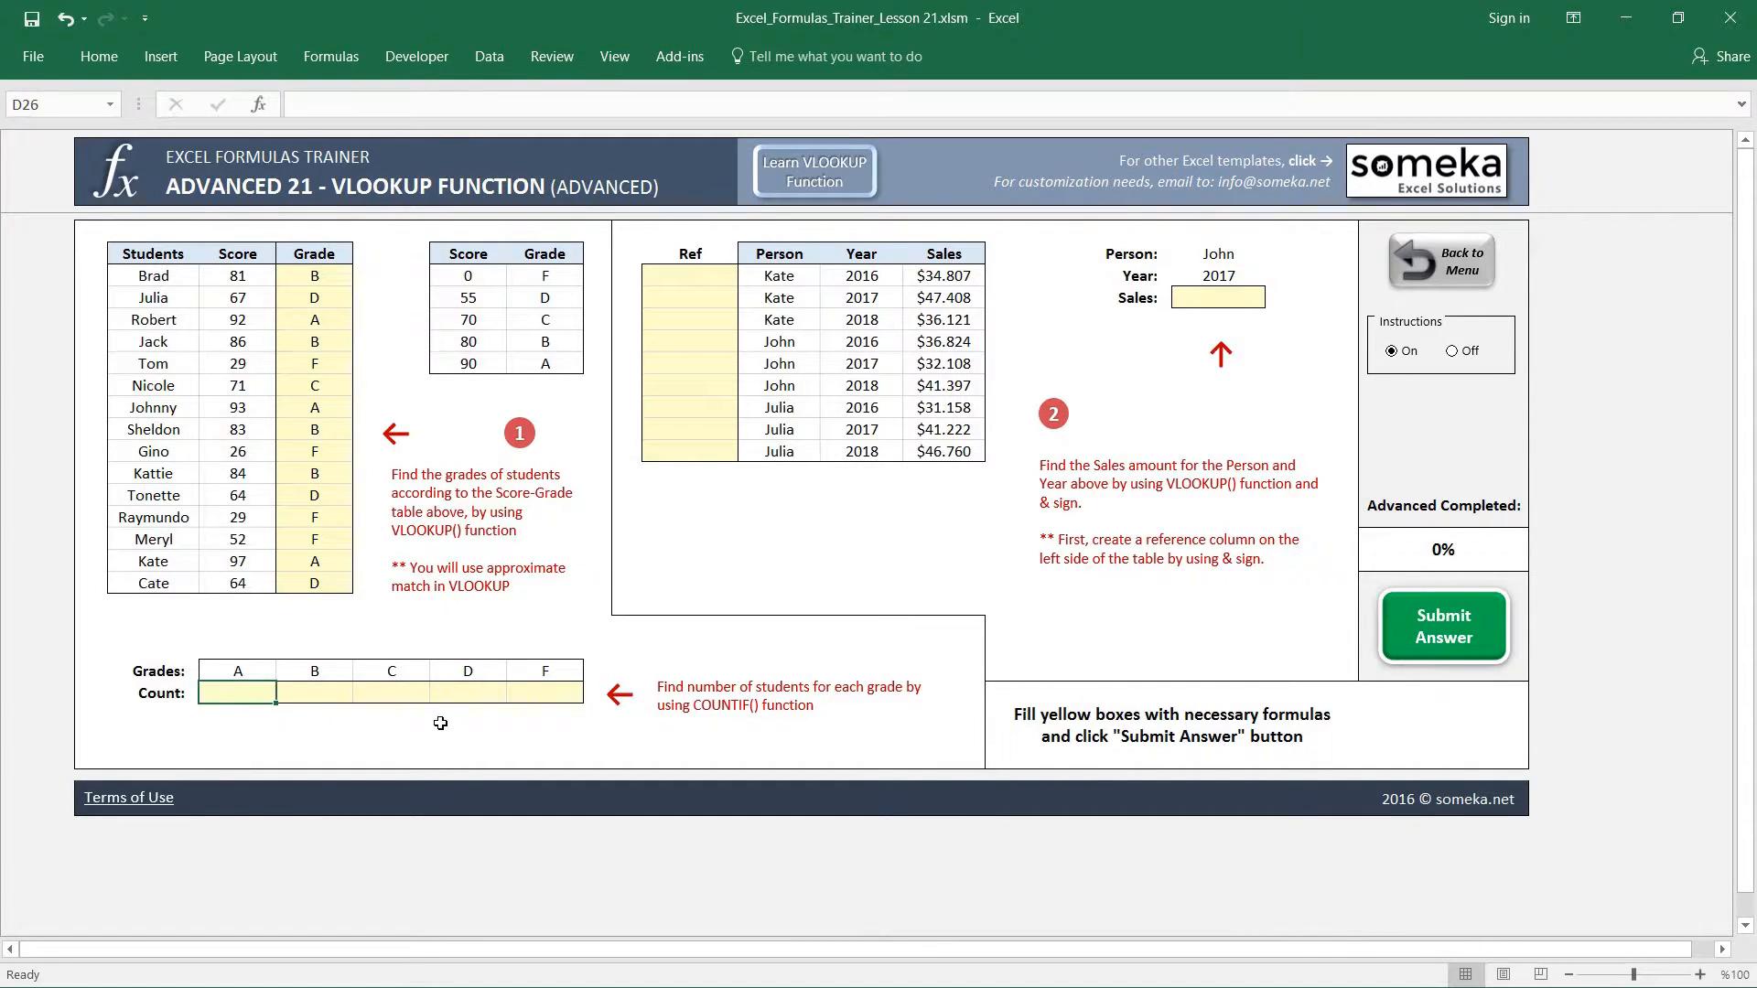
text(=)
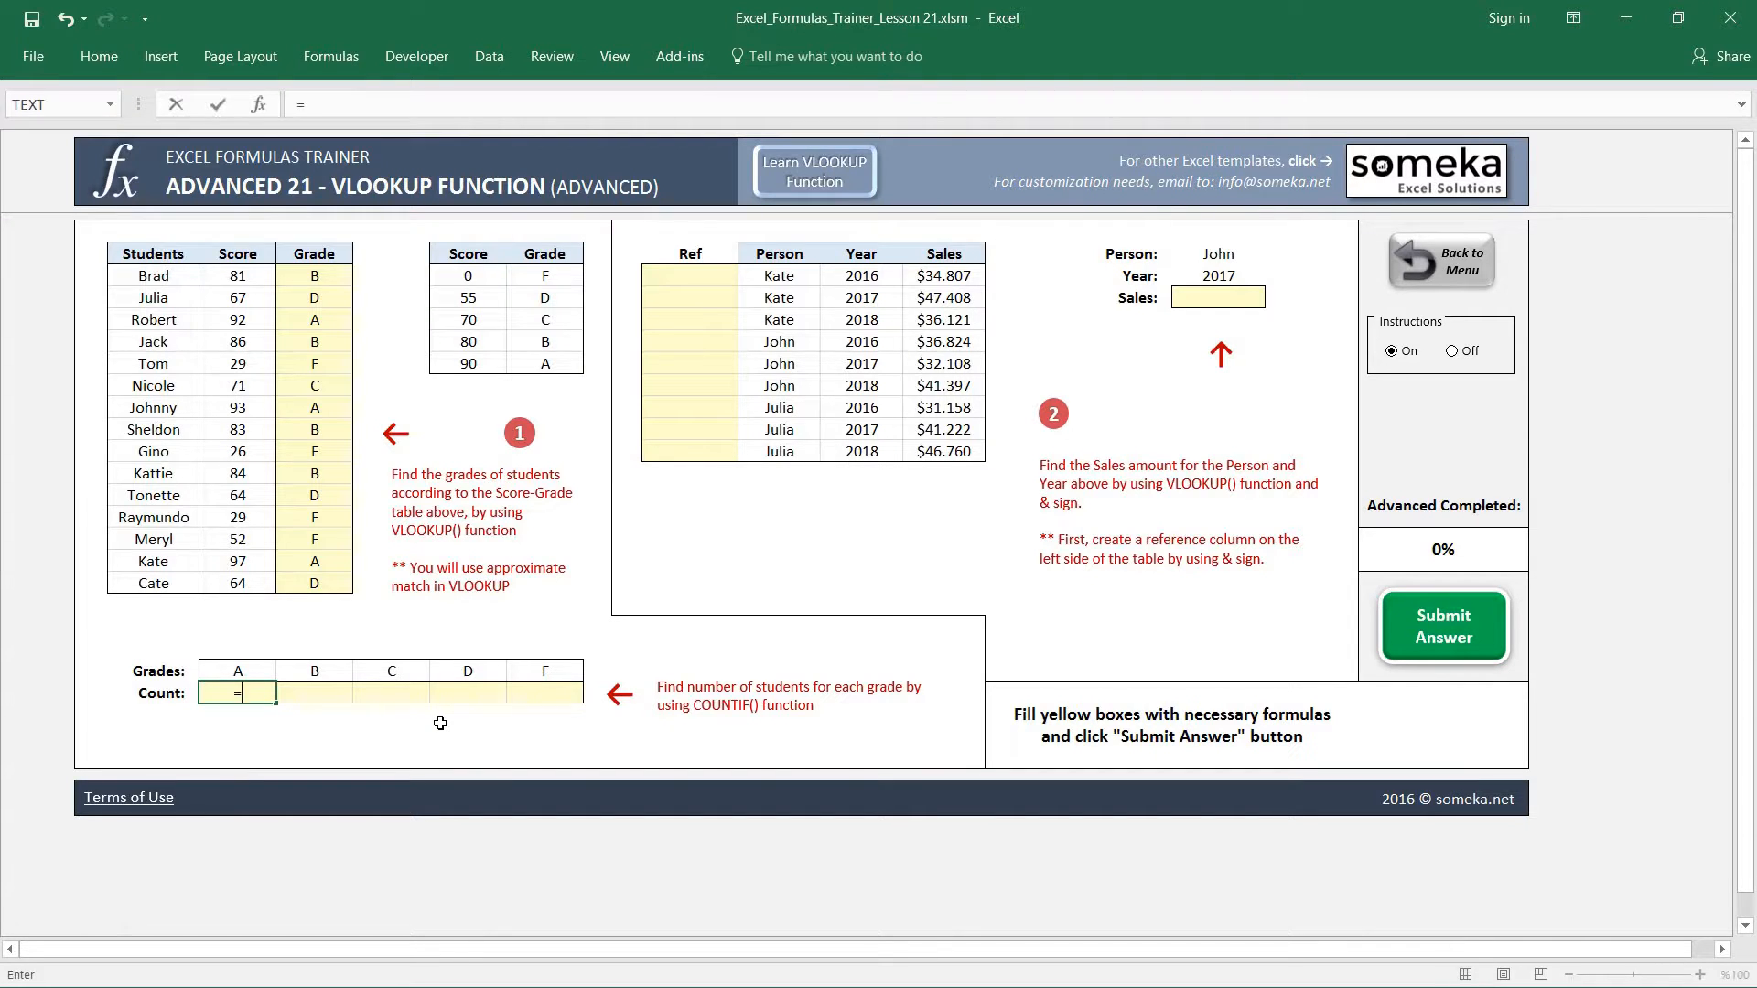
text(COUNTIOF)
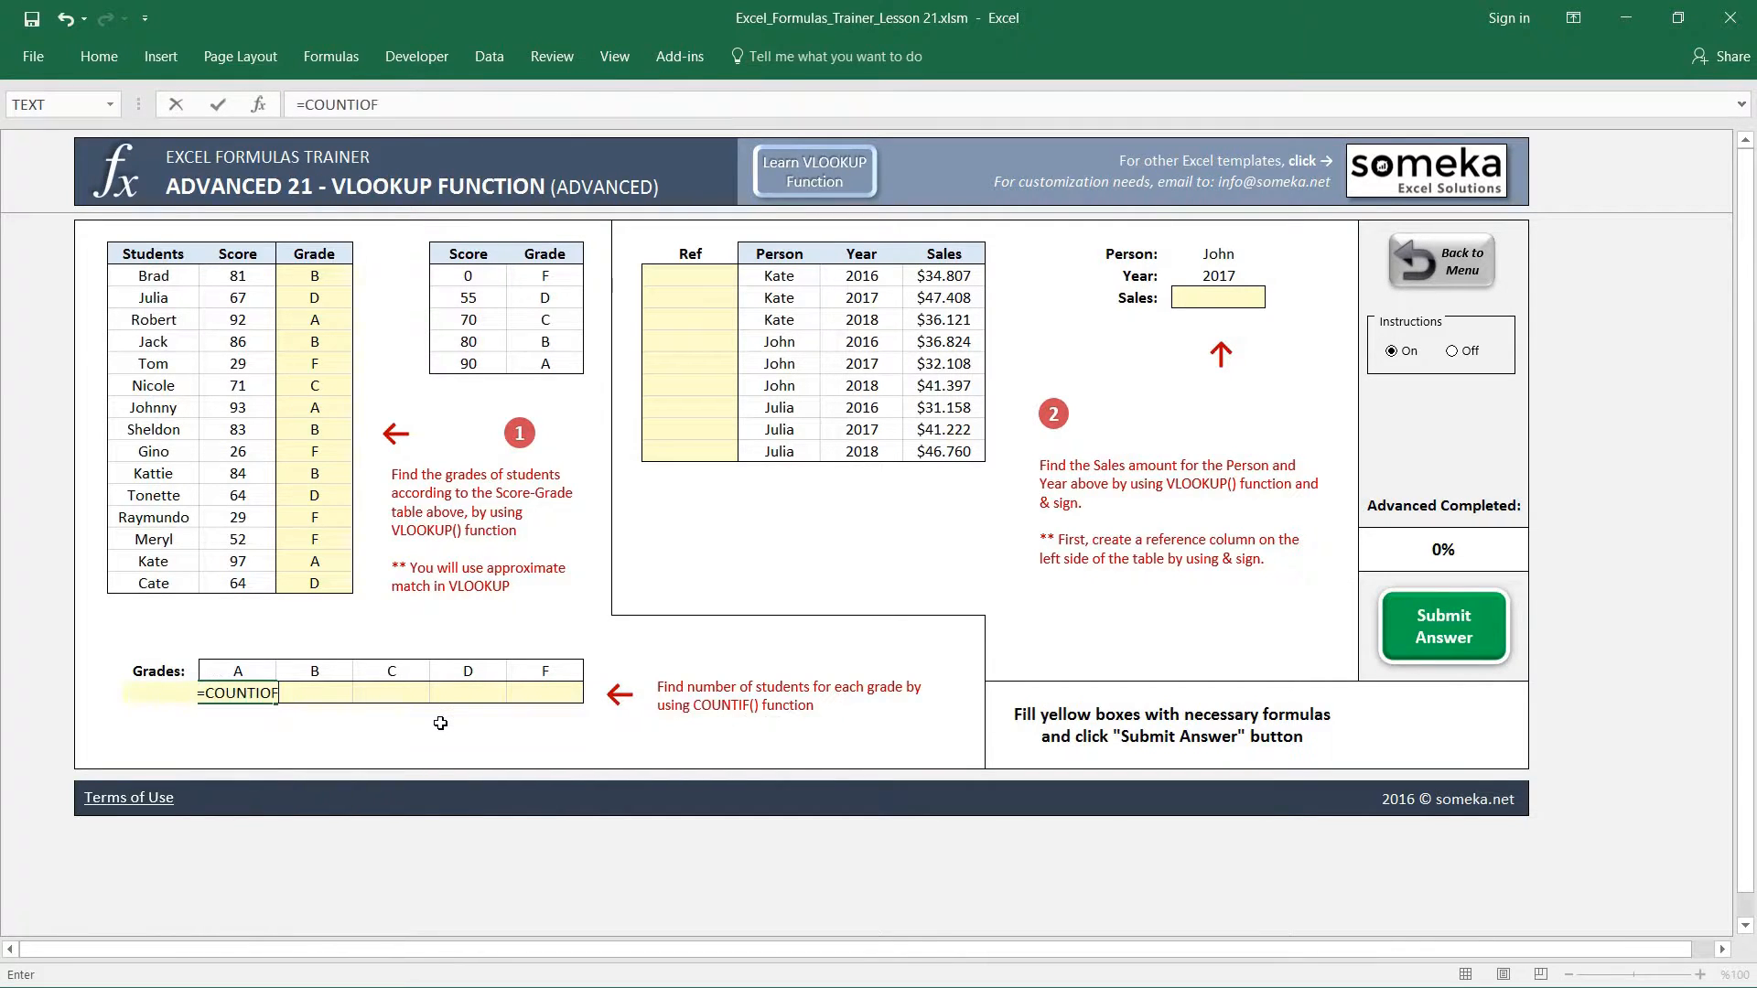
text(()
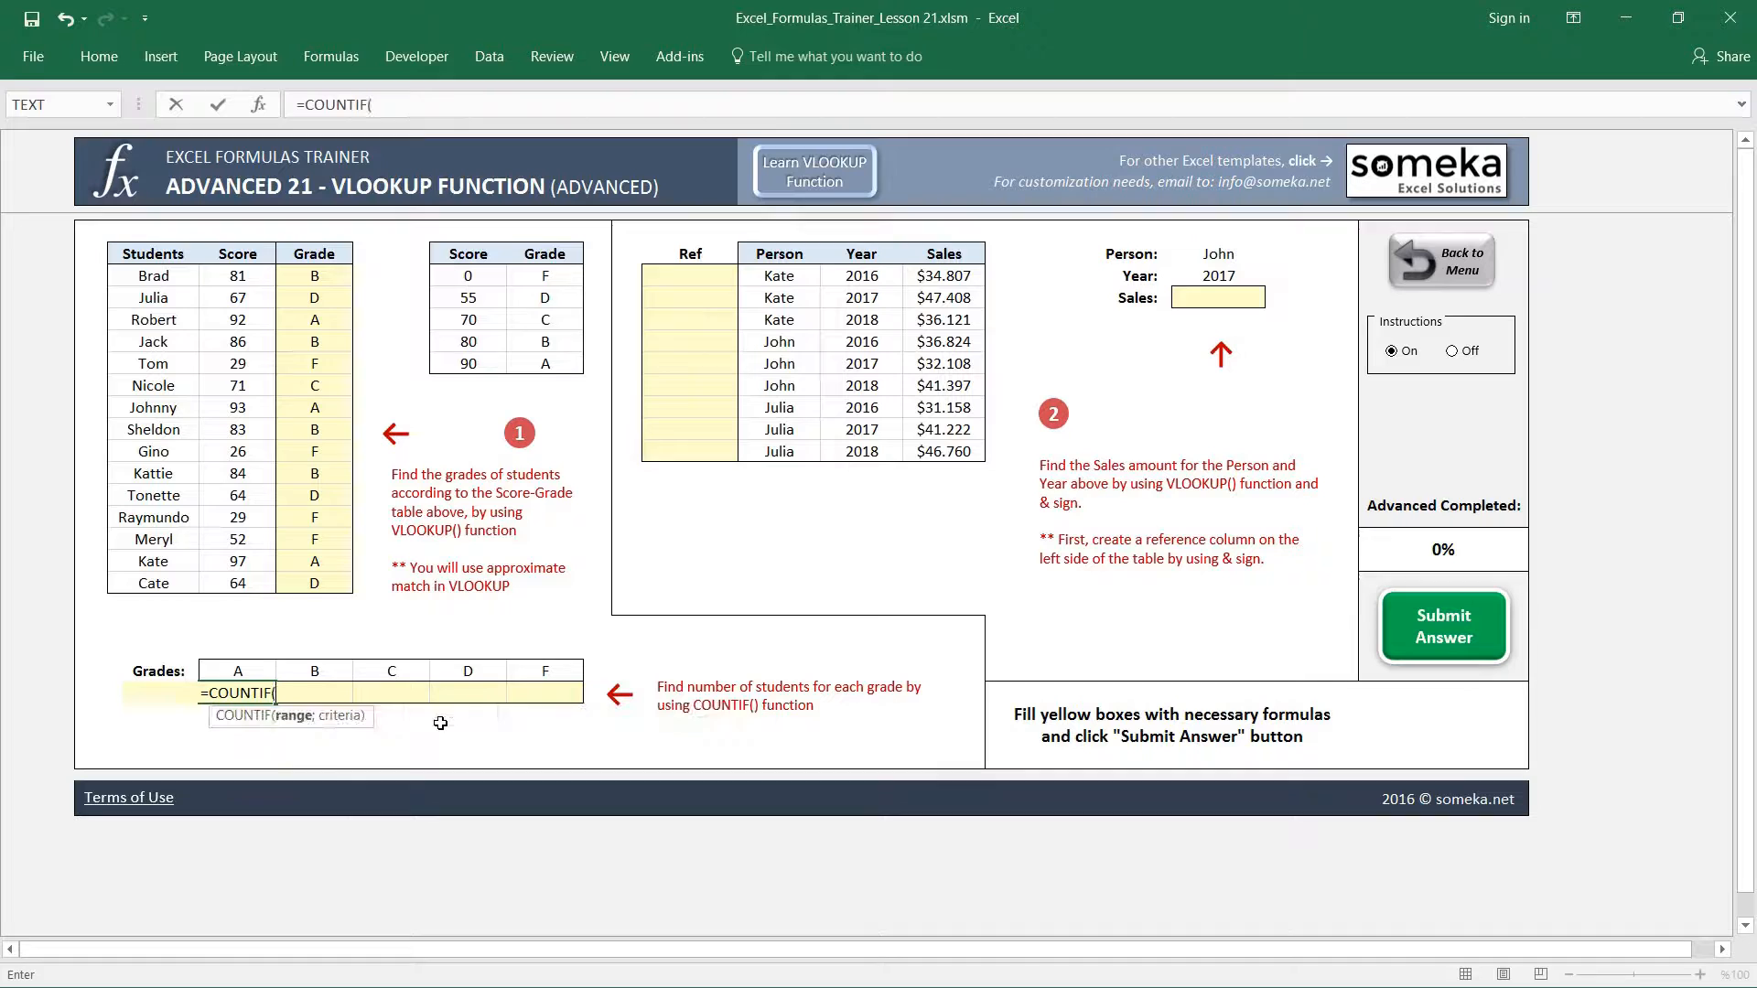
click(236, 669)
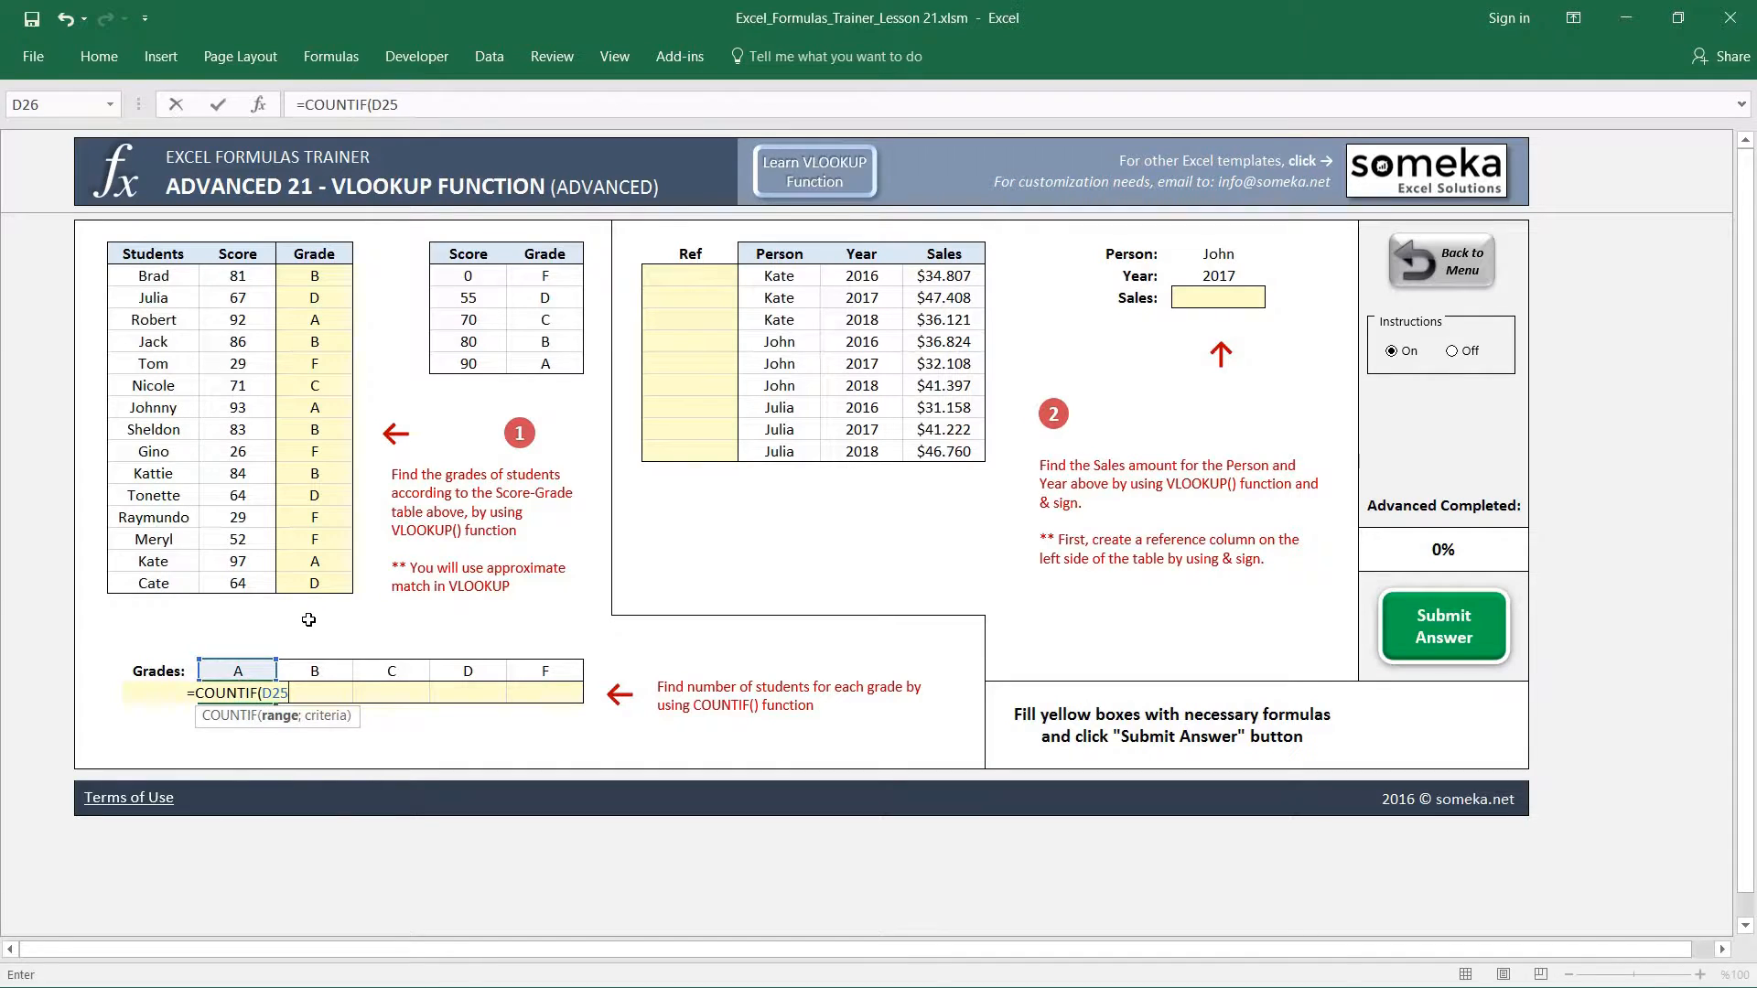
key(Backspace)
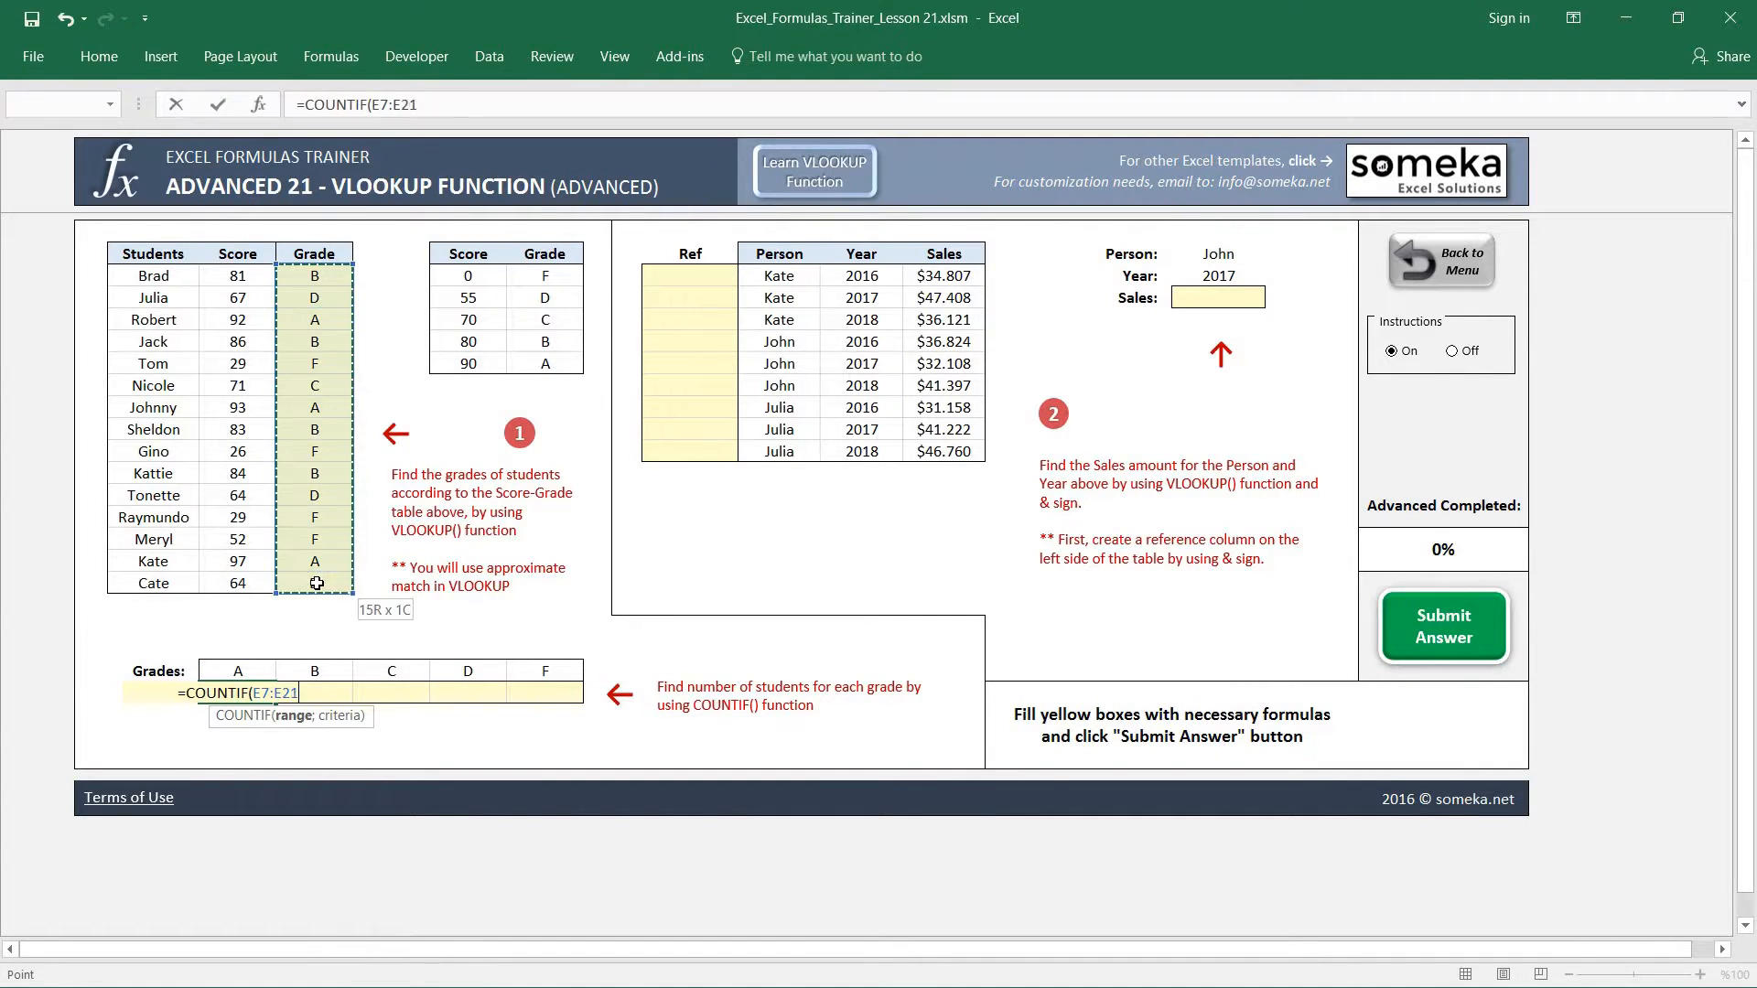
key(f4)
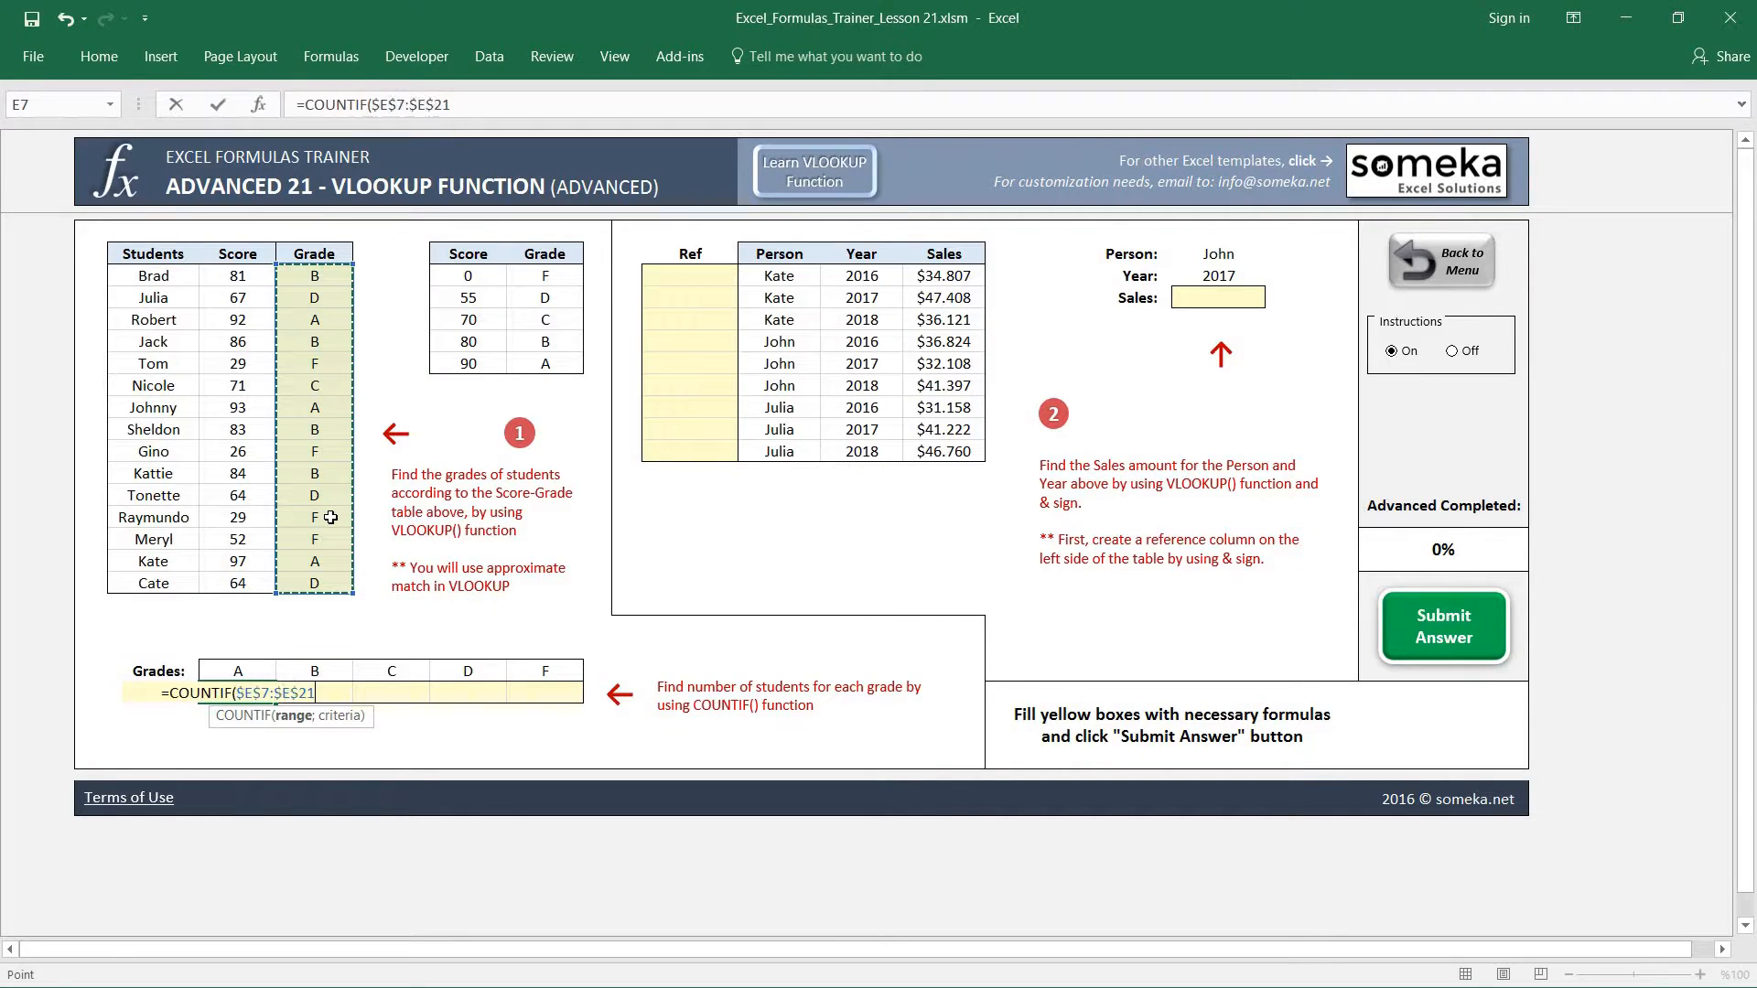
text(;)
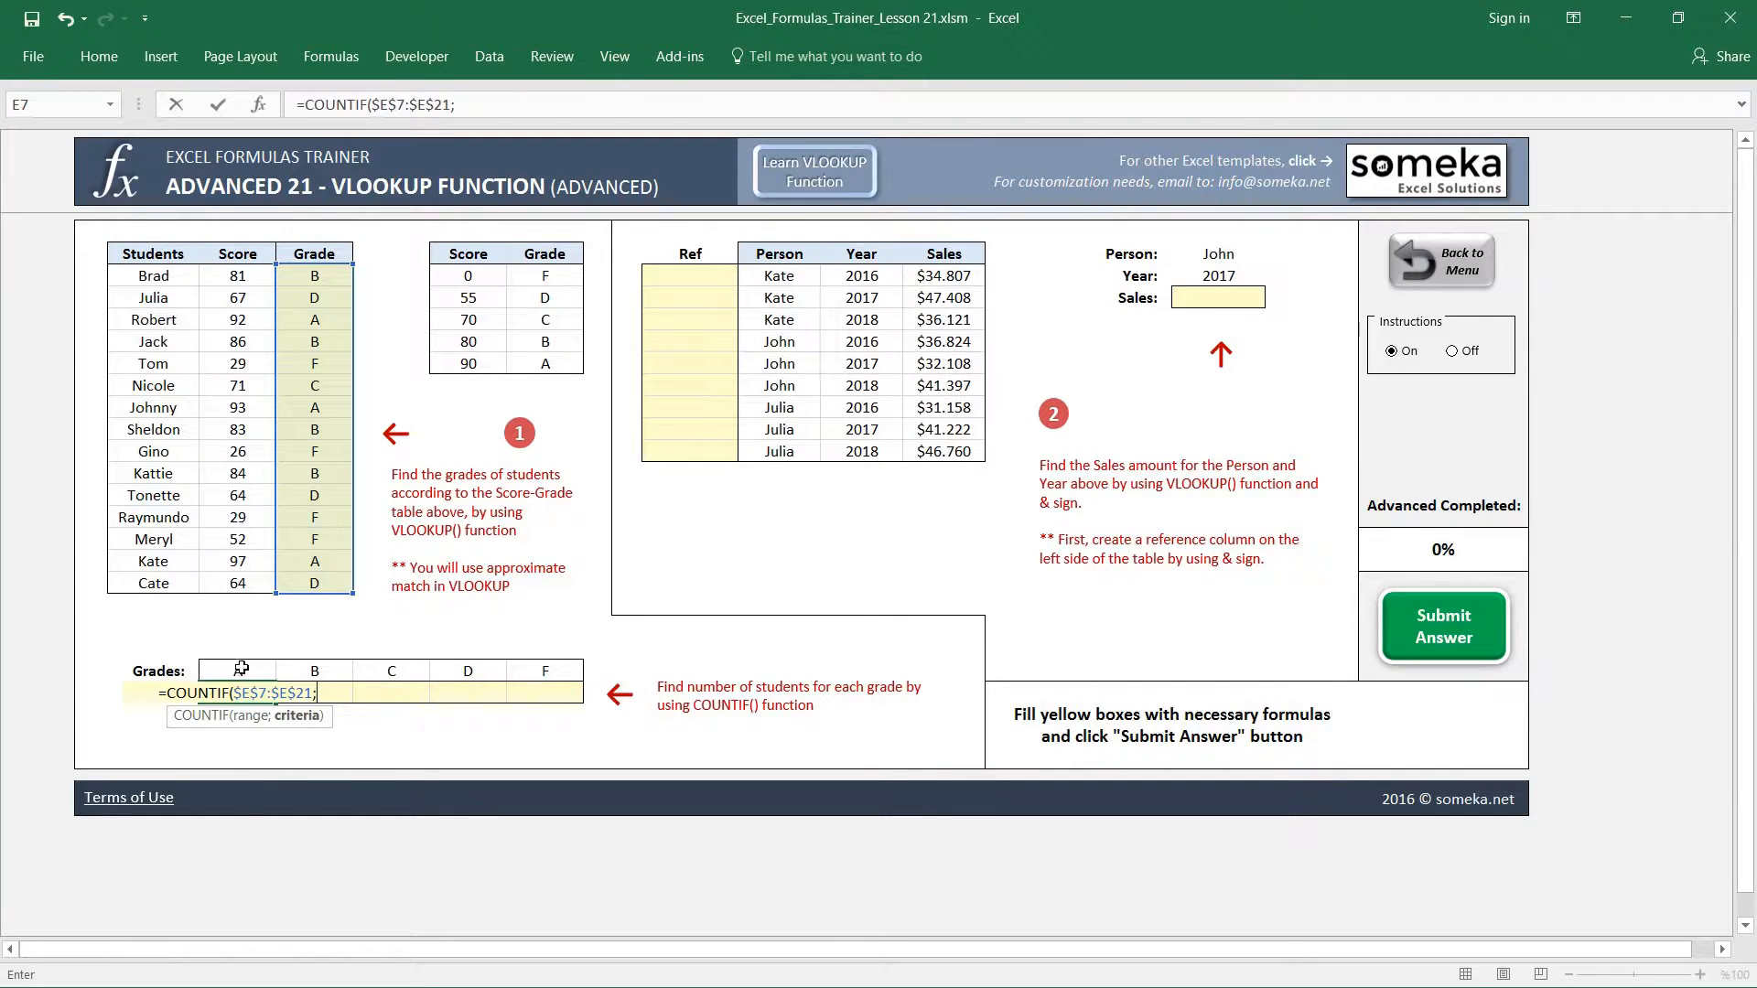
click(236, 670)
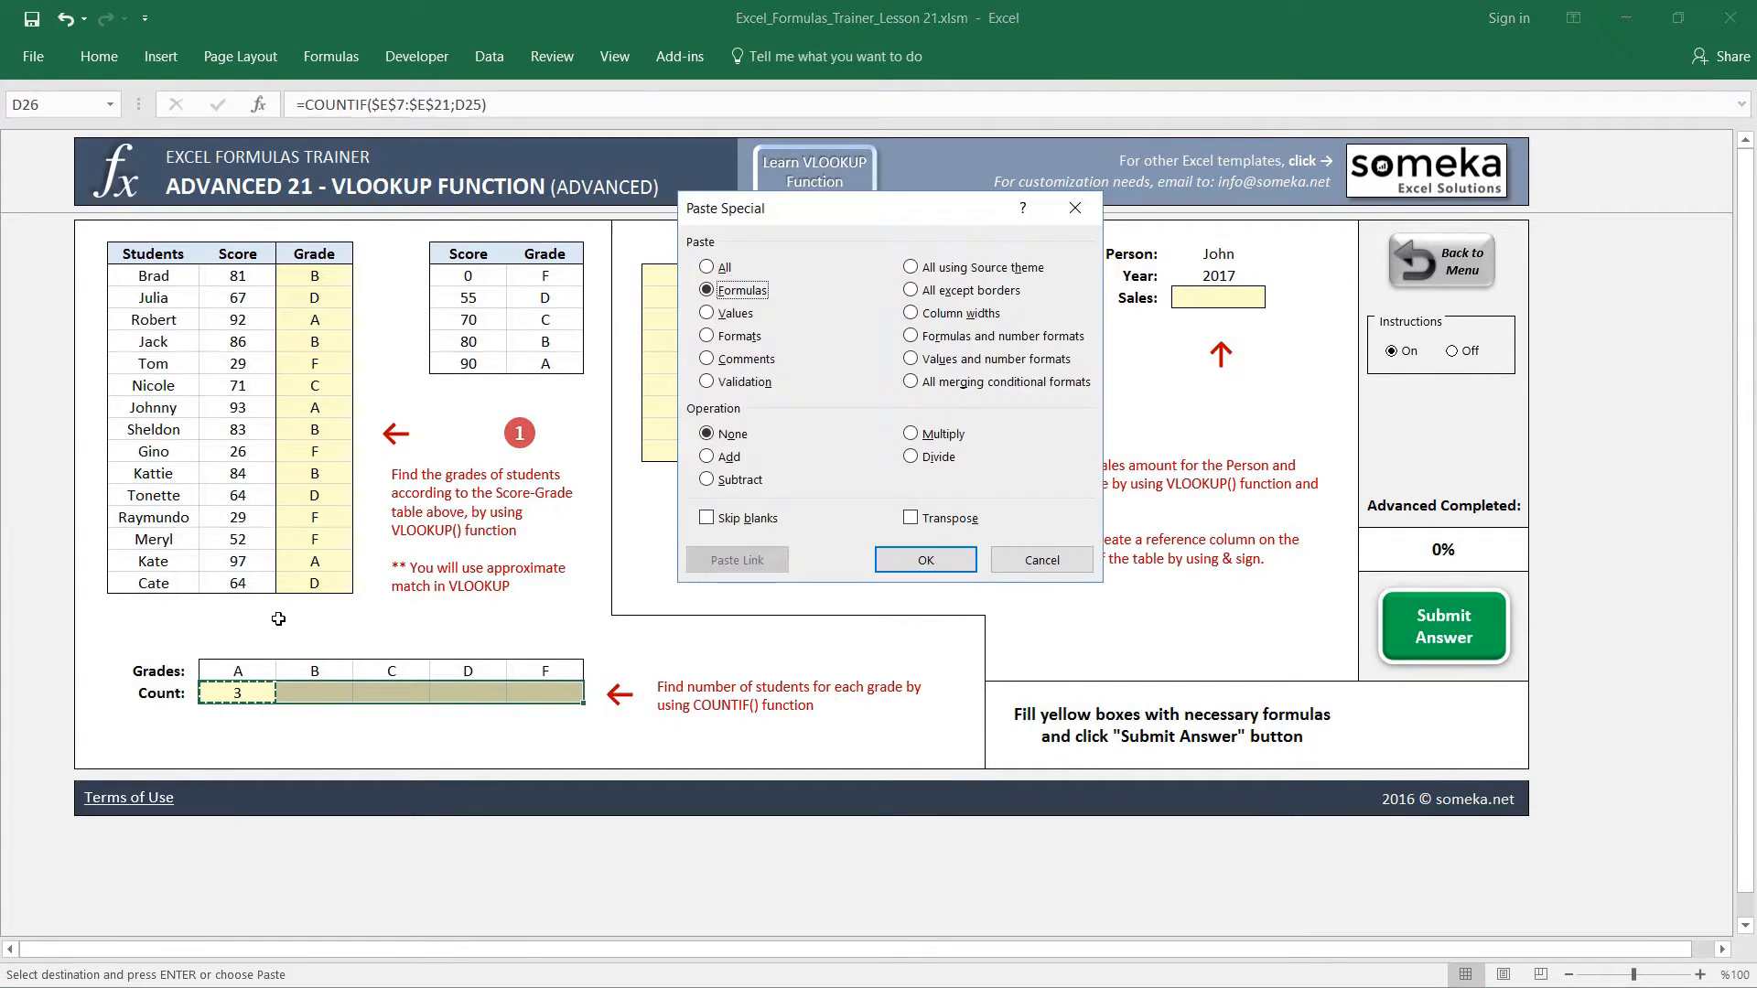
- Paste the COUNTIF formula across the count row, giving 3, 4, 1, 3 and 4
click(924, 559)
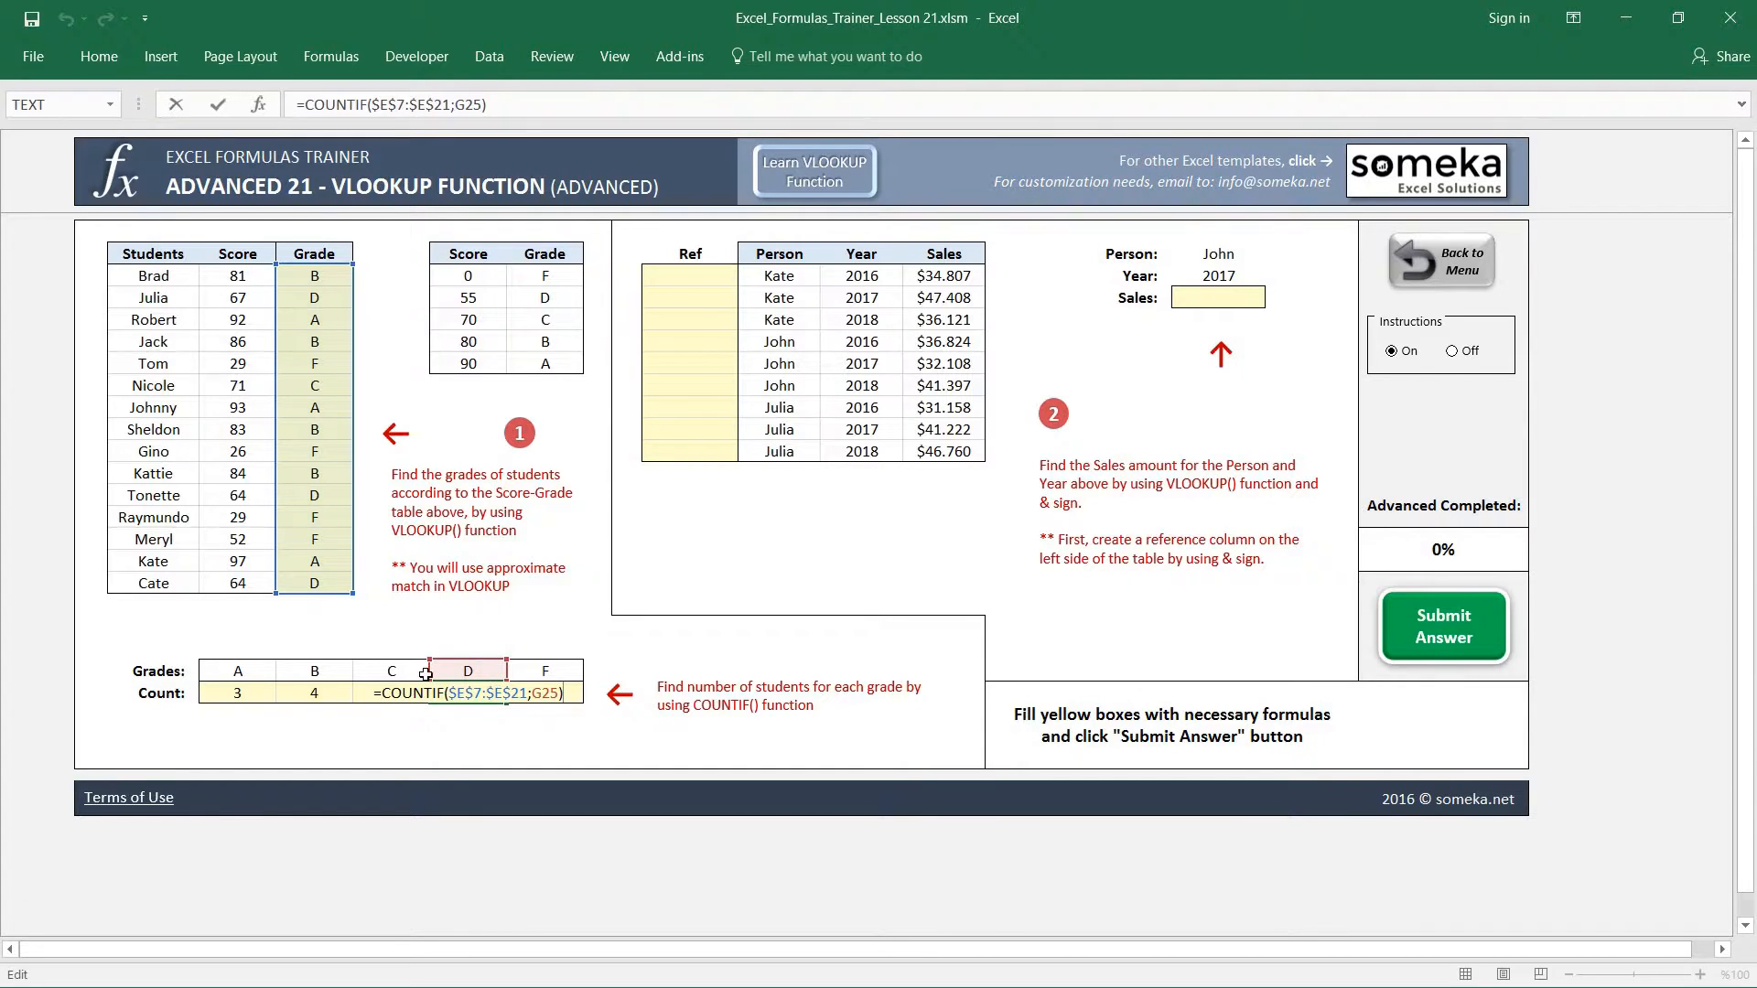
mouse_move(485, 603)
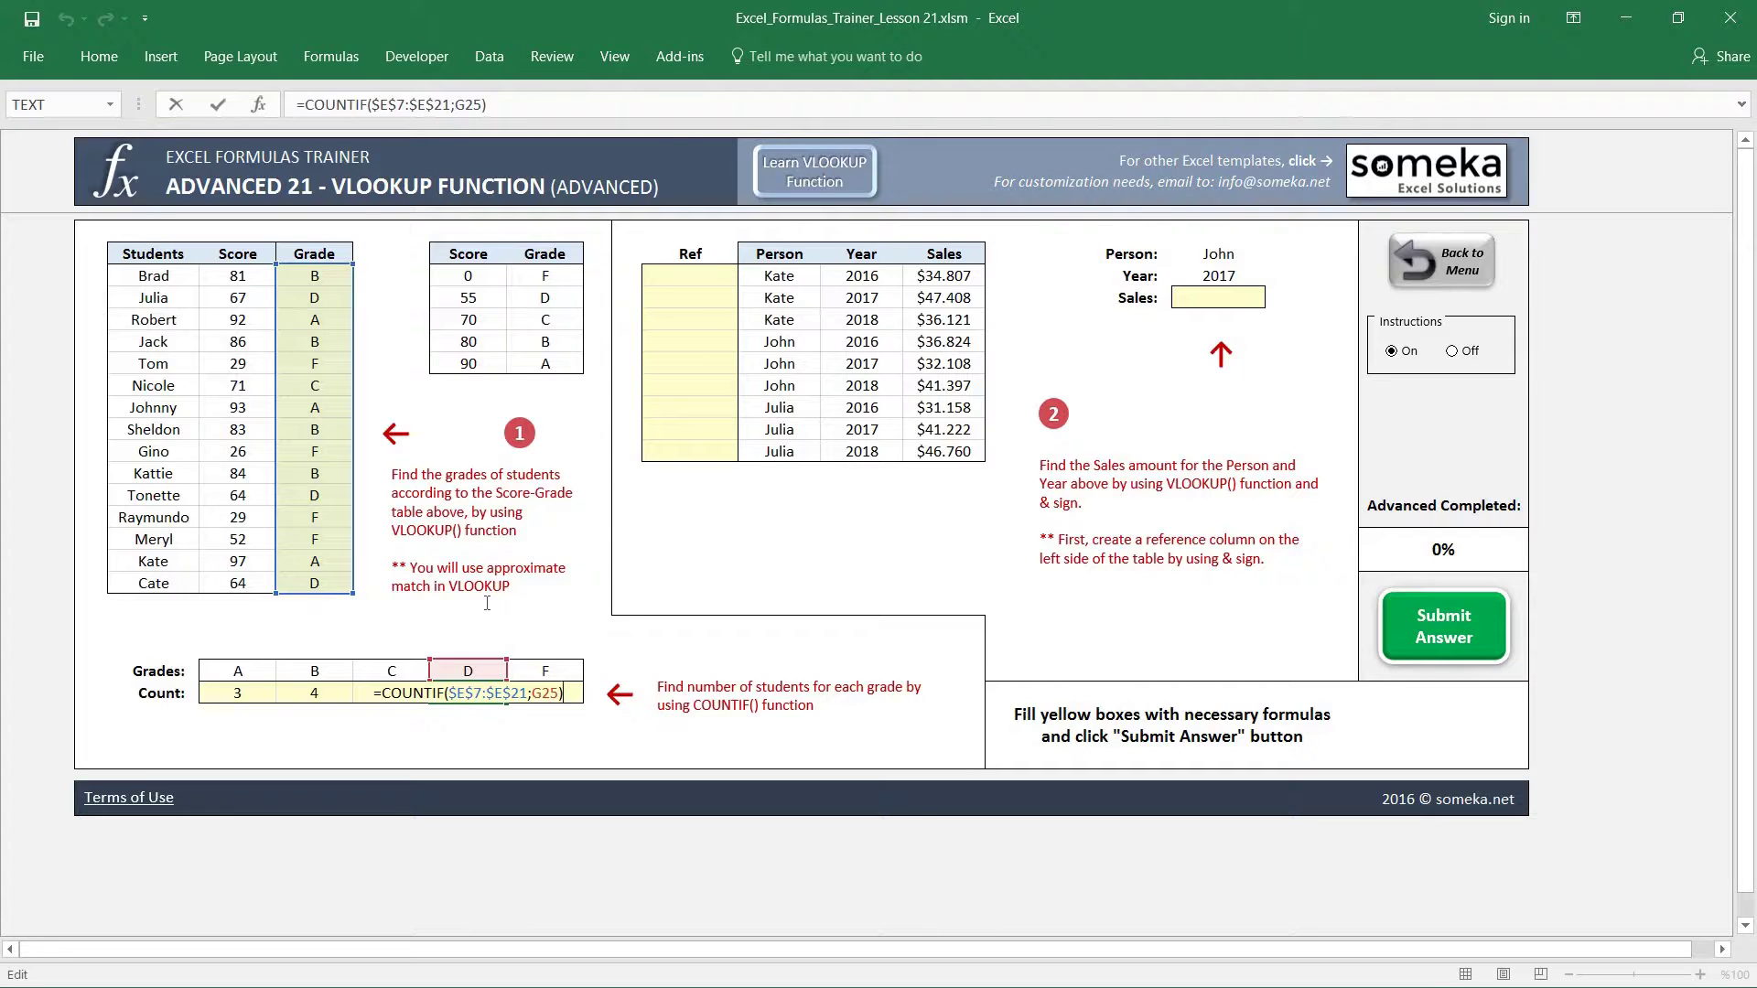
key(Return)
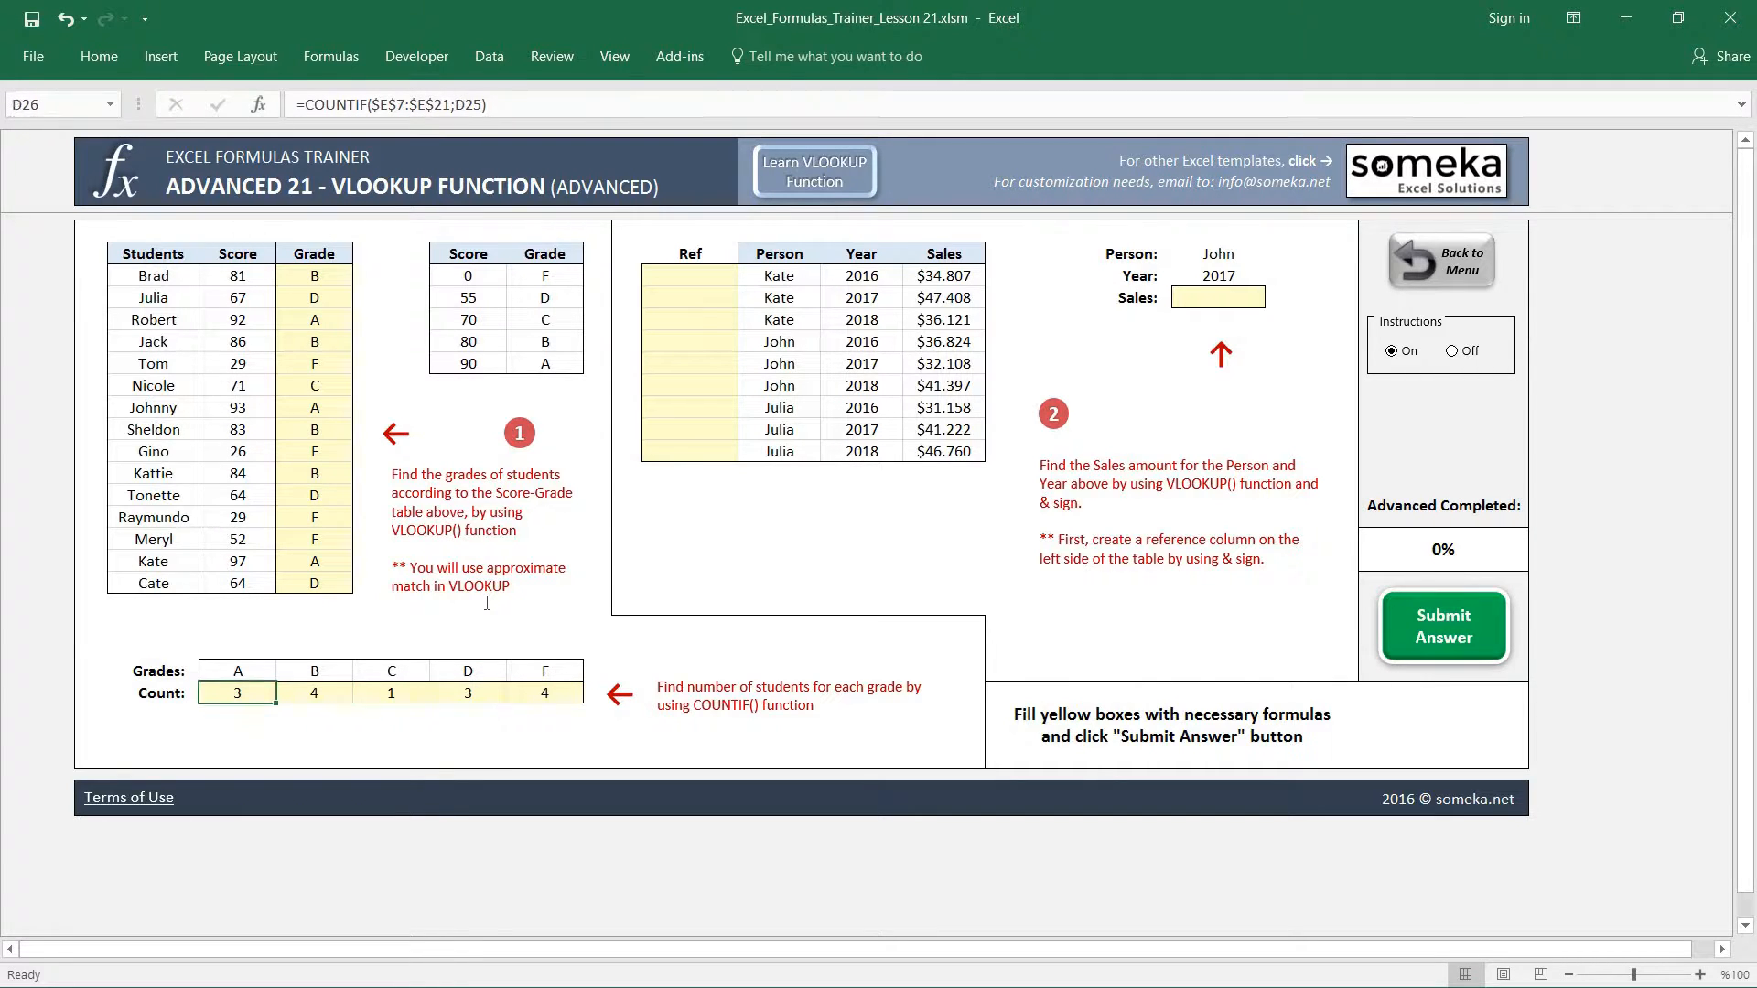
click(236, 715)
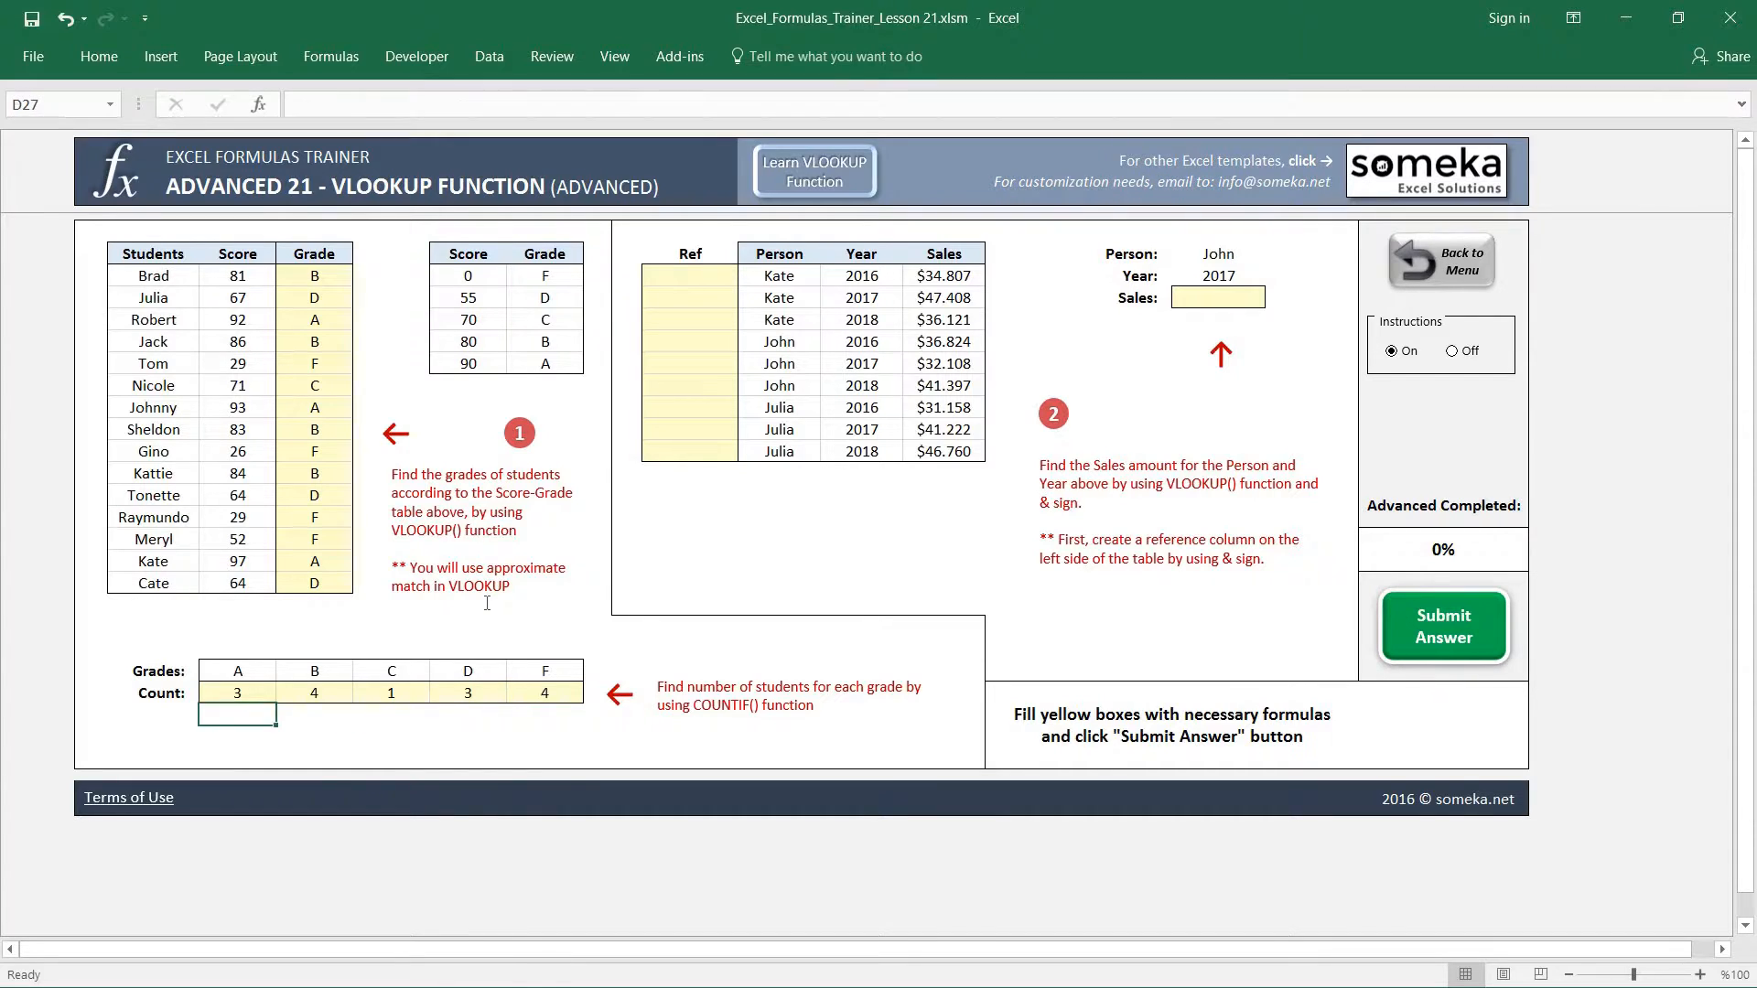
click(467, 735)
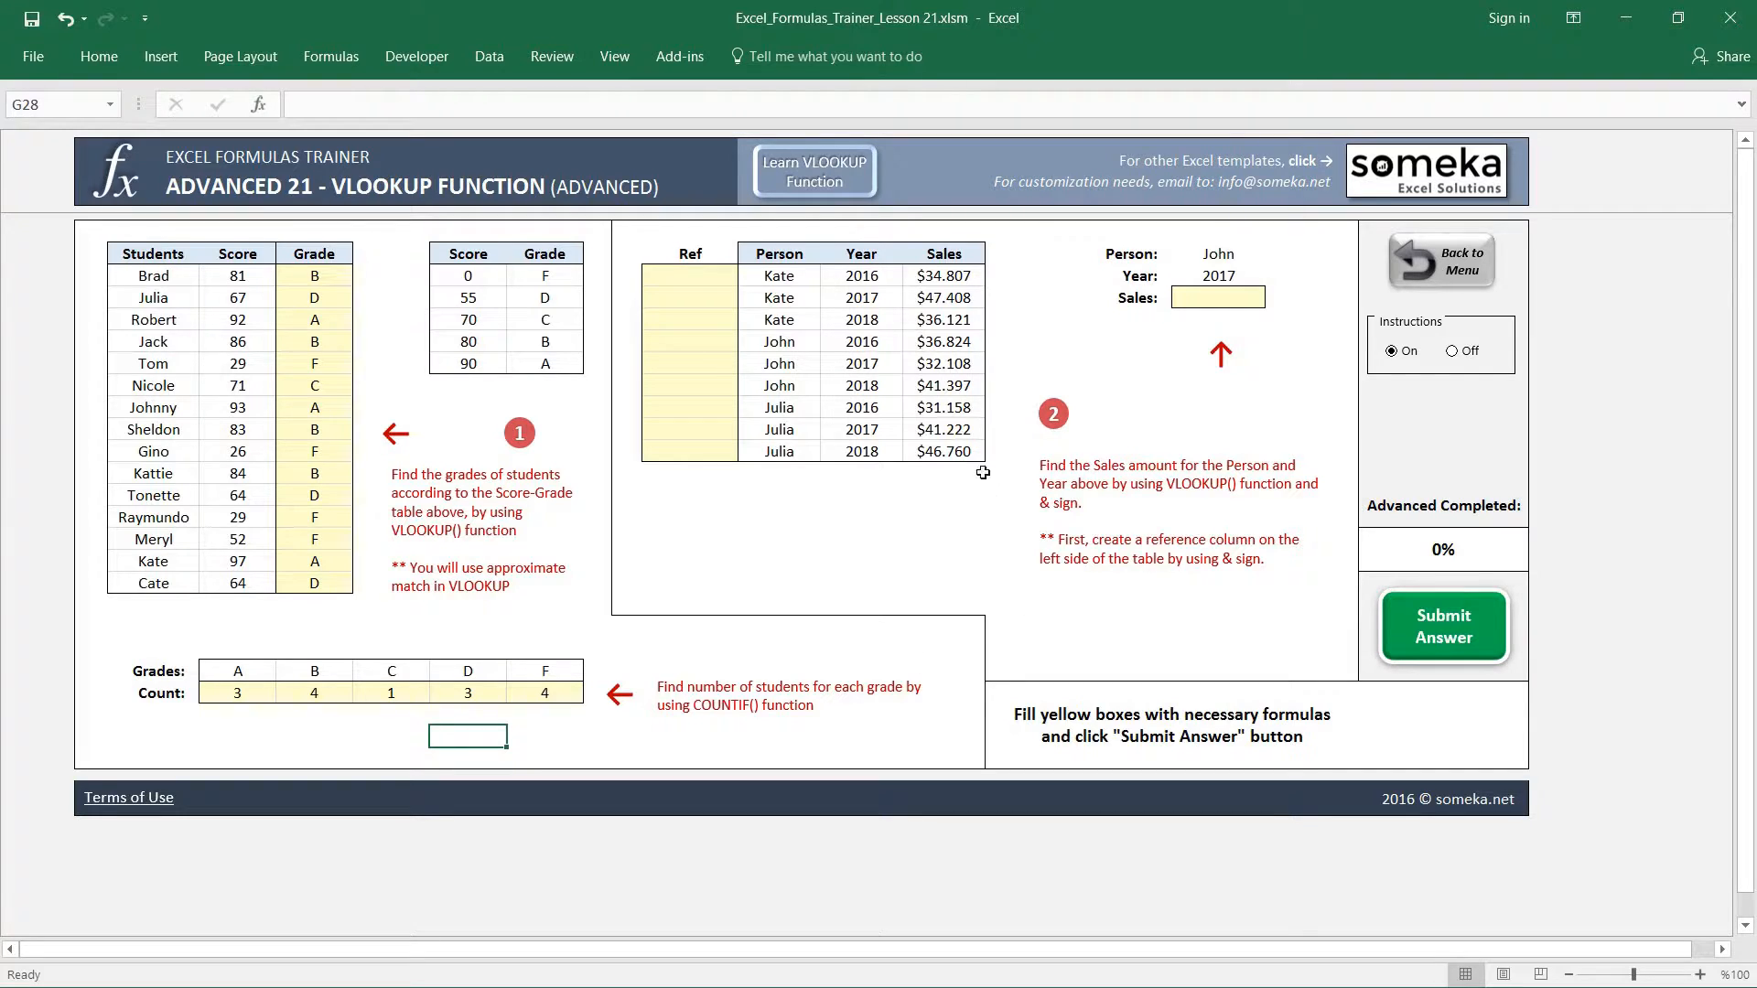
mouse_move(1219, 491)
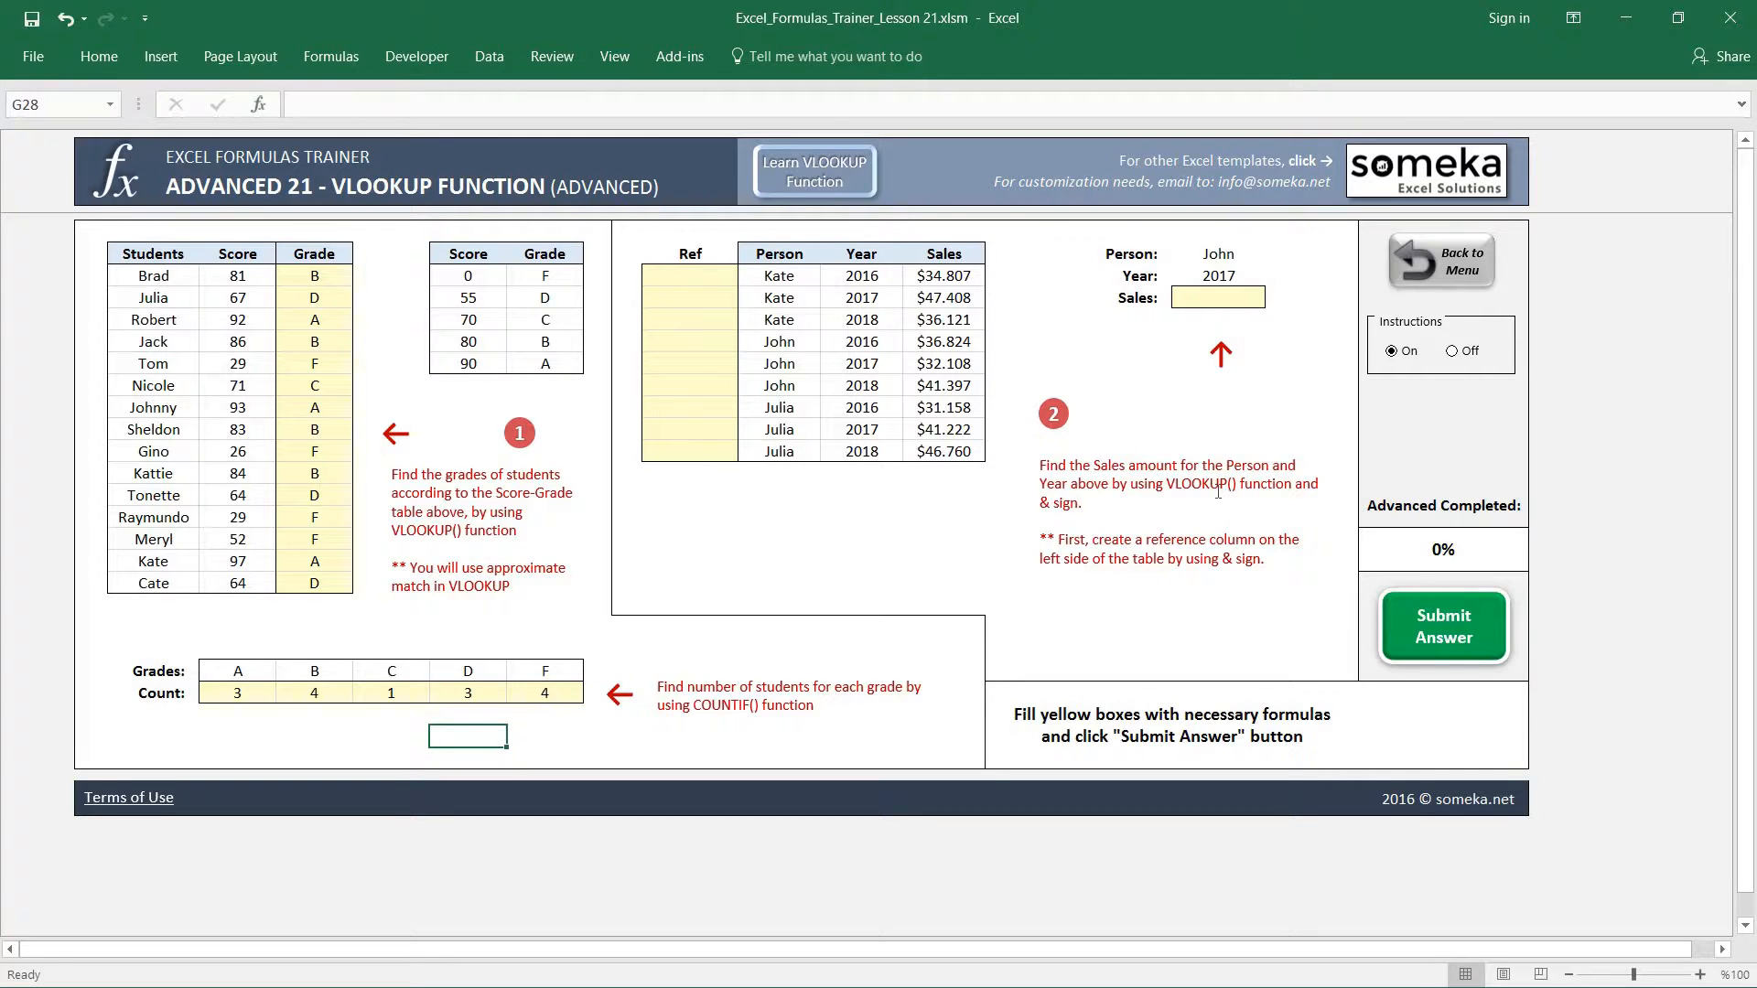
mouse_move(1154, 347)
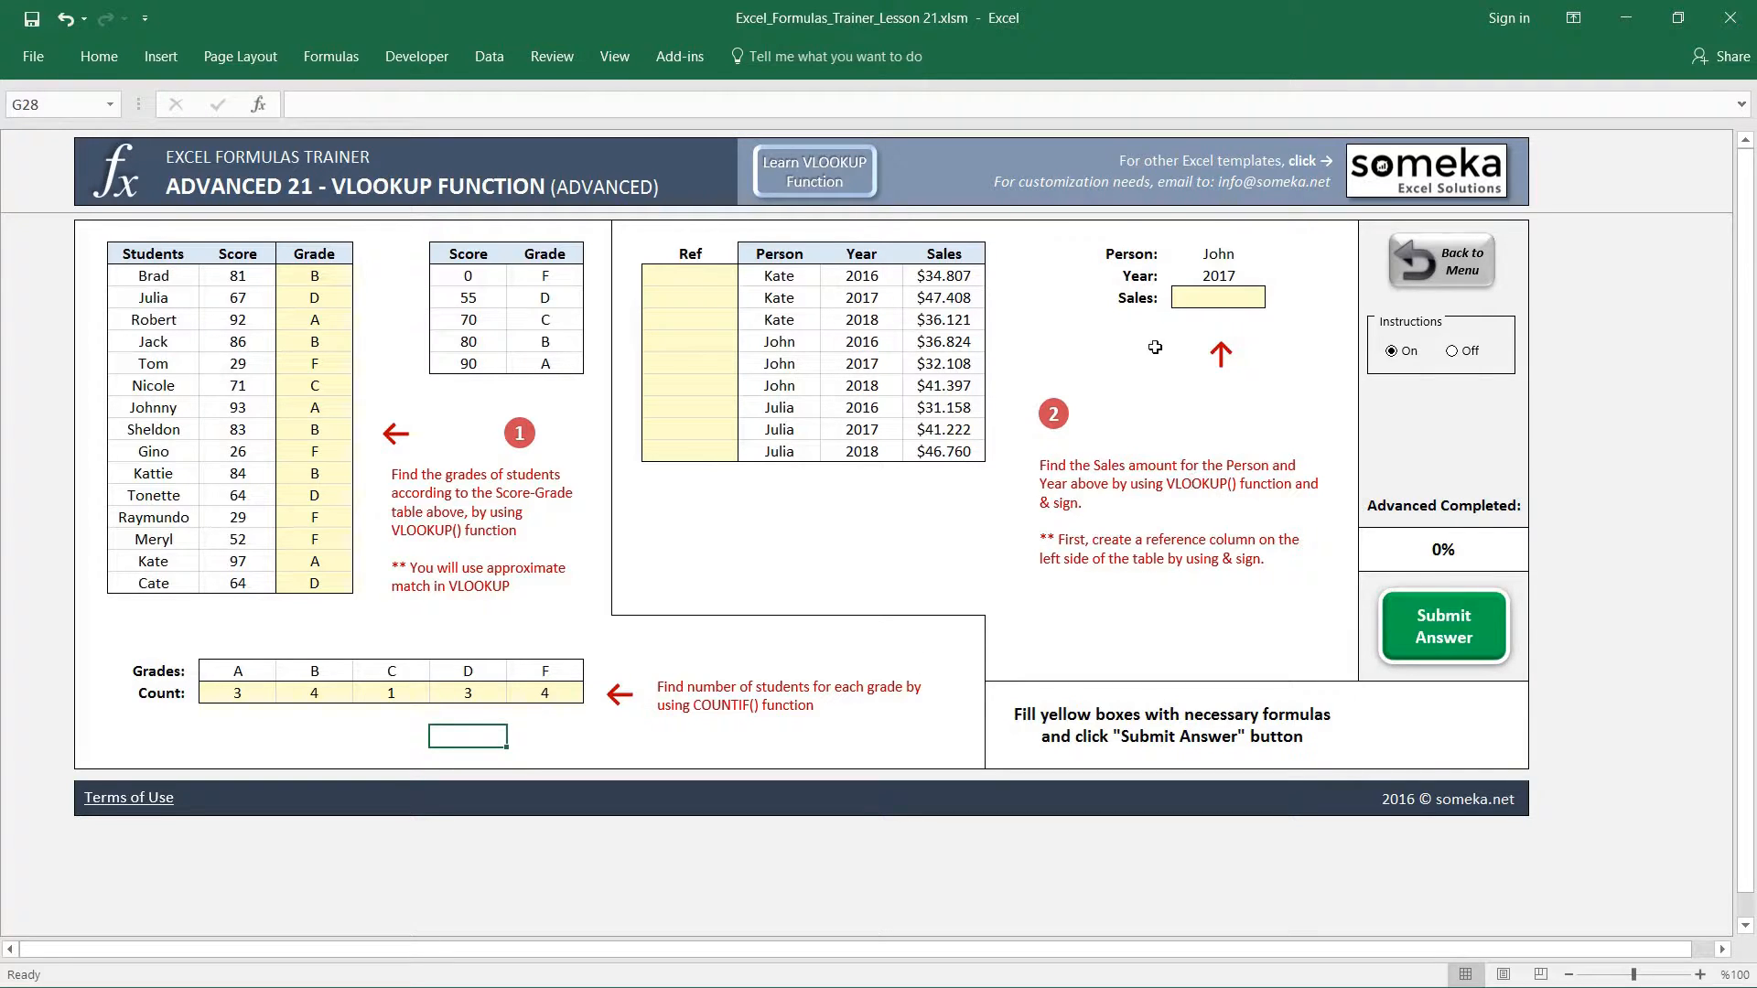
mouse_move(855, 355)
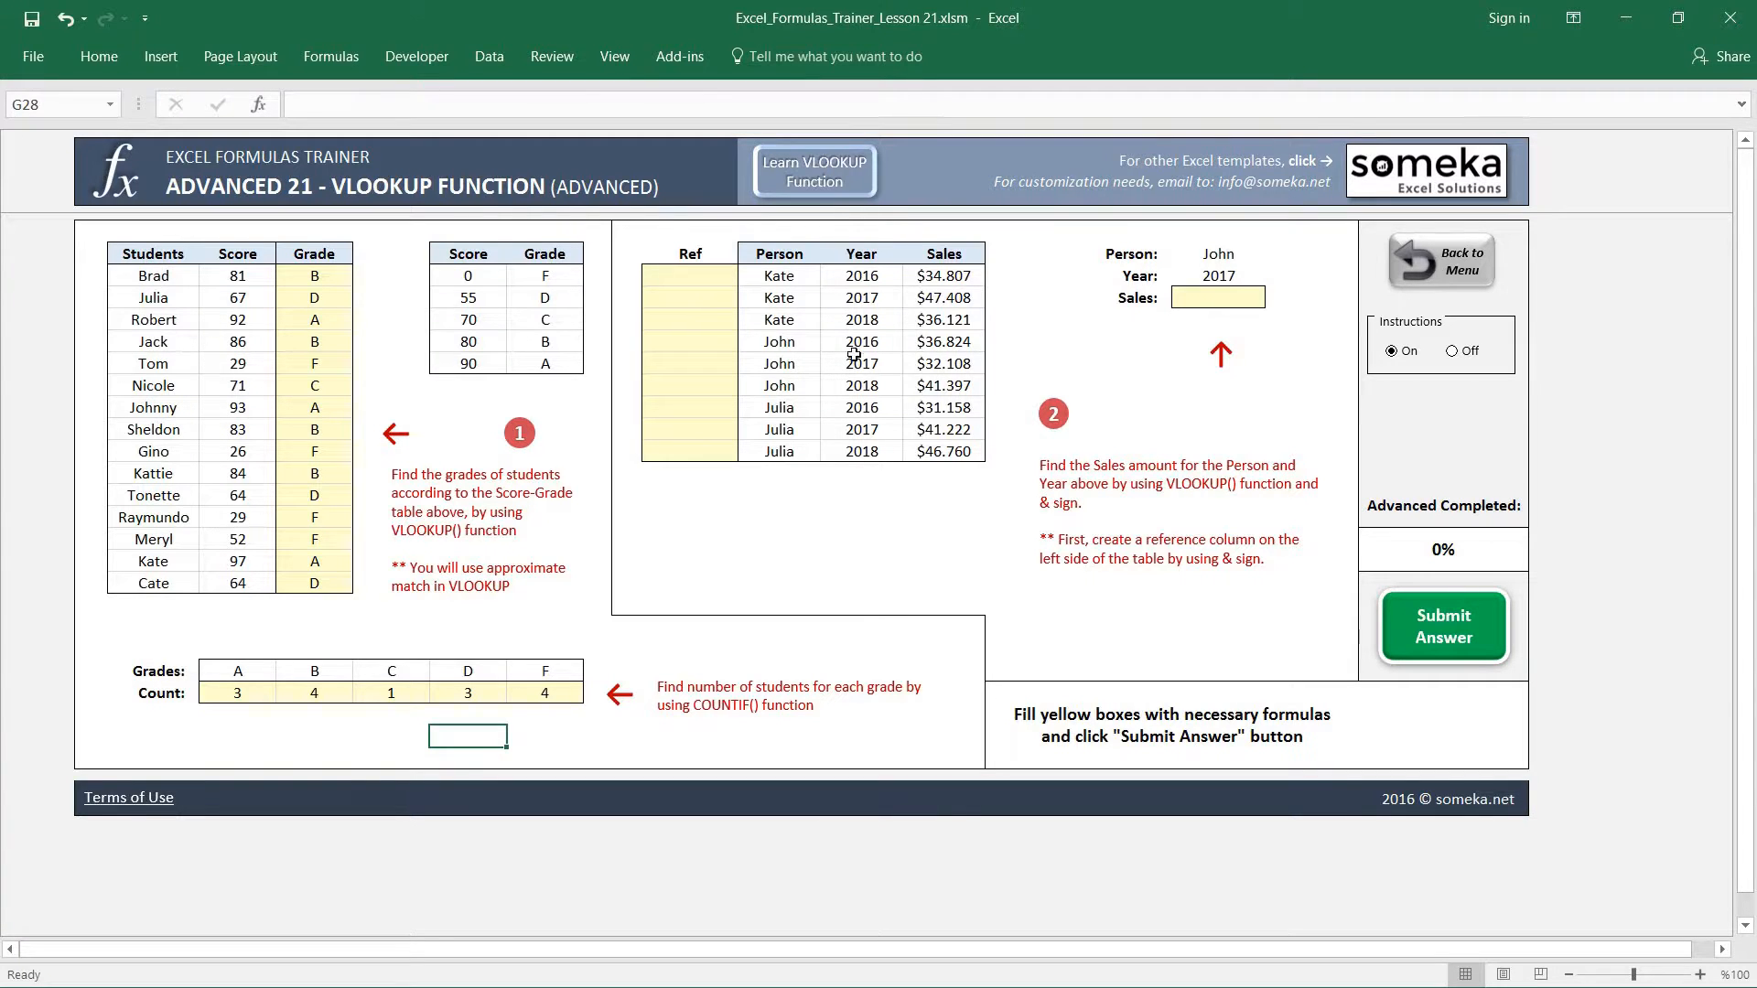
mouse_move(1157, 406)
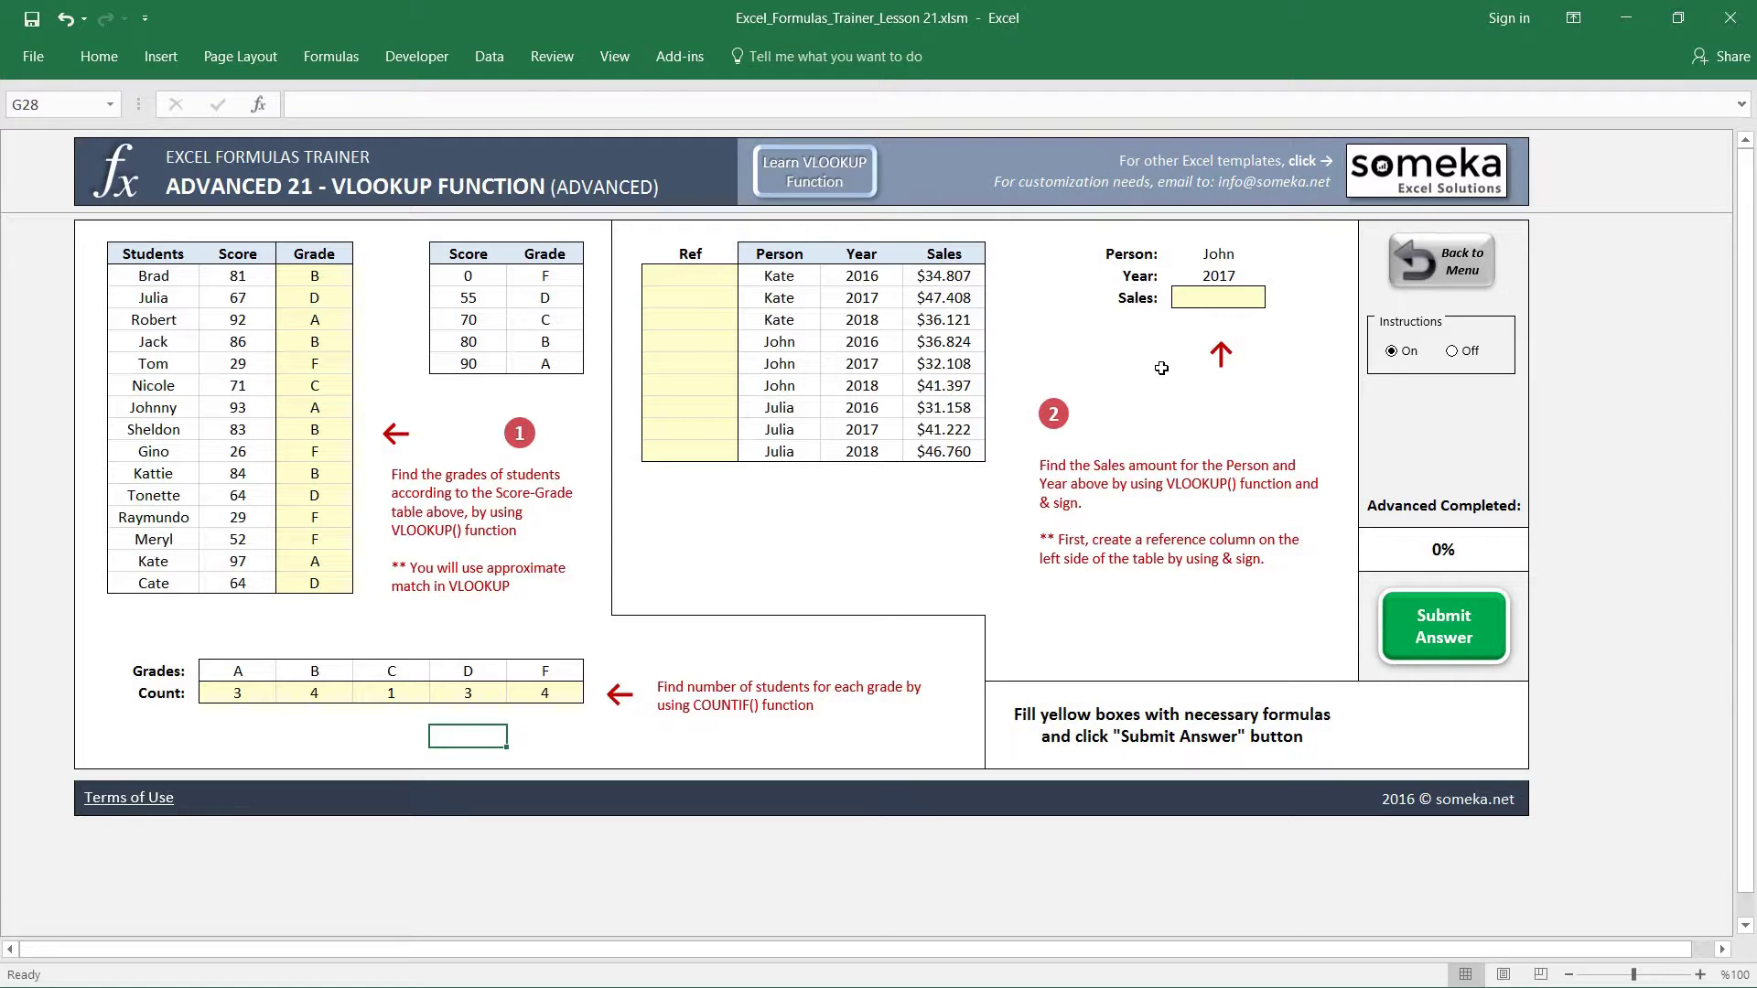
mouse_move(848, 362)
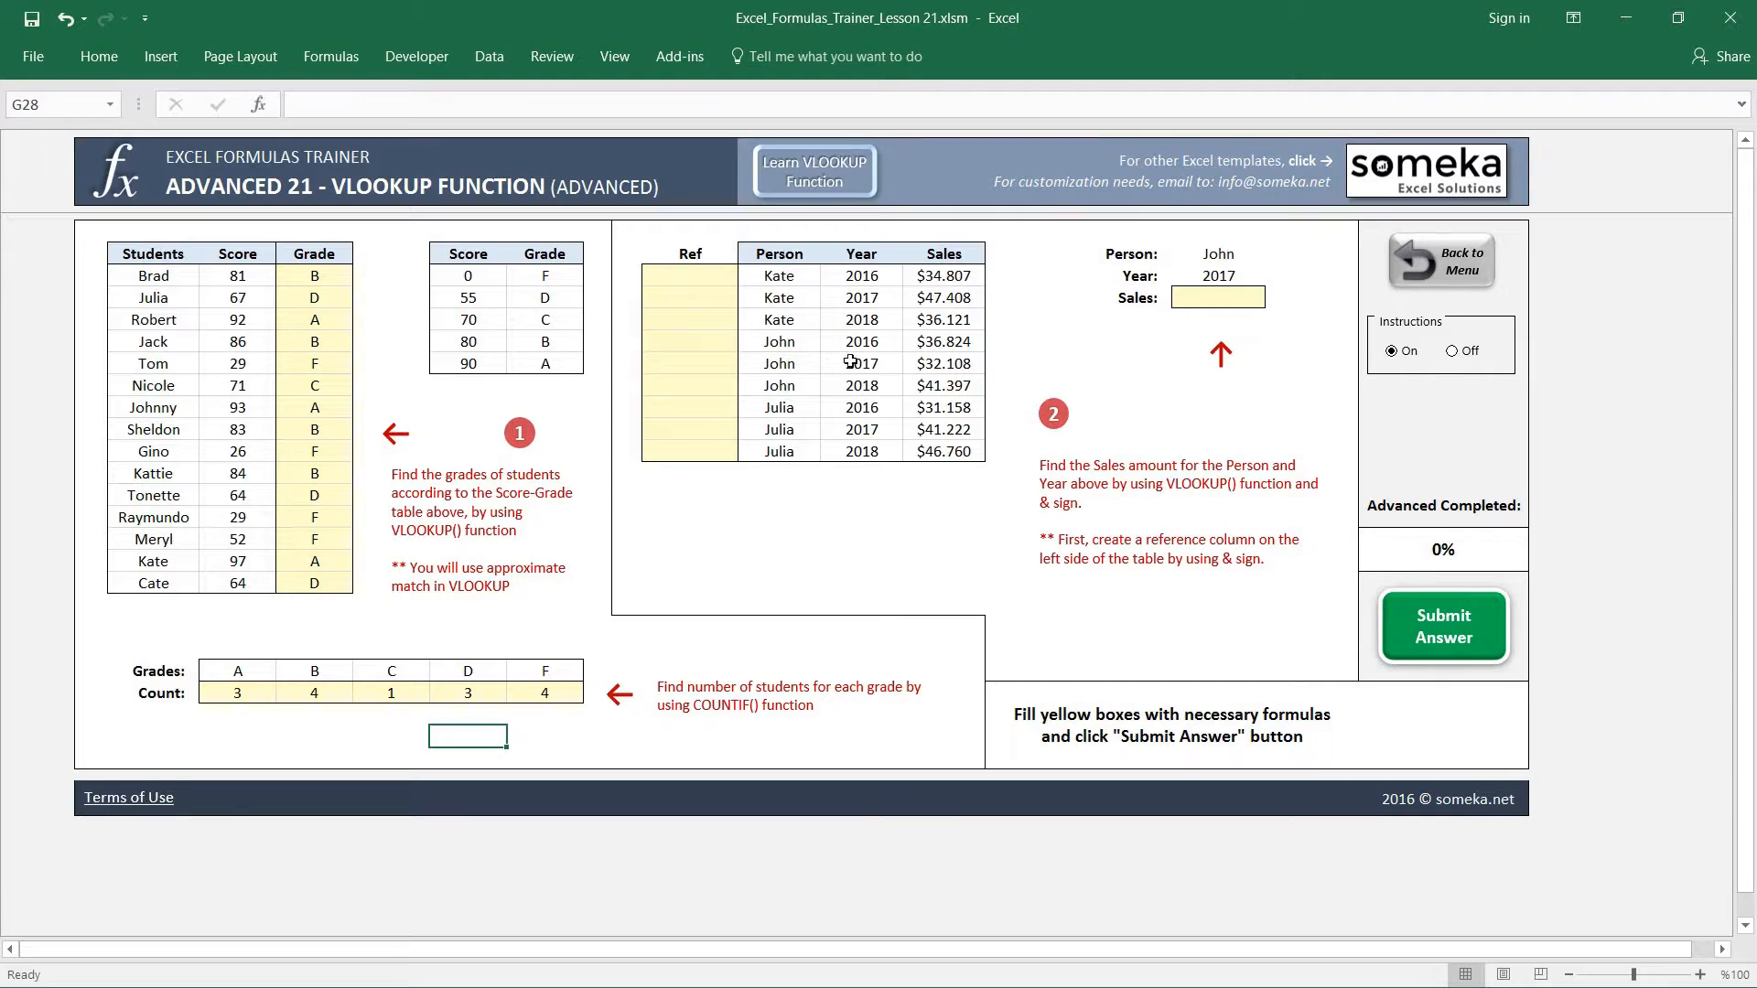
mouse_move(779, 255)
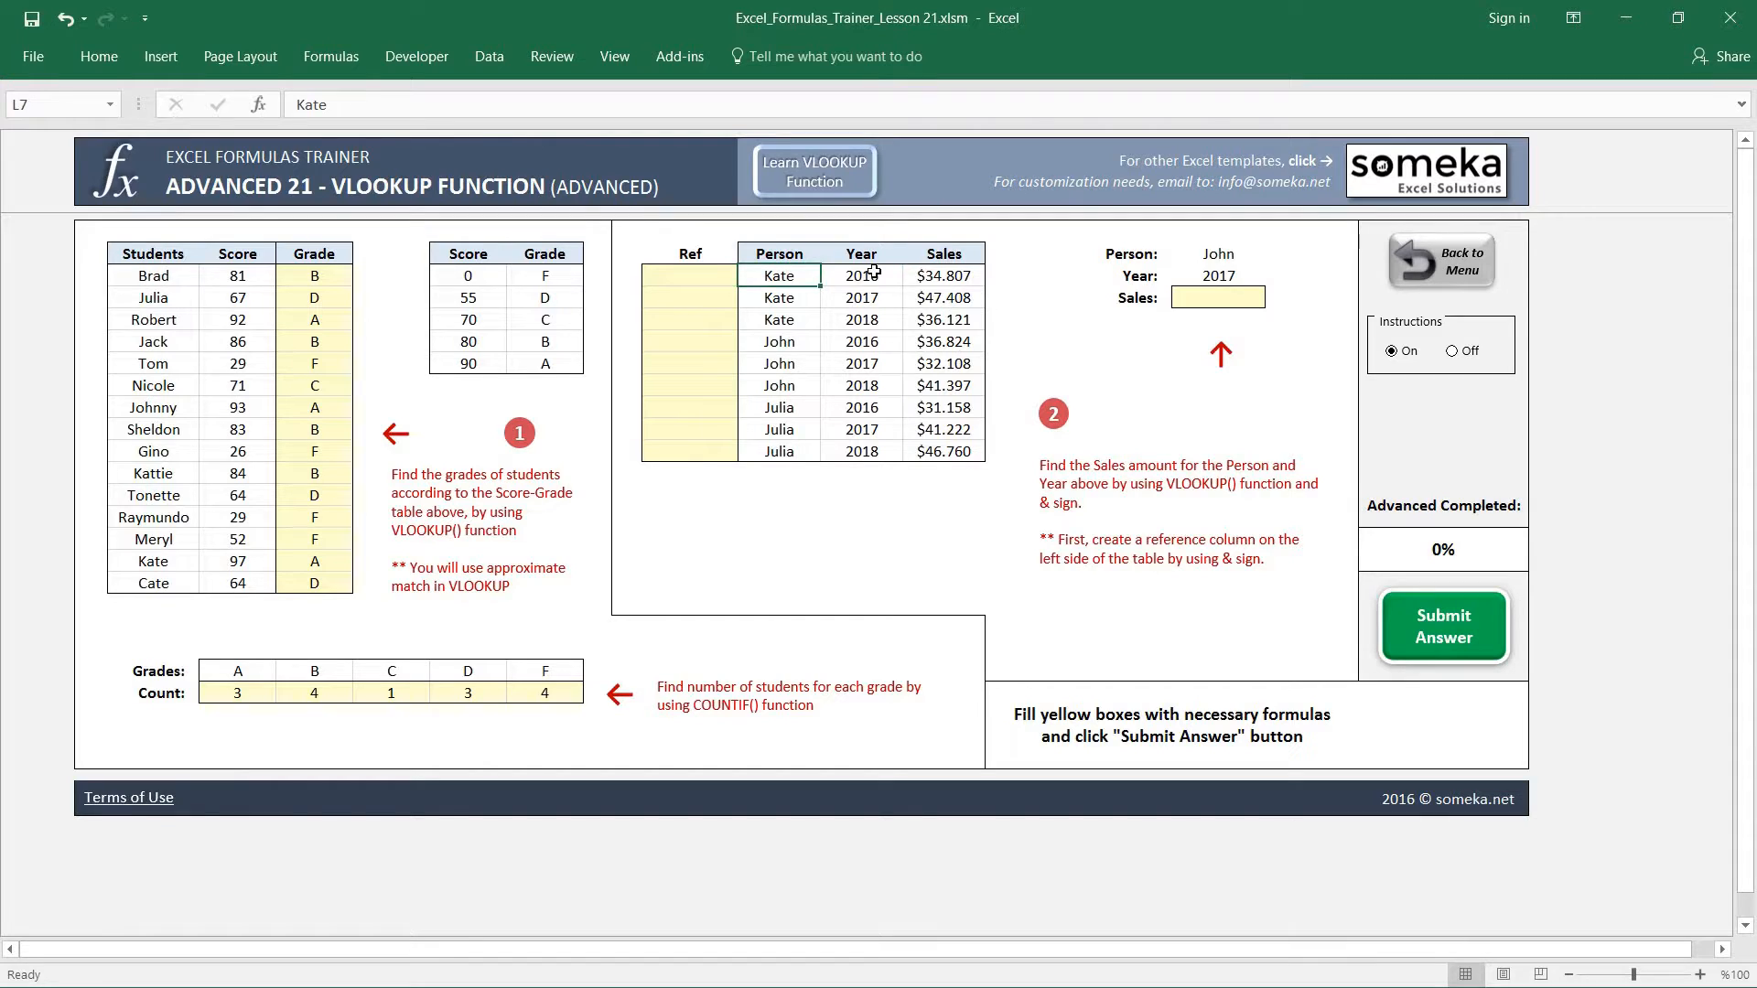
click(945, 276)
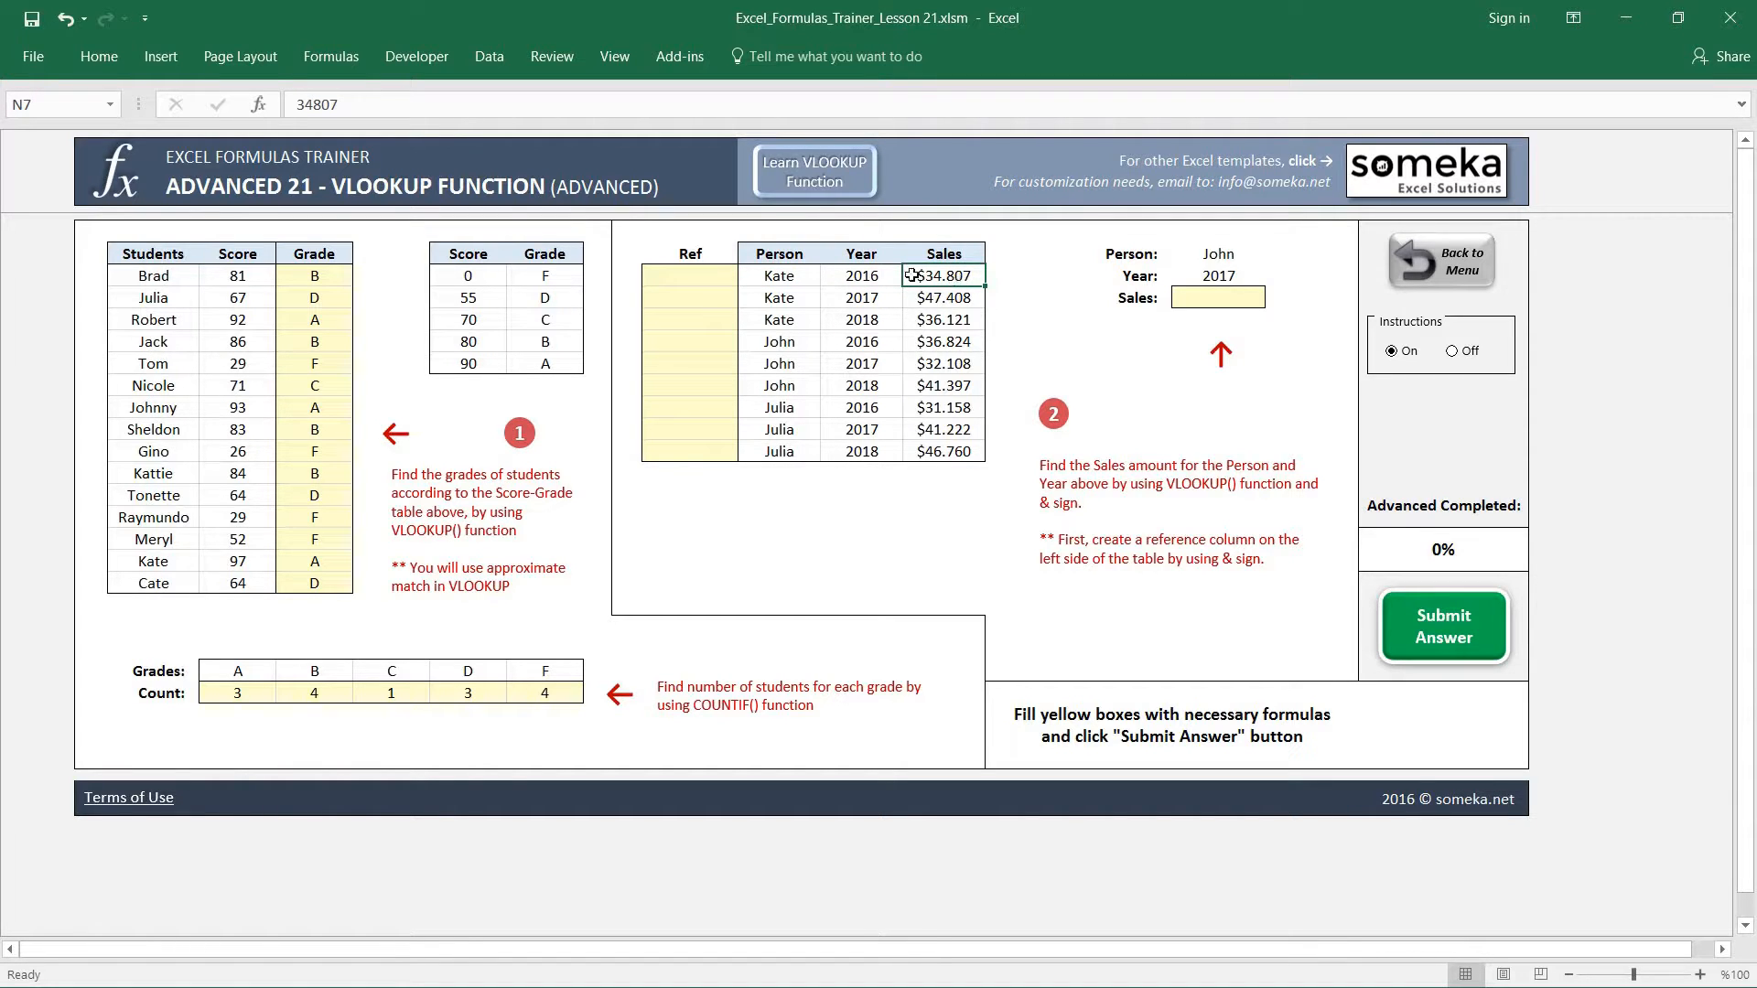
click(860, 296)
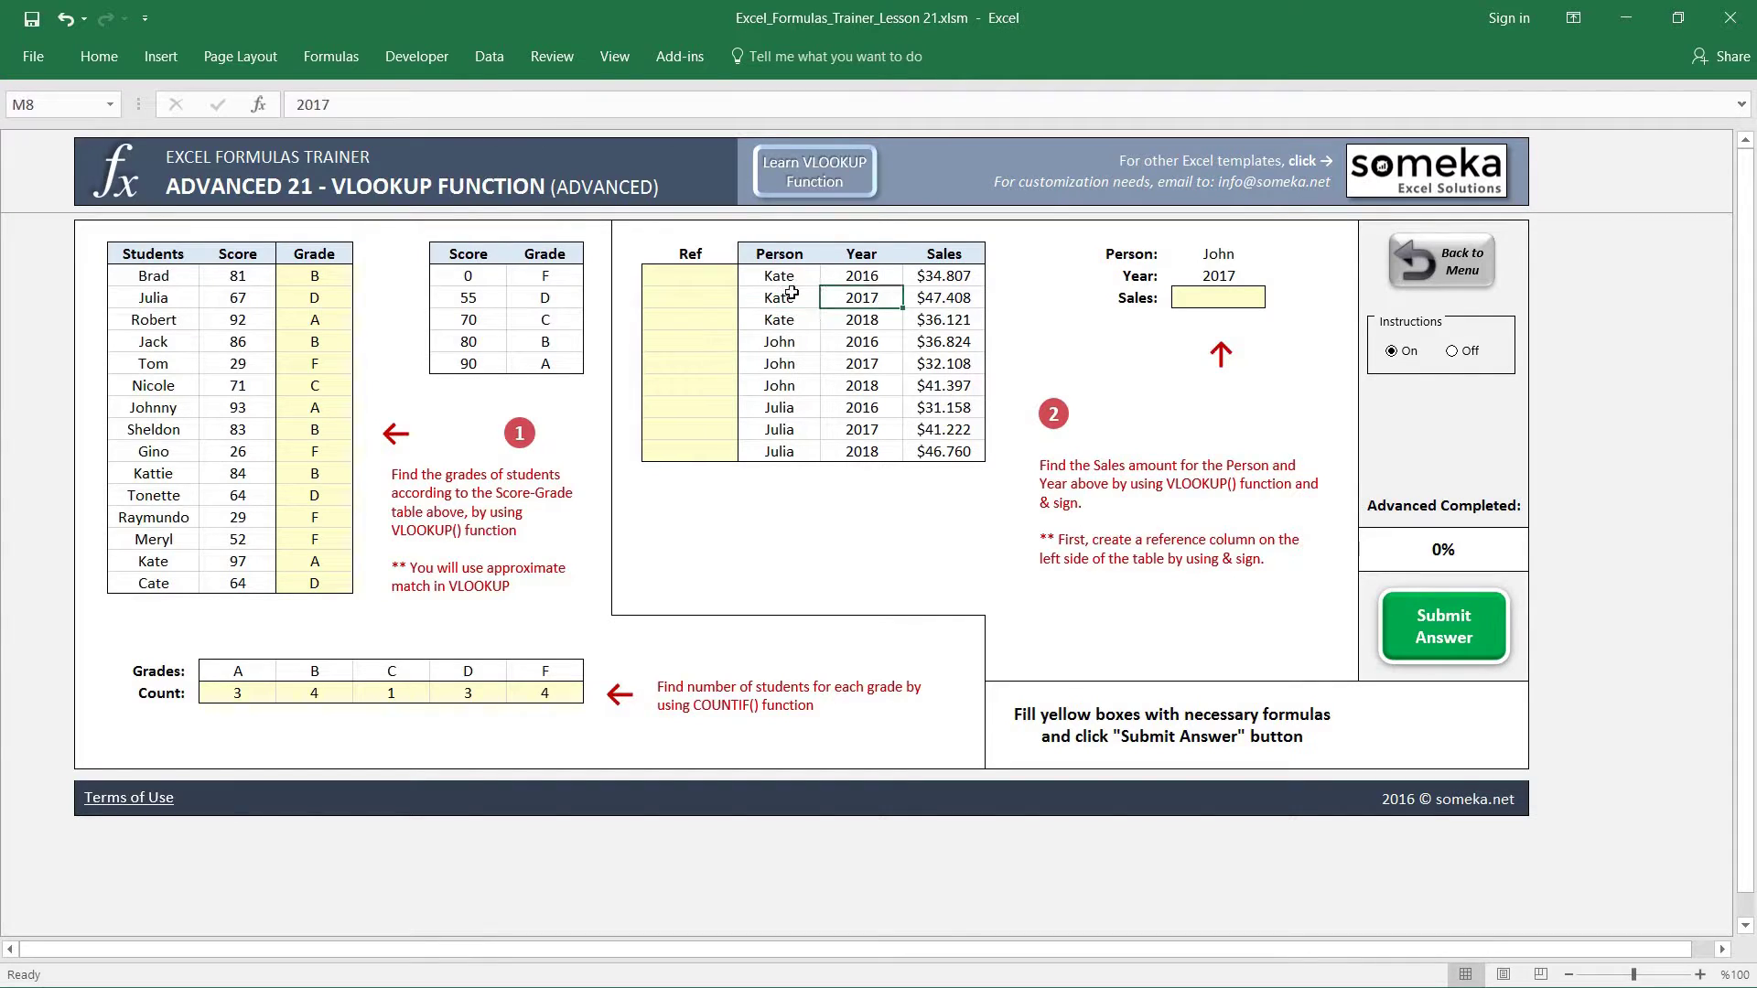
click(944, 297)
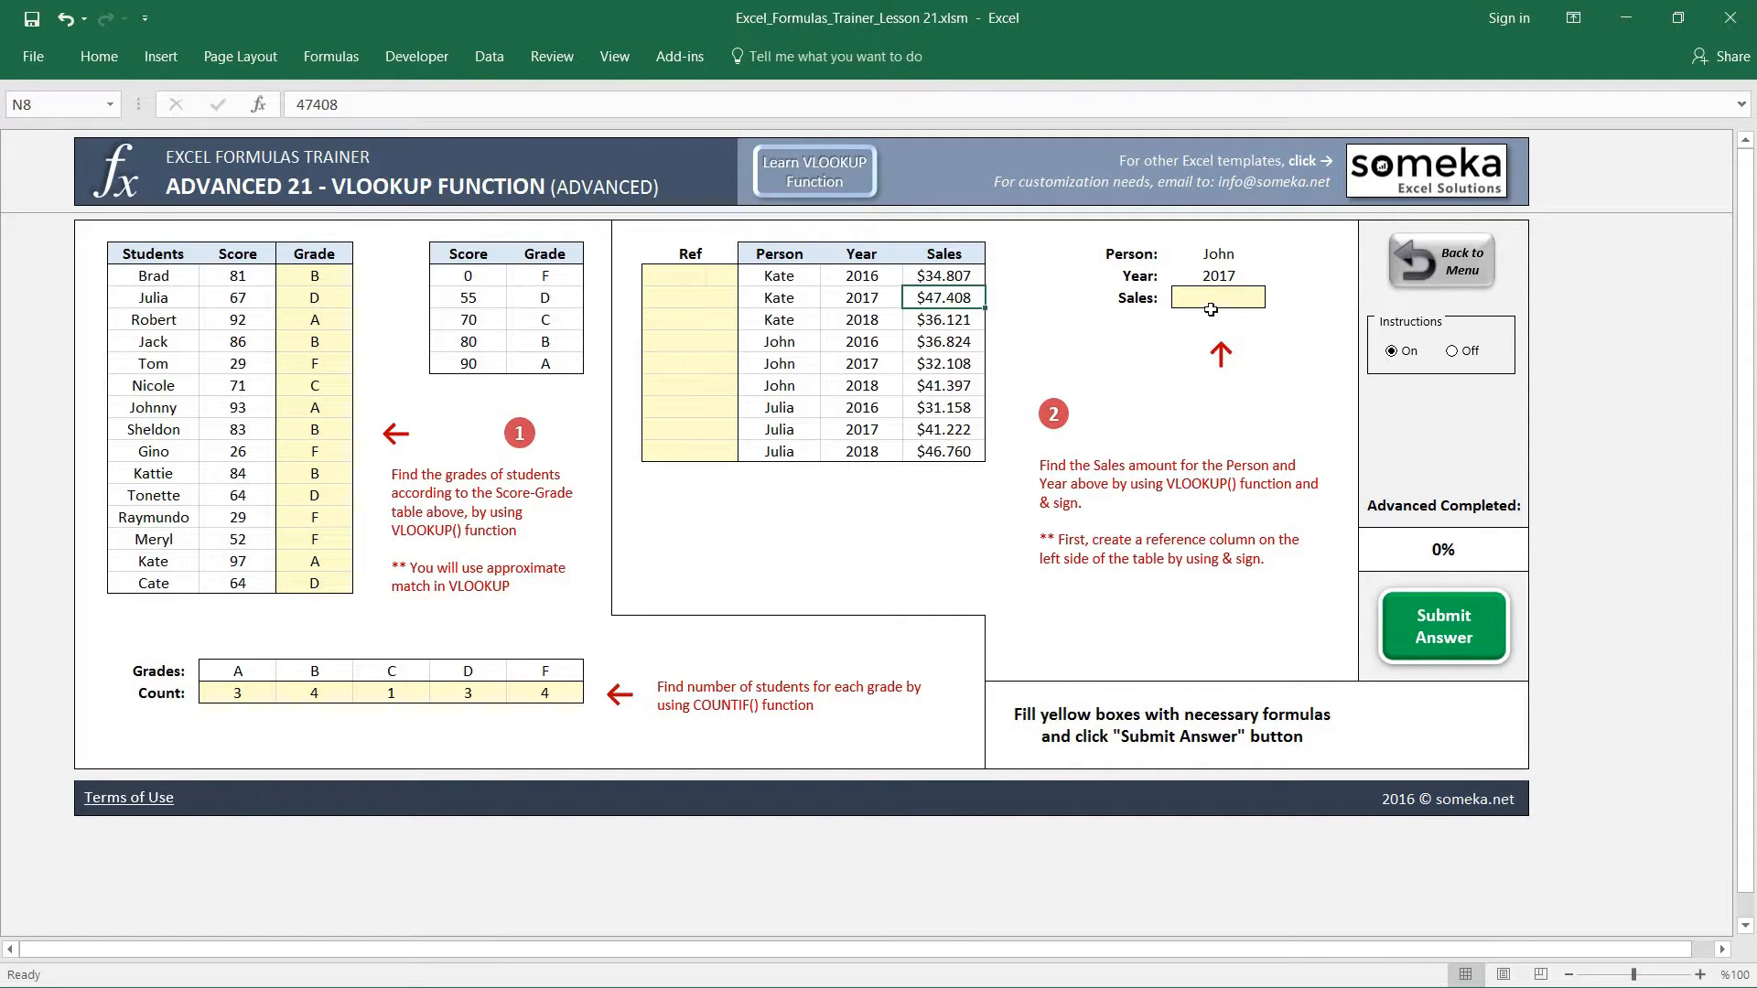
click(1217, 296)
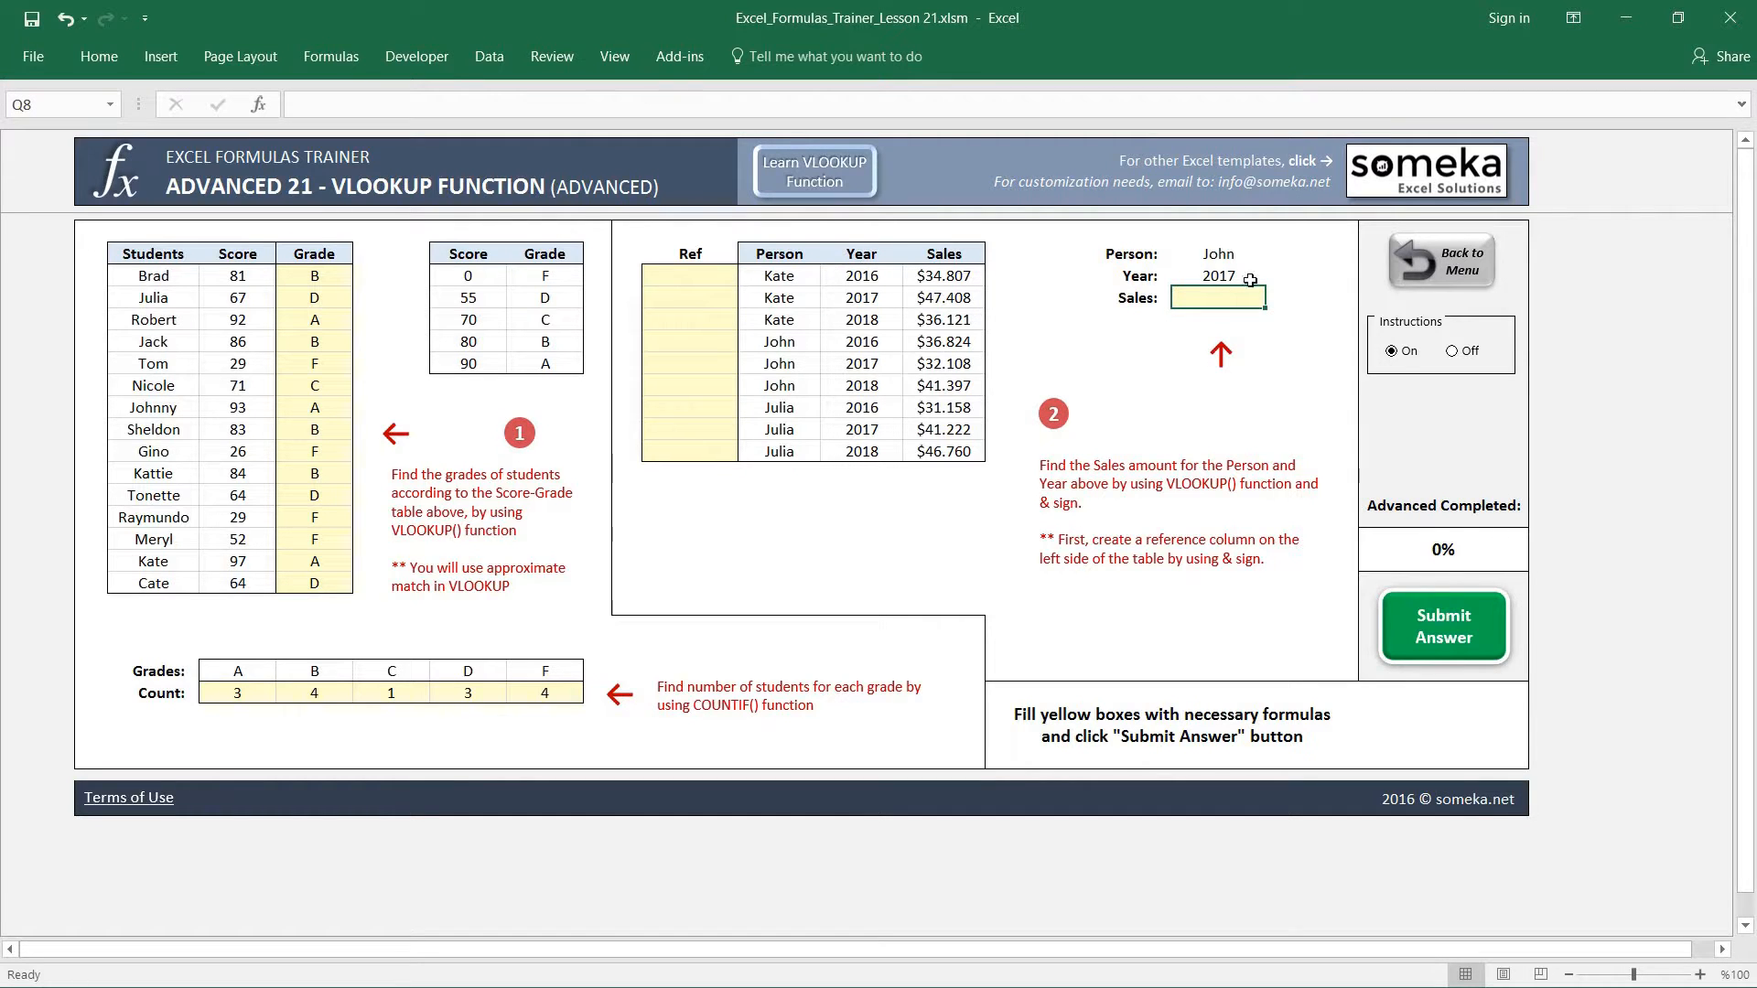
mouse_move(788, 275)
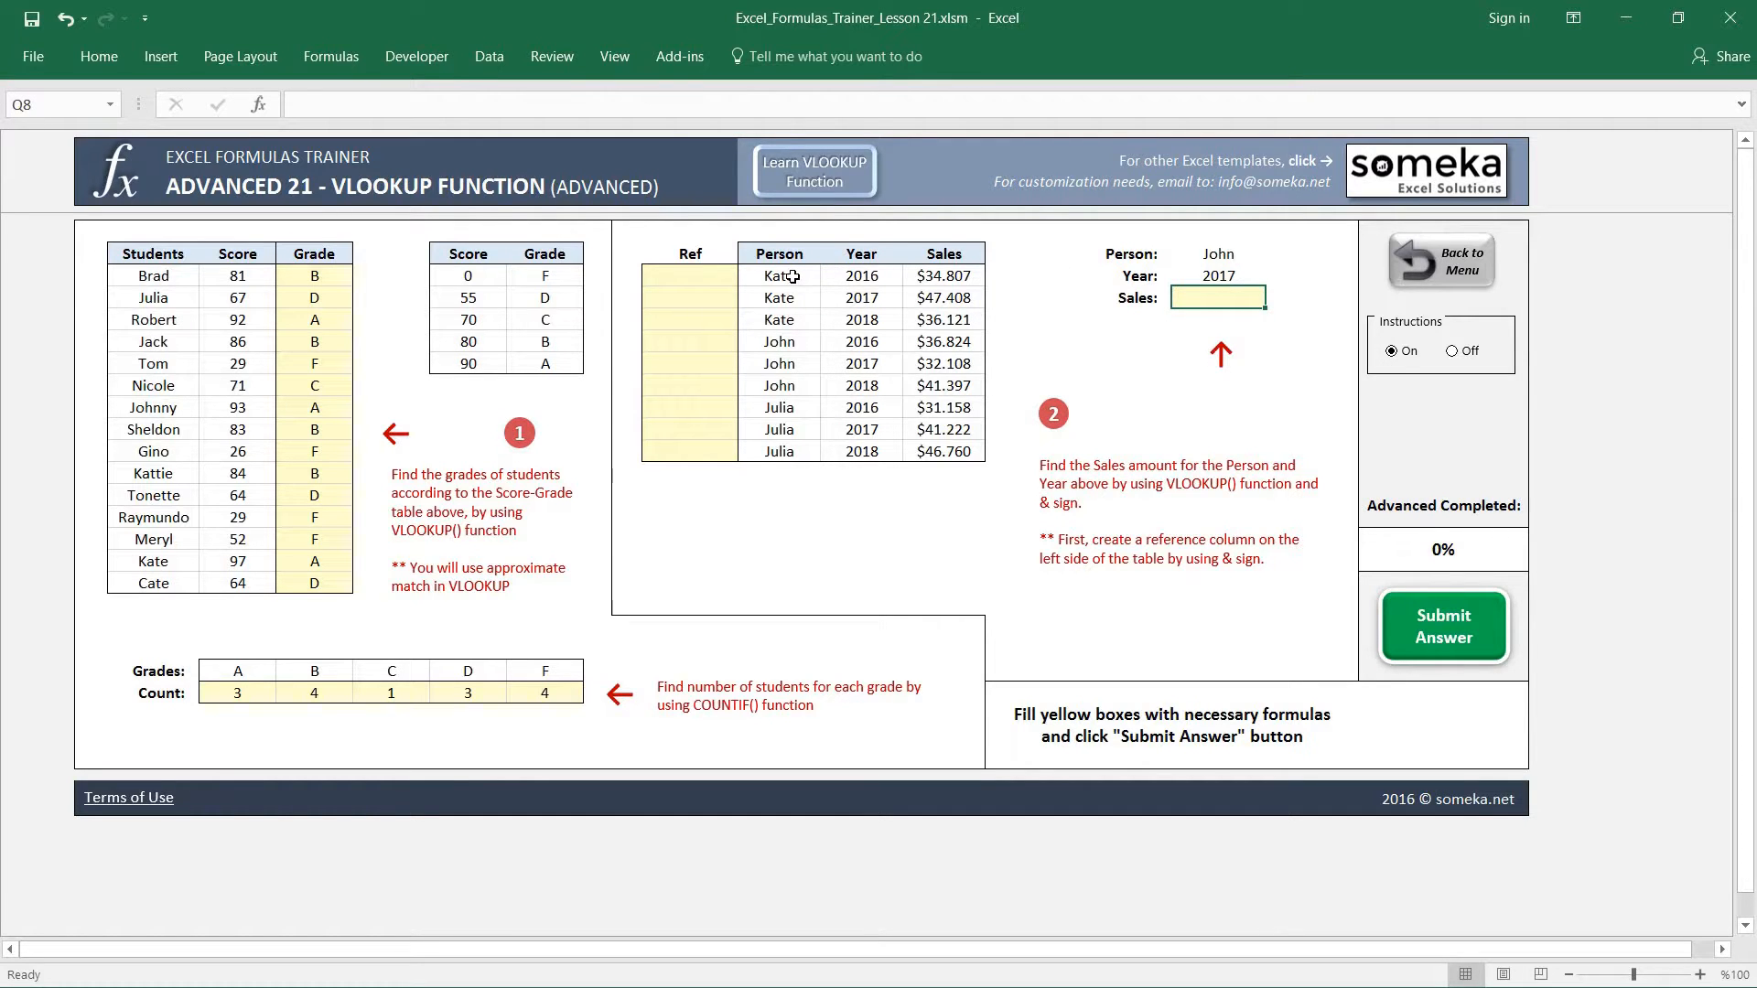
click(778, 275)
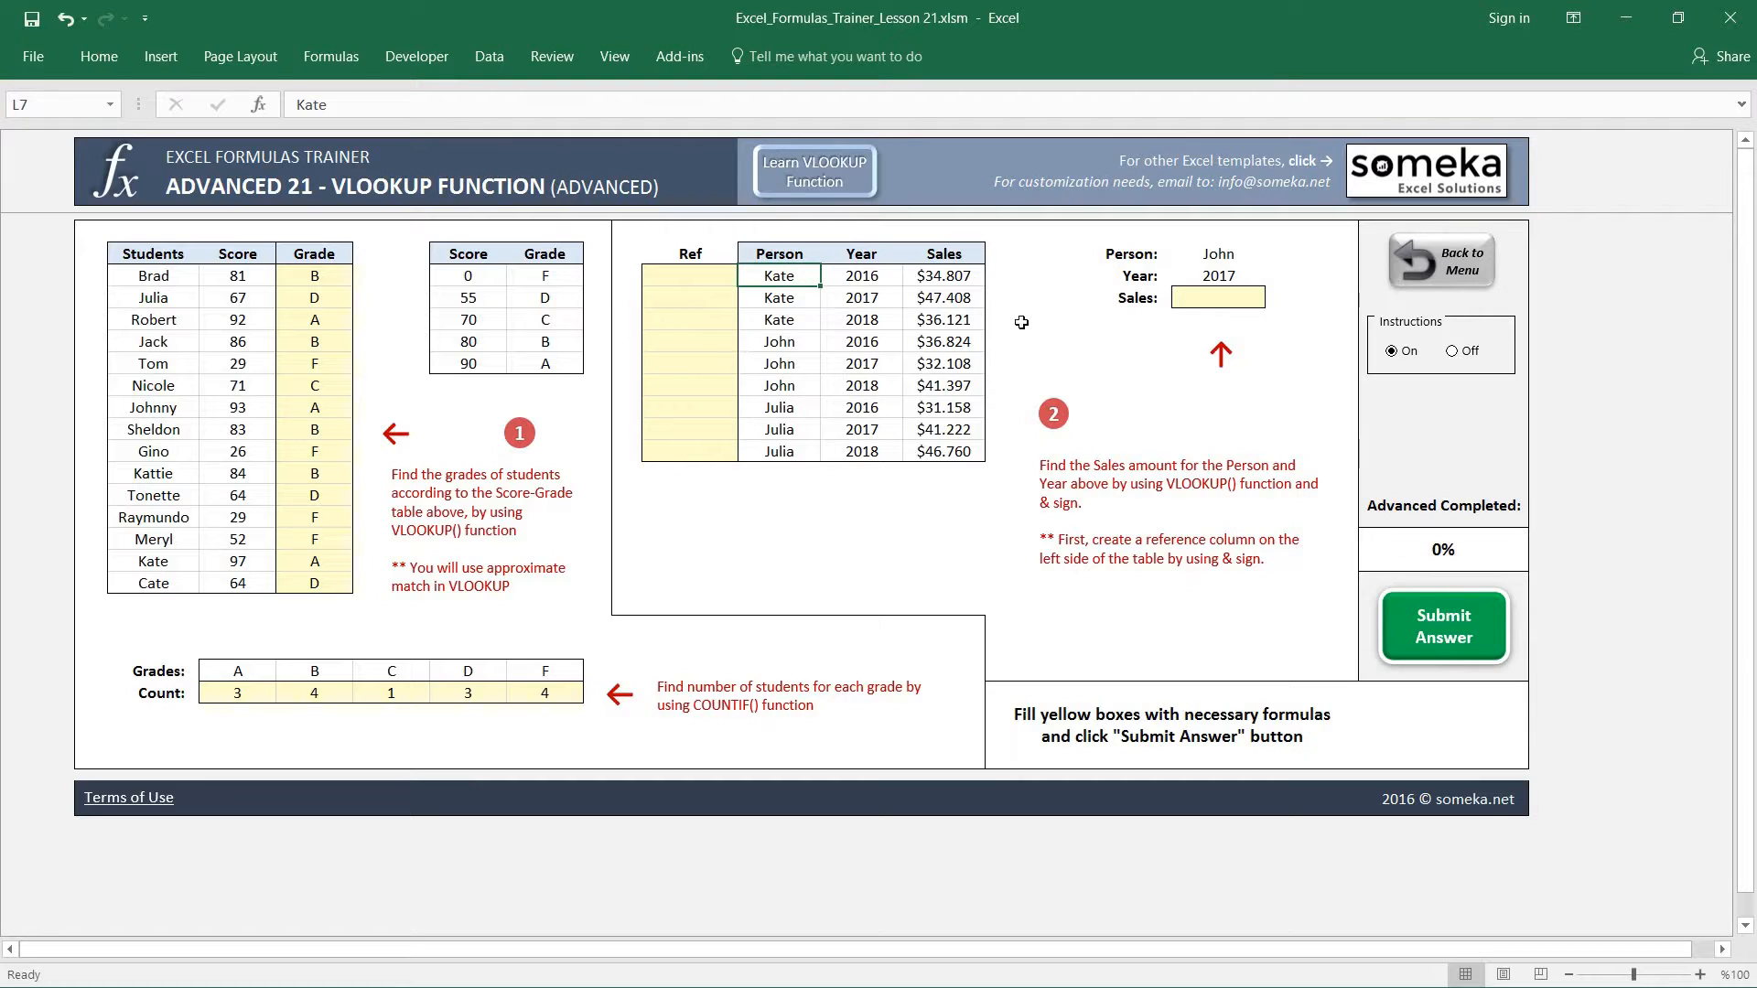
mouse_move(860, 279)
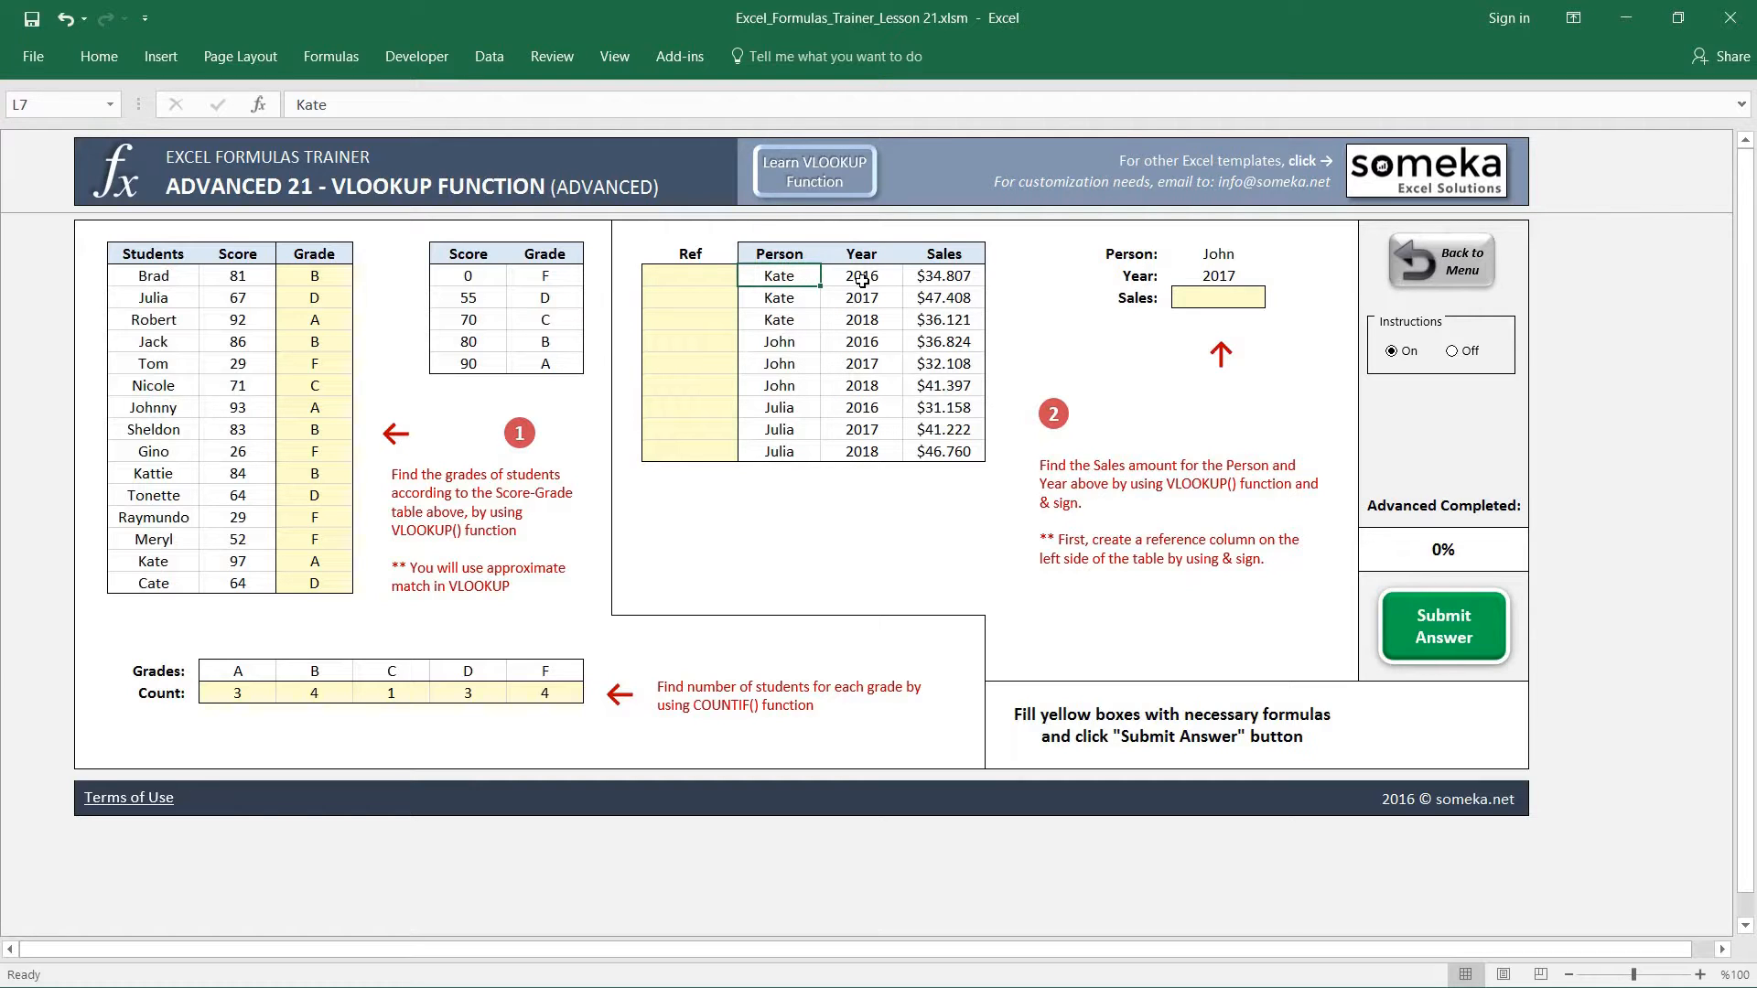
click(862, 276)
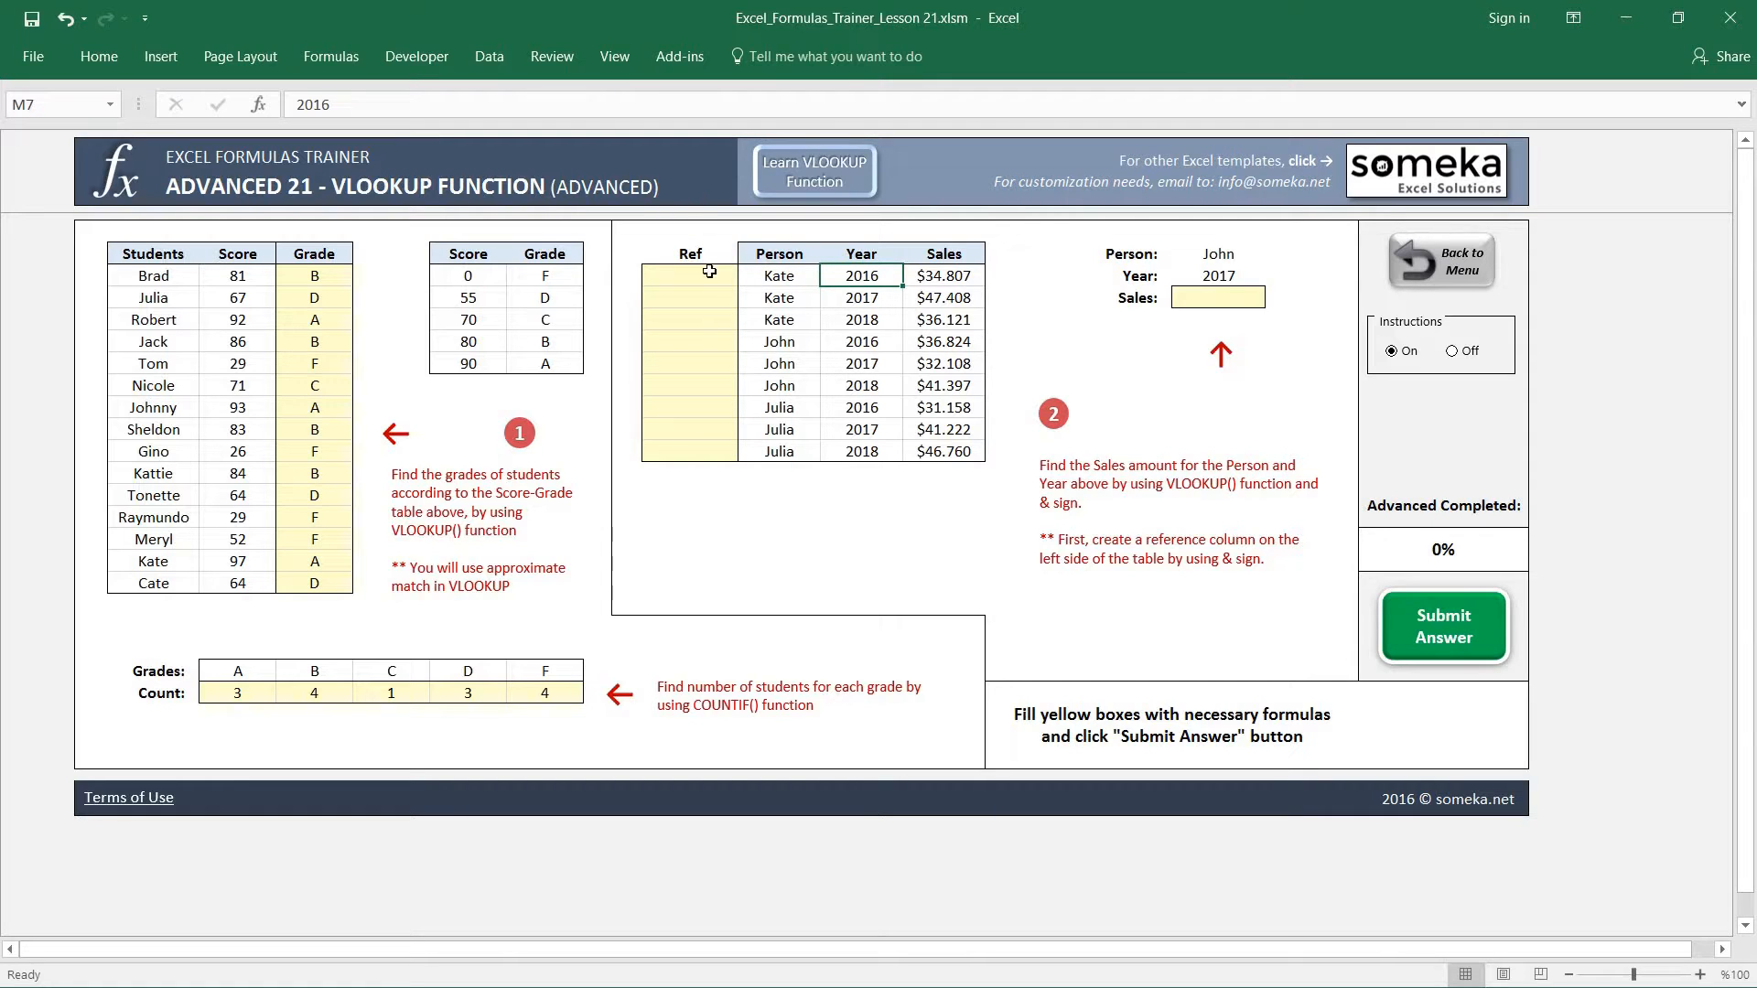
- Retitle K6 'Helper Column' and fill it with =L7&M7 person-year keys
click(689, 276)
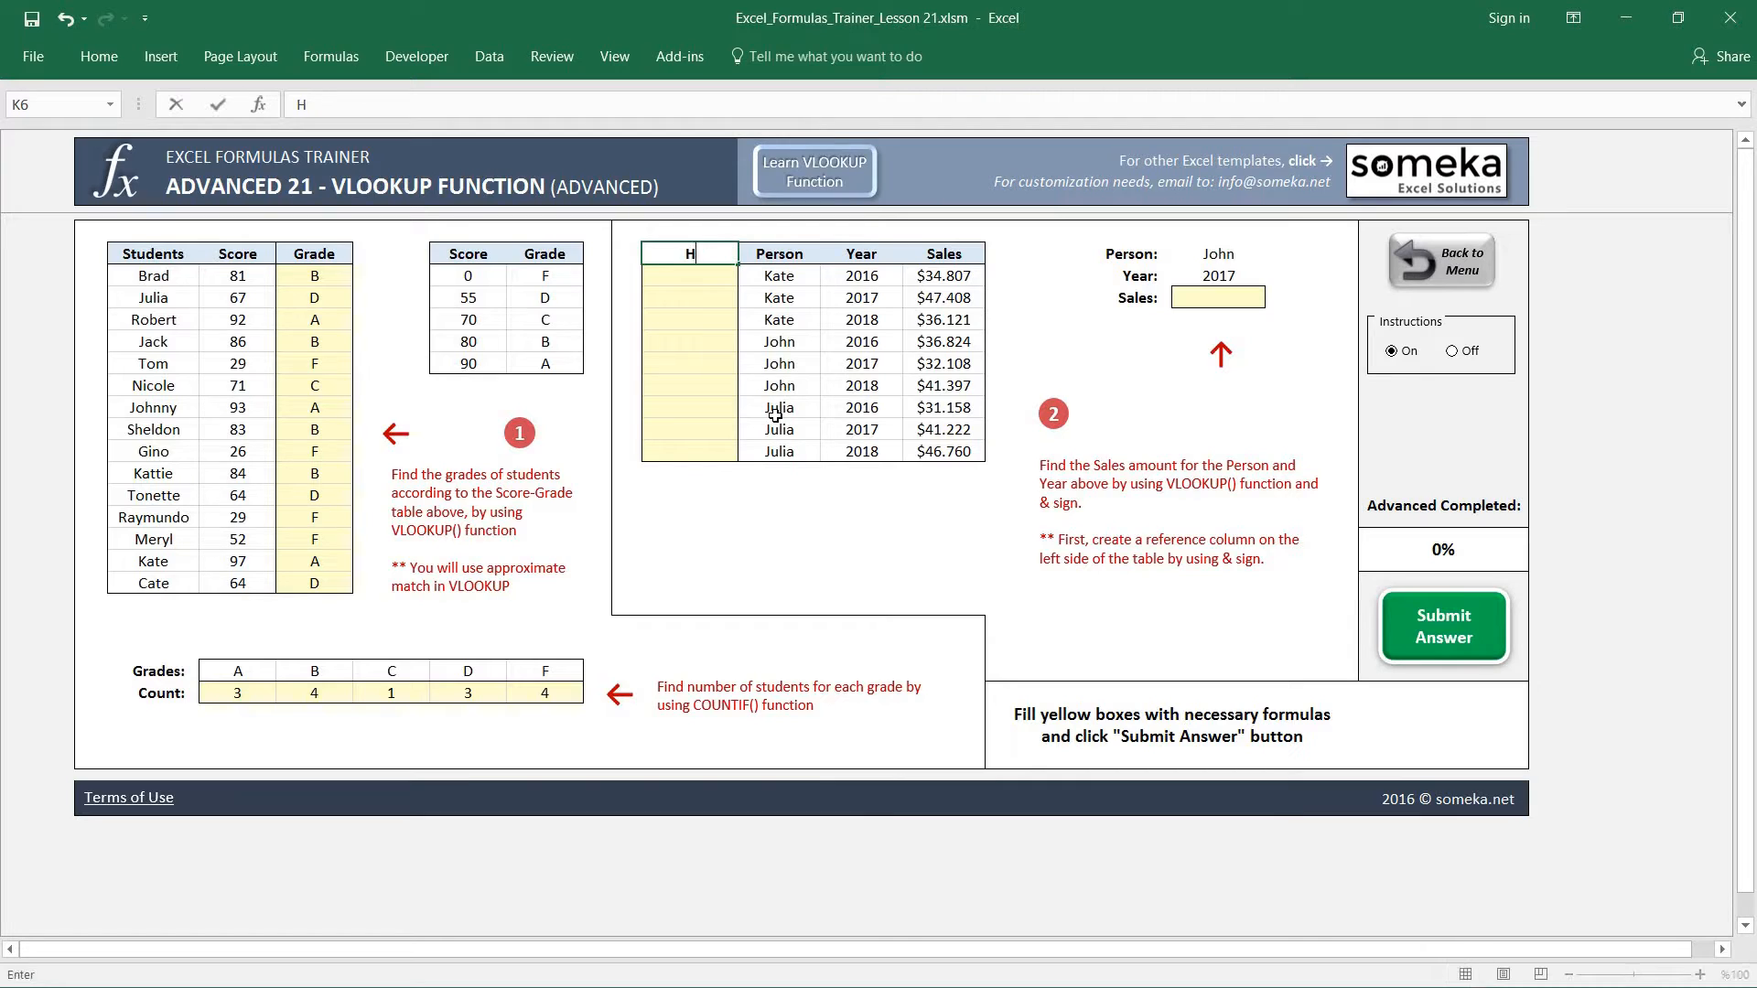
text(Helper Column)
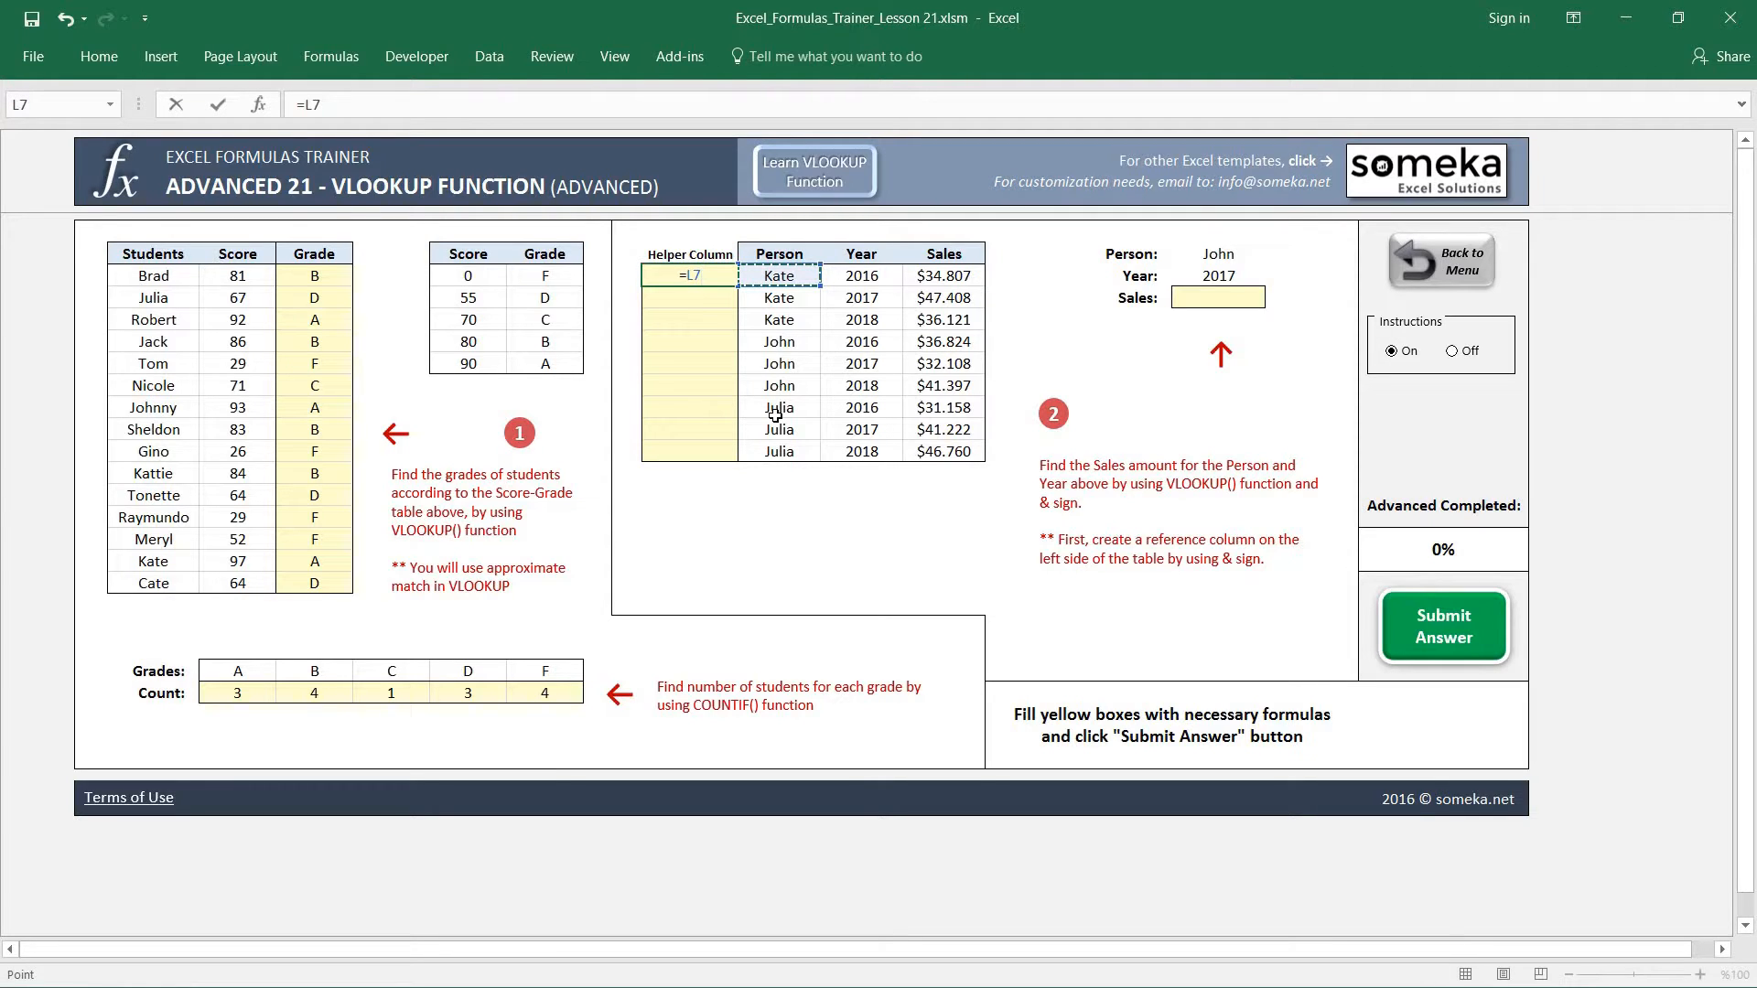
text(&L7)
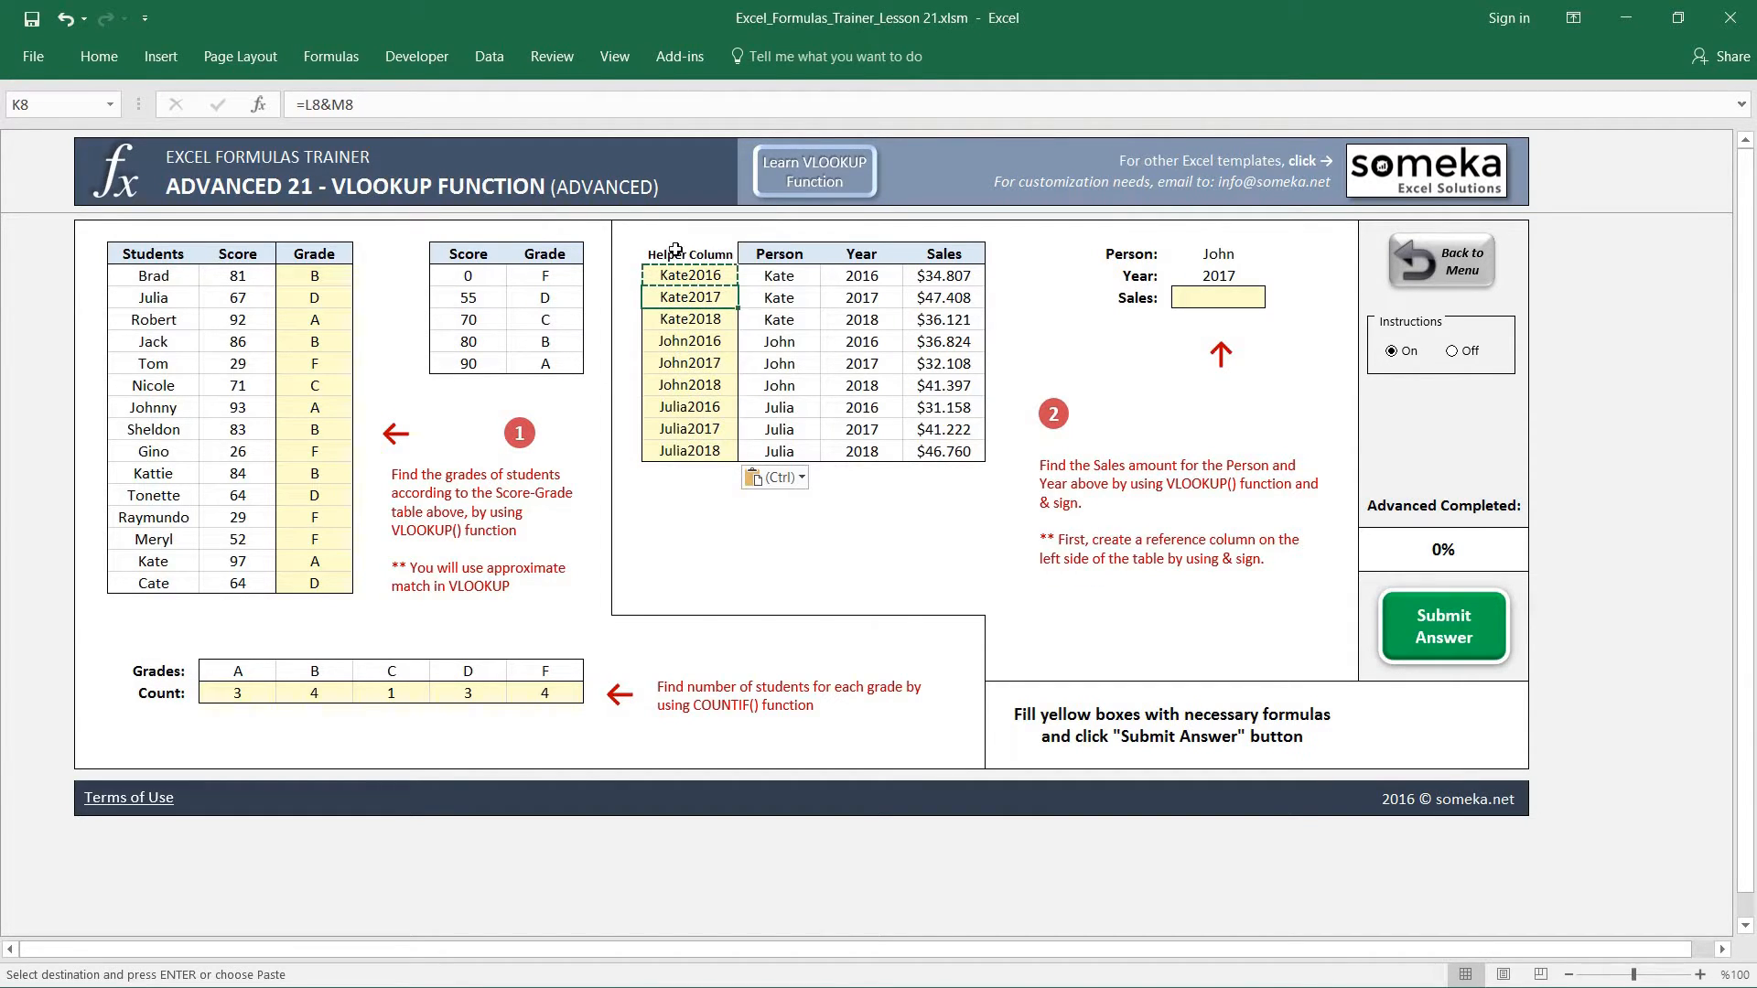
mouse_move(688, 297)
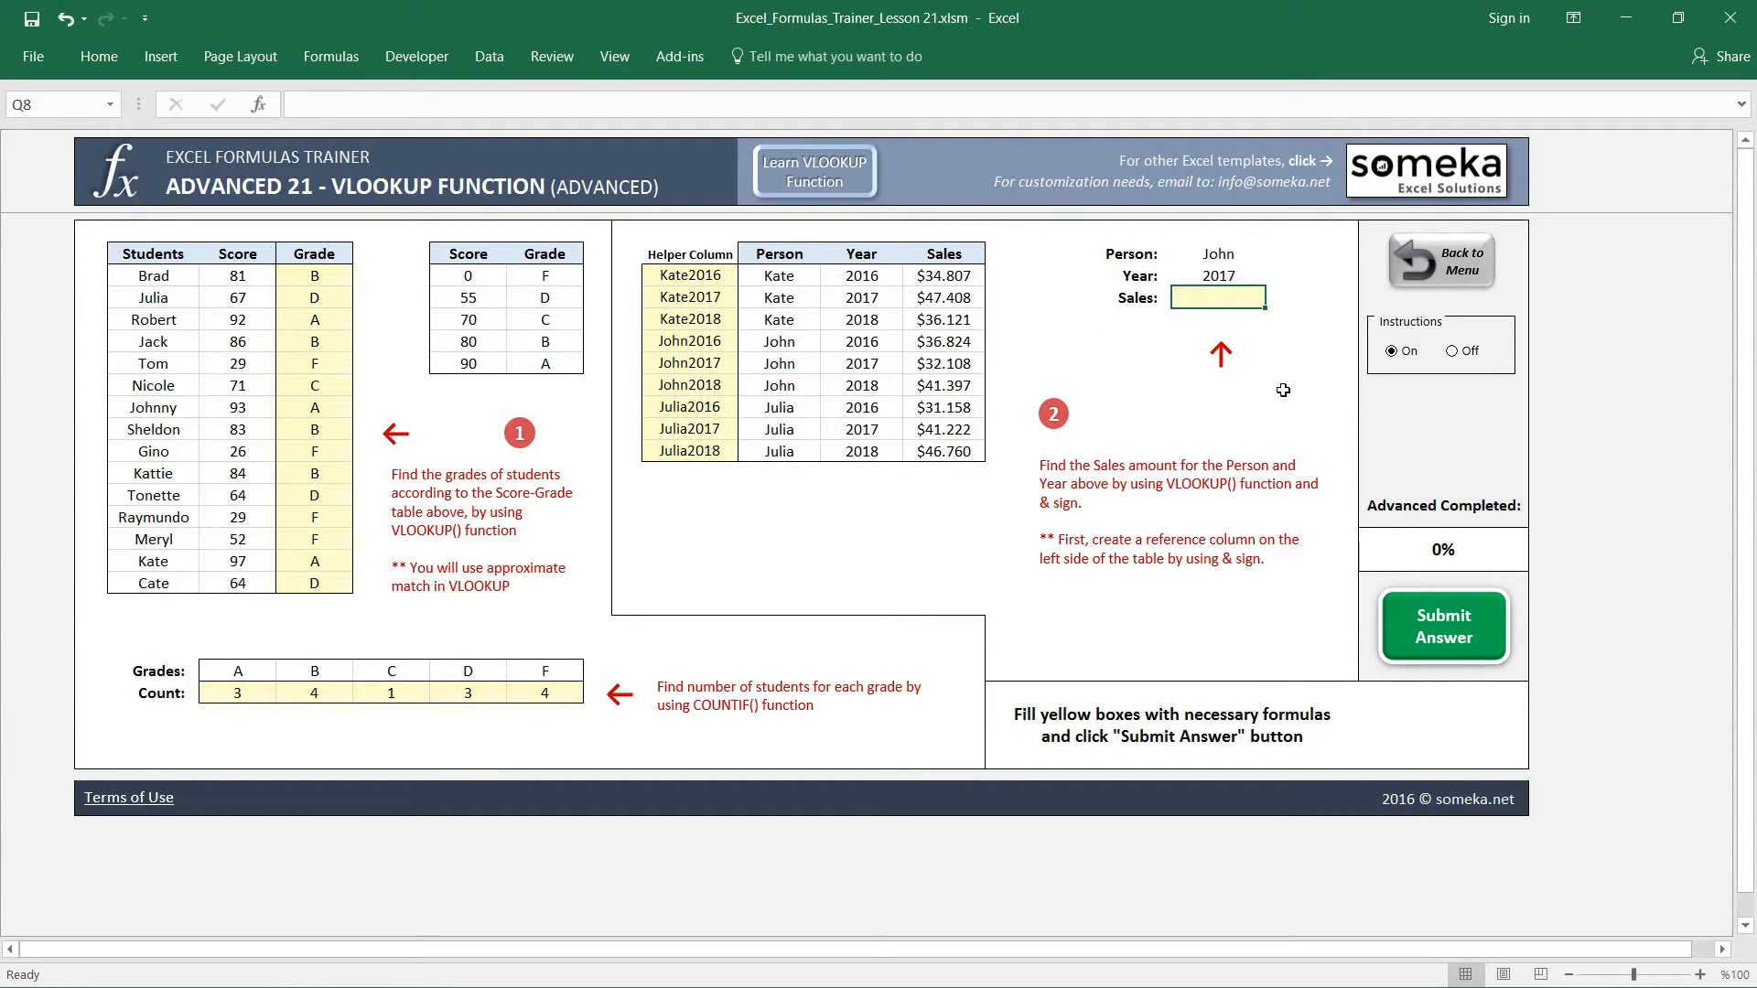
- Enter =VLOOKUP(Q6&Q7;$K$7:$N$15;4;0) in Q8, returning $32.108 for John in 2017
text(=)
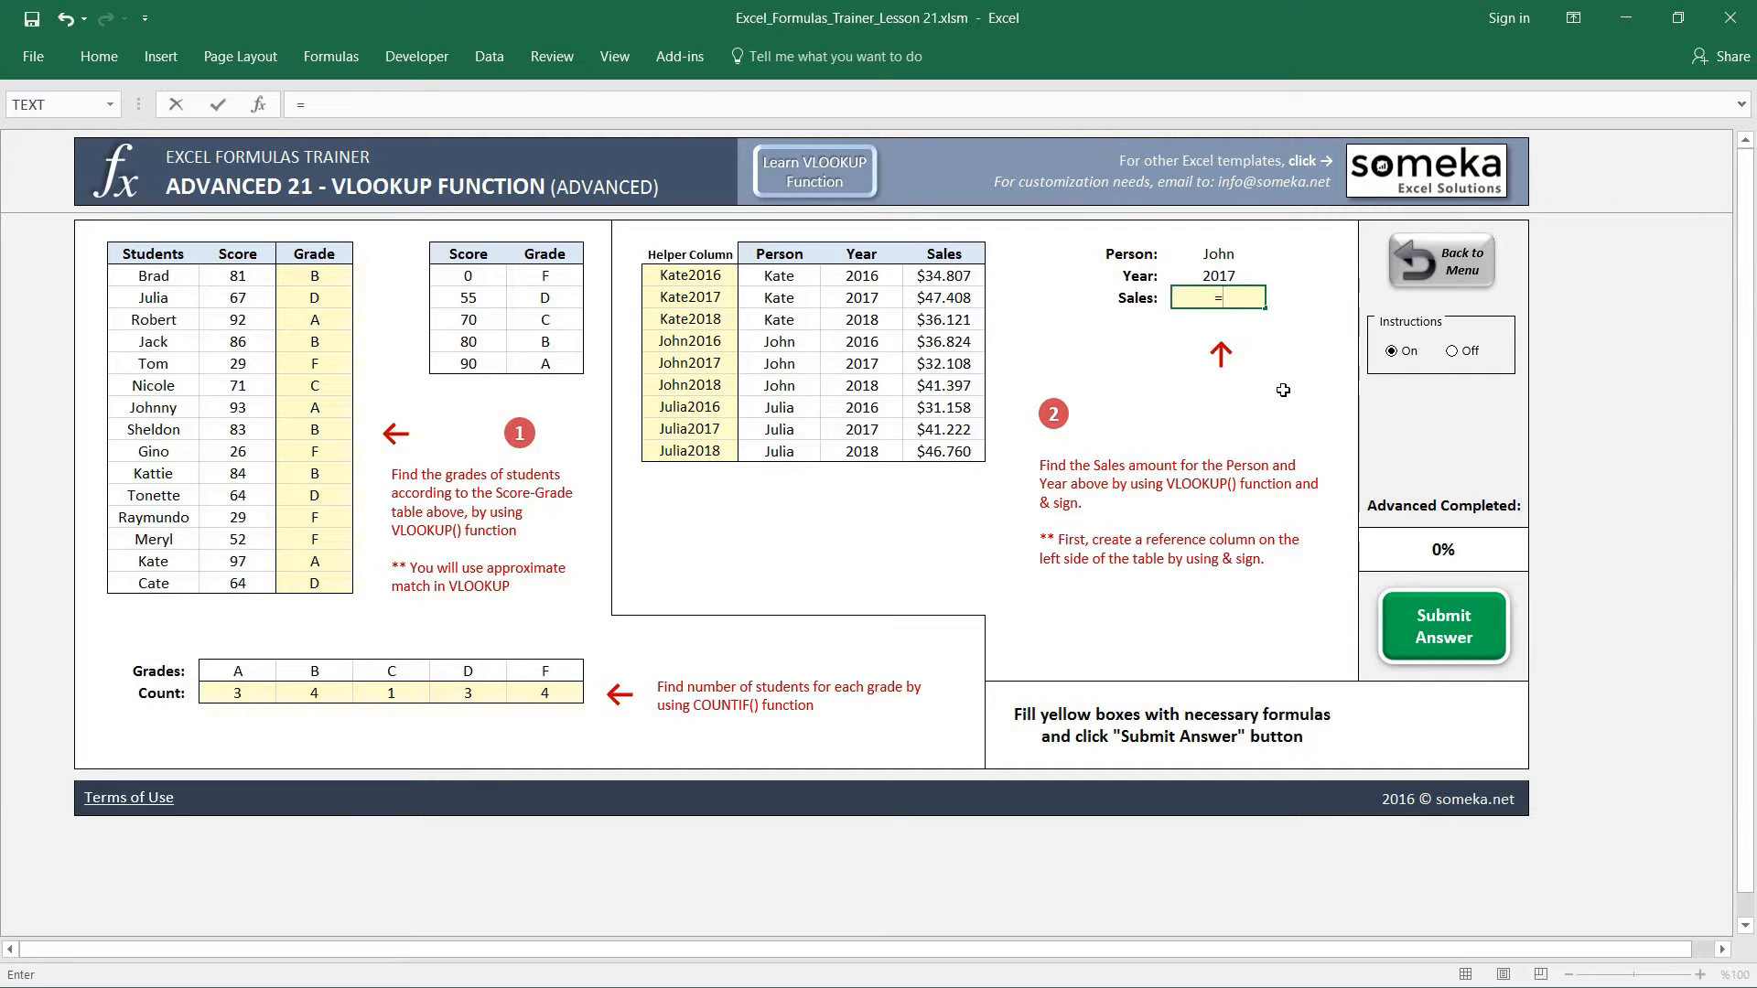
text(VLO)
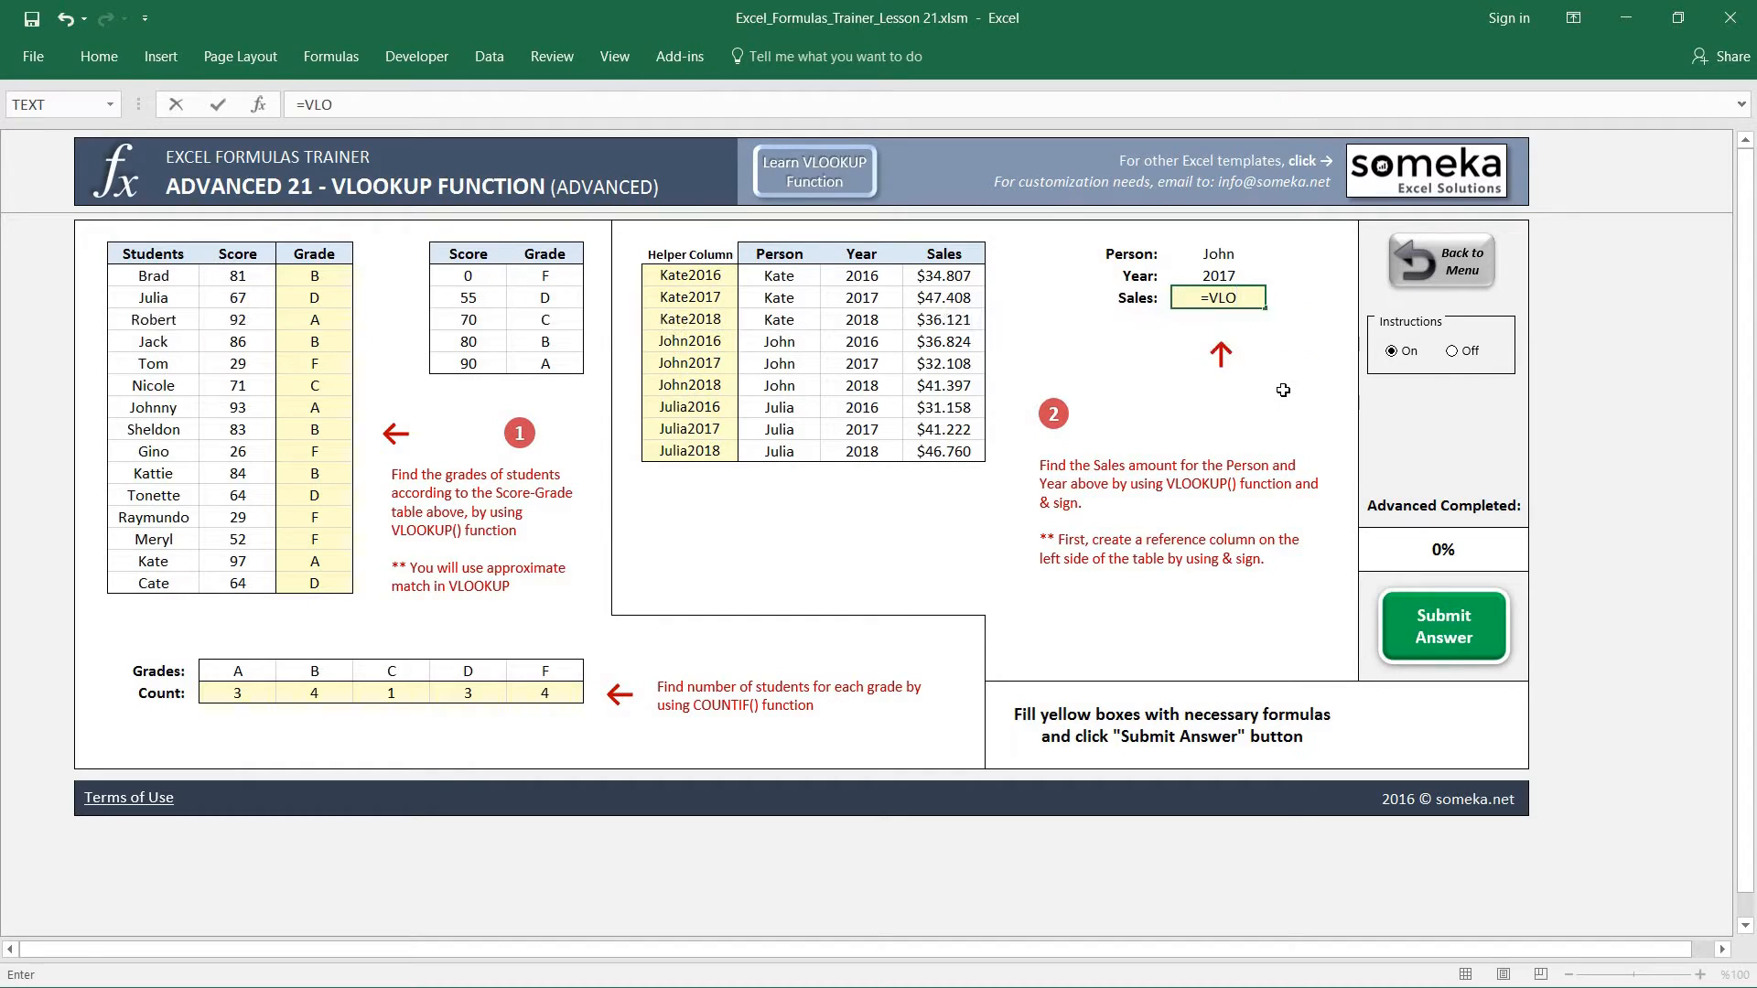
text(OKUP()
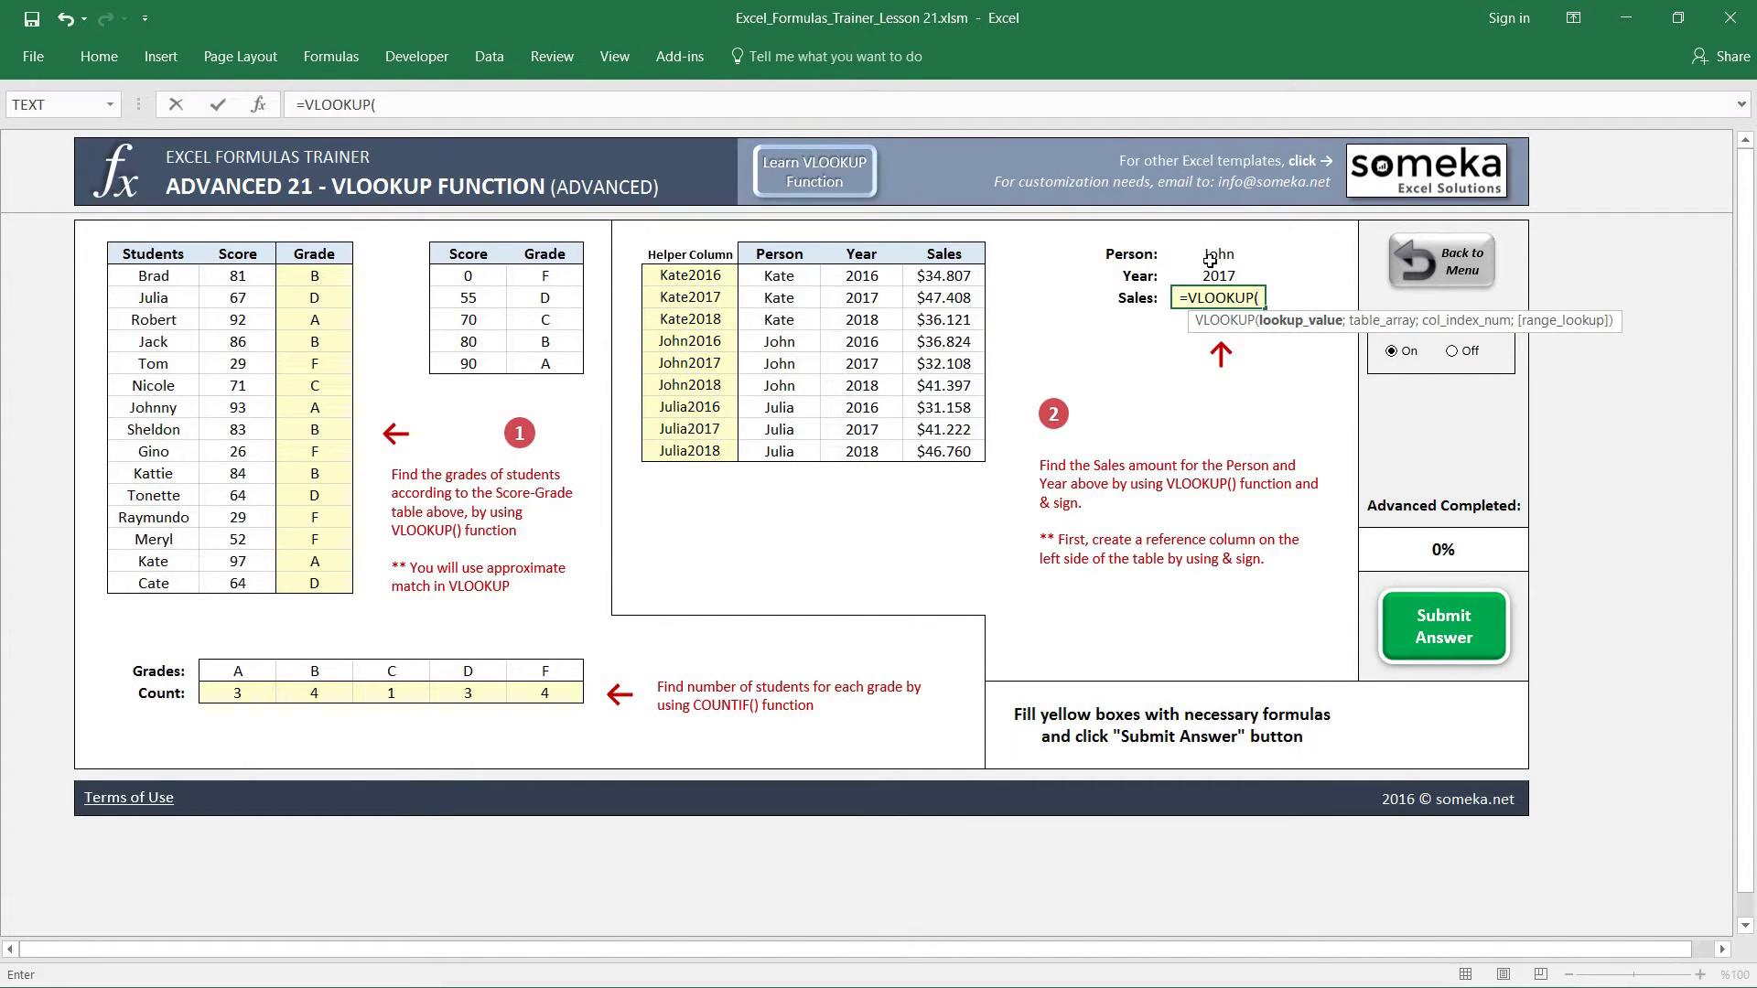
mouse_move(1299, 330)
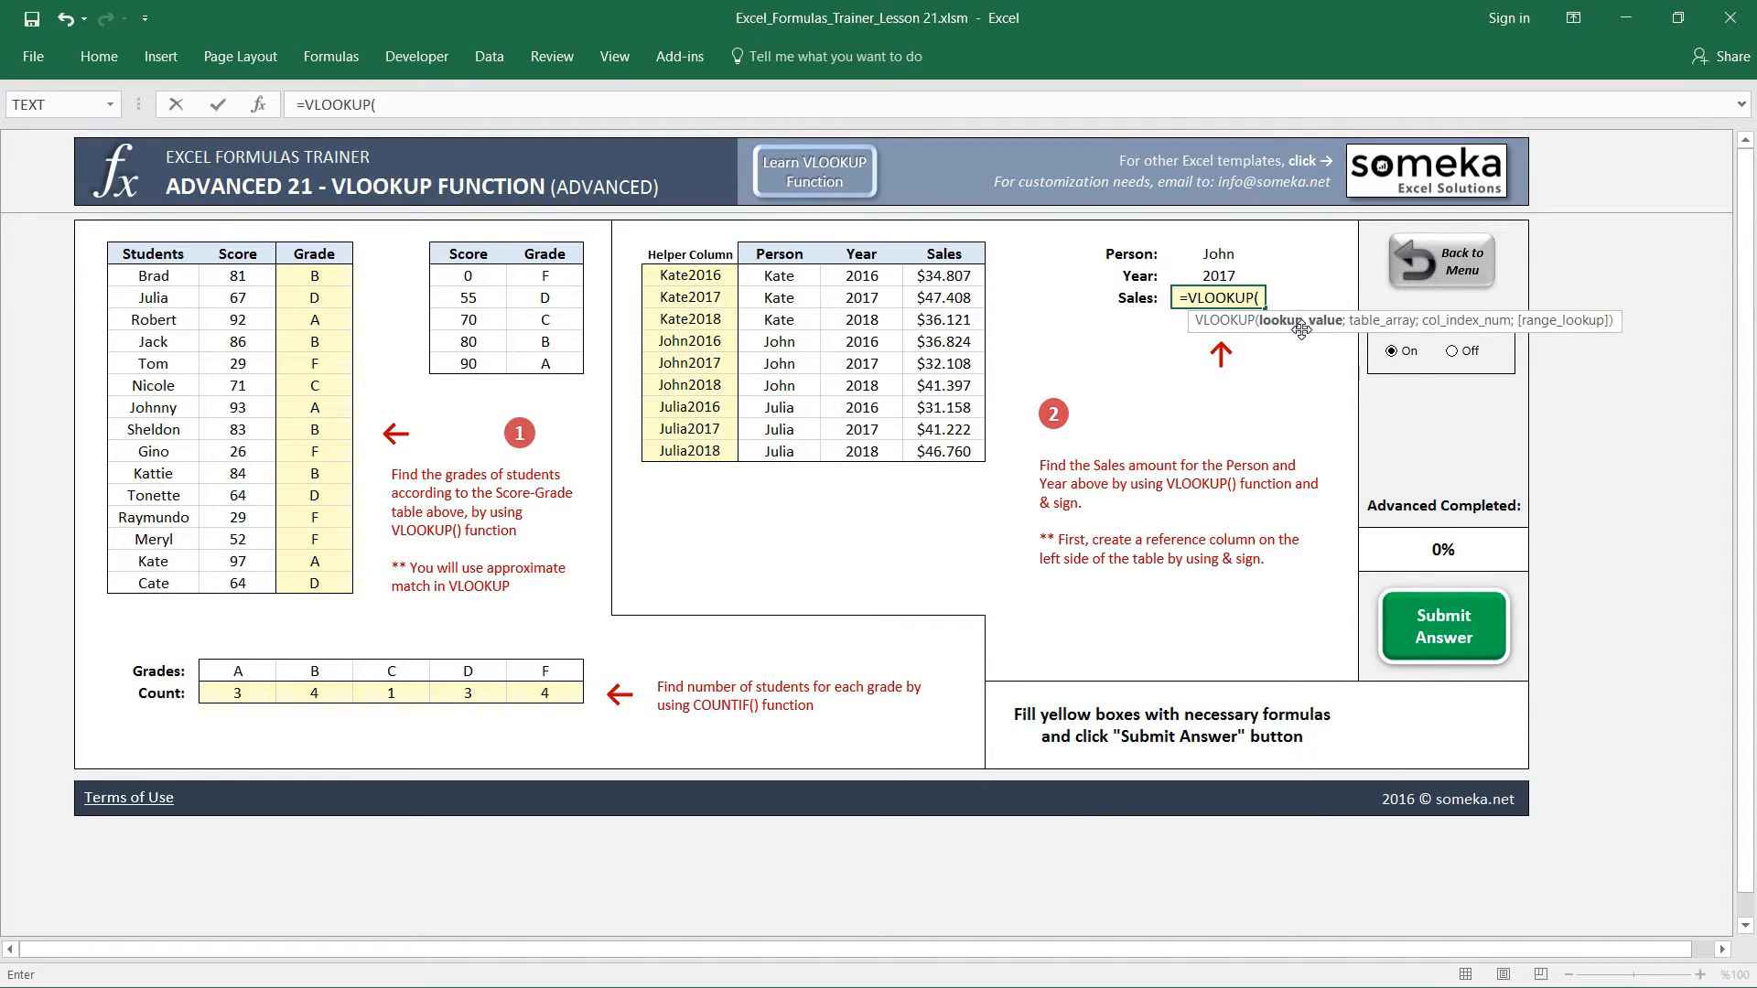
mouse_move(1208, 255)
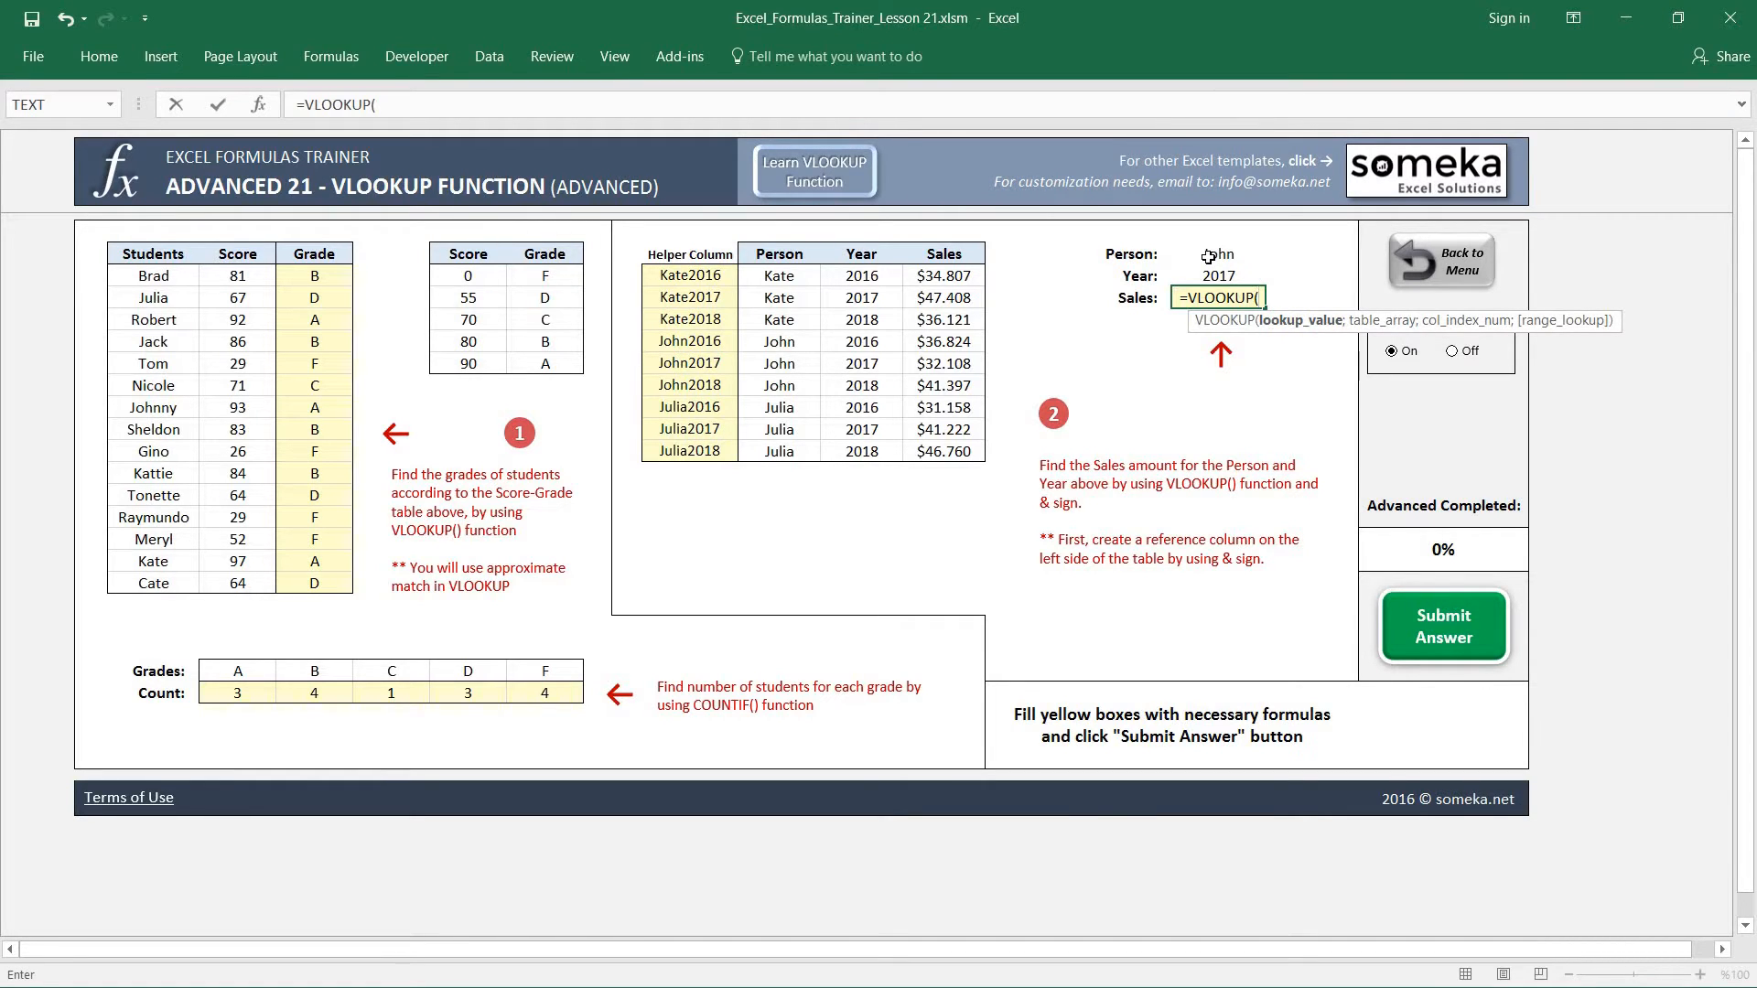
click(1217, 253)
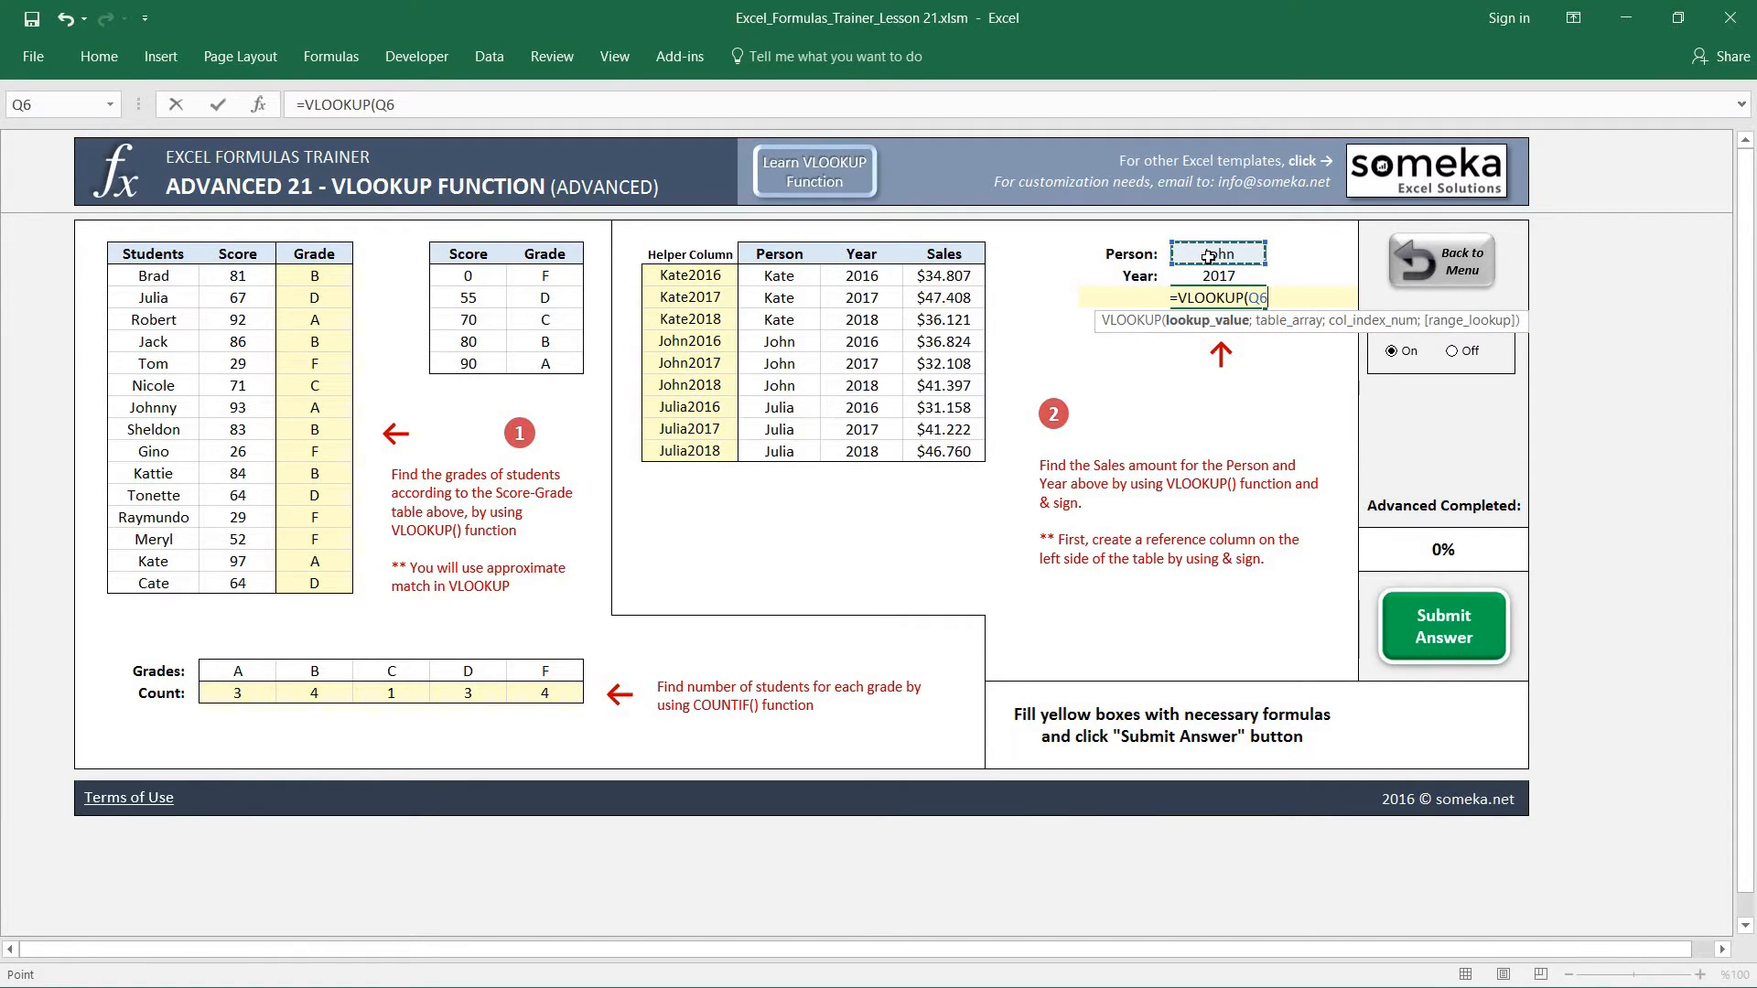
text(&)
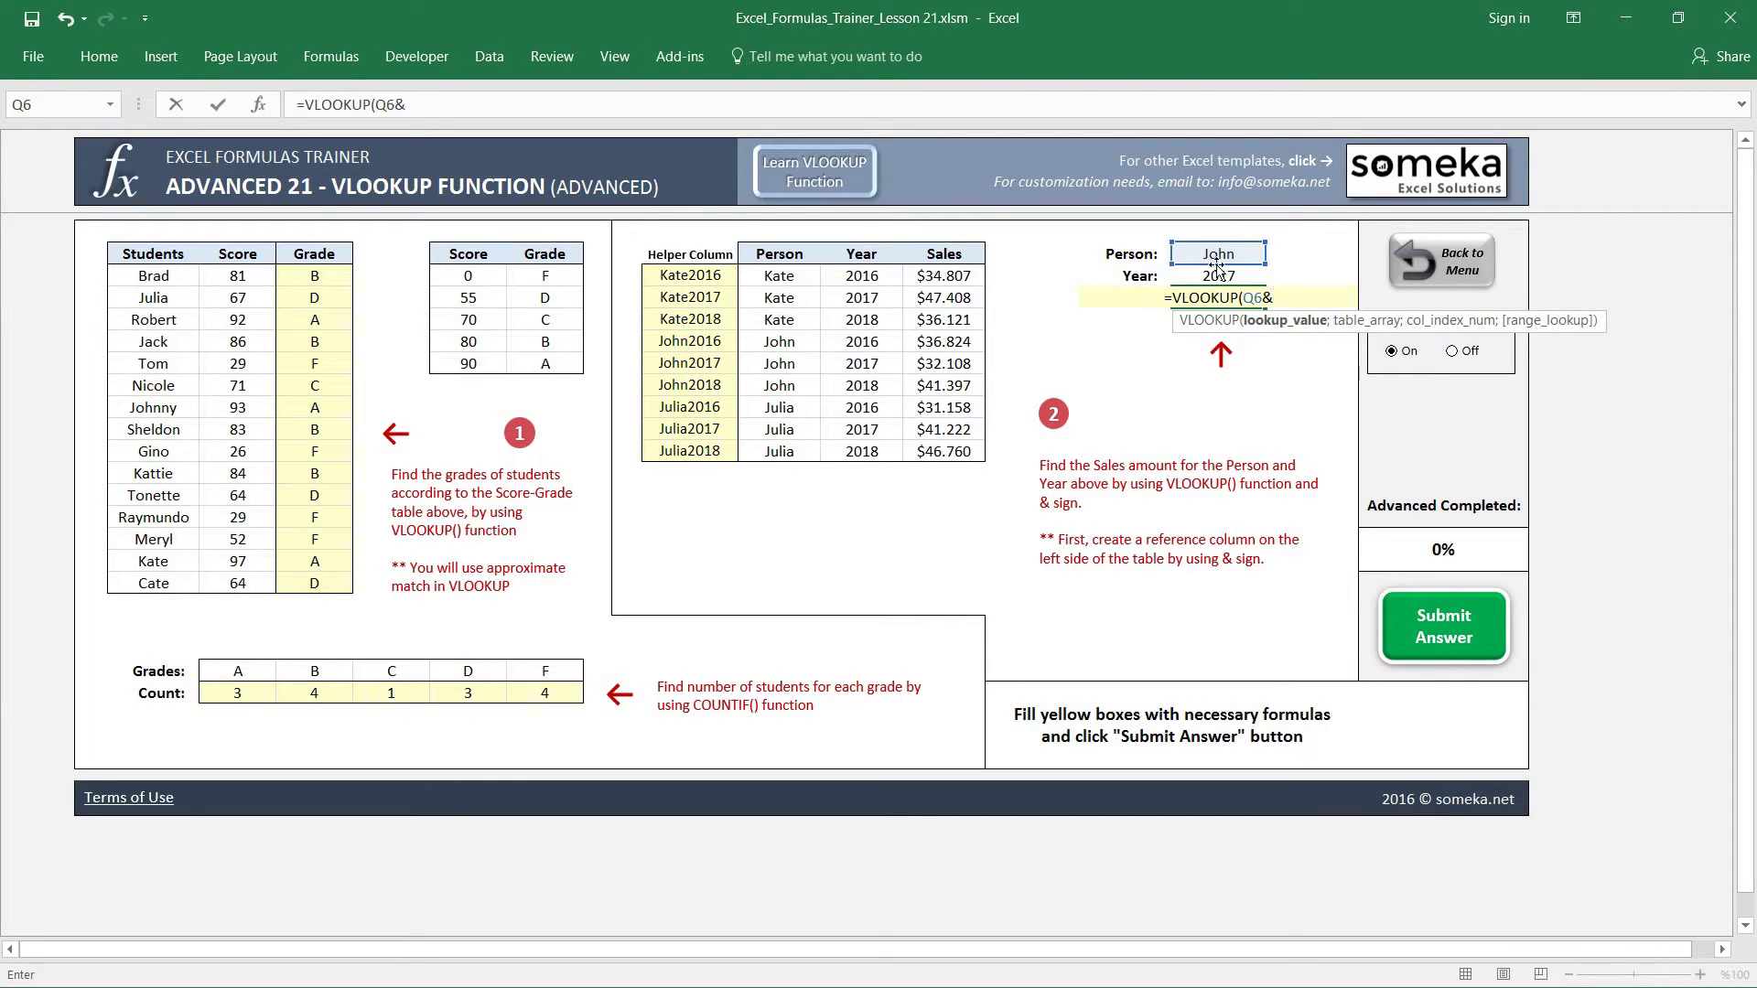
click(1218, 277)
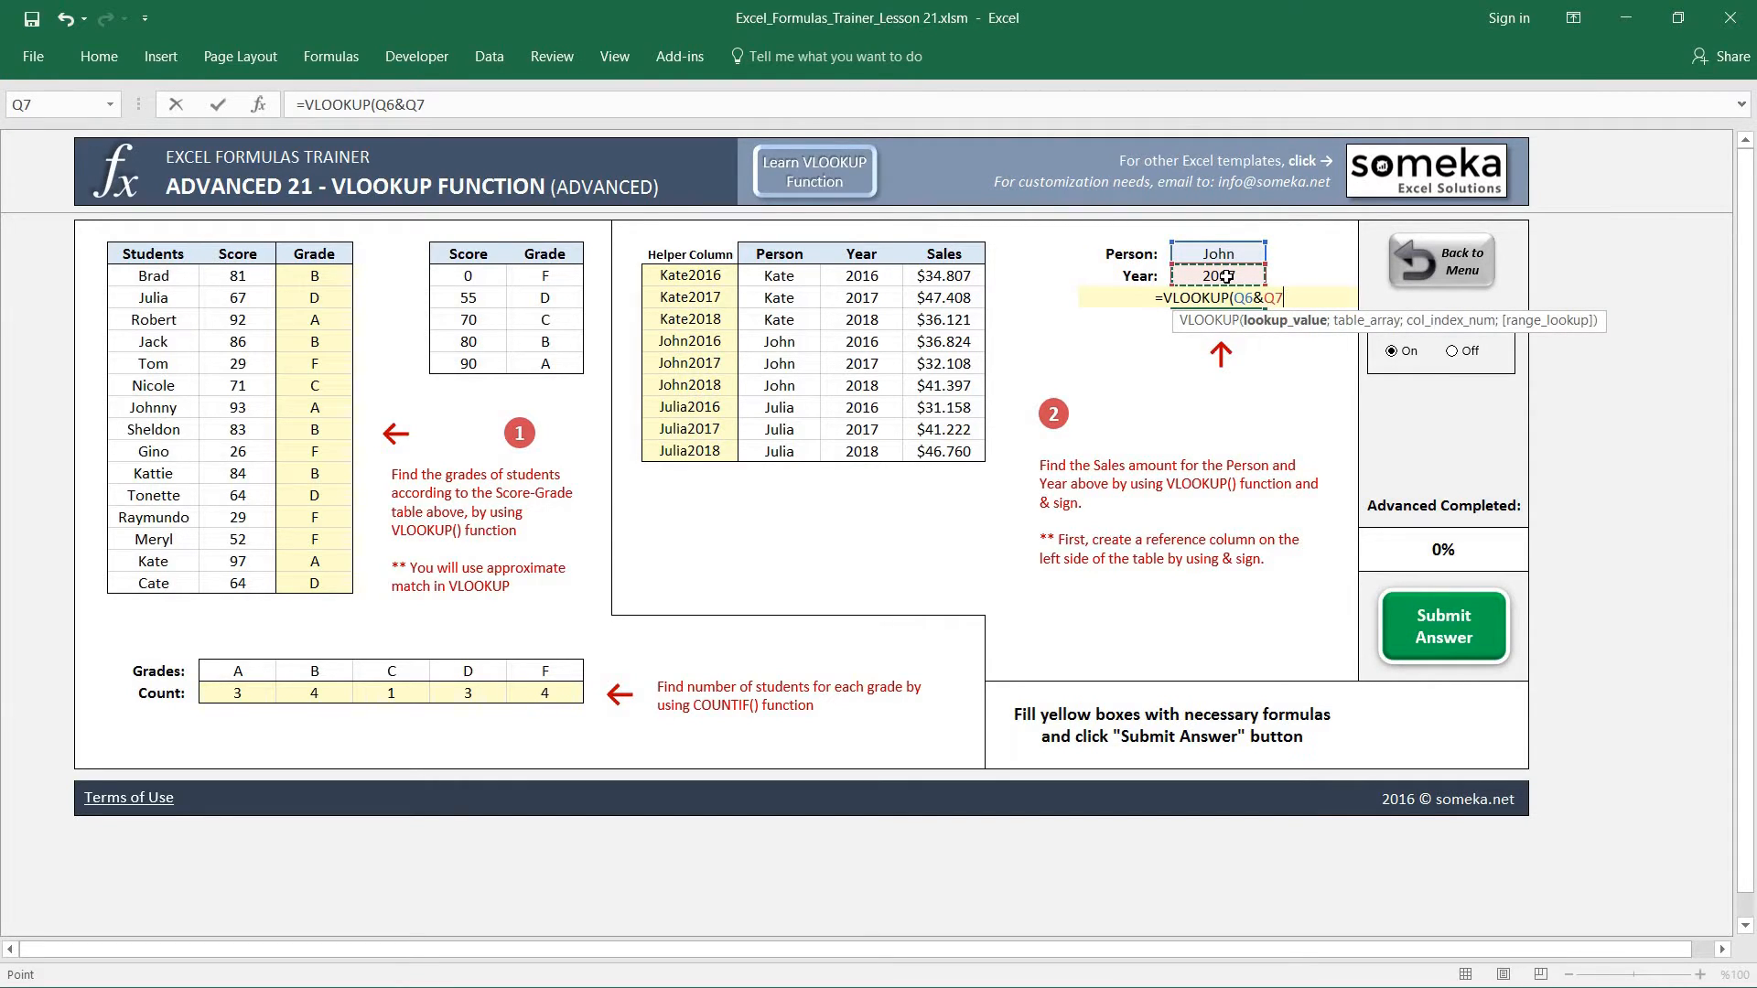
text(;$K$7:$N$15)
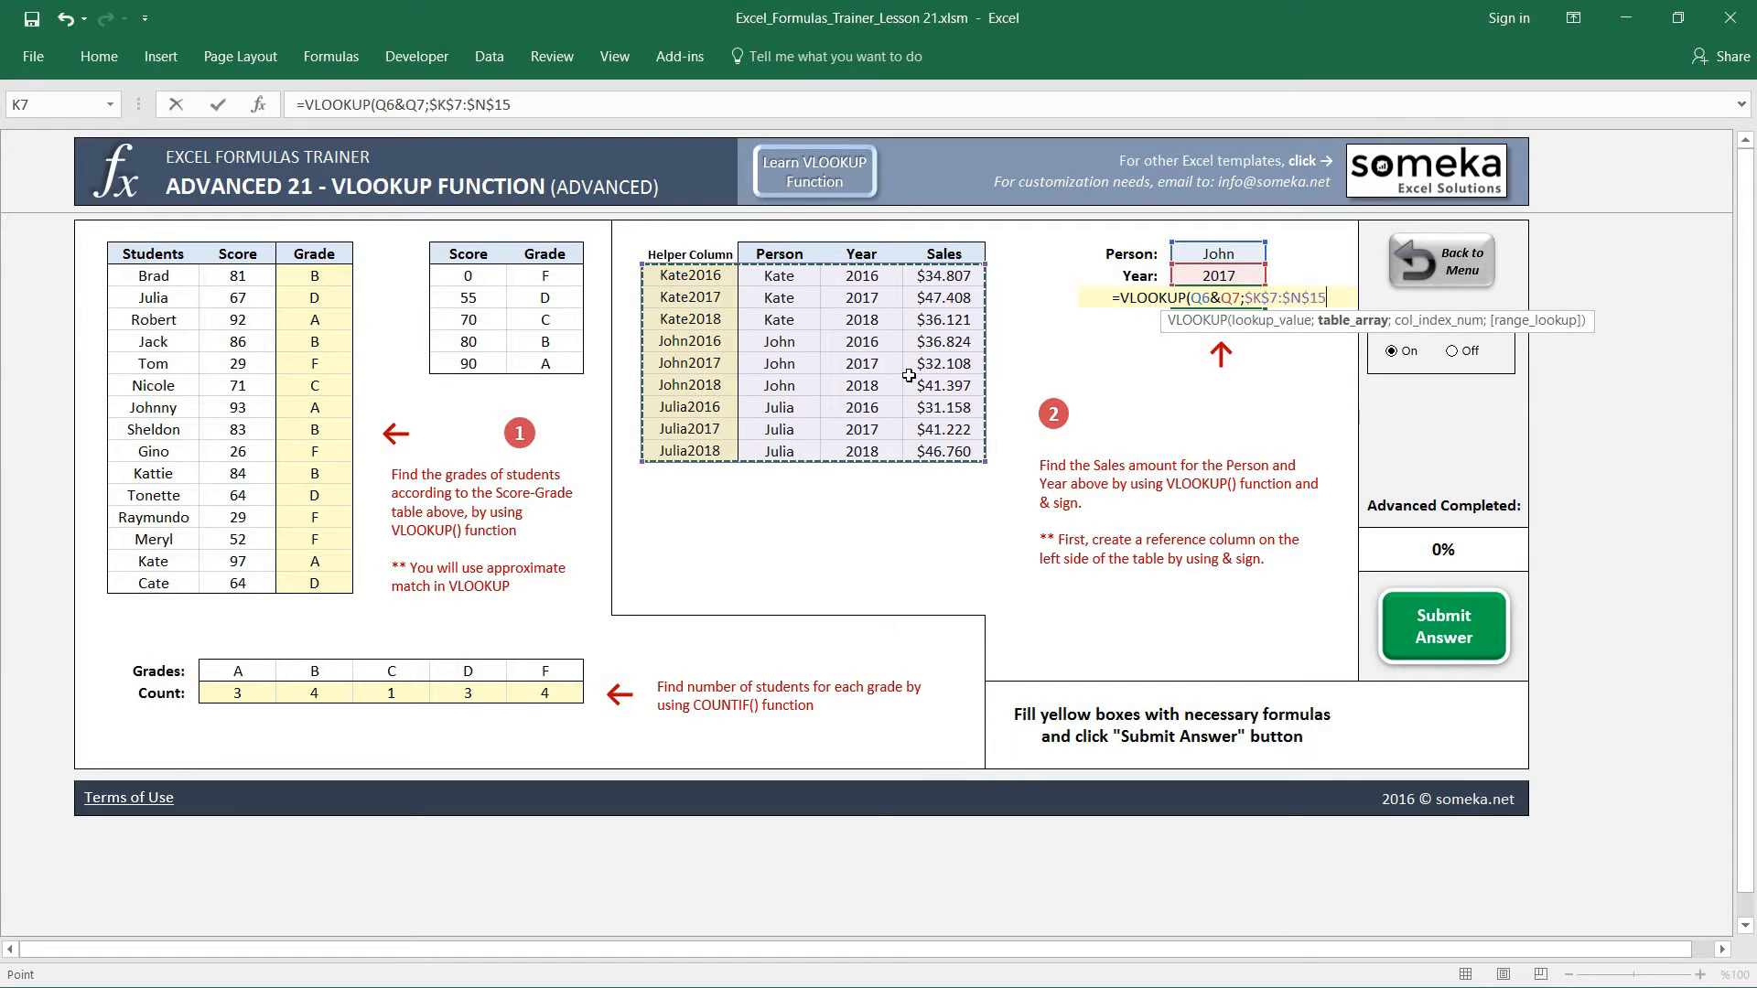
text(;)
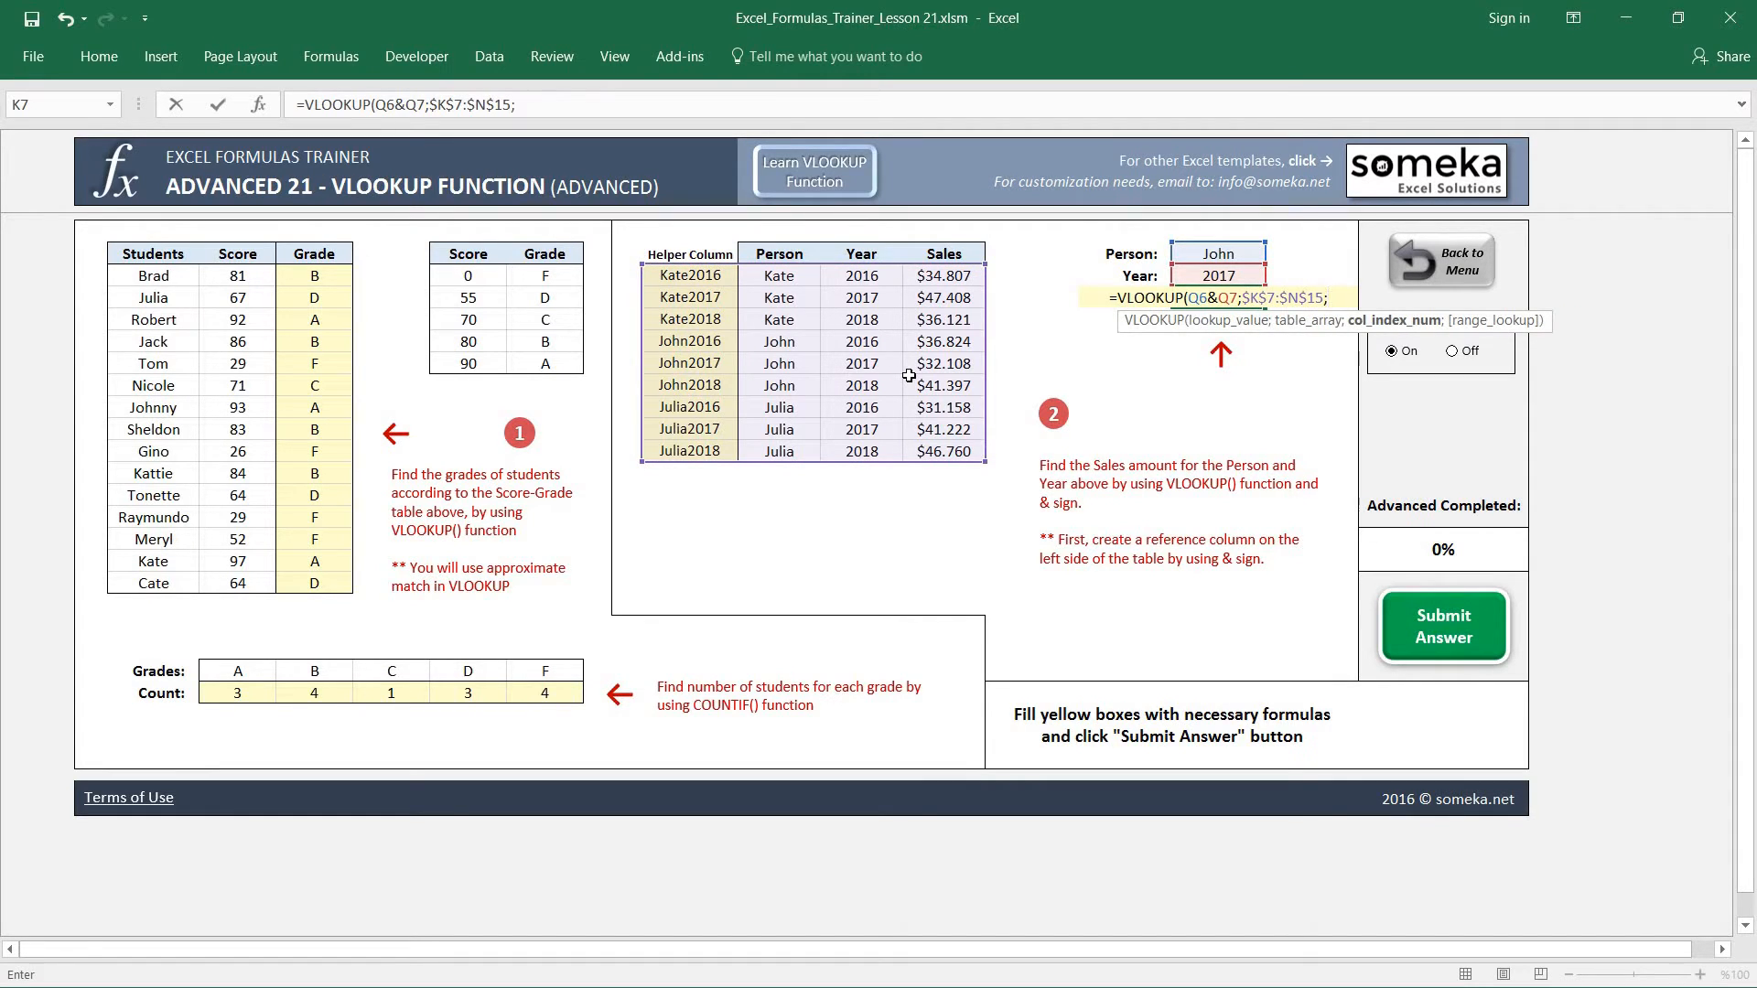
mouse_move(692, 308)
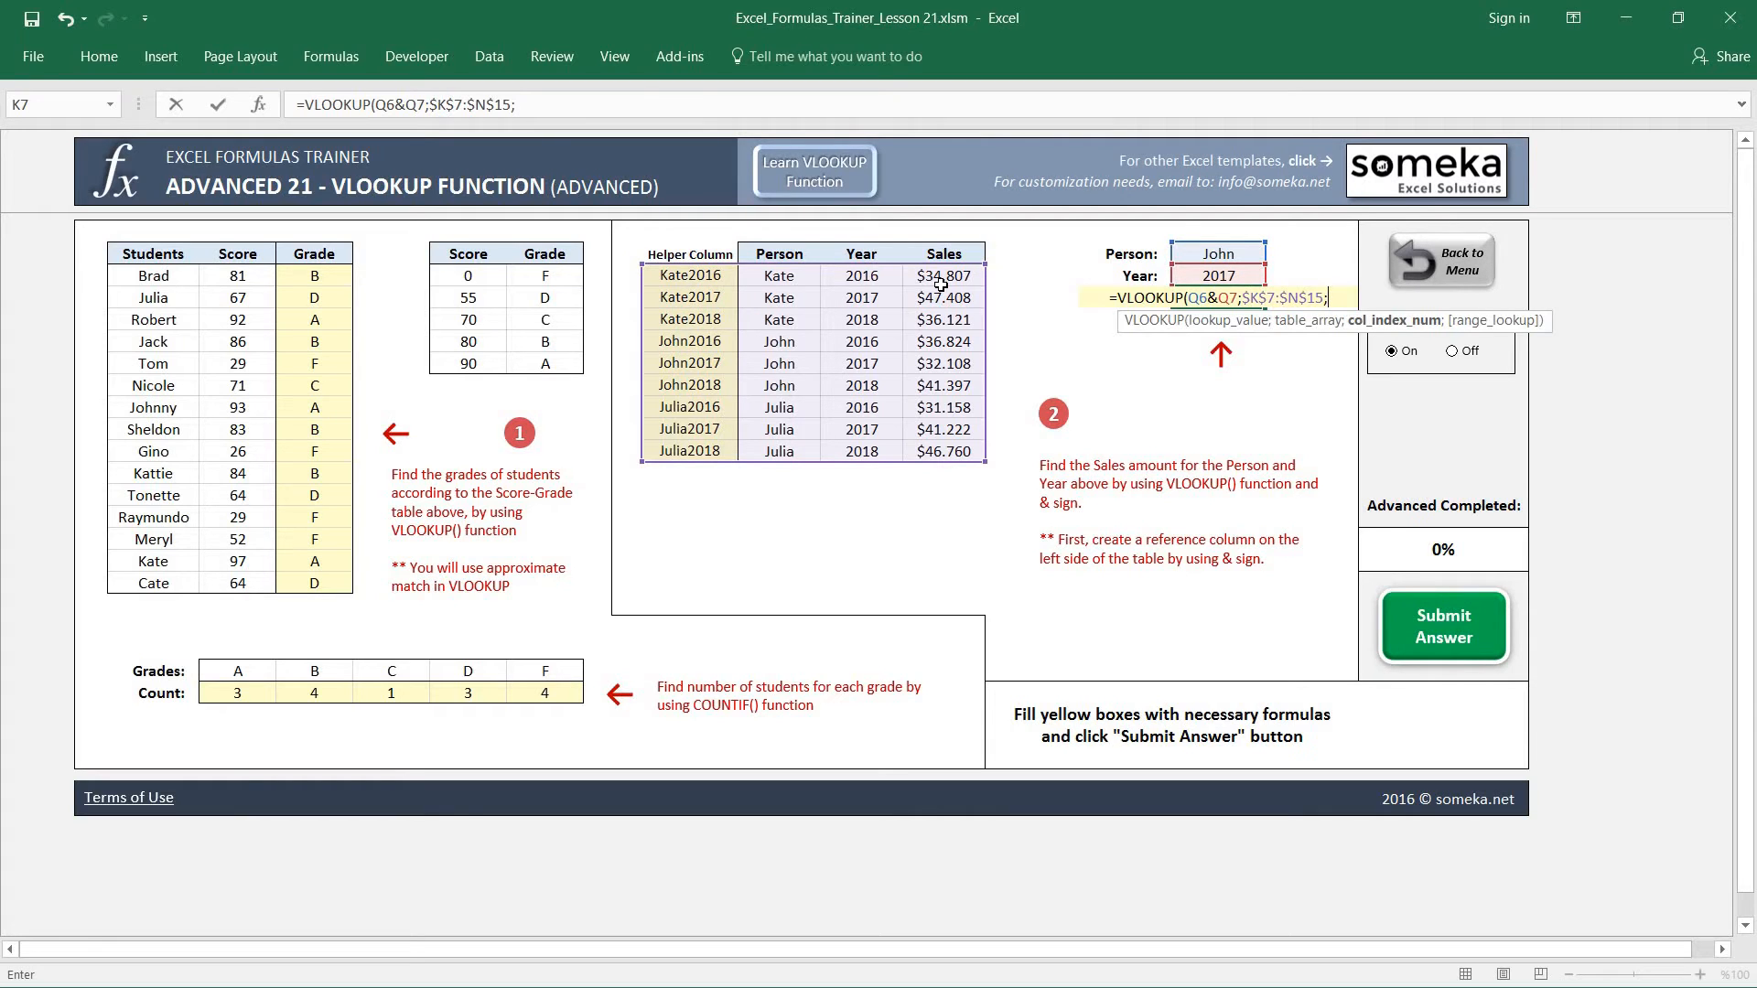
text(4;)
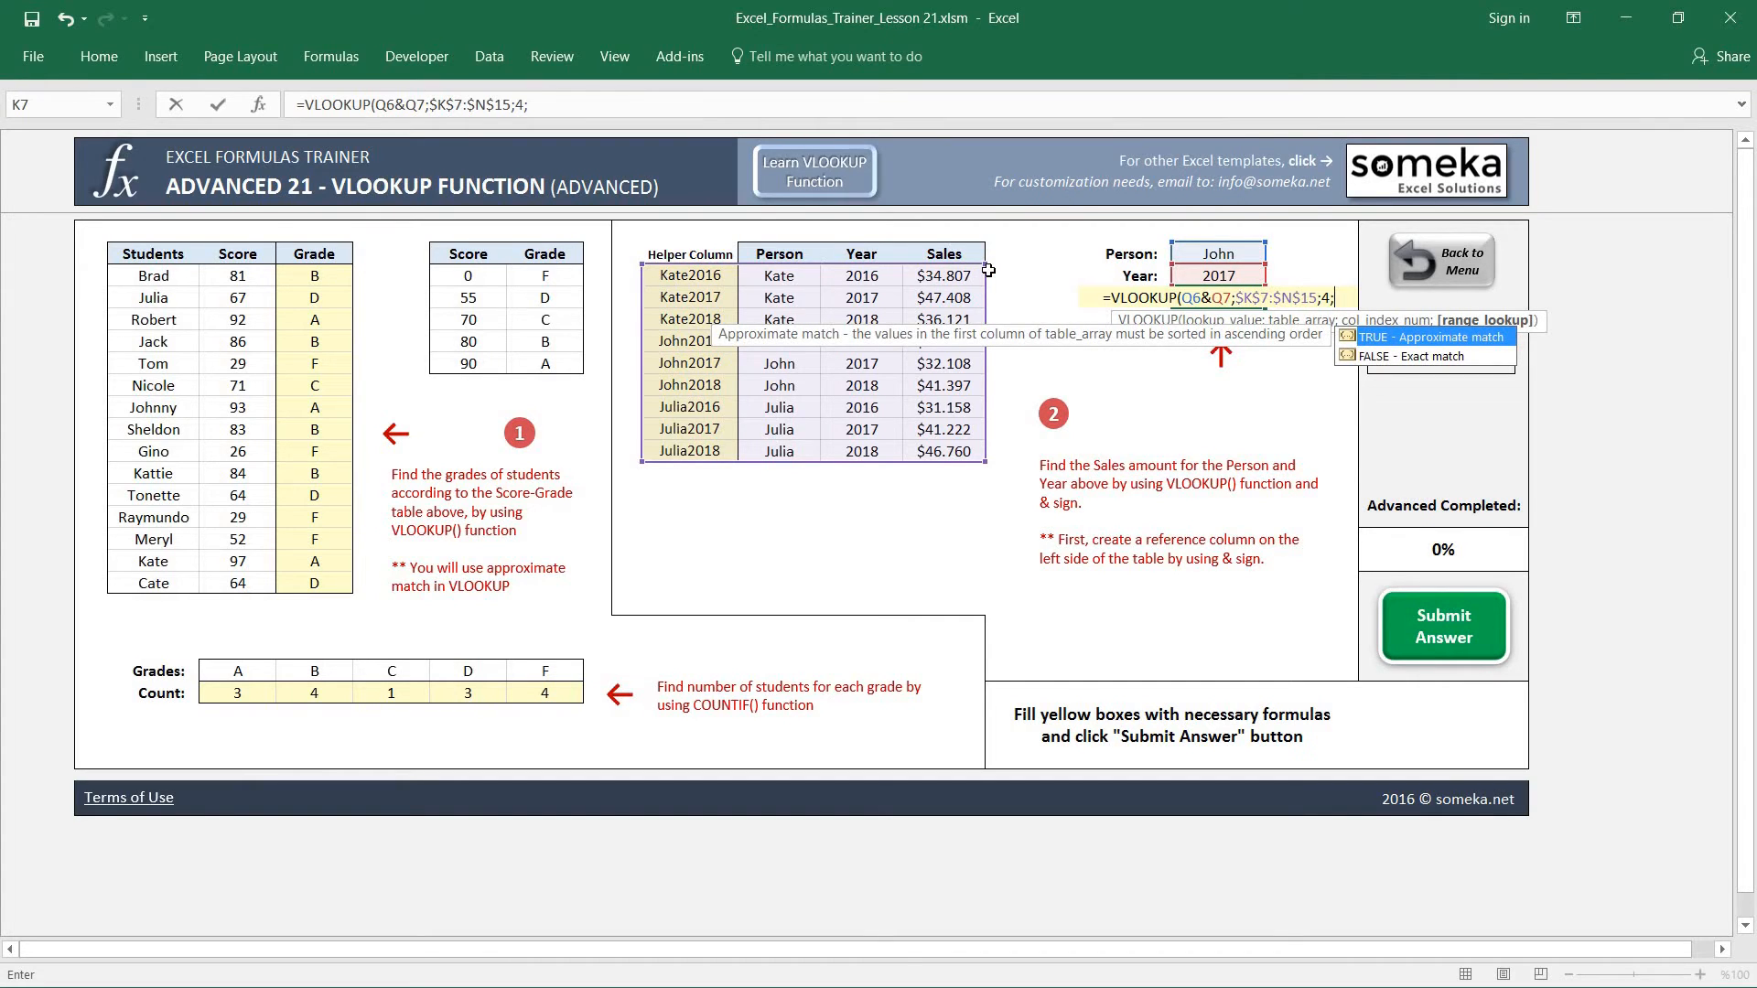
text(0)
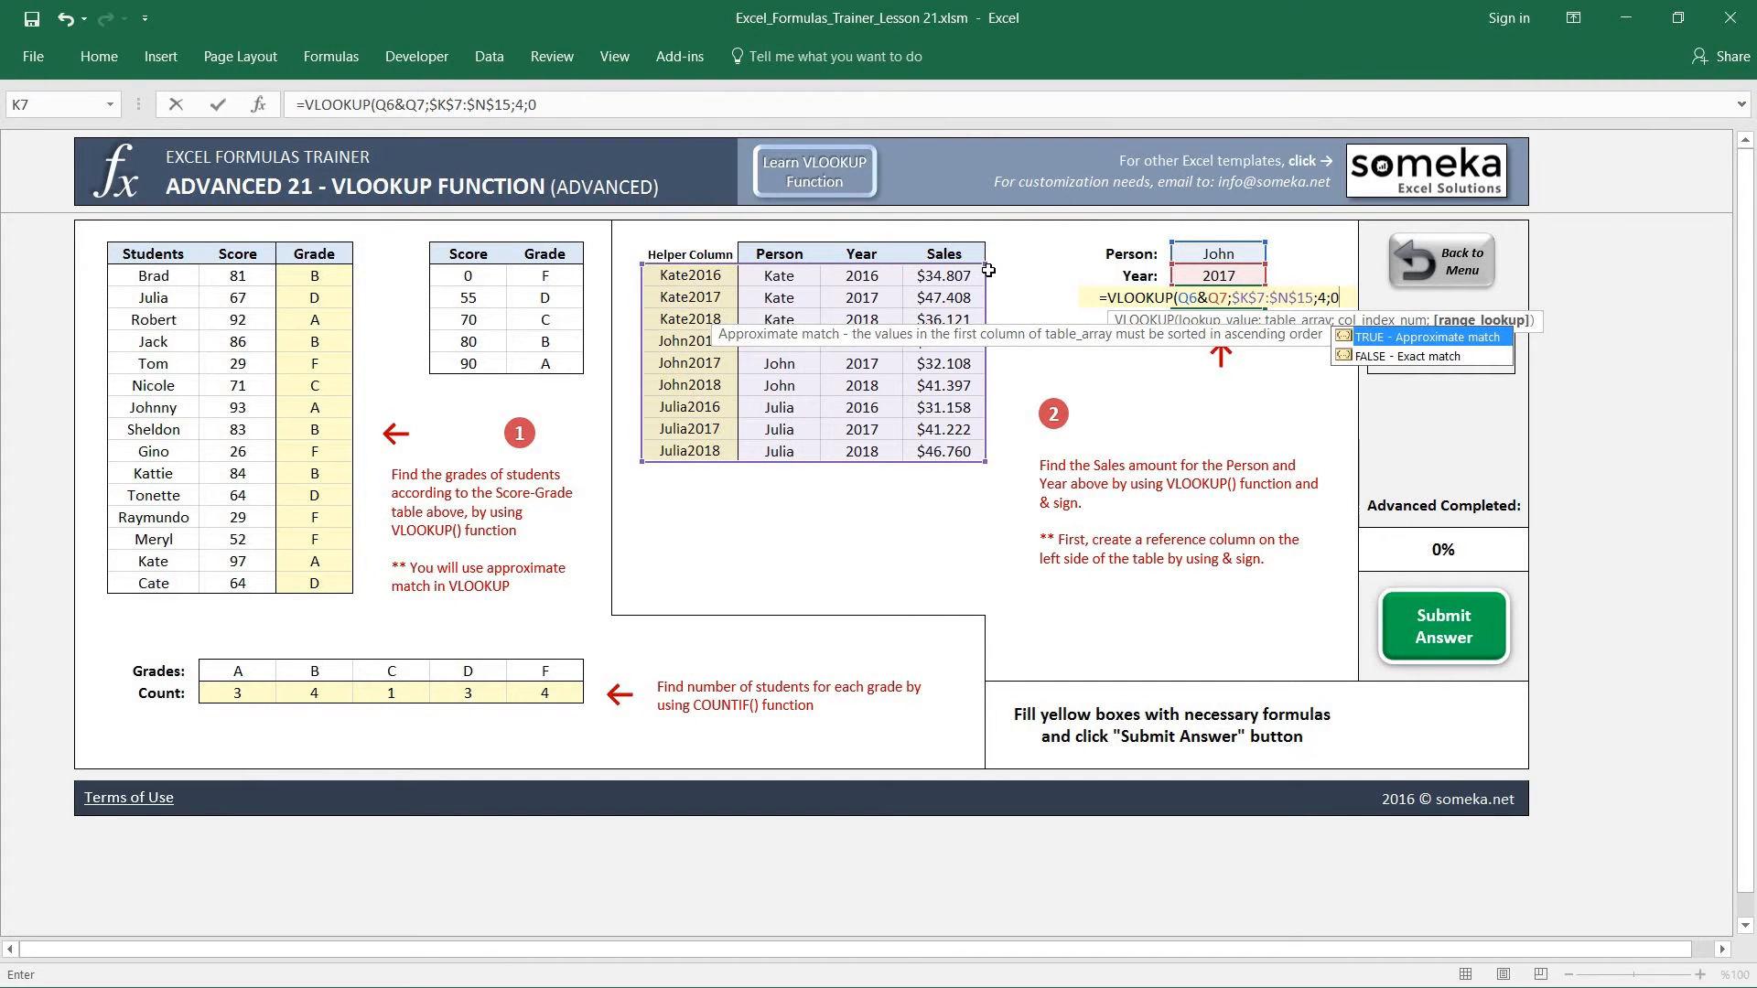
key(Return)
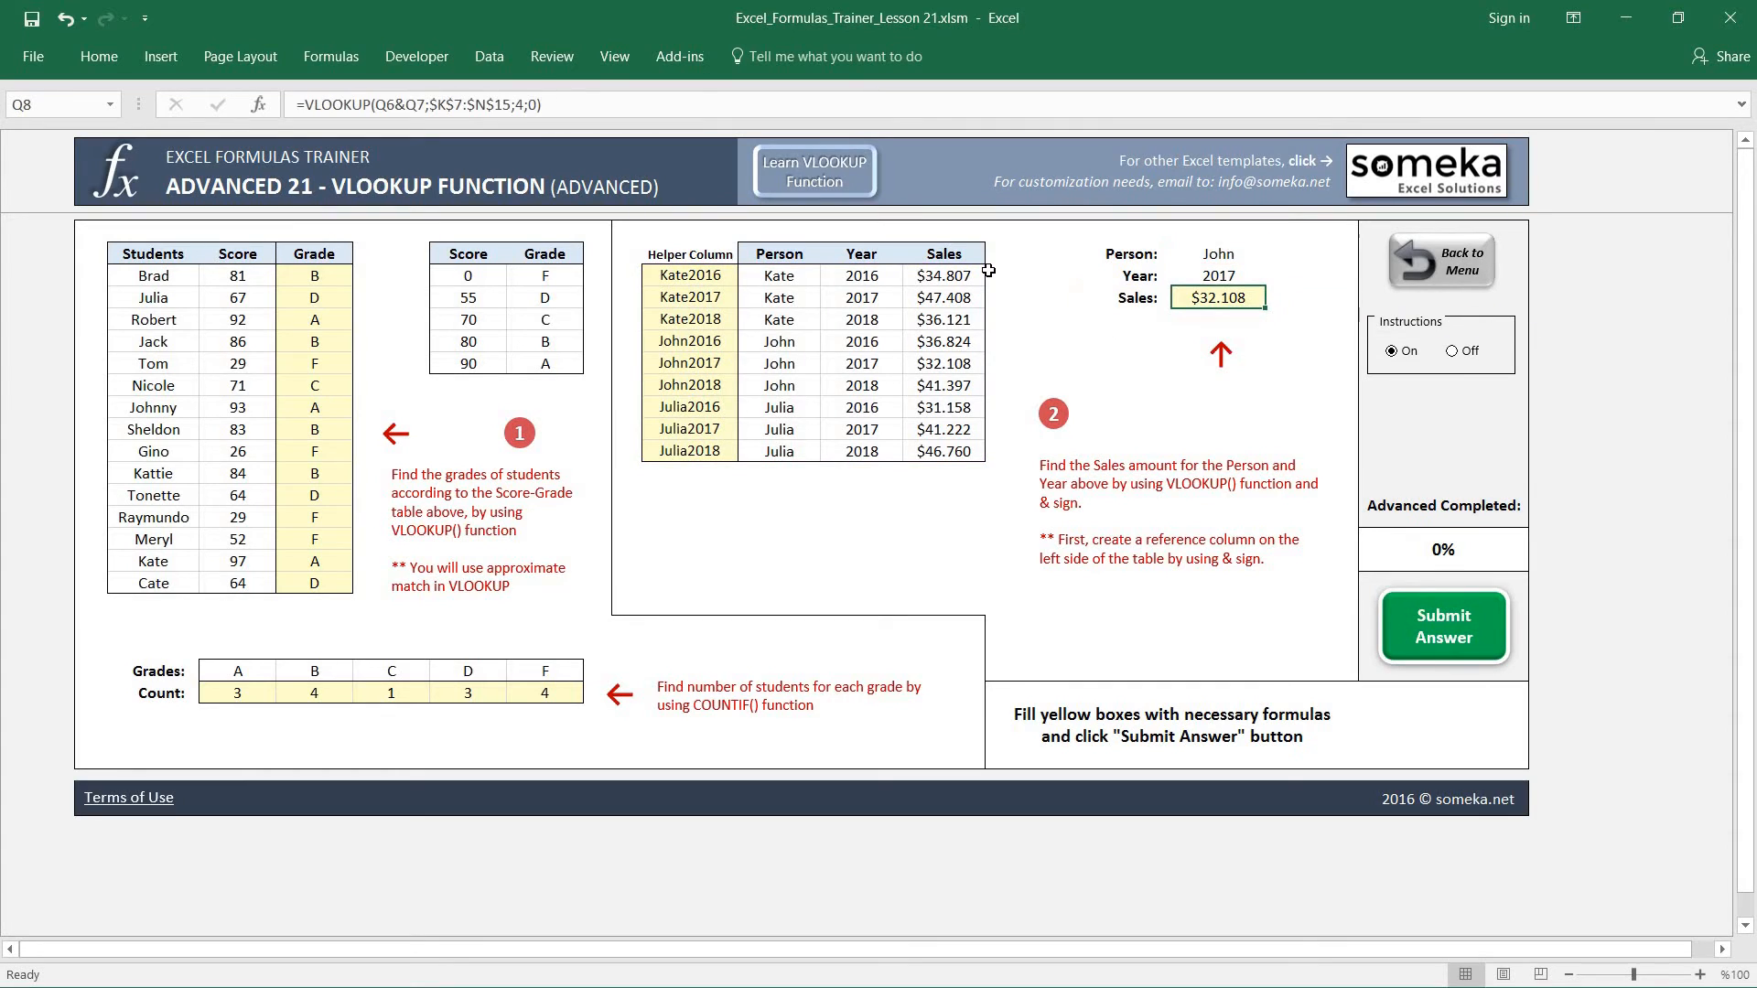
mouse_move(1237, 373)
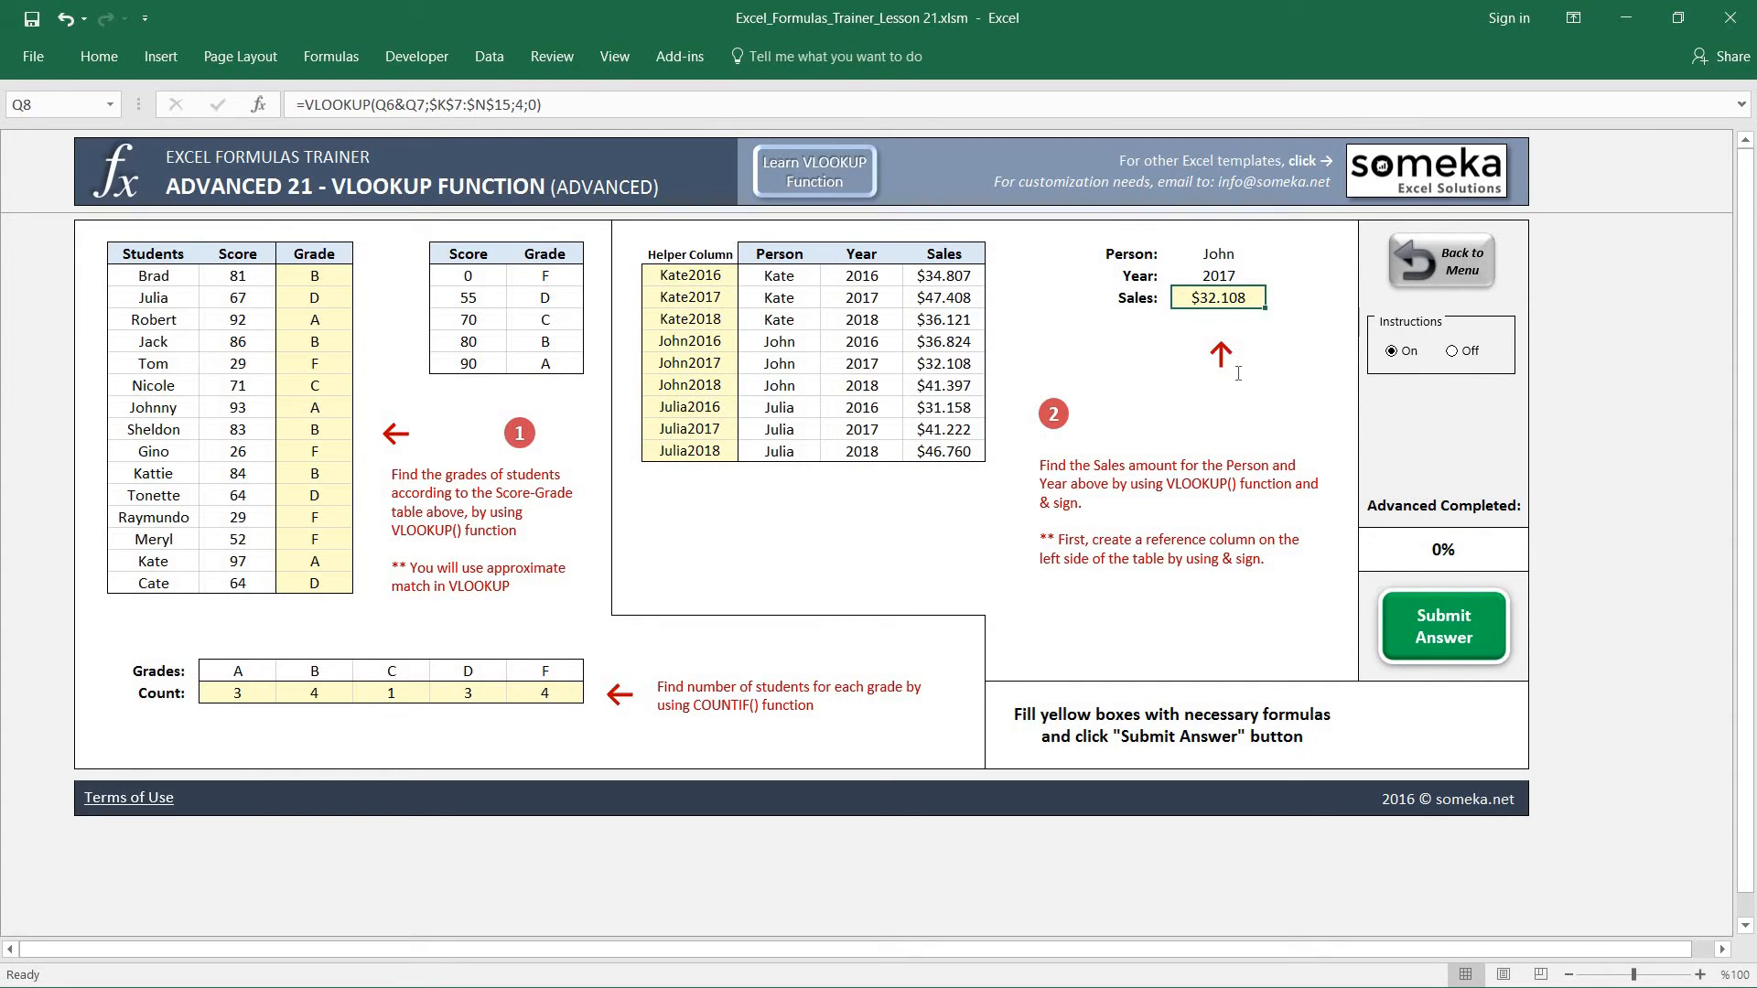
- Test year 2016 in Q7, then submit the answers and return to the trainer dashboard
click(1217, 275)
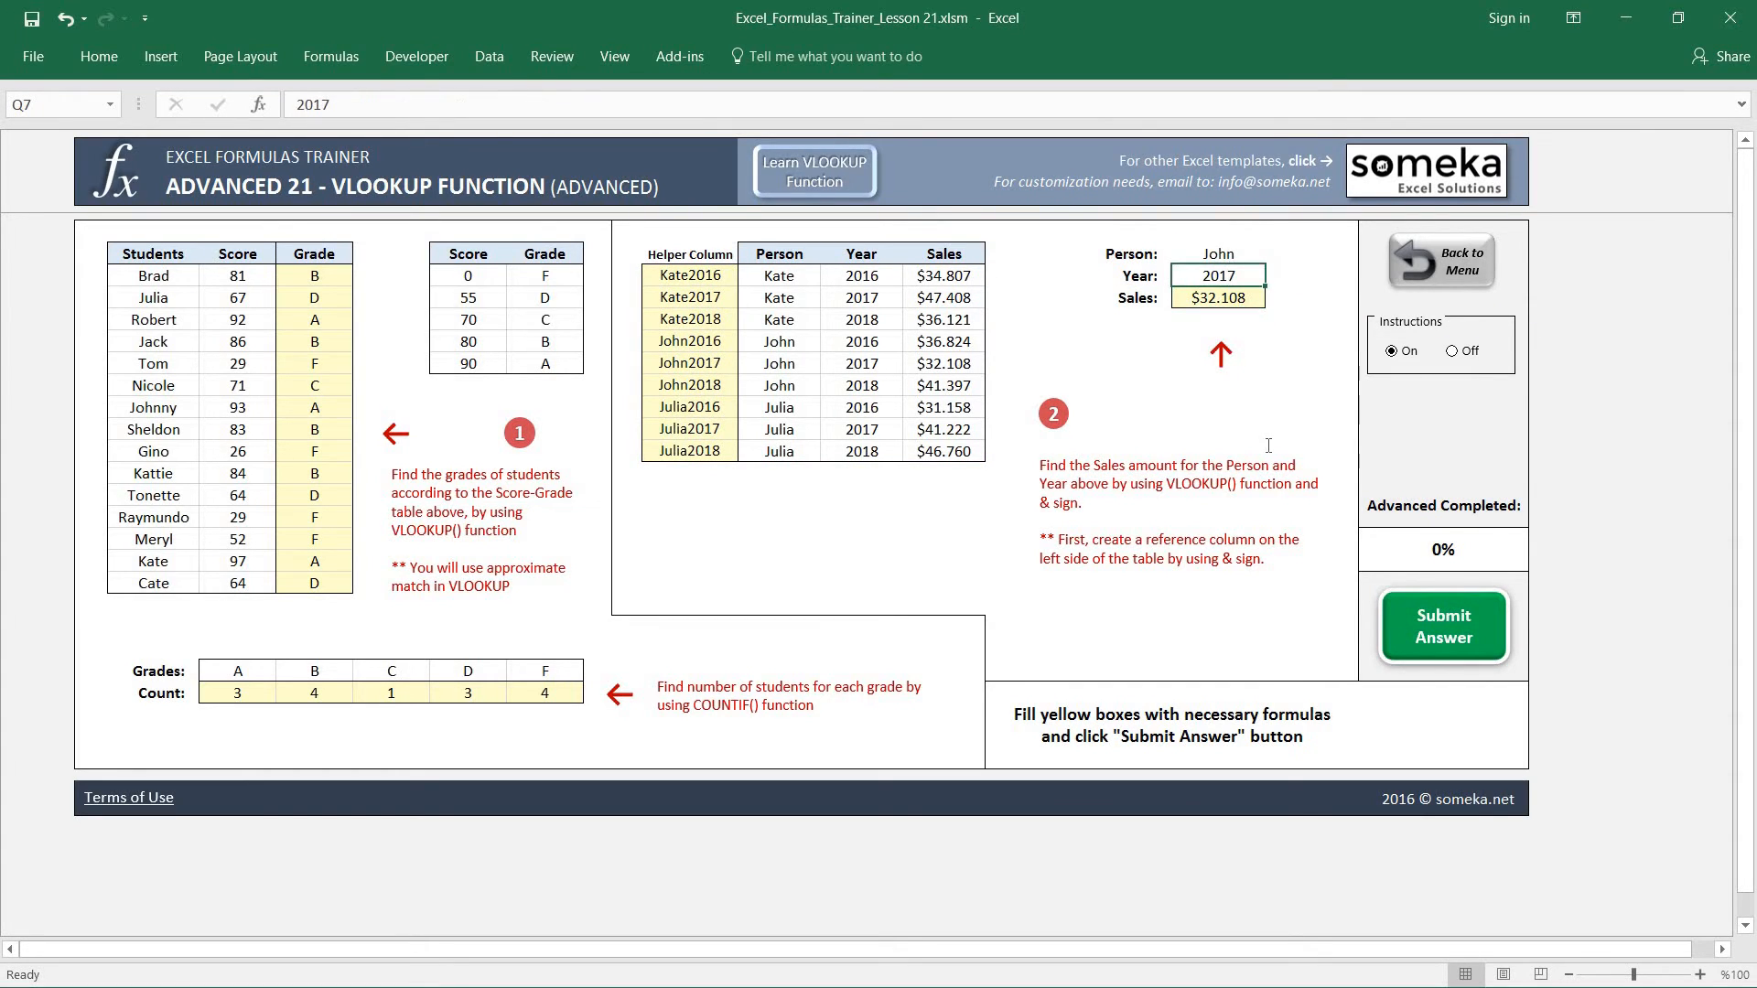
text(2016)
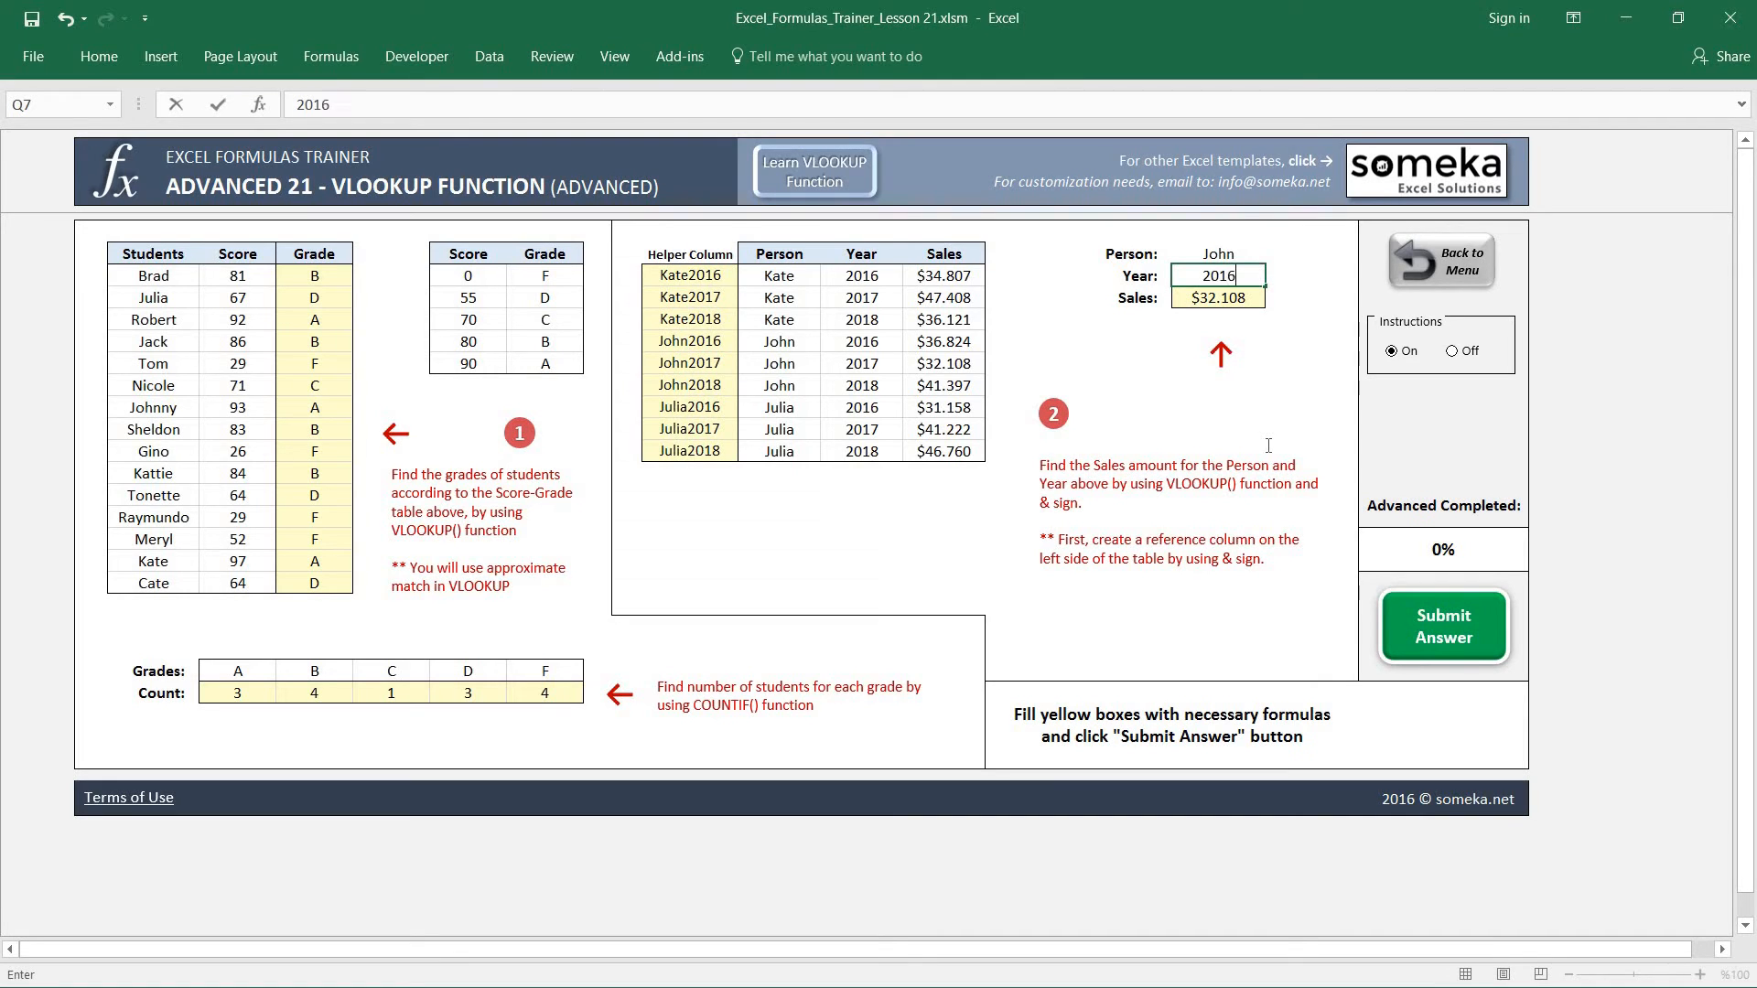
key(Return)
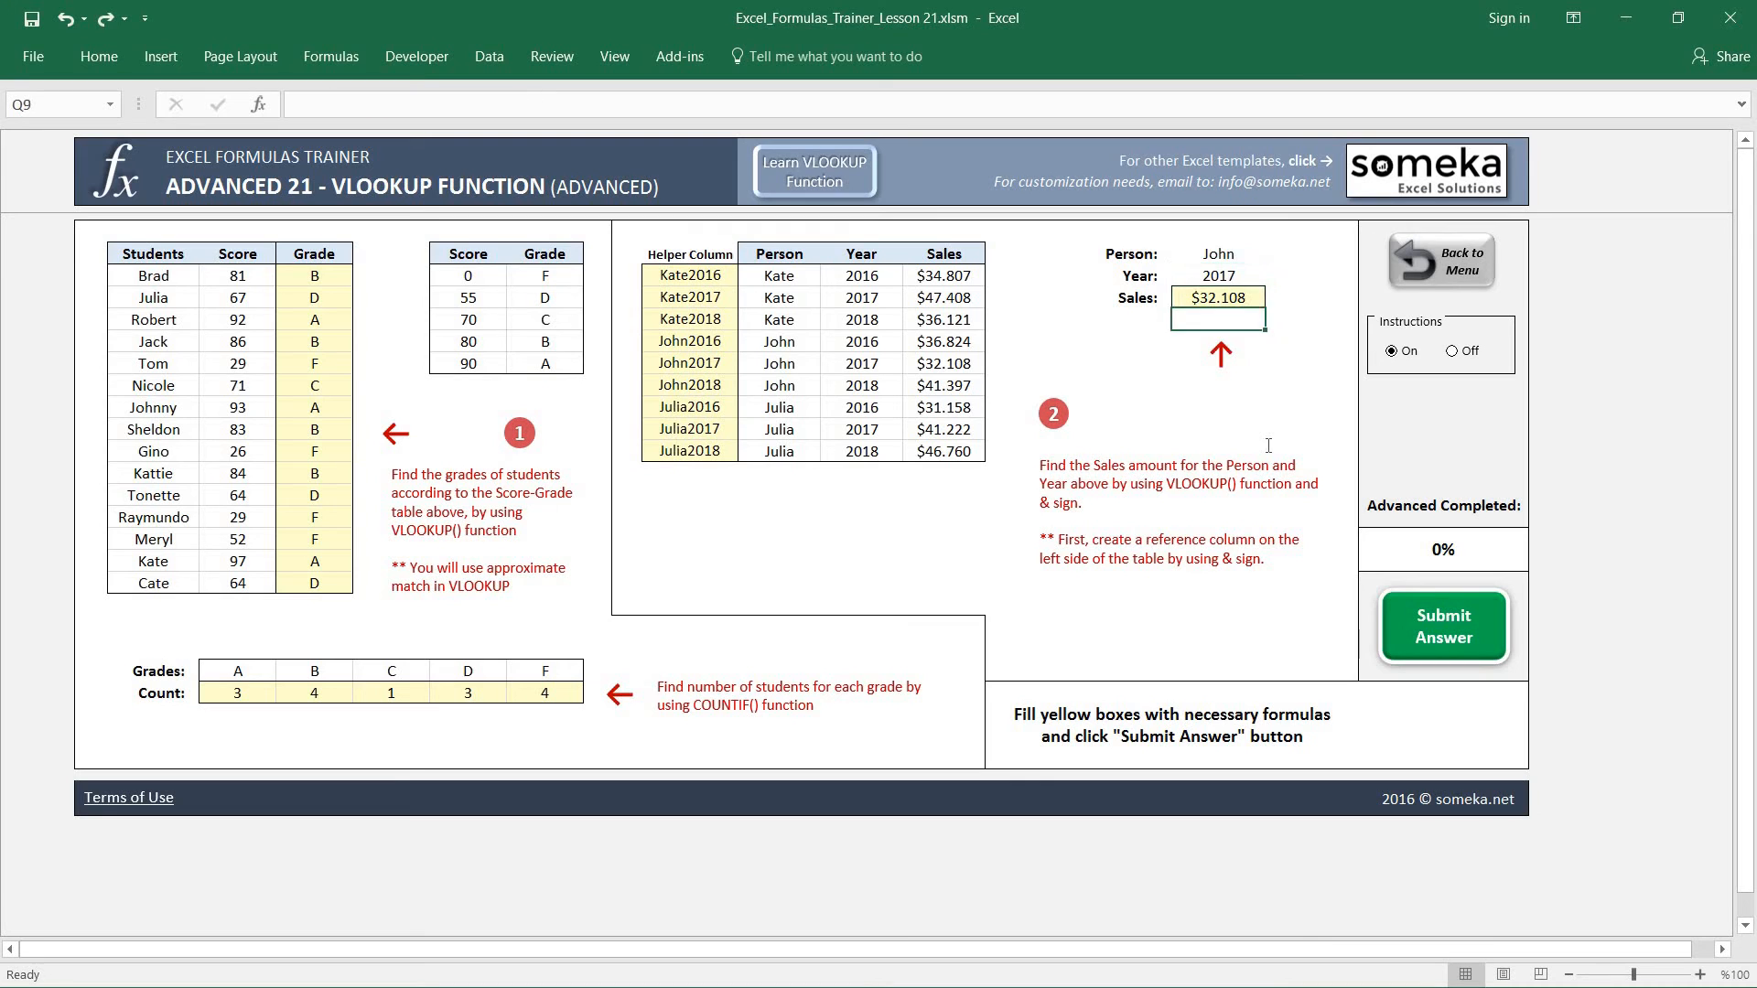
click(1218, 406)
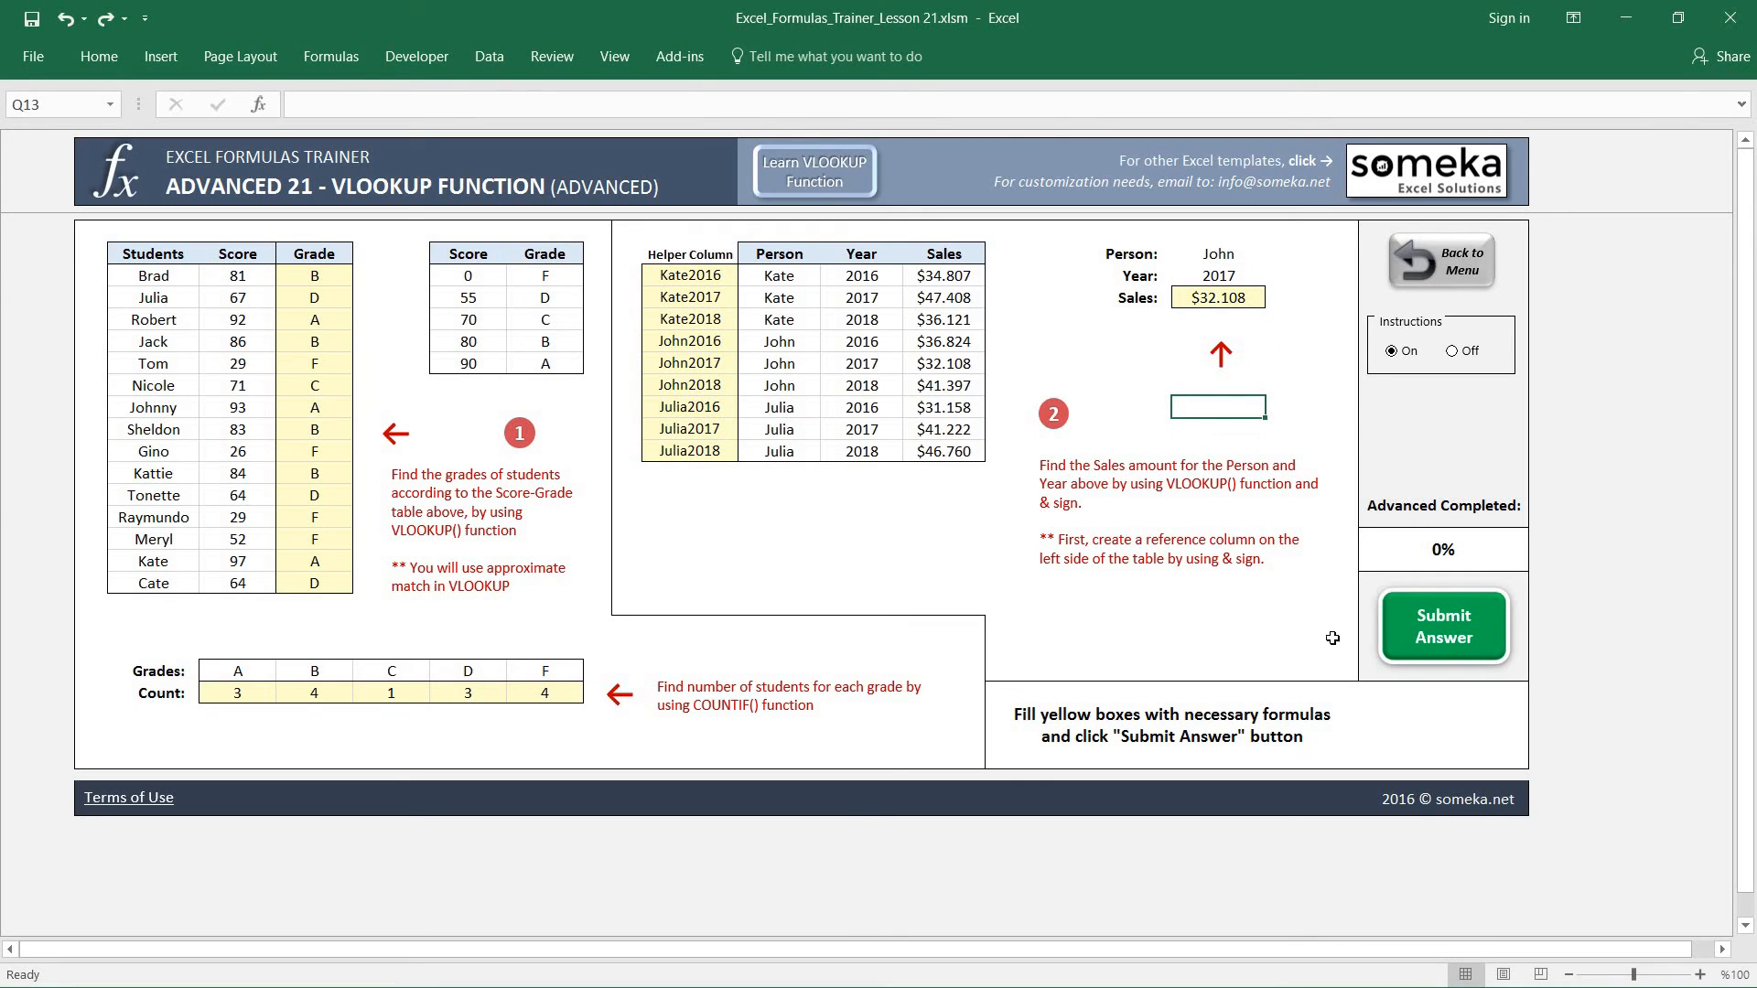
click(1442, 626)
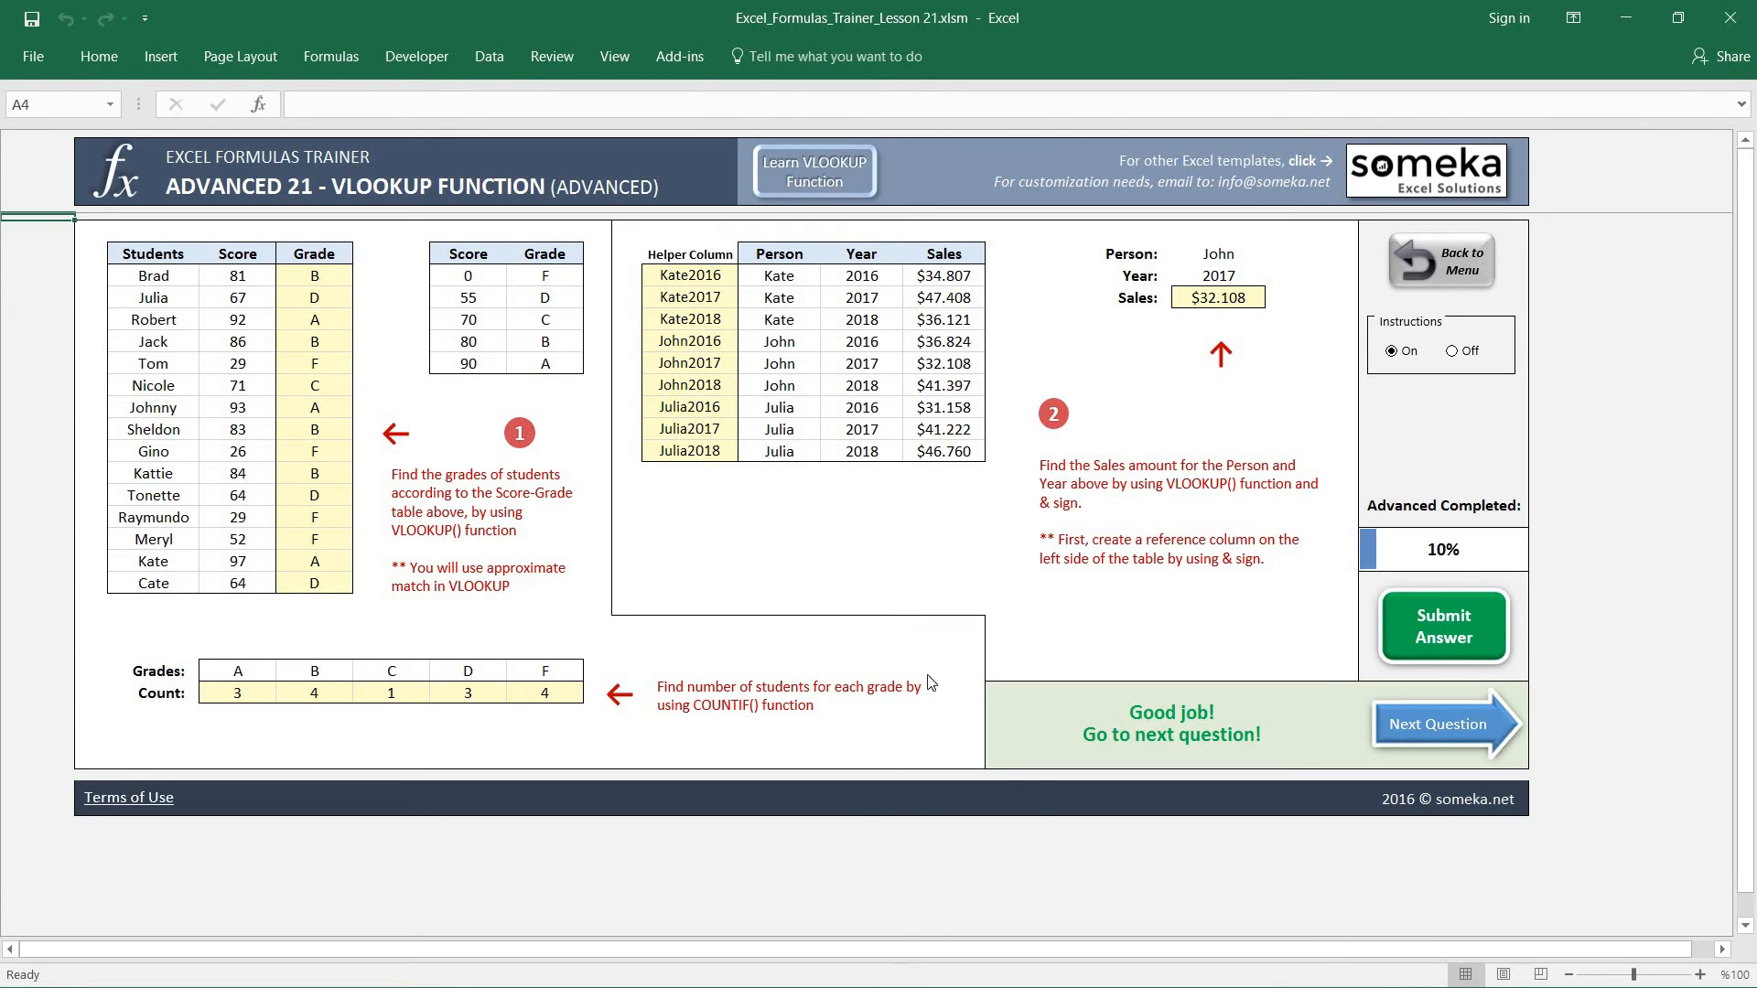
mouse_move(1444, 256)
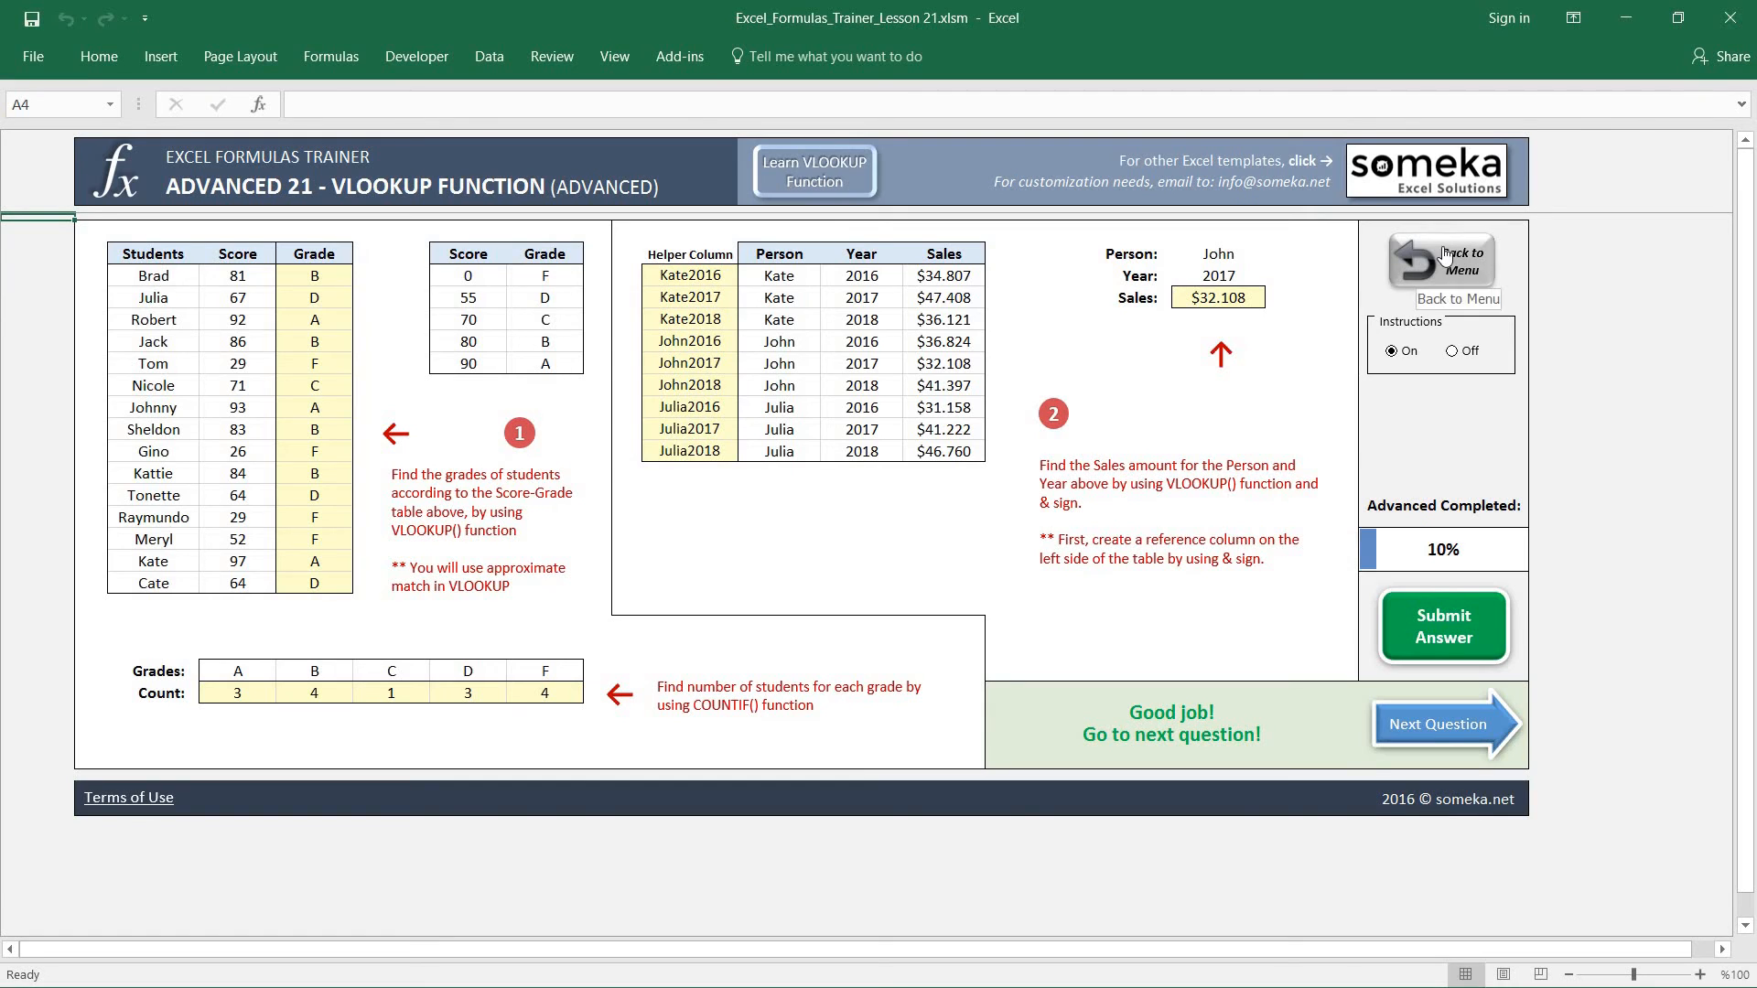
click(1457, 267)
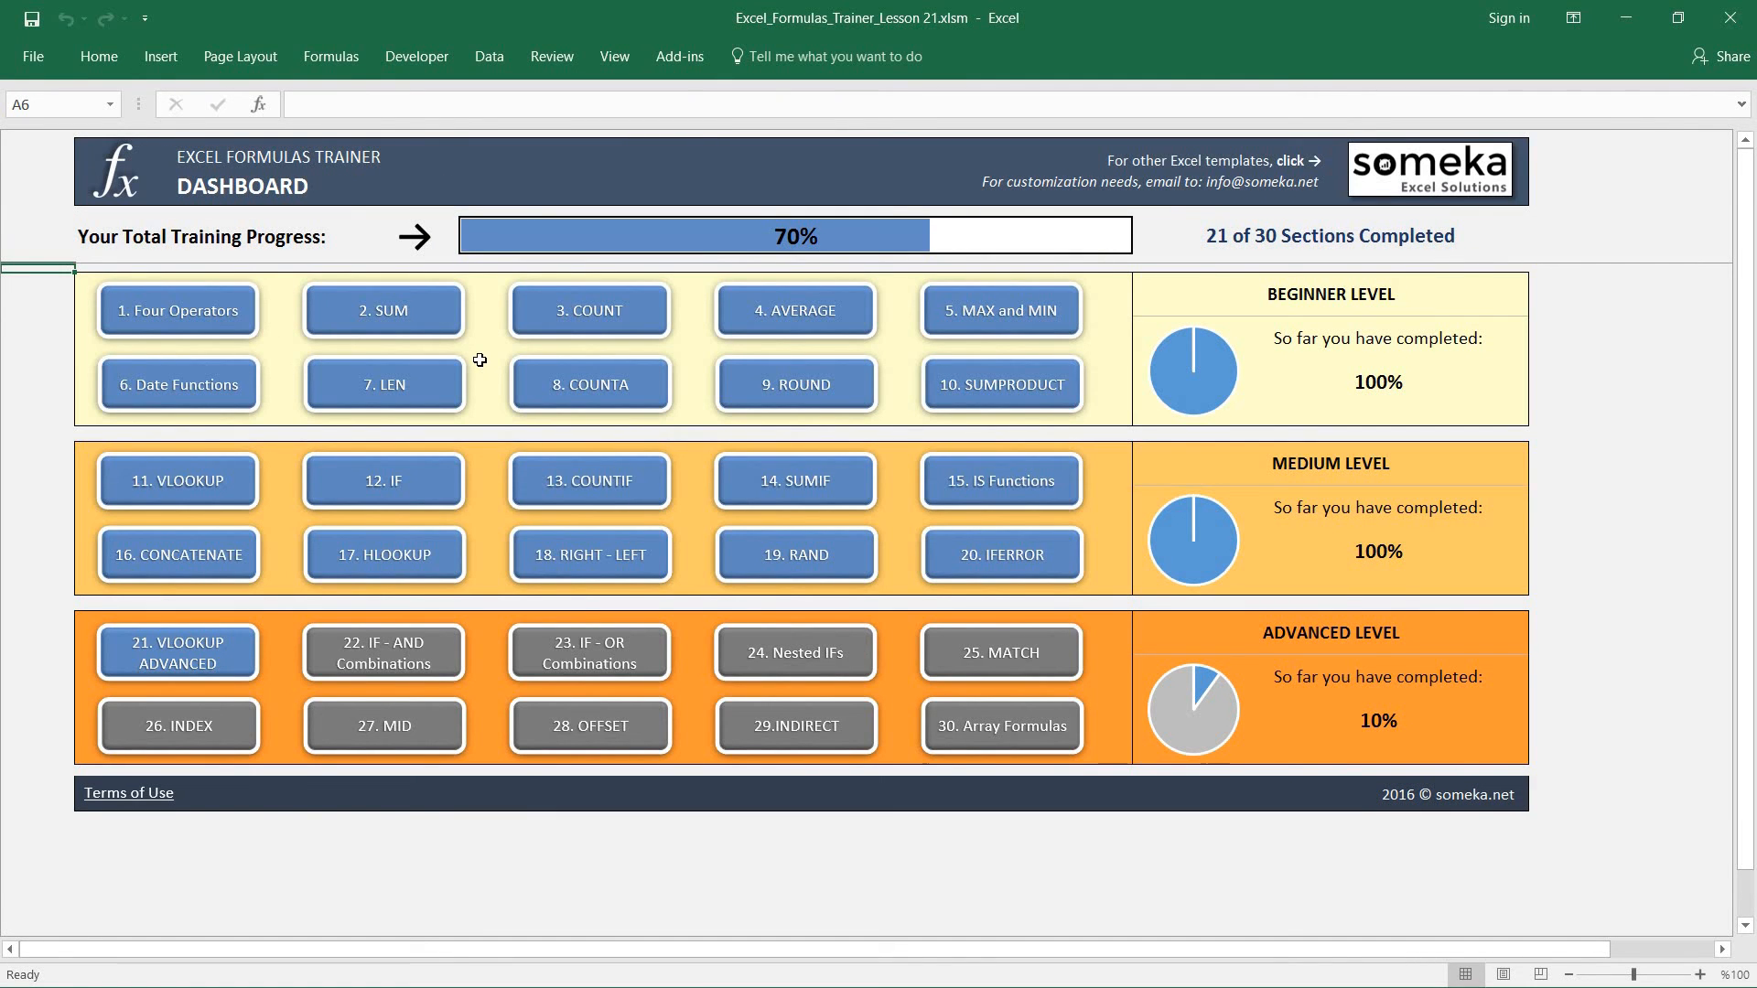
mouse_move(466, 642)
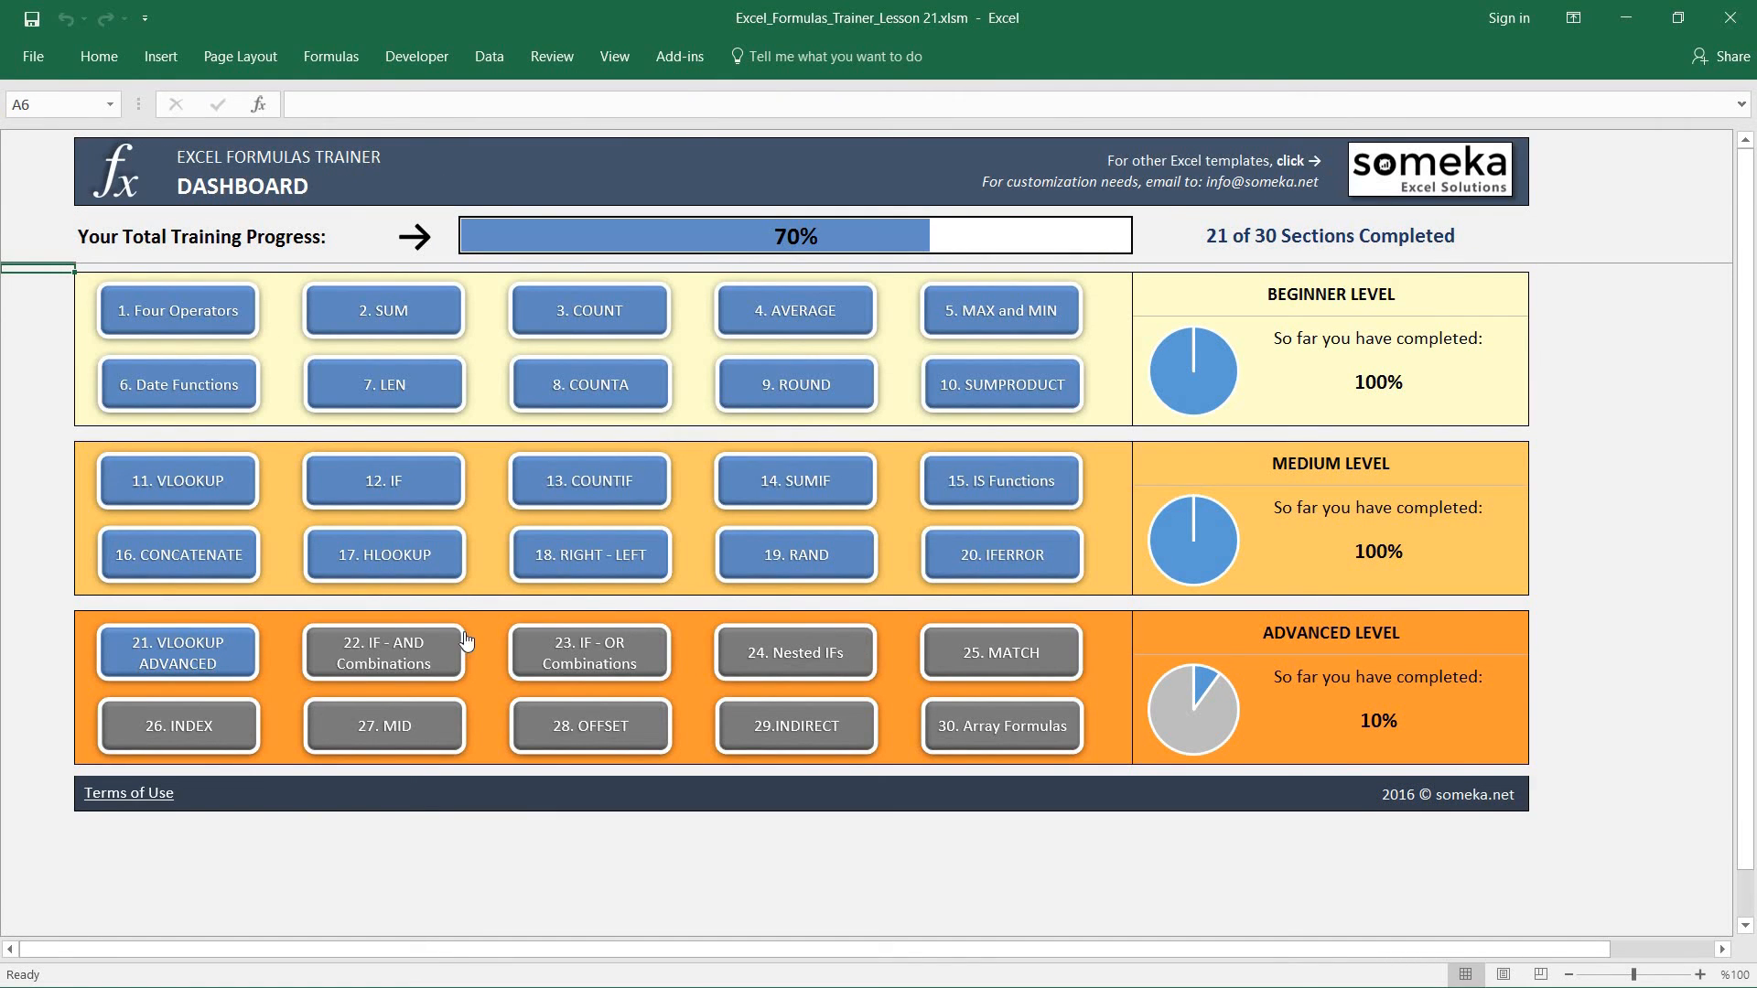
mouse_move(440, 654)
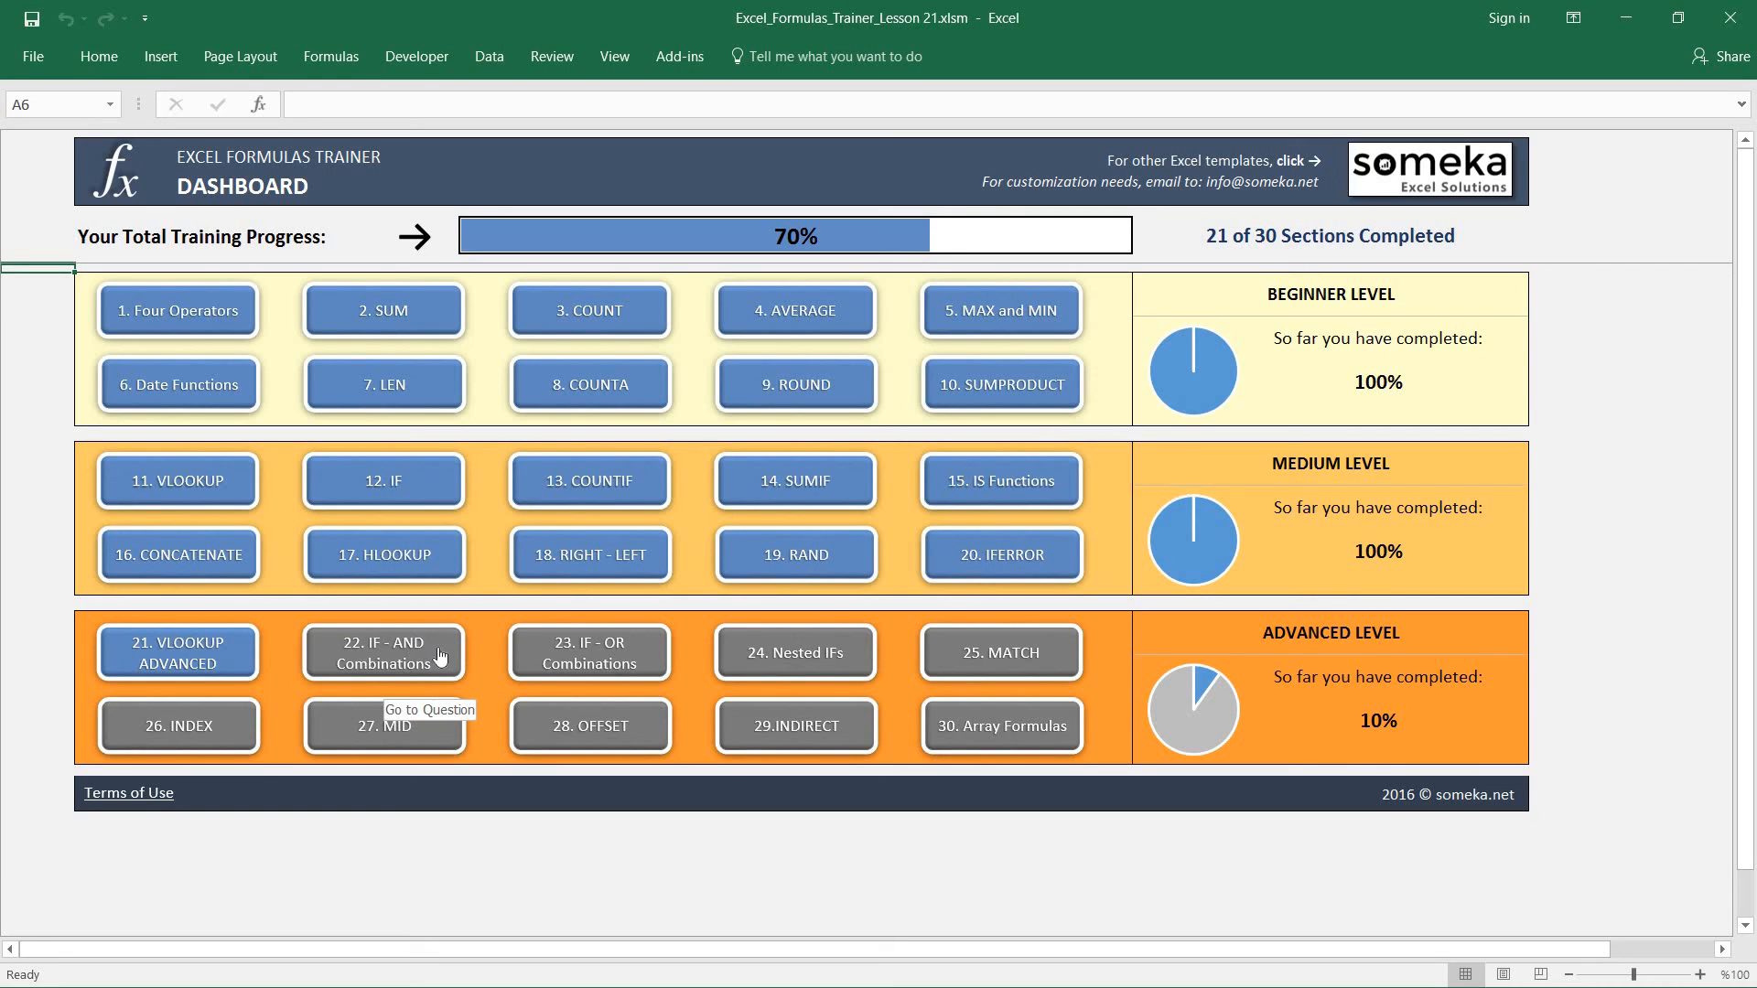
mouse_move(401, 655)
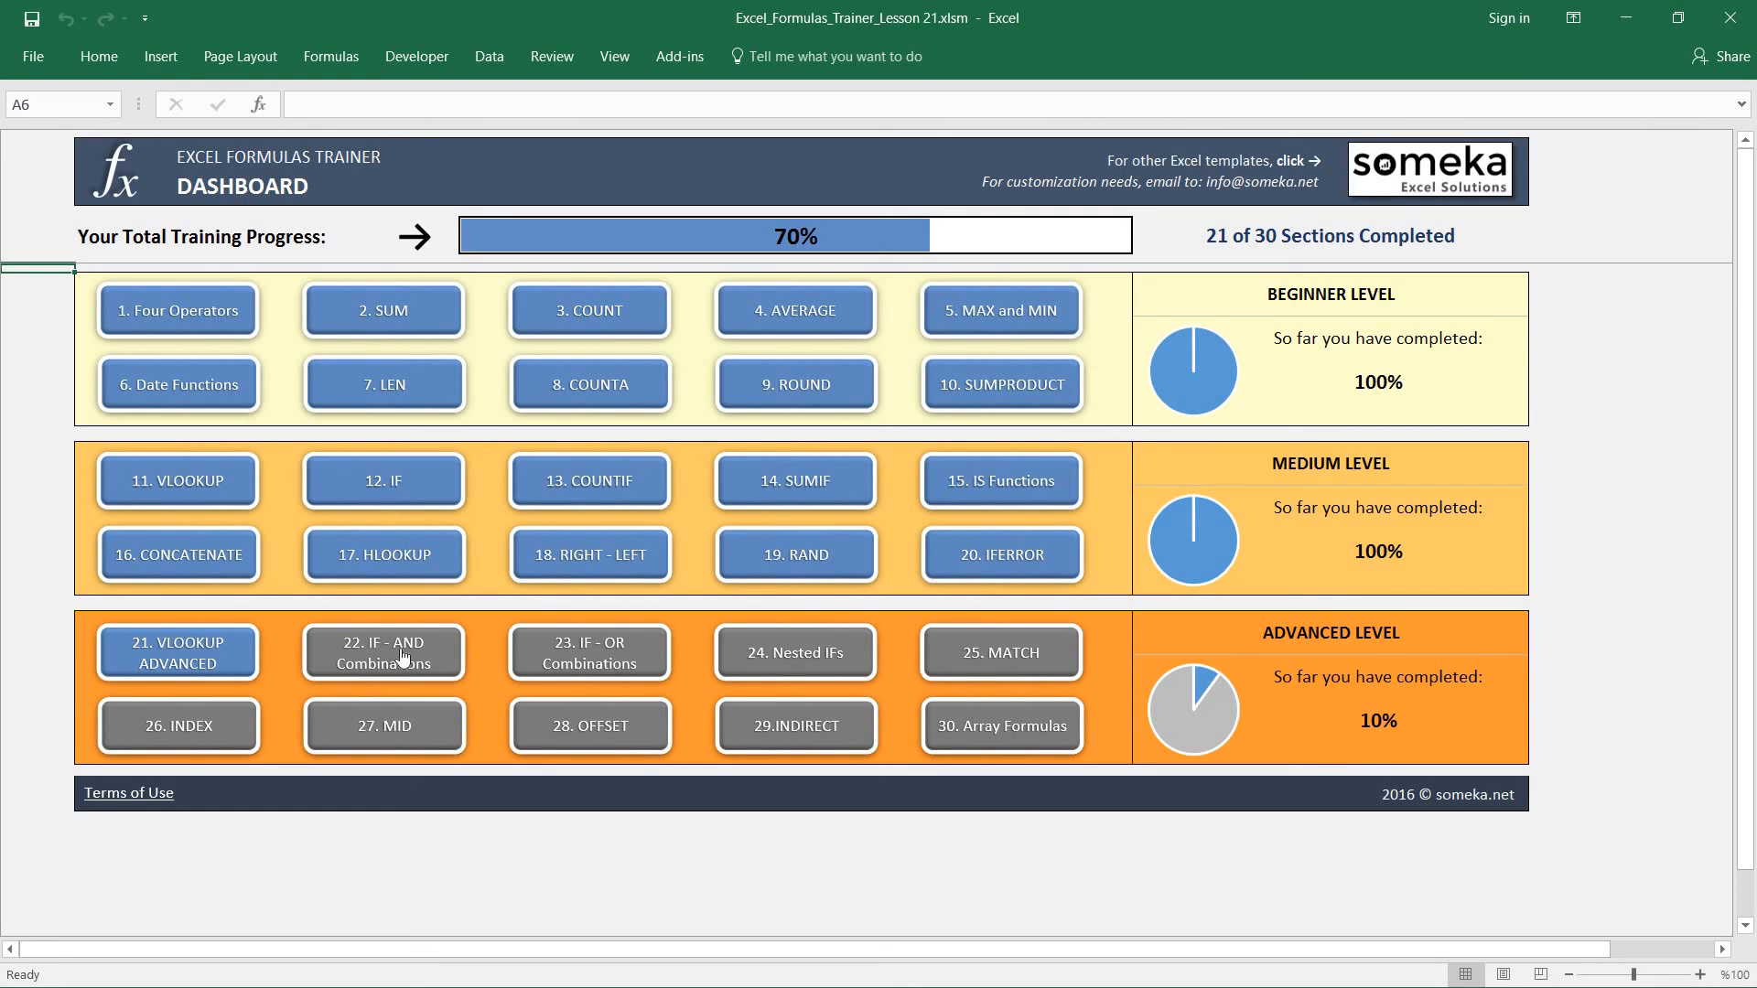